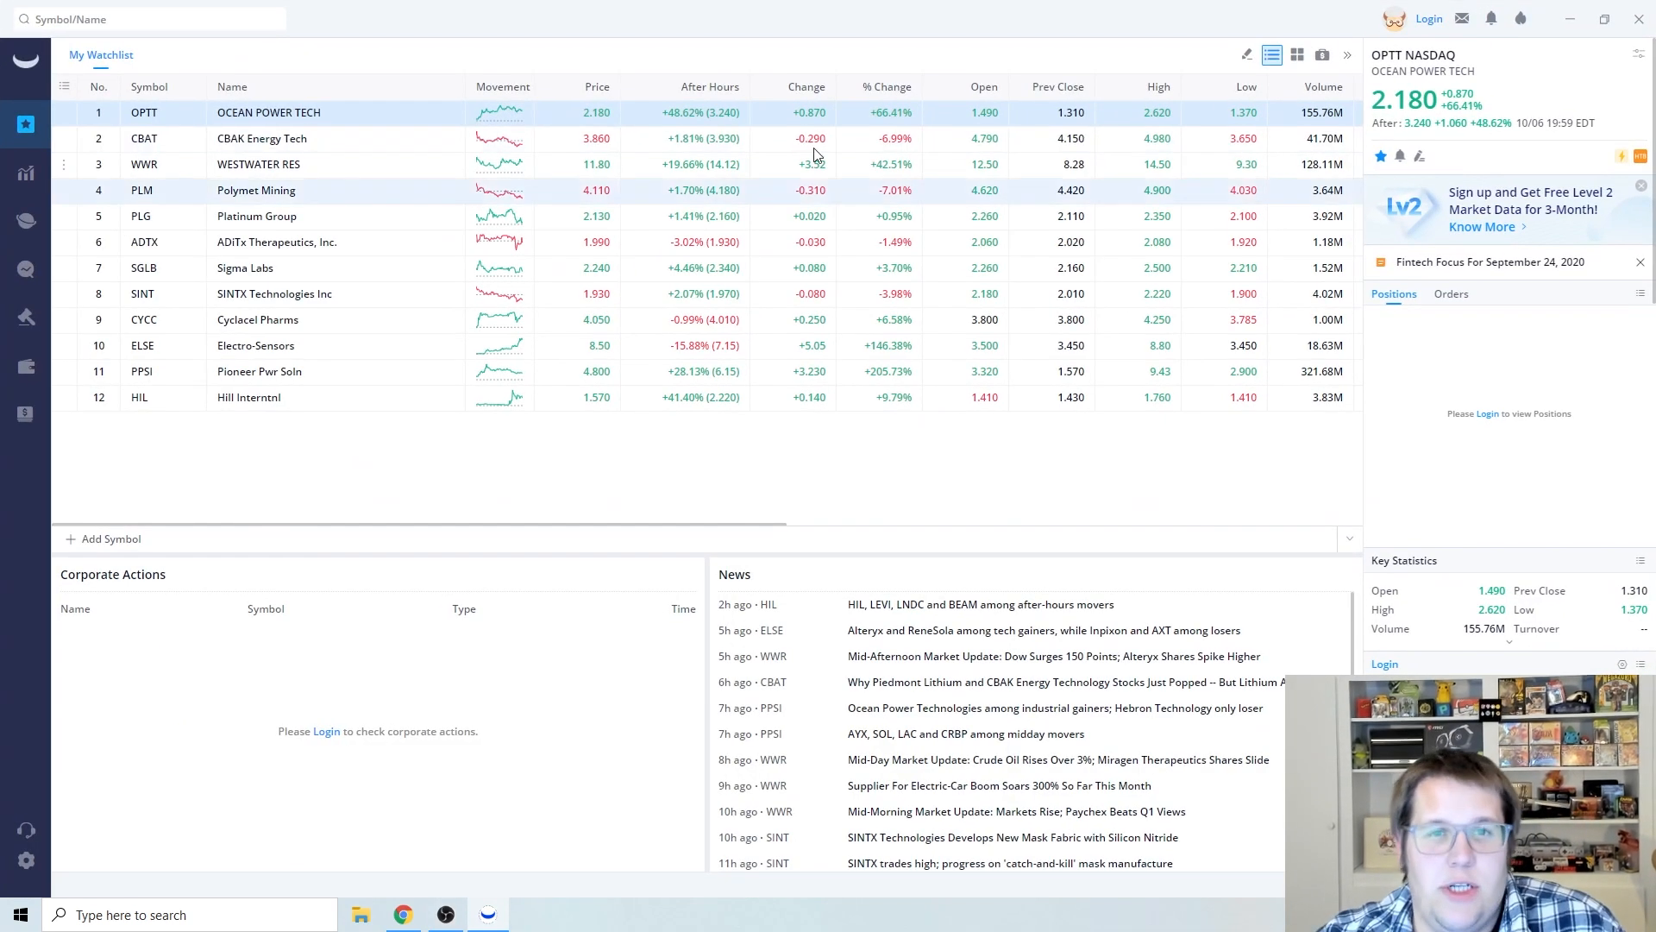
pyautogui.moveTo(696, 397)
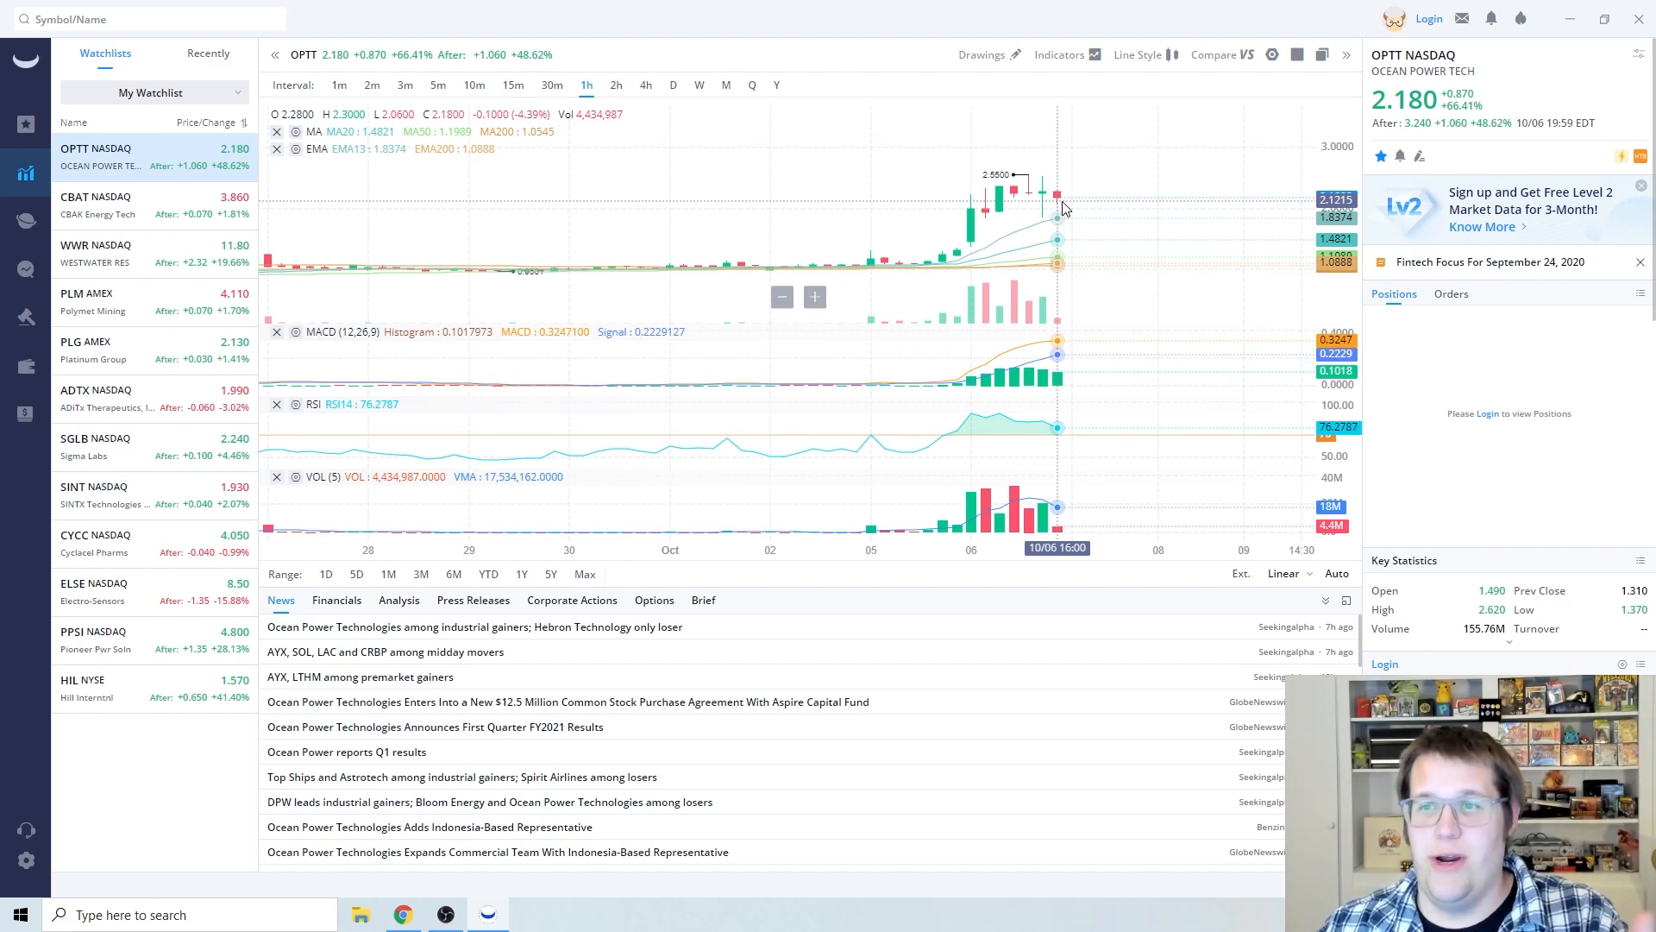
pyautogui.moveTo(1052, 210)
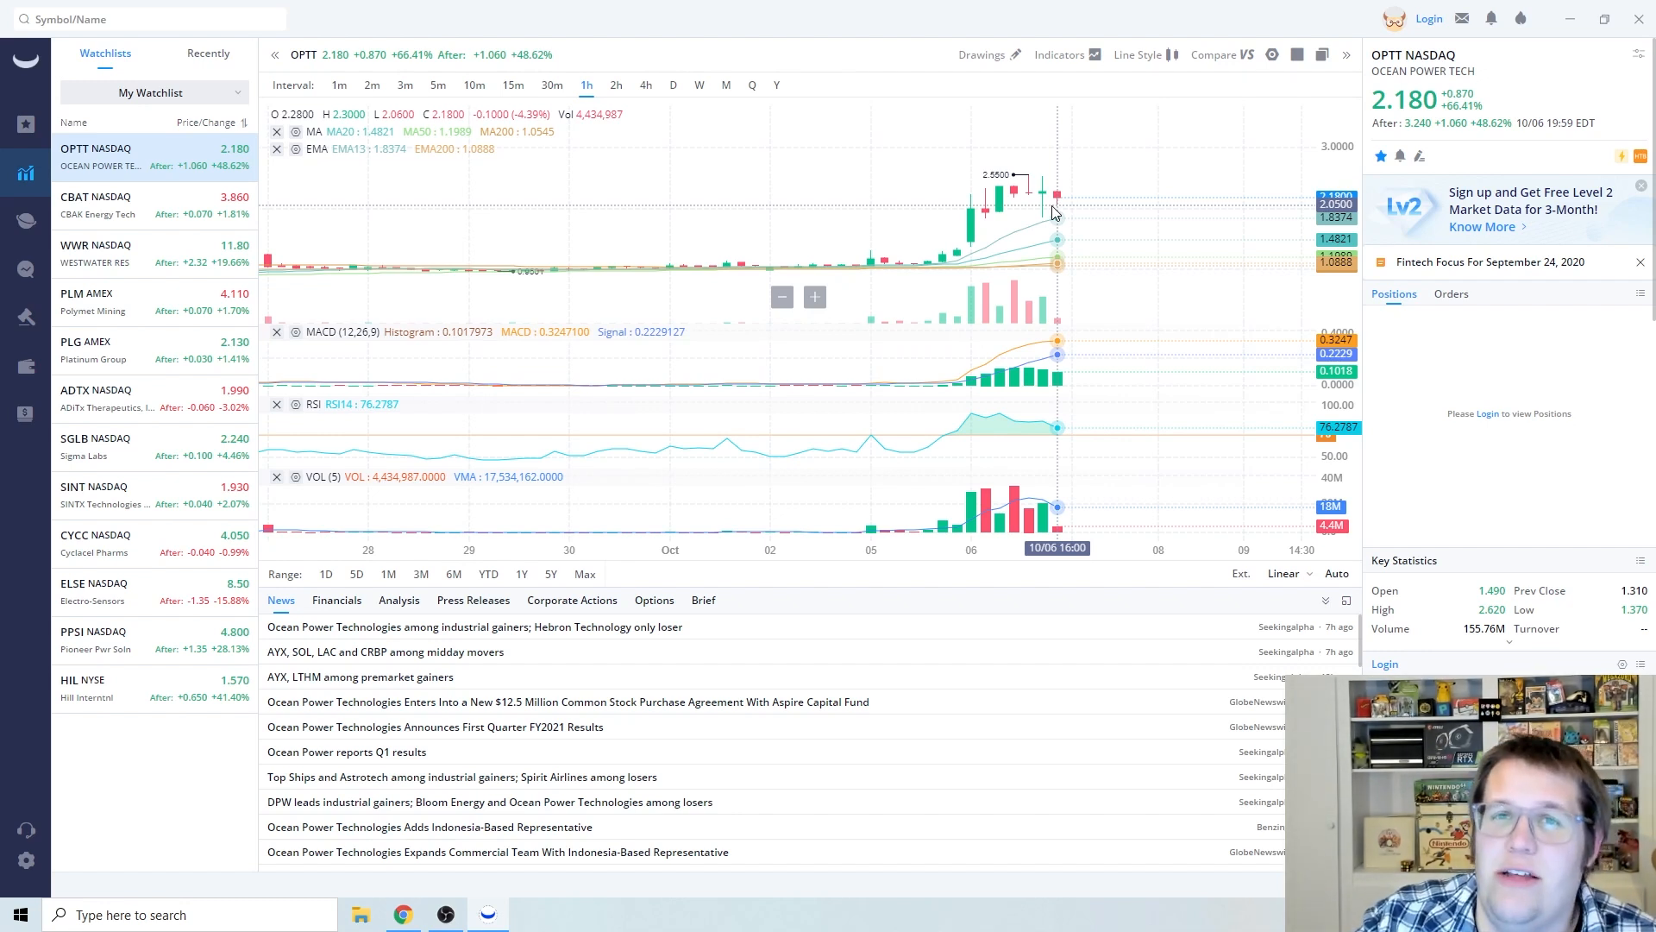
pyautogui.moveTo(1060, 203)
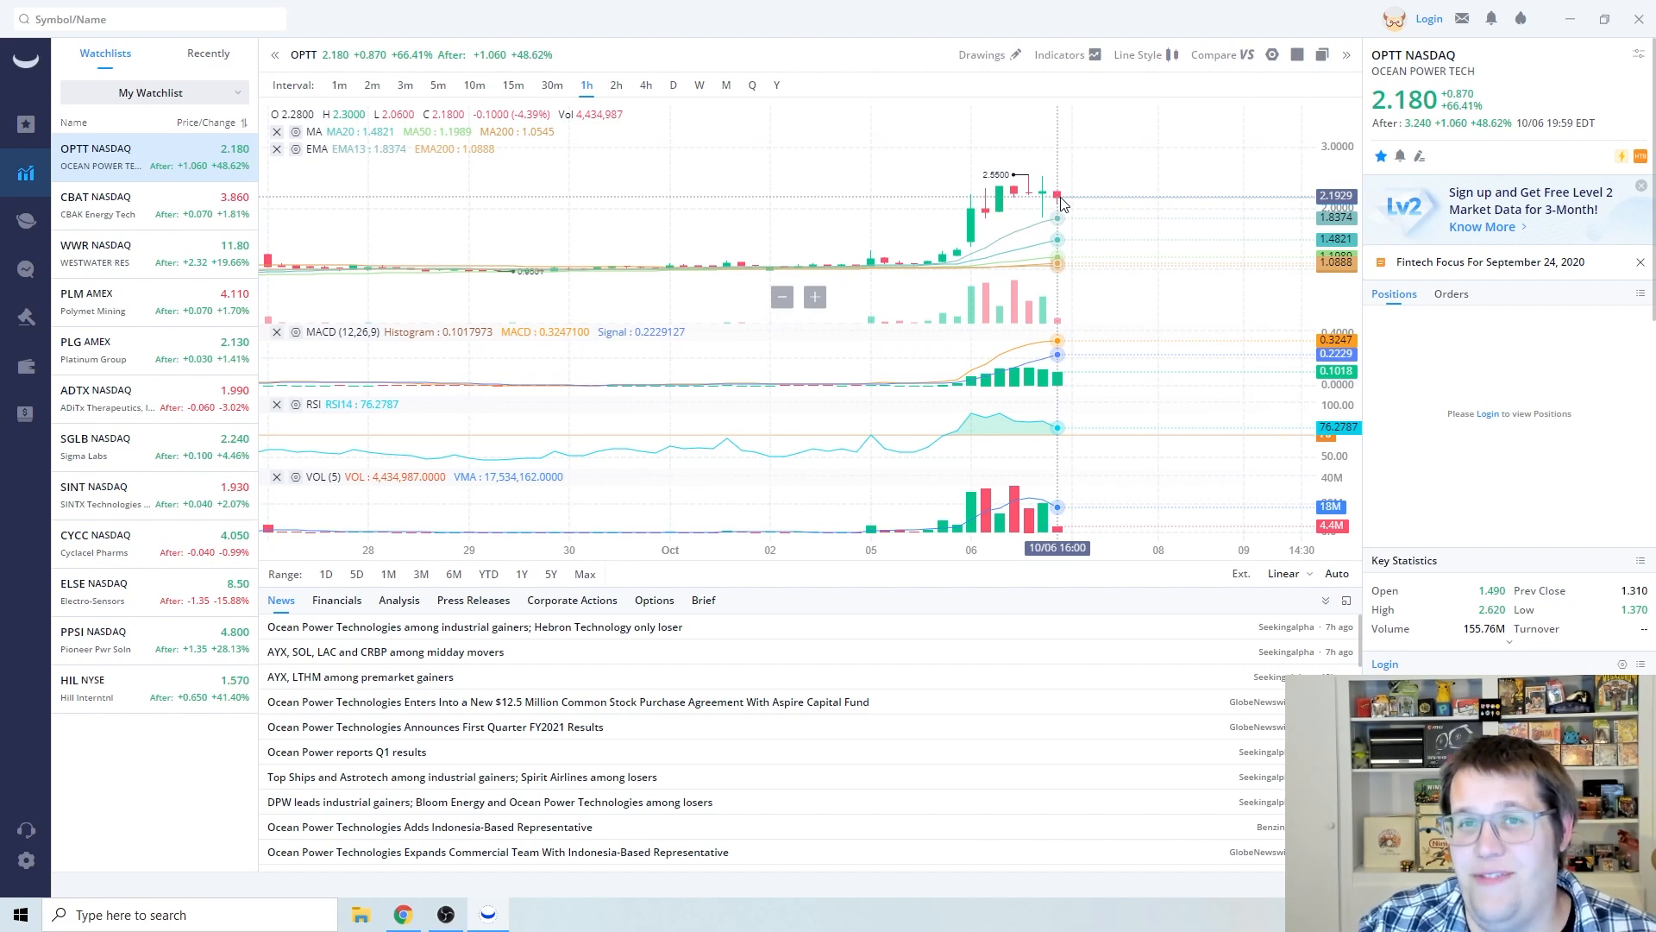
pyautogui.moveTo(1149, 332)
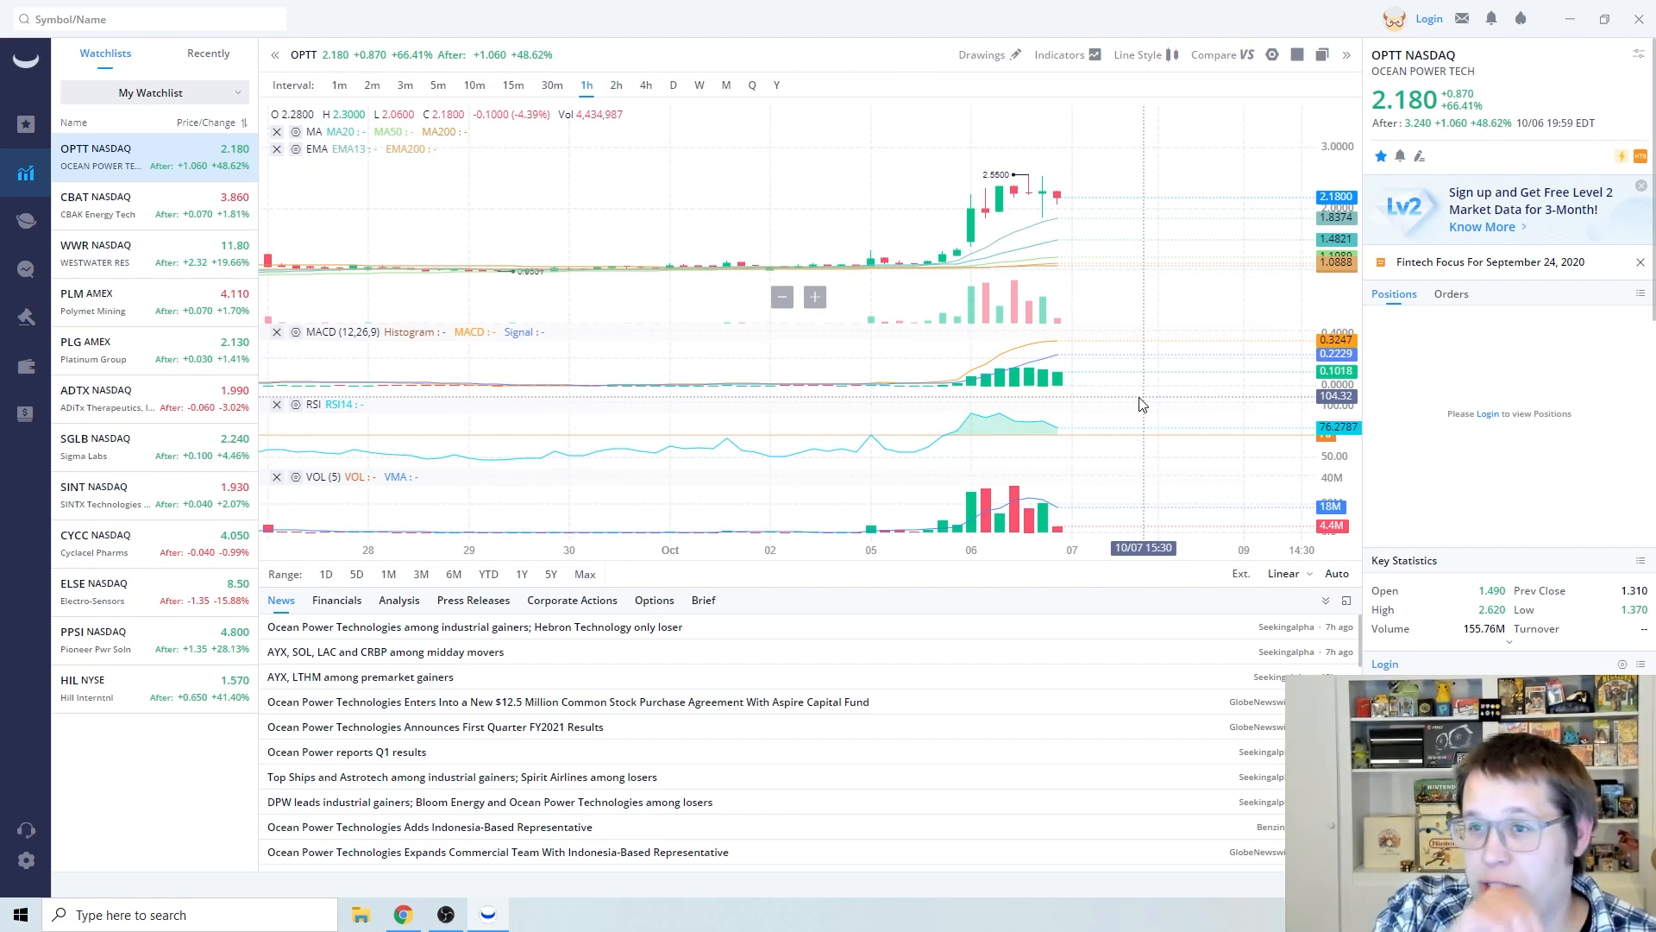
pyautogui.moveTo(1094, 259)
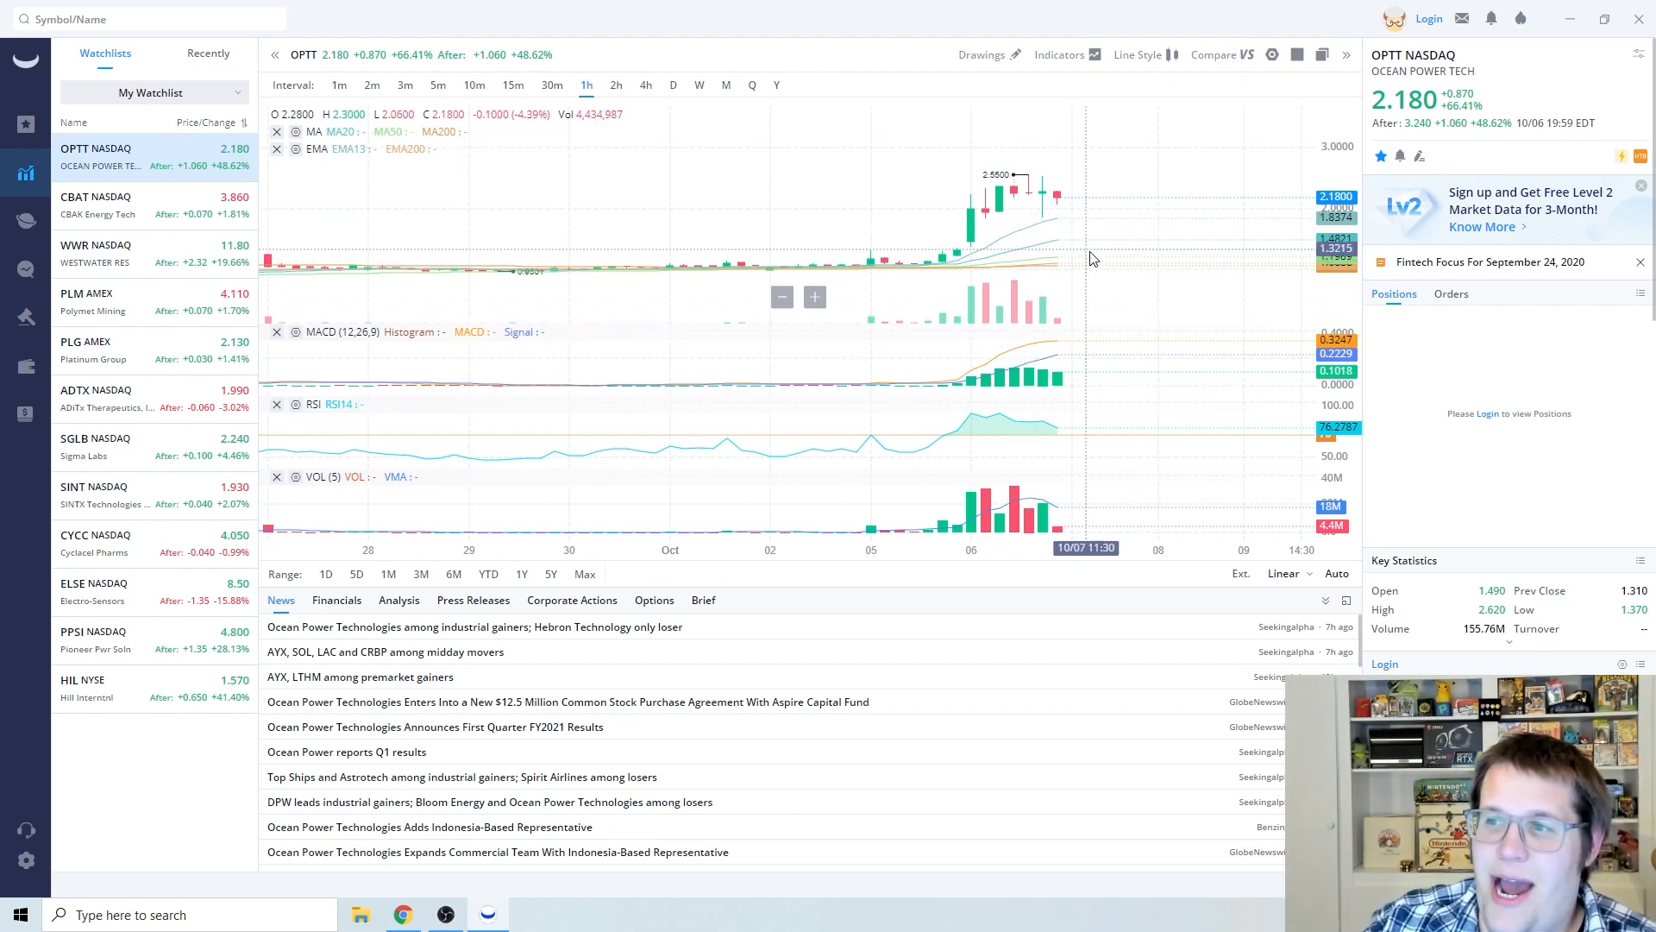
pyautogui.moveTo(1228, 383)
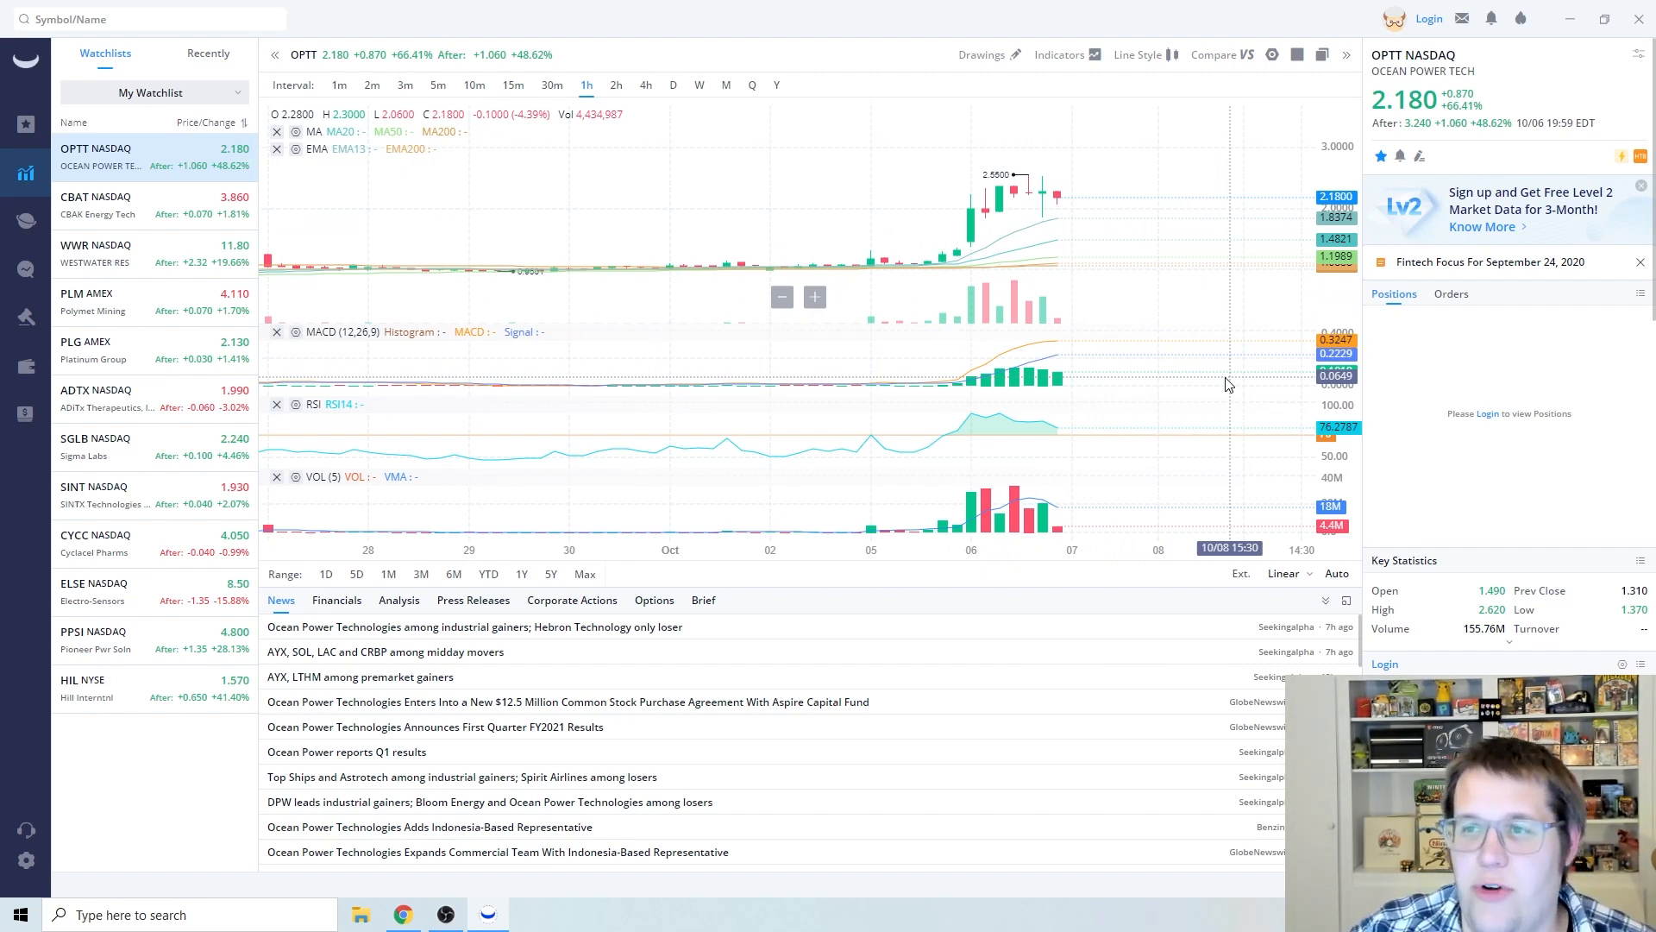
pyautogui.moveTo(1160, 340)
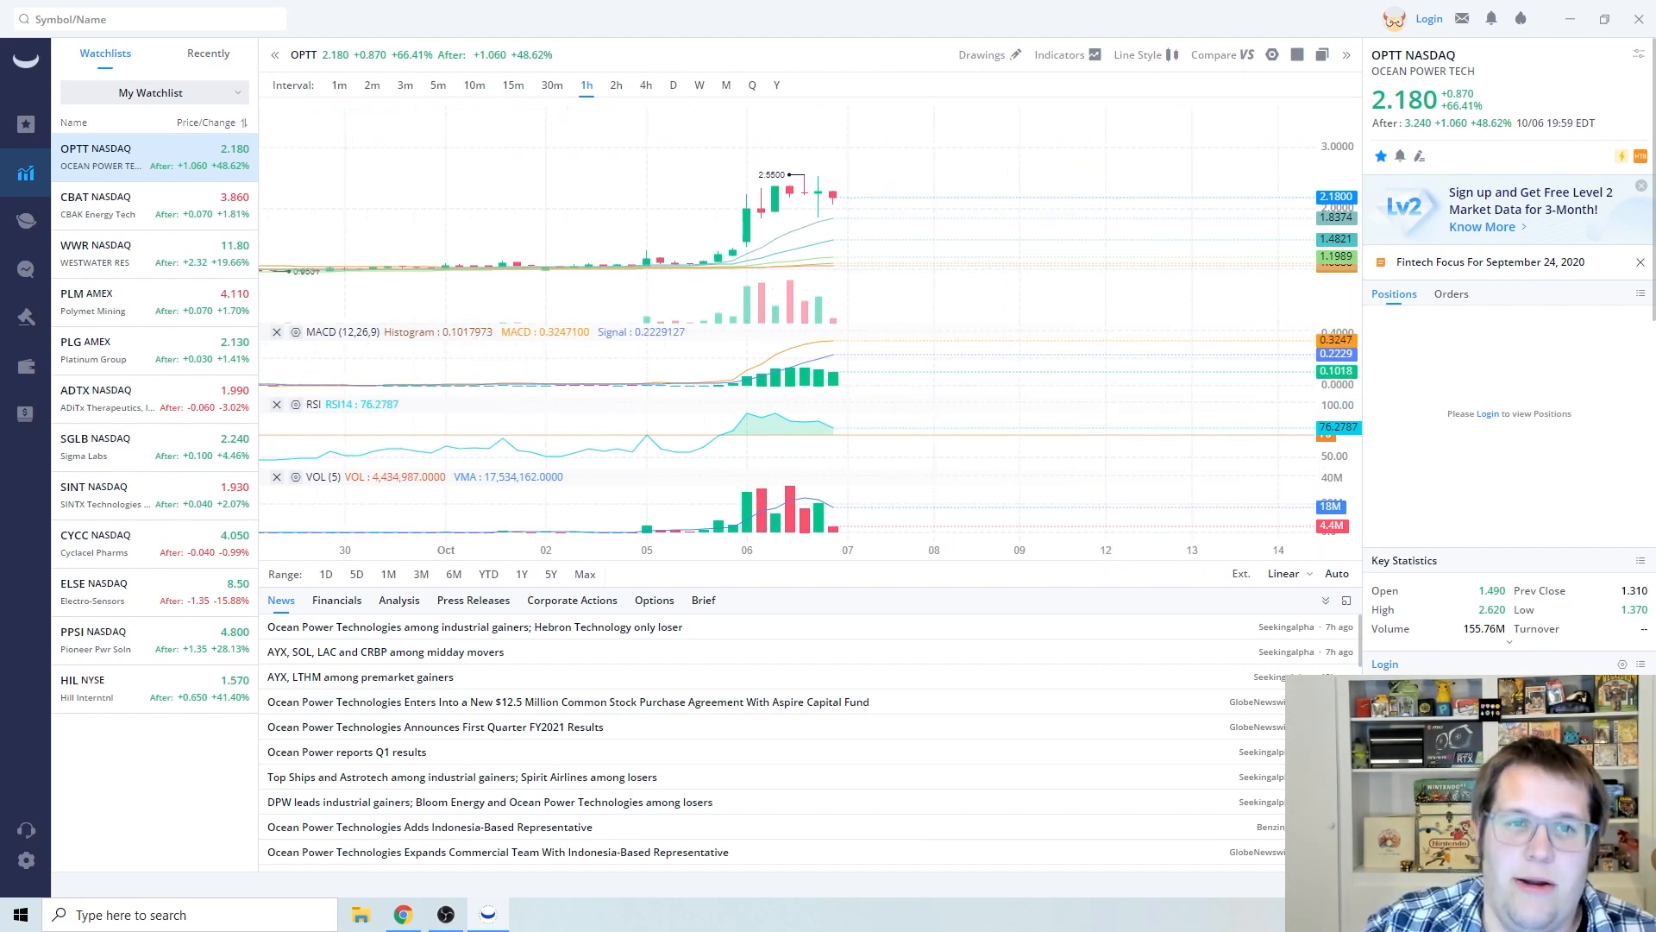
# Select CBAT in the watchlist to show its hourly chart with MACD, RSI, volume and CBAK news
pyautogui.click(96, 206)
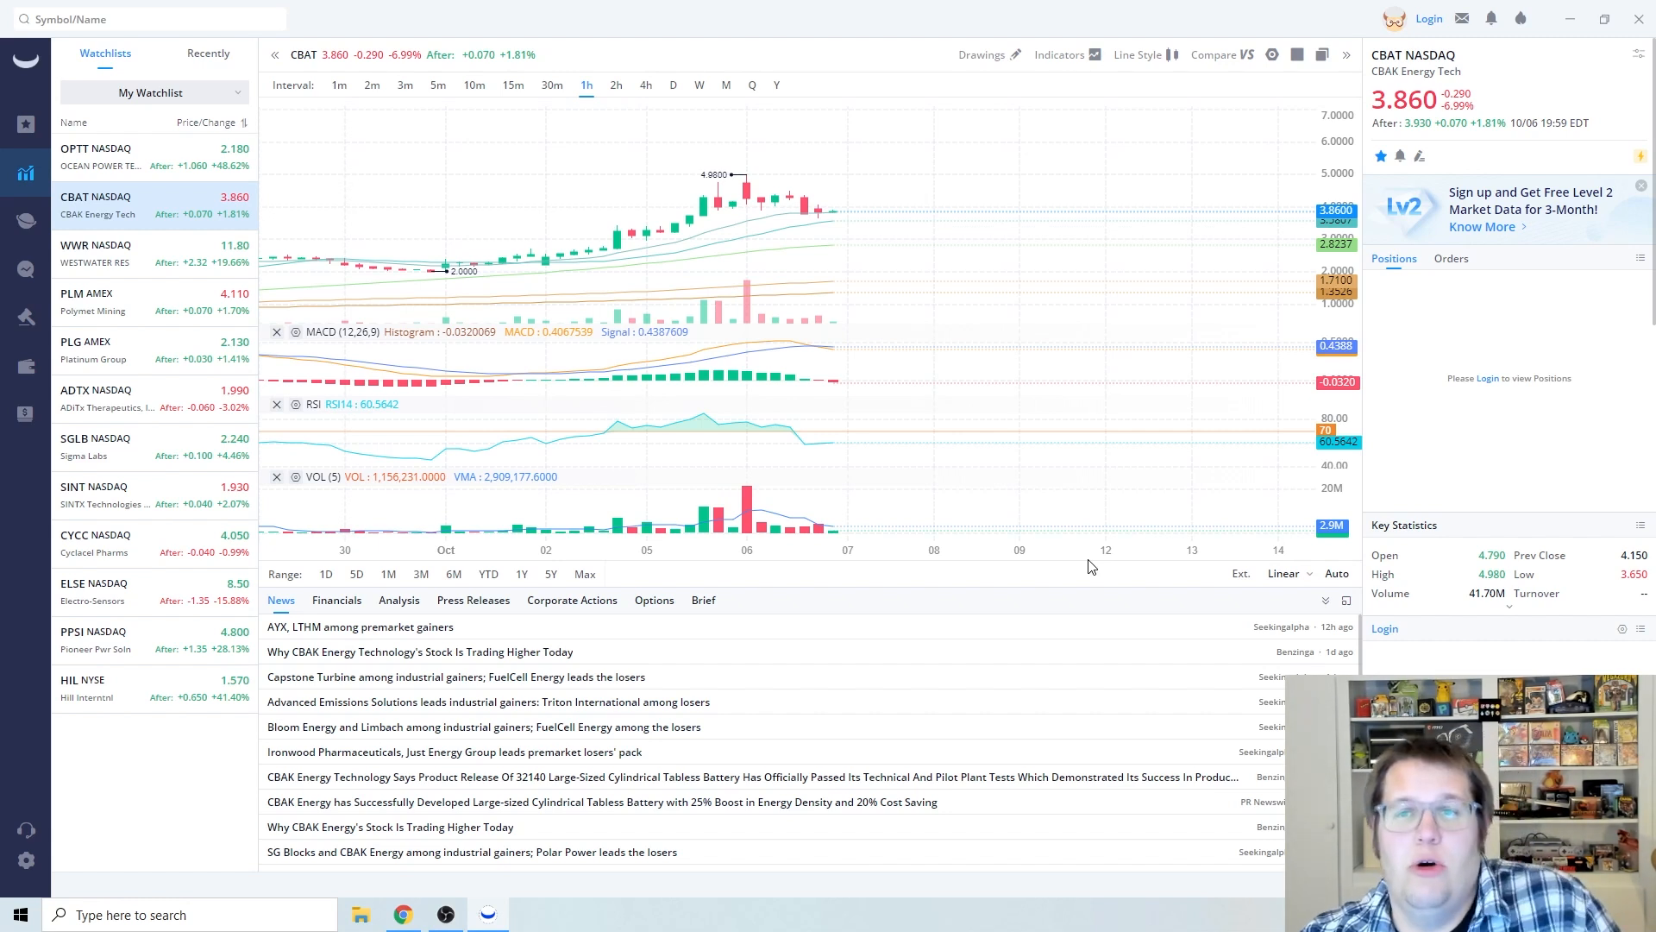
pyautogui.moveTo(832, 222)
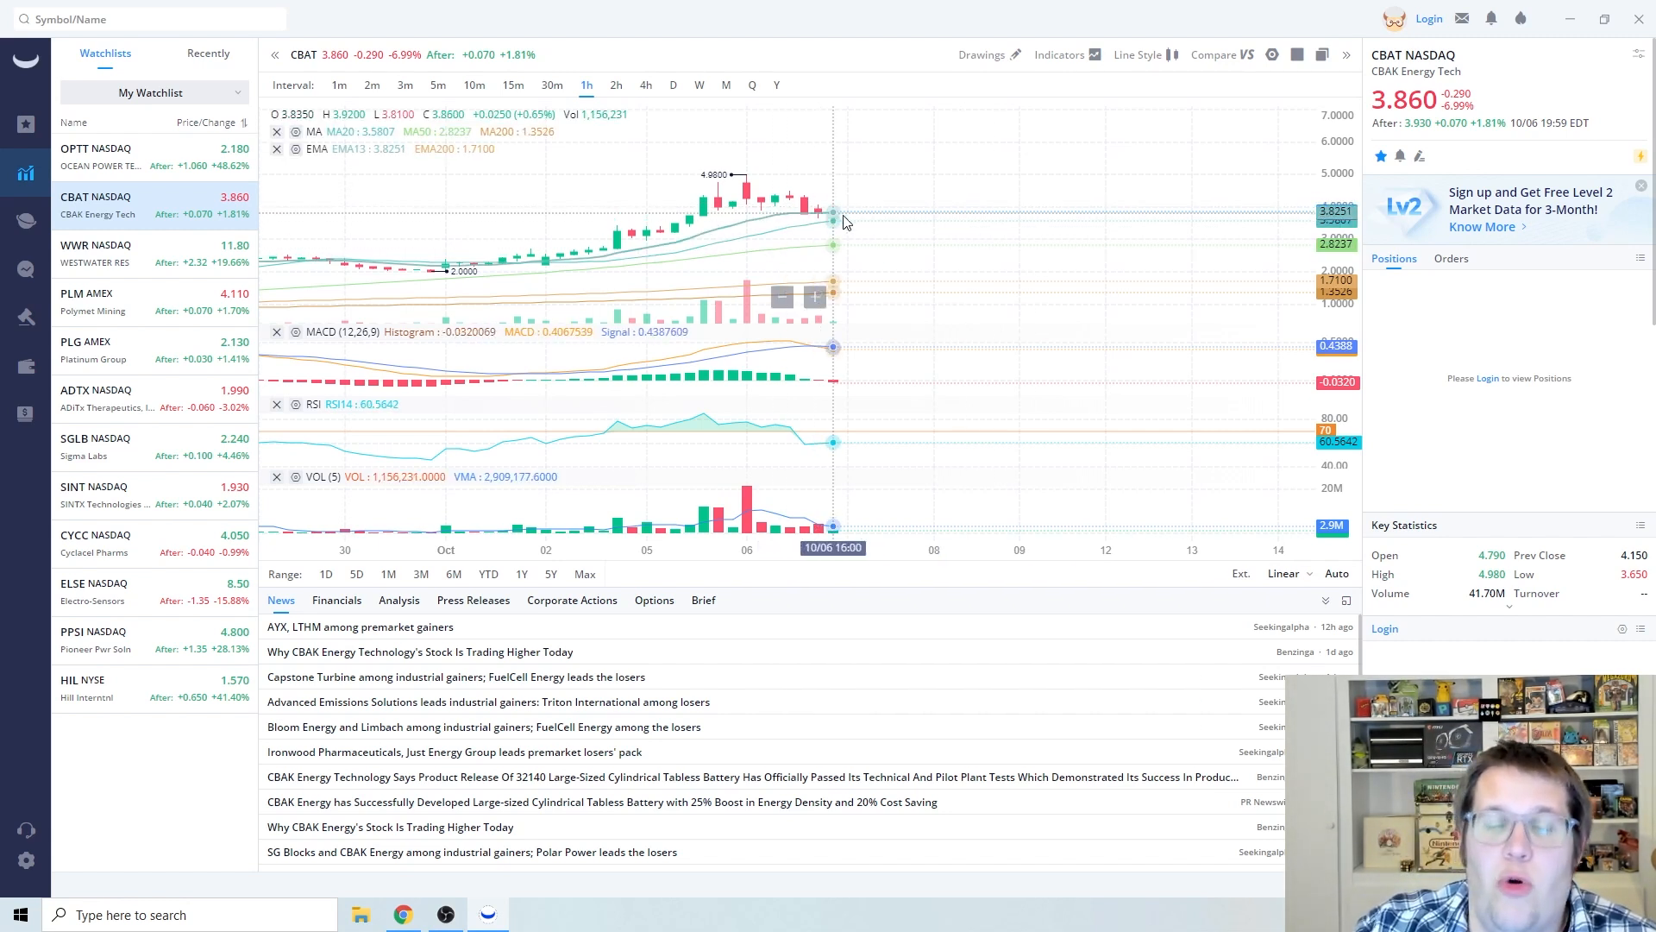
pyautogui.moveTo(971, 259)
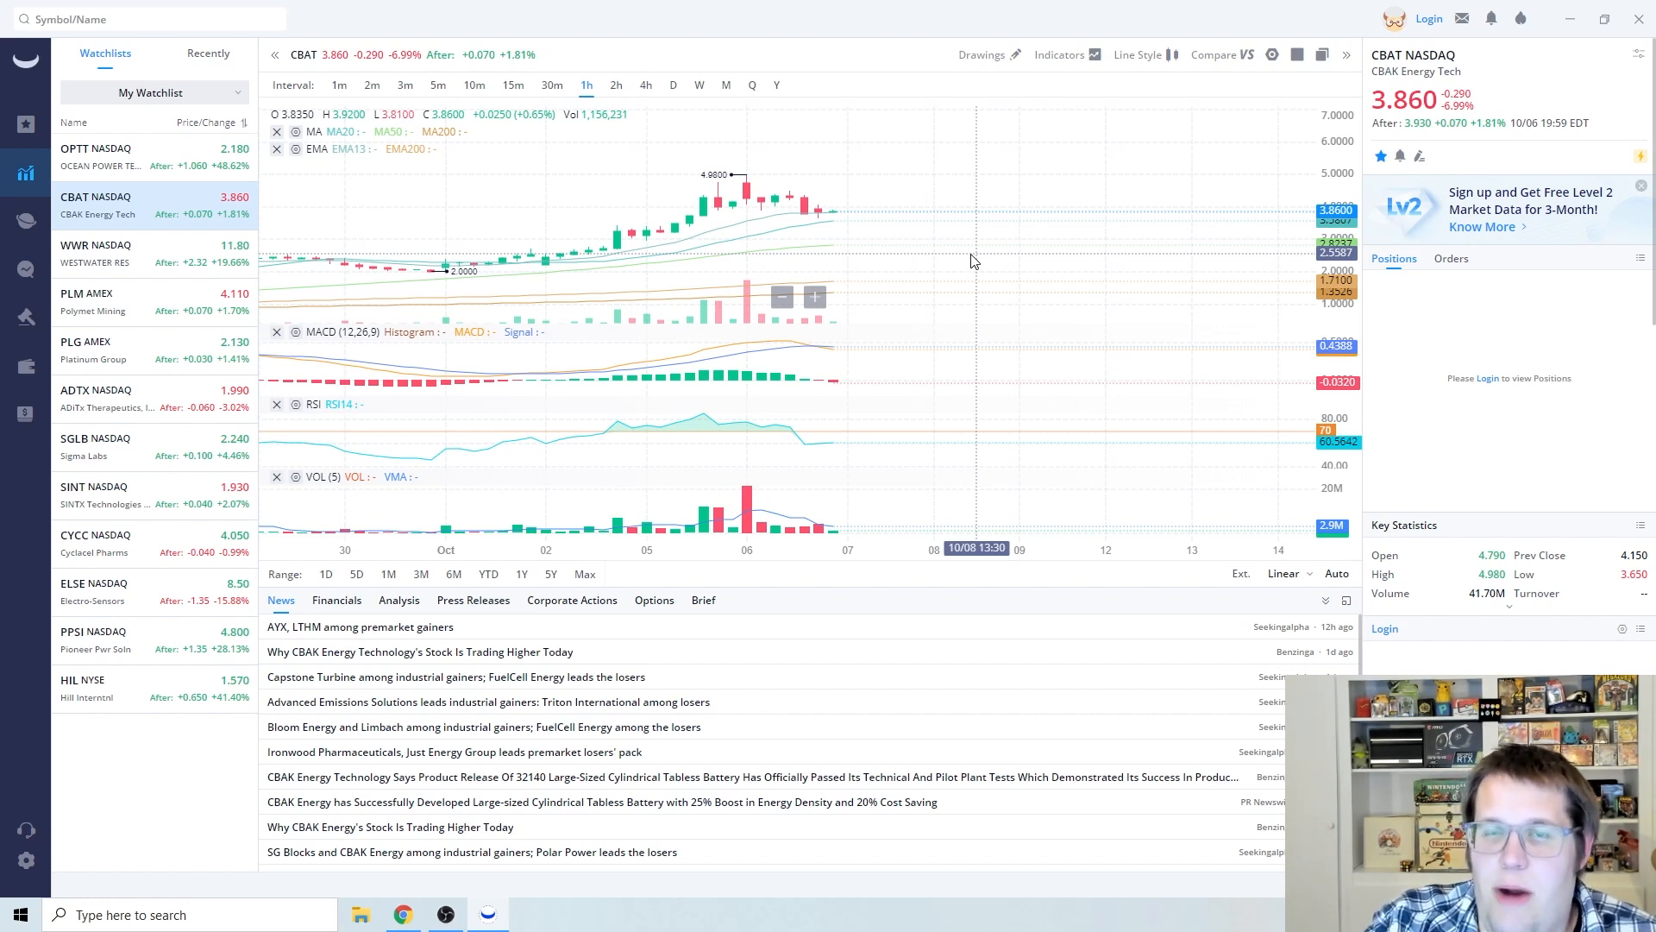
pyautogui.moveTo(947, 240)
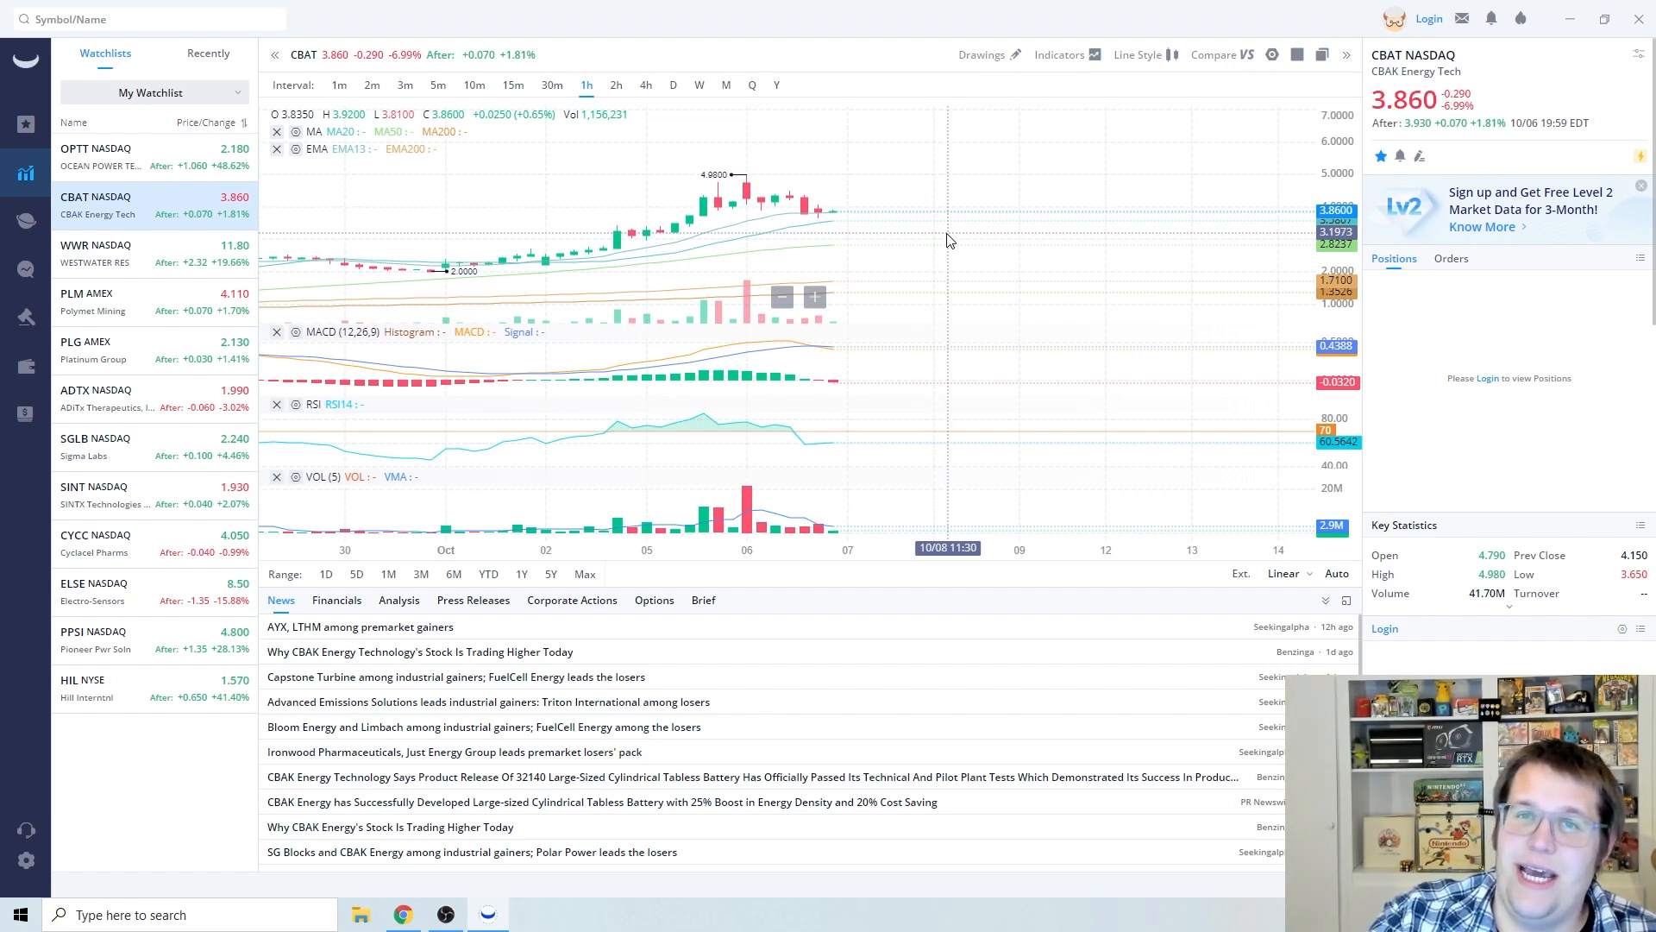
pyautogui.moveTo(938, 240)
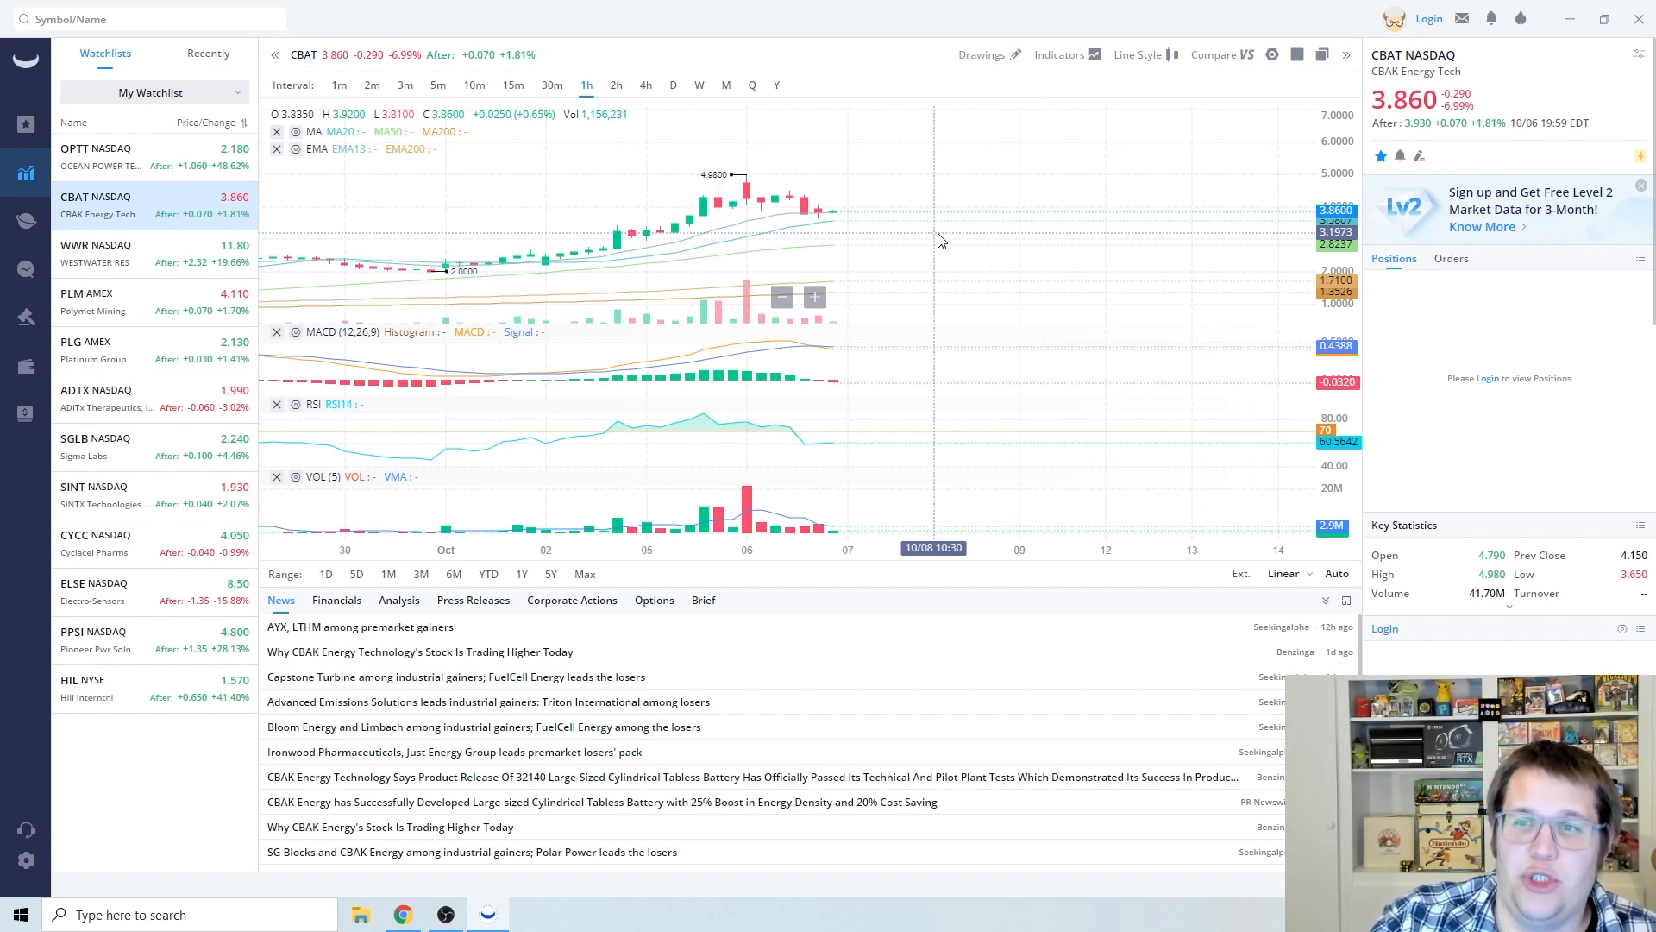
pyautogui.moveTo(934, 239)
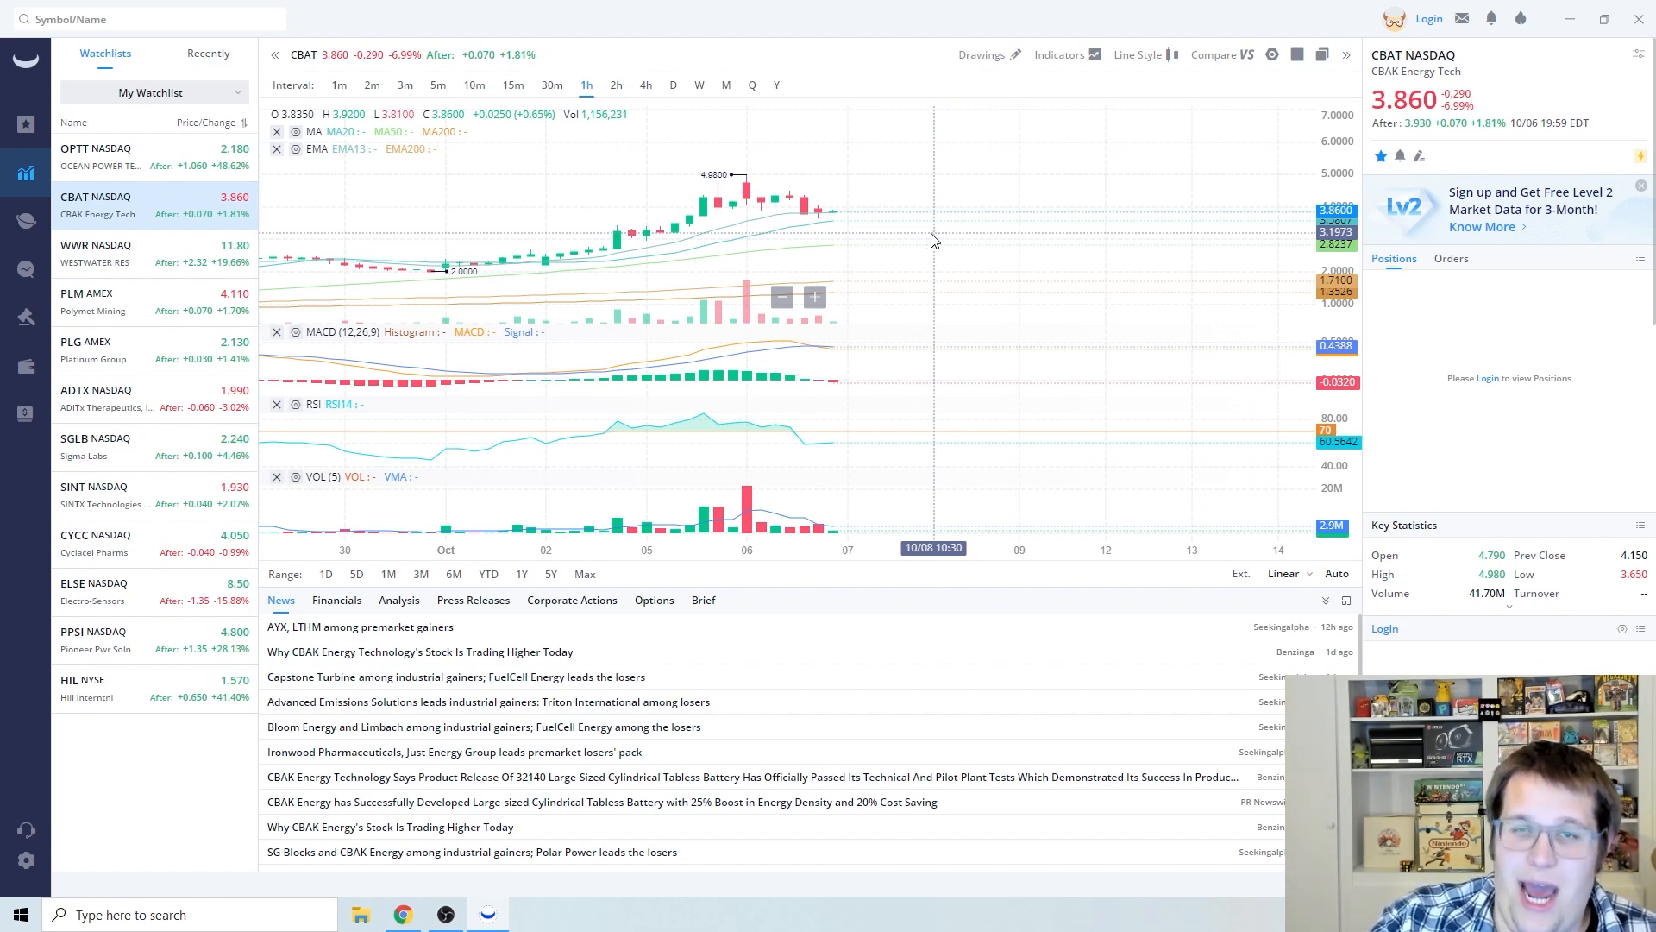
# Select WWR in the watchlist to chart Westwater Resources hourly with indicators and news
pyautogui.click(106, 253)
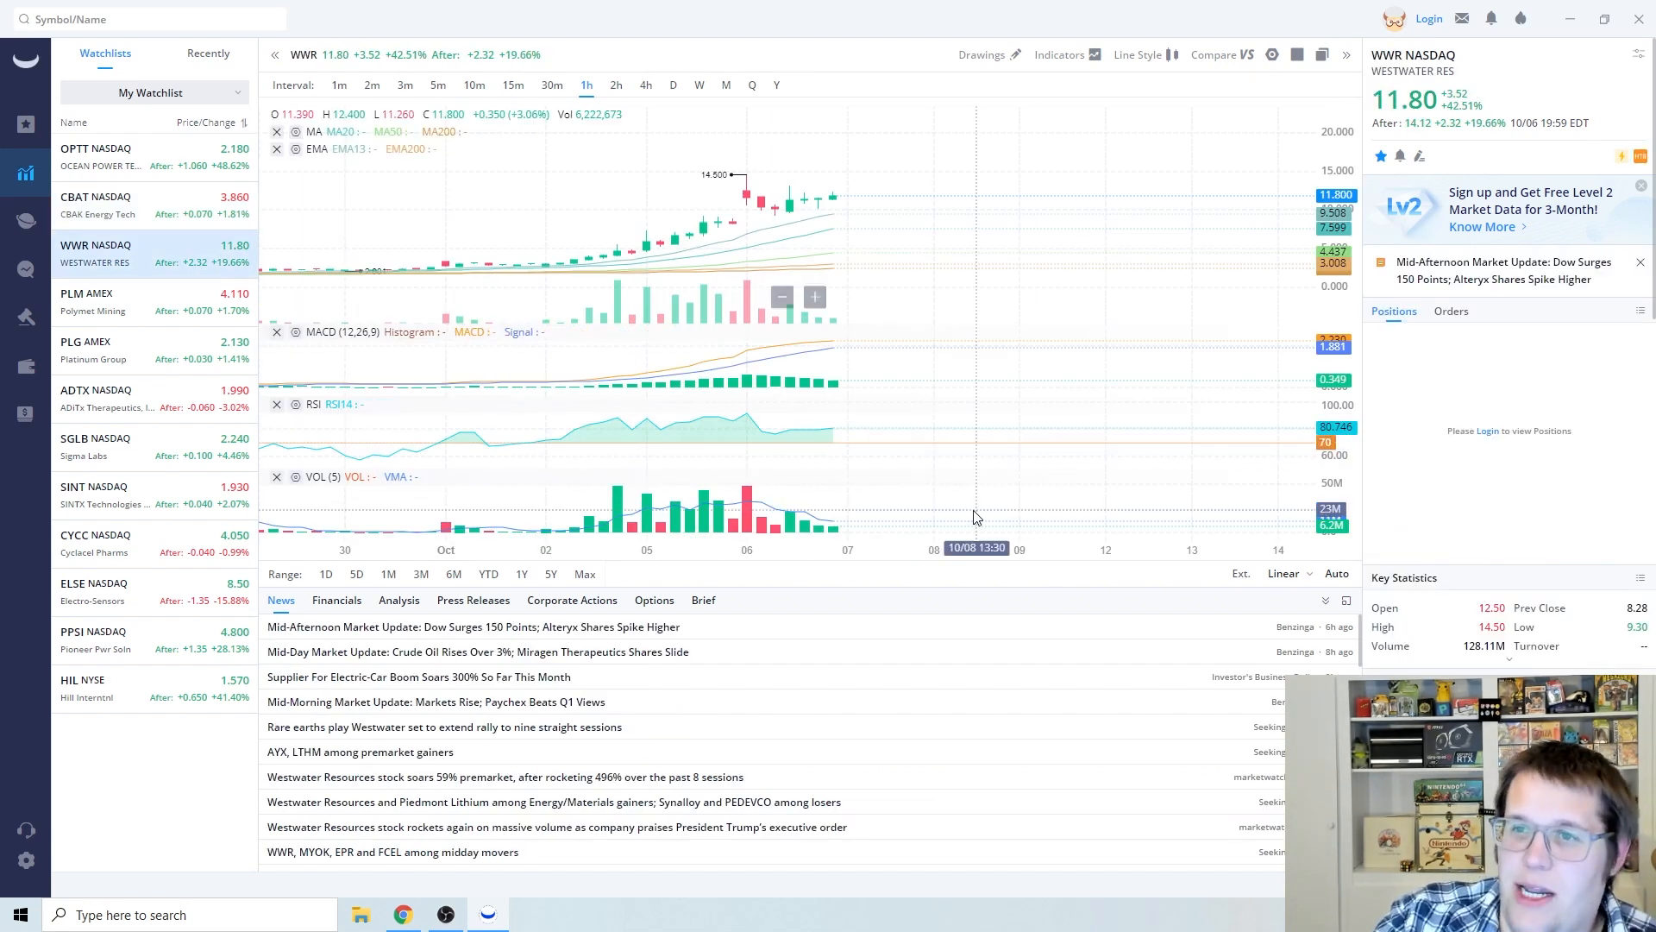
pyautogui.moveTo(835, 218)
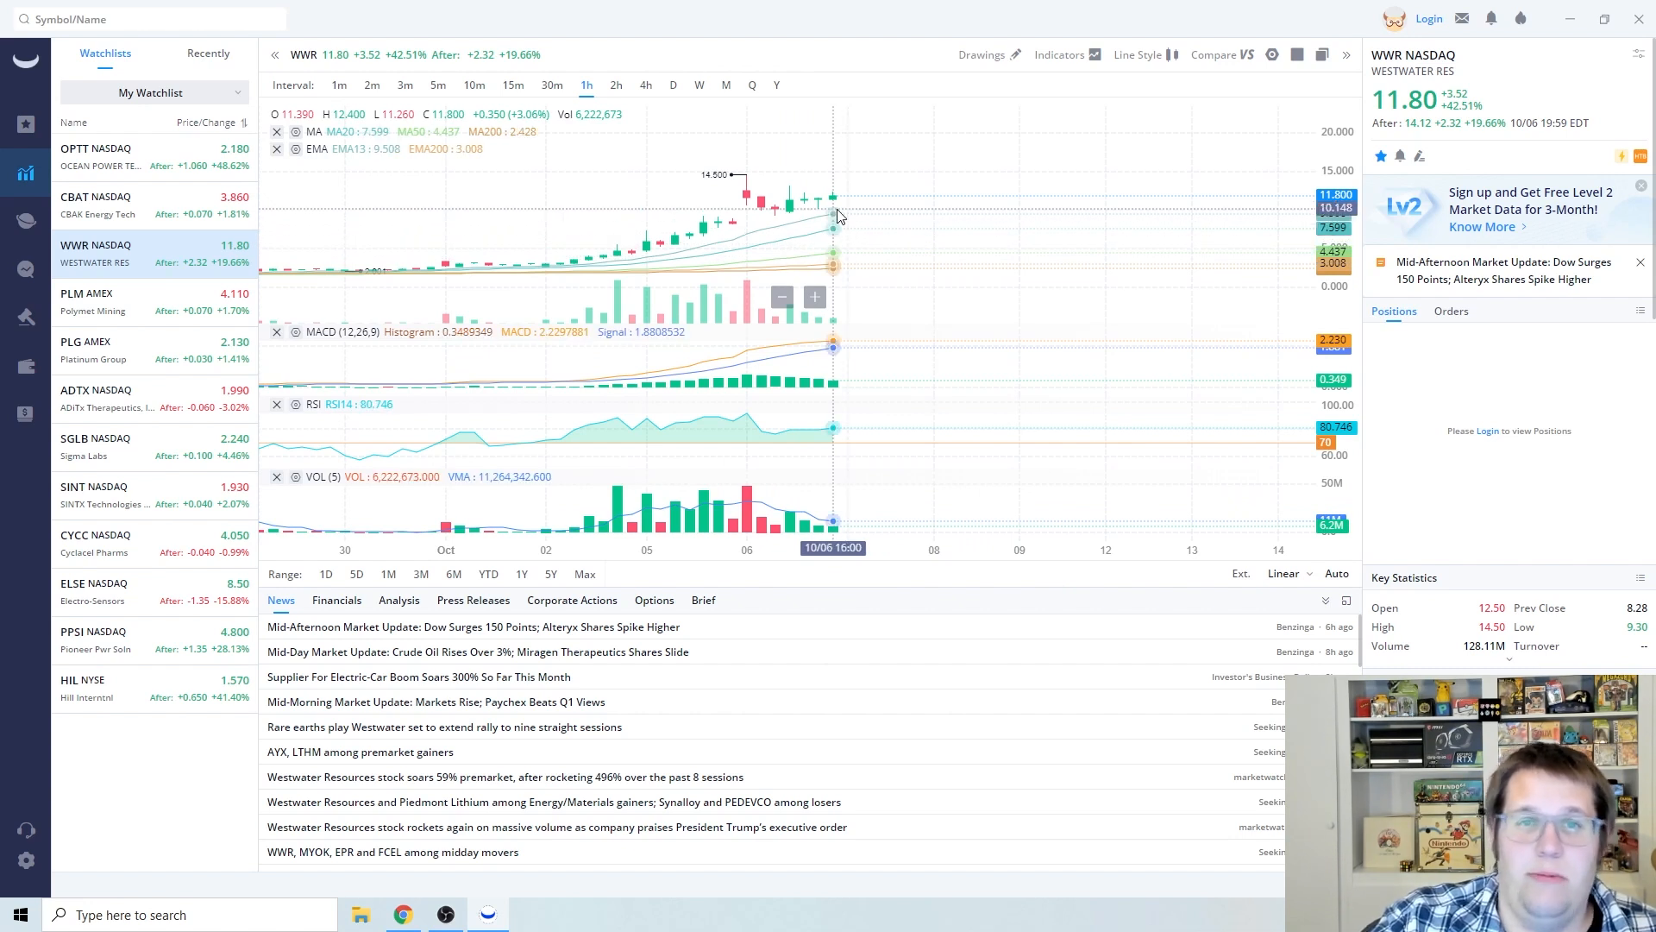
pyautogui.moveTo(747, 200)
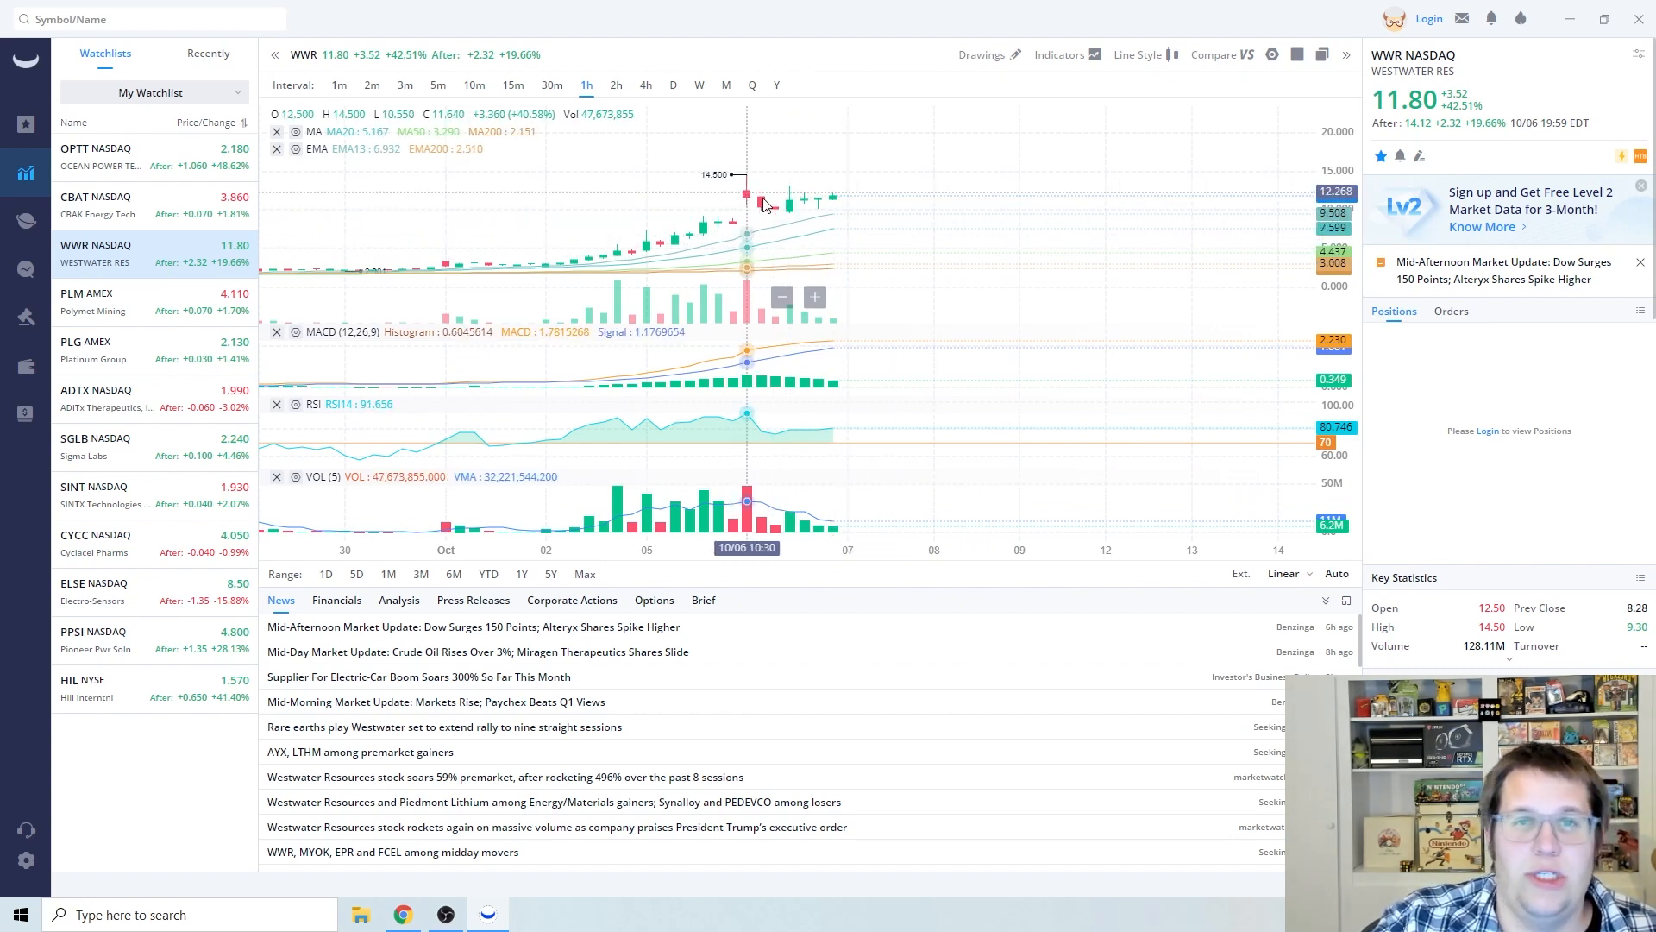
pyautogui.moveTo(1006, 454)
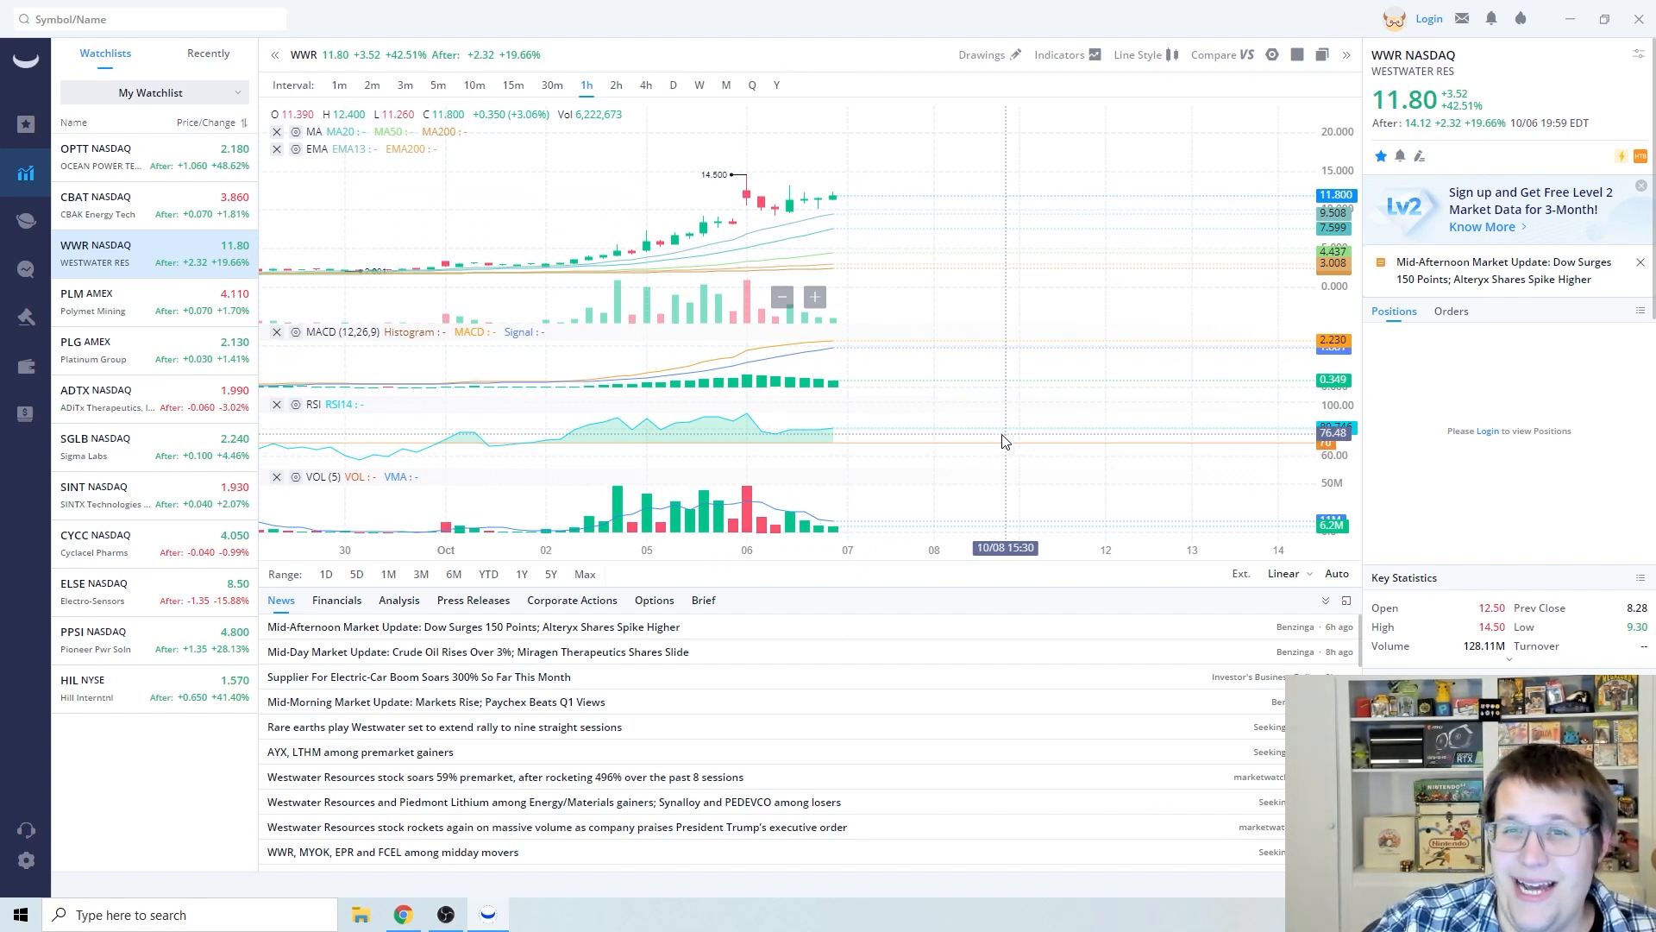
pyautogui.moveTo(990, 466)
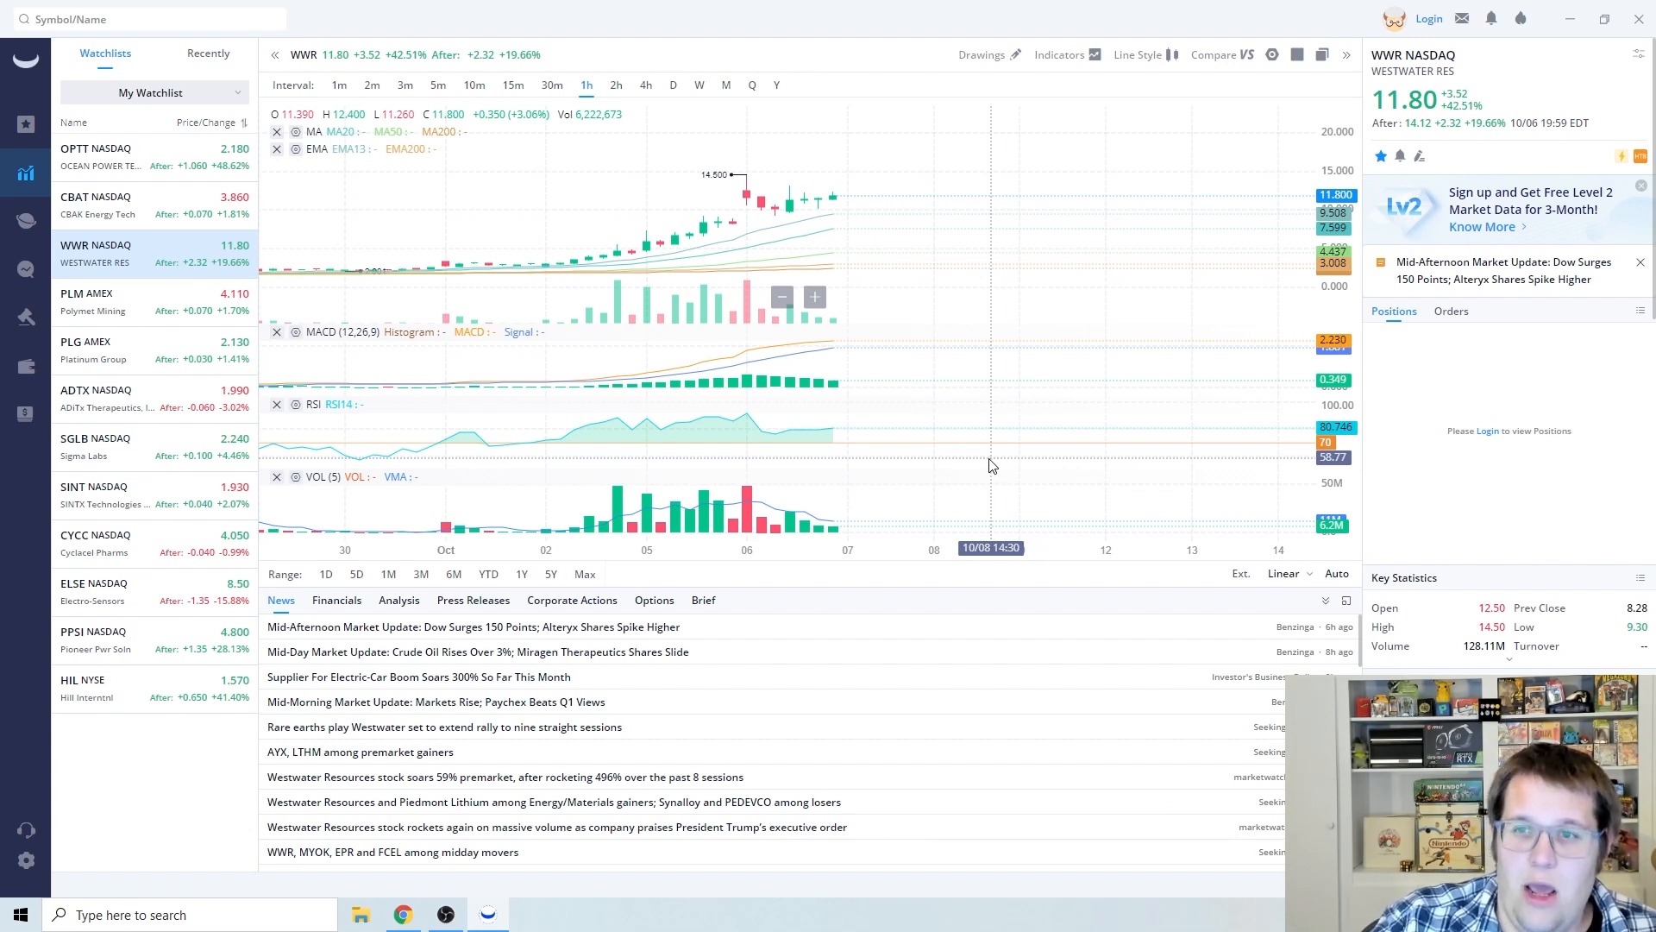
pyautogui.moveTo(962, 449)
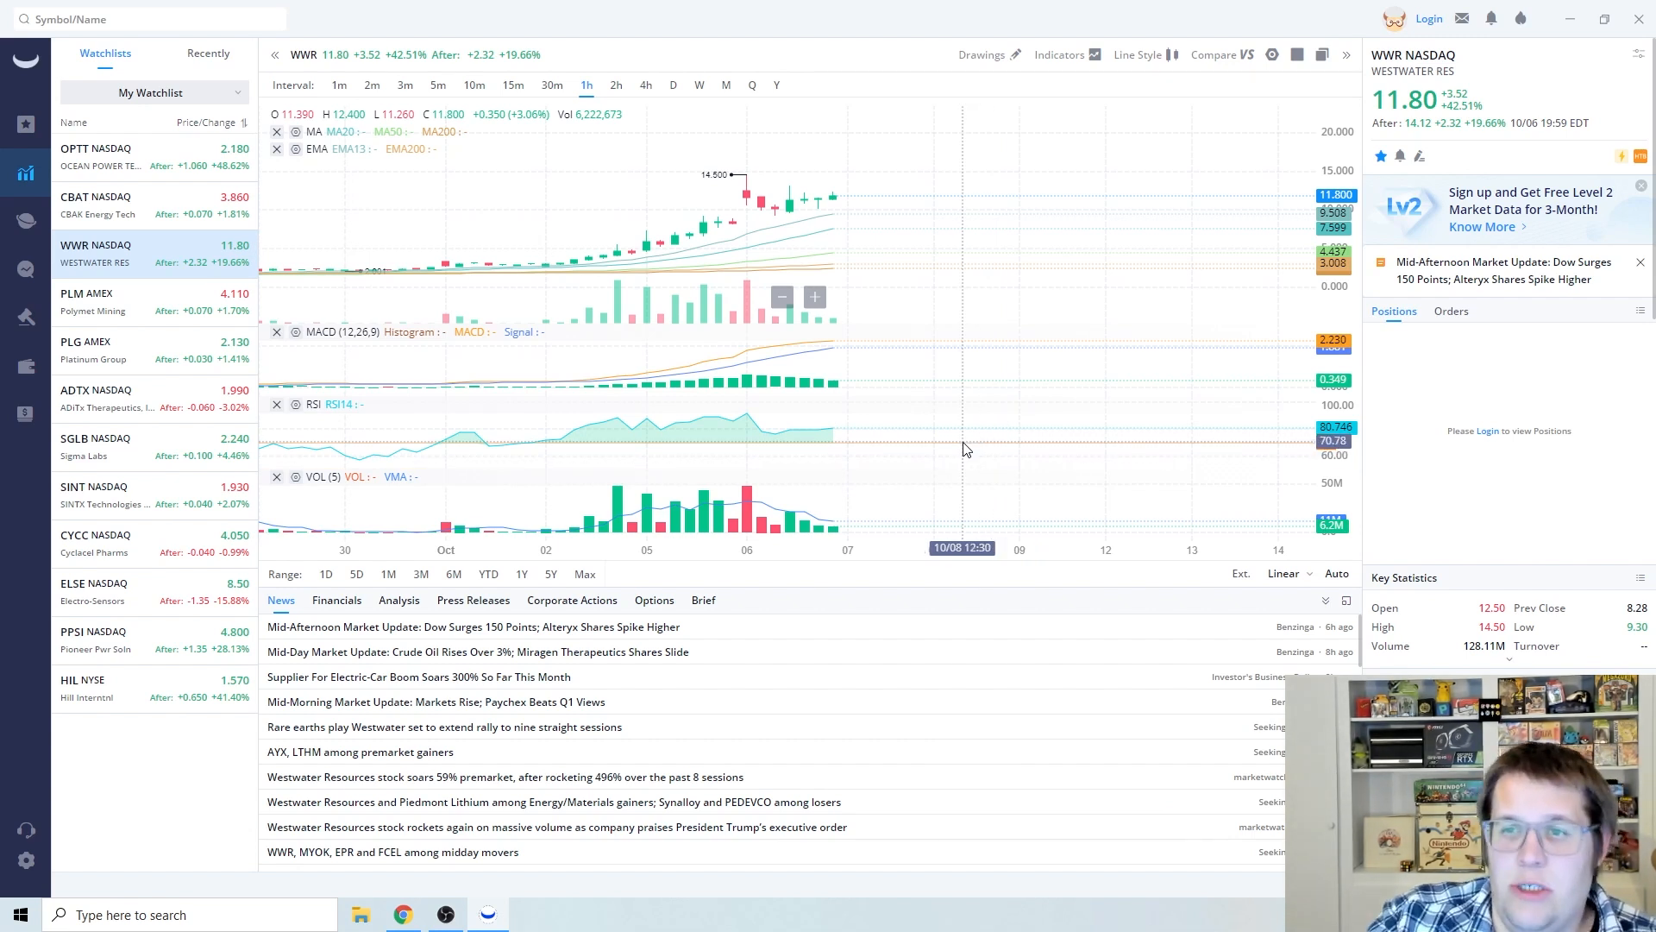
pyautogui.moveTo(990, 473)
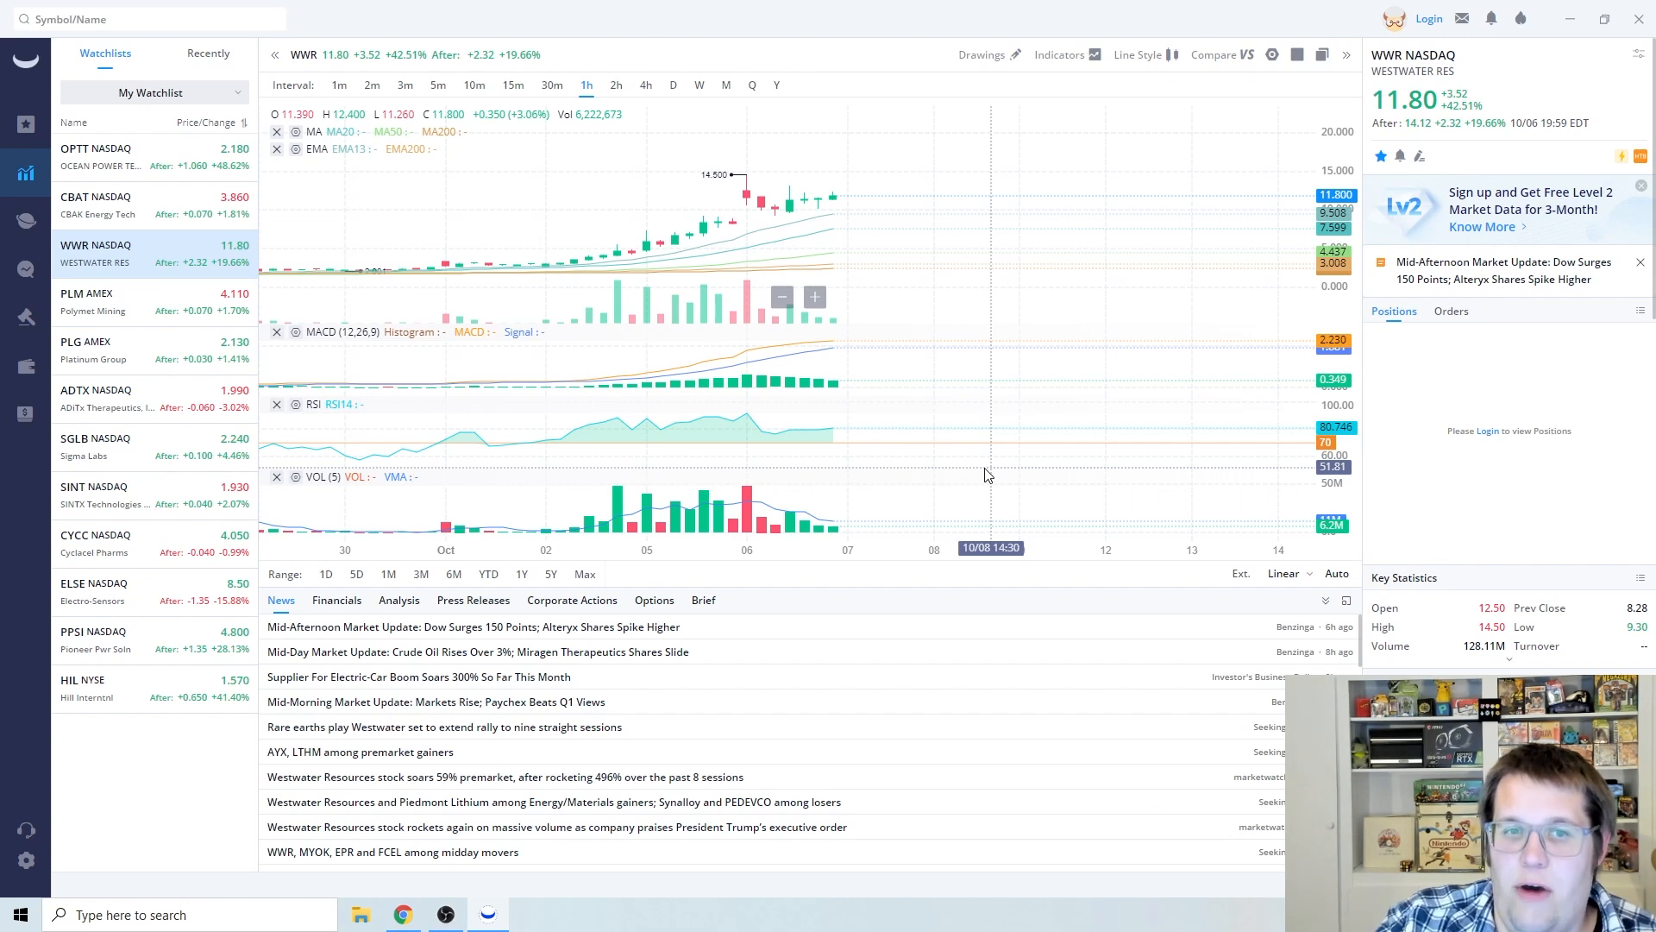
pyautogui.moveTo(980, 474)
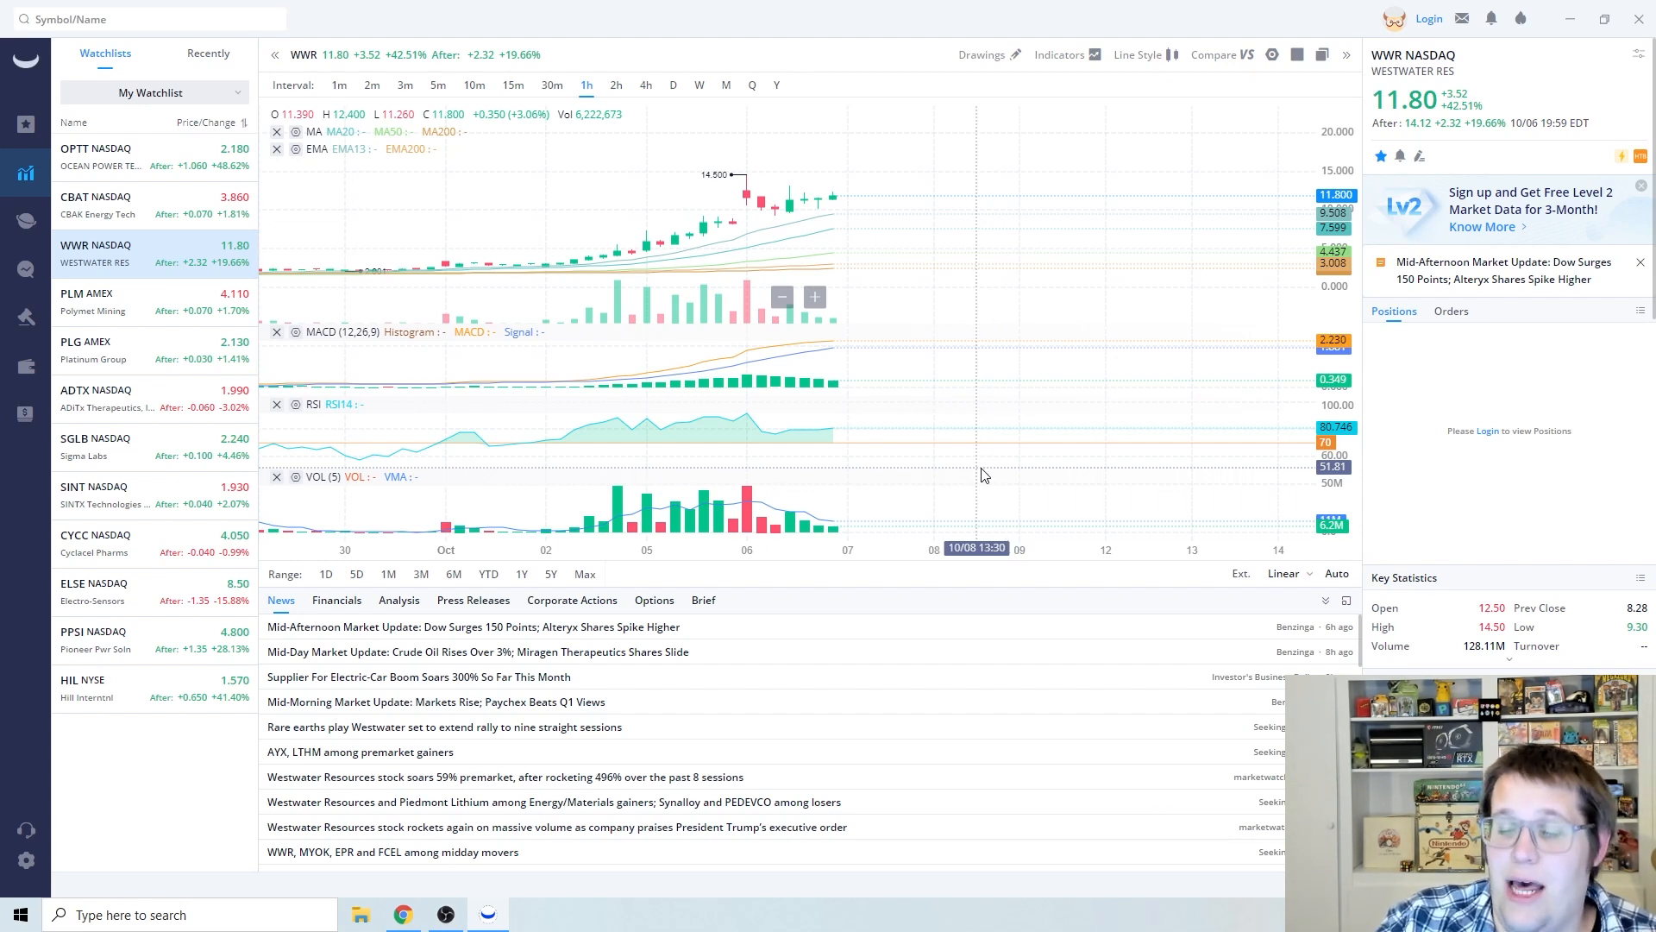
pyautogui.moveTo(954, 403)
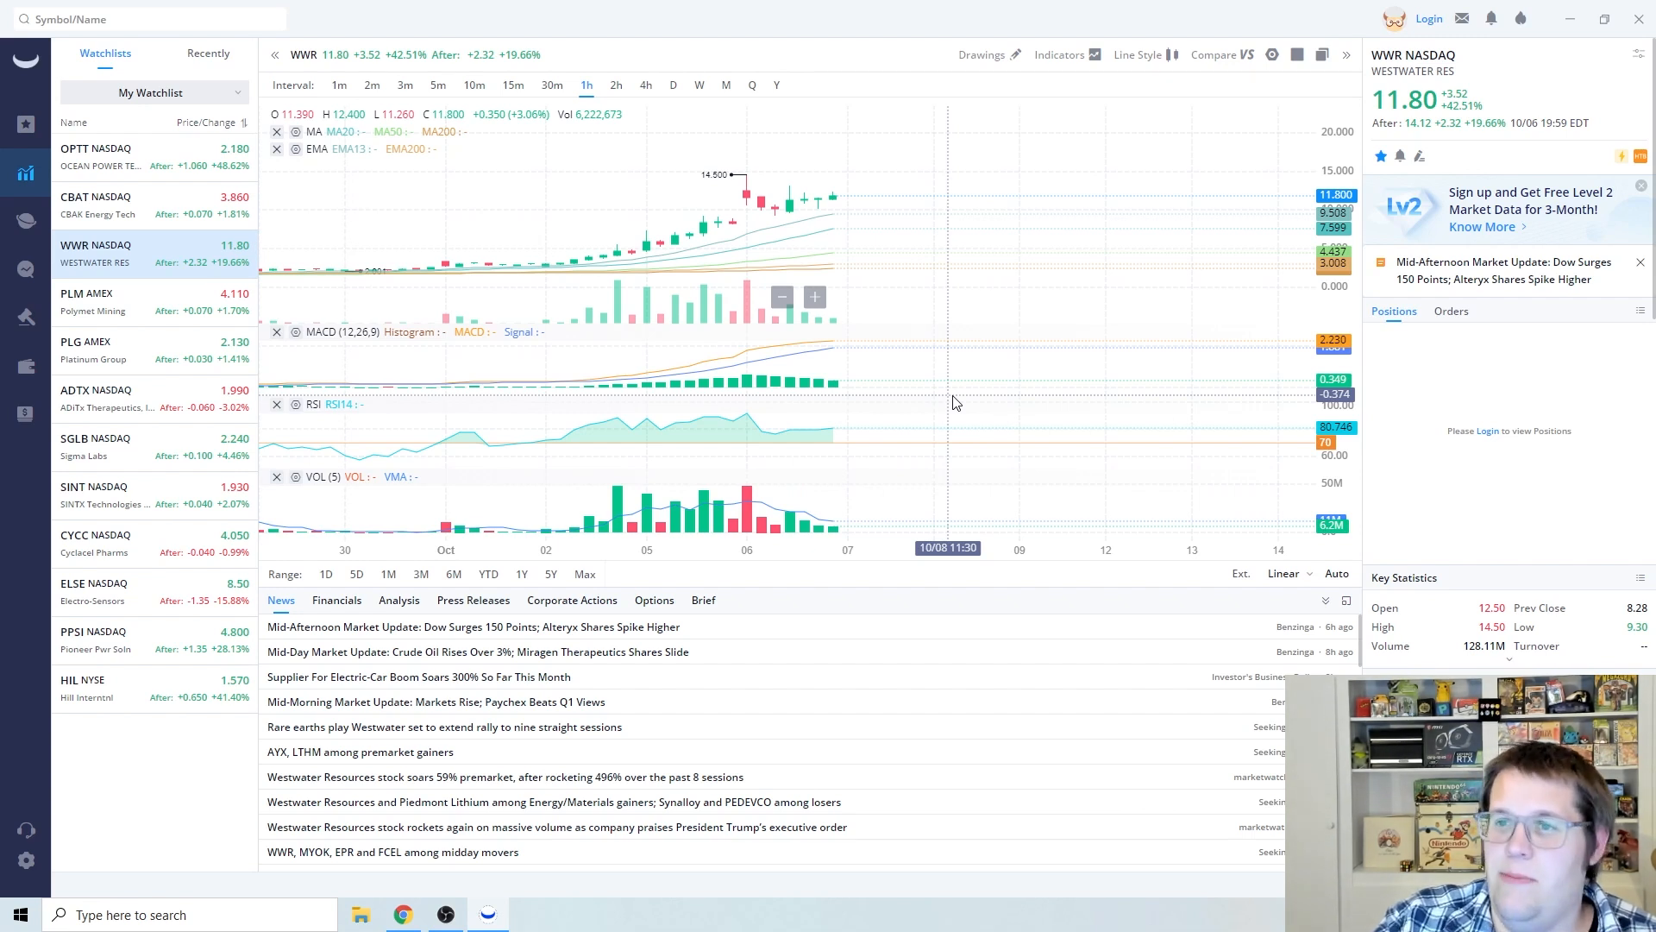
pyautogui.moveTo(947, 437)
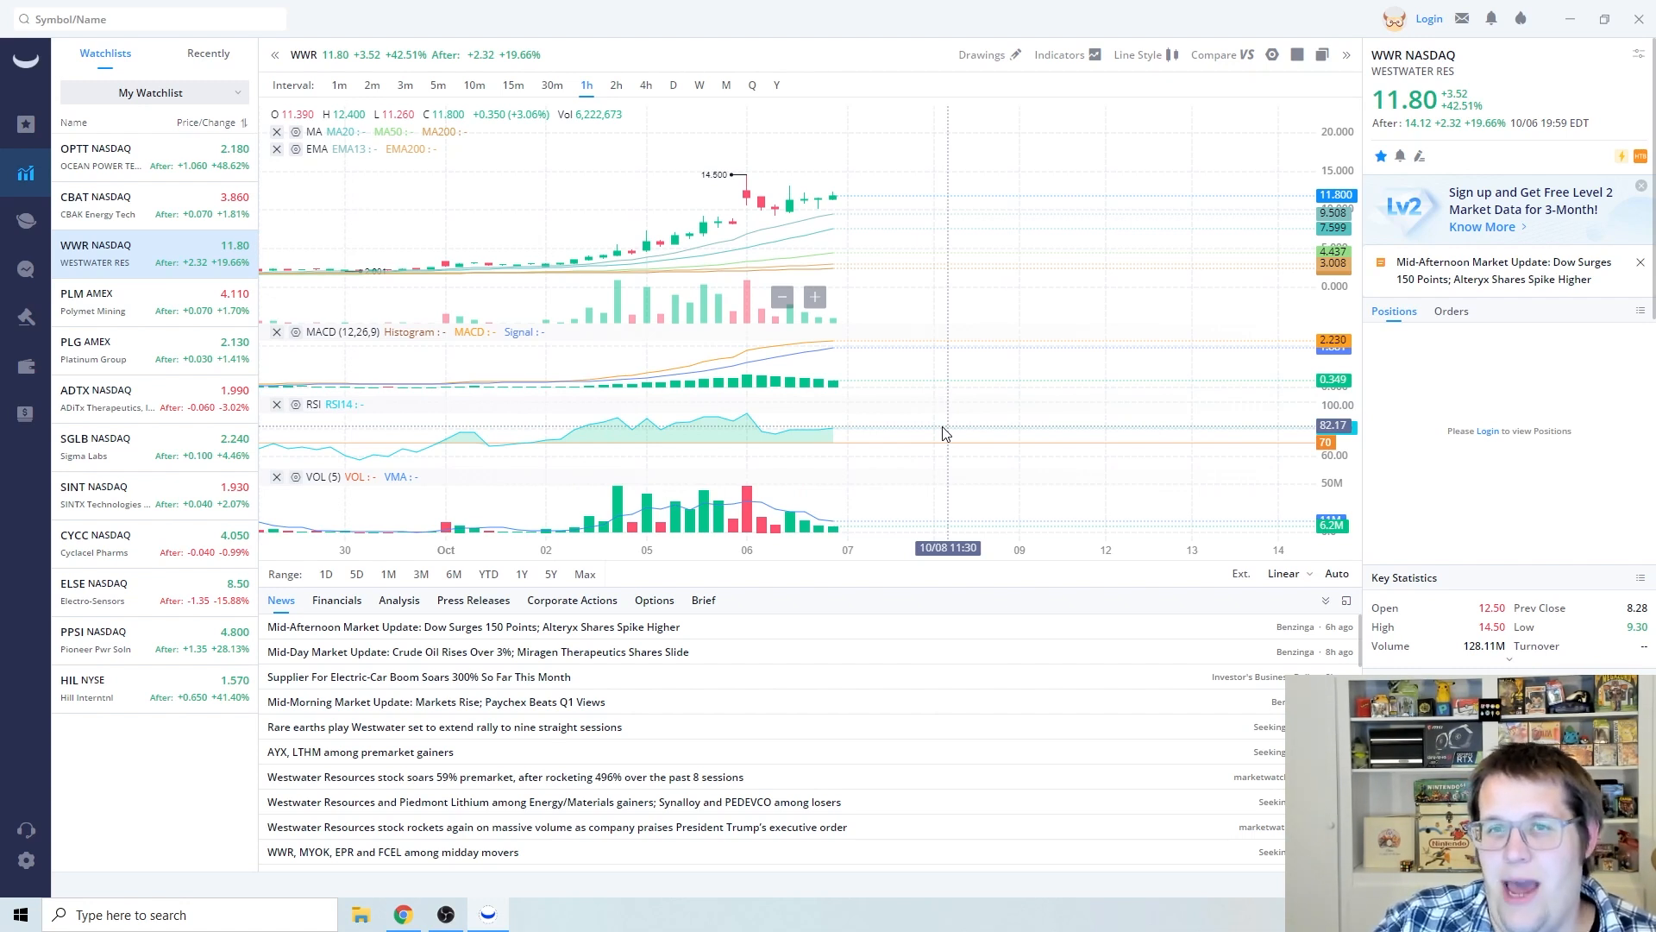
pyautogui.moveTo(920, 433)
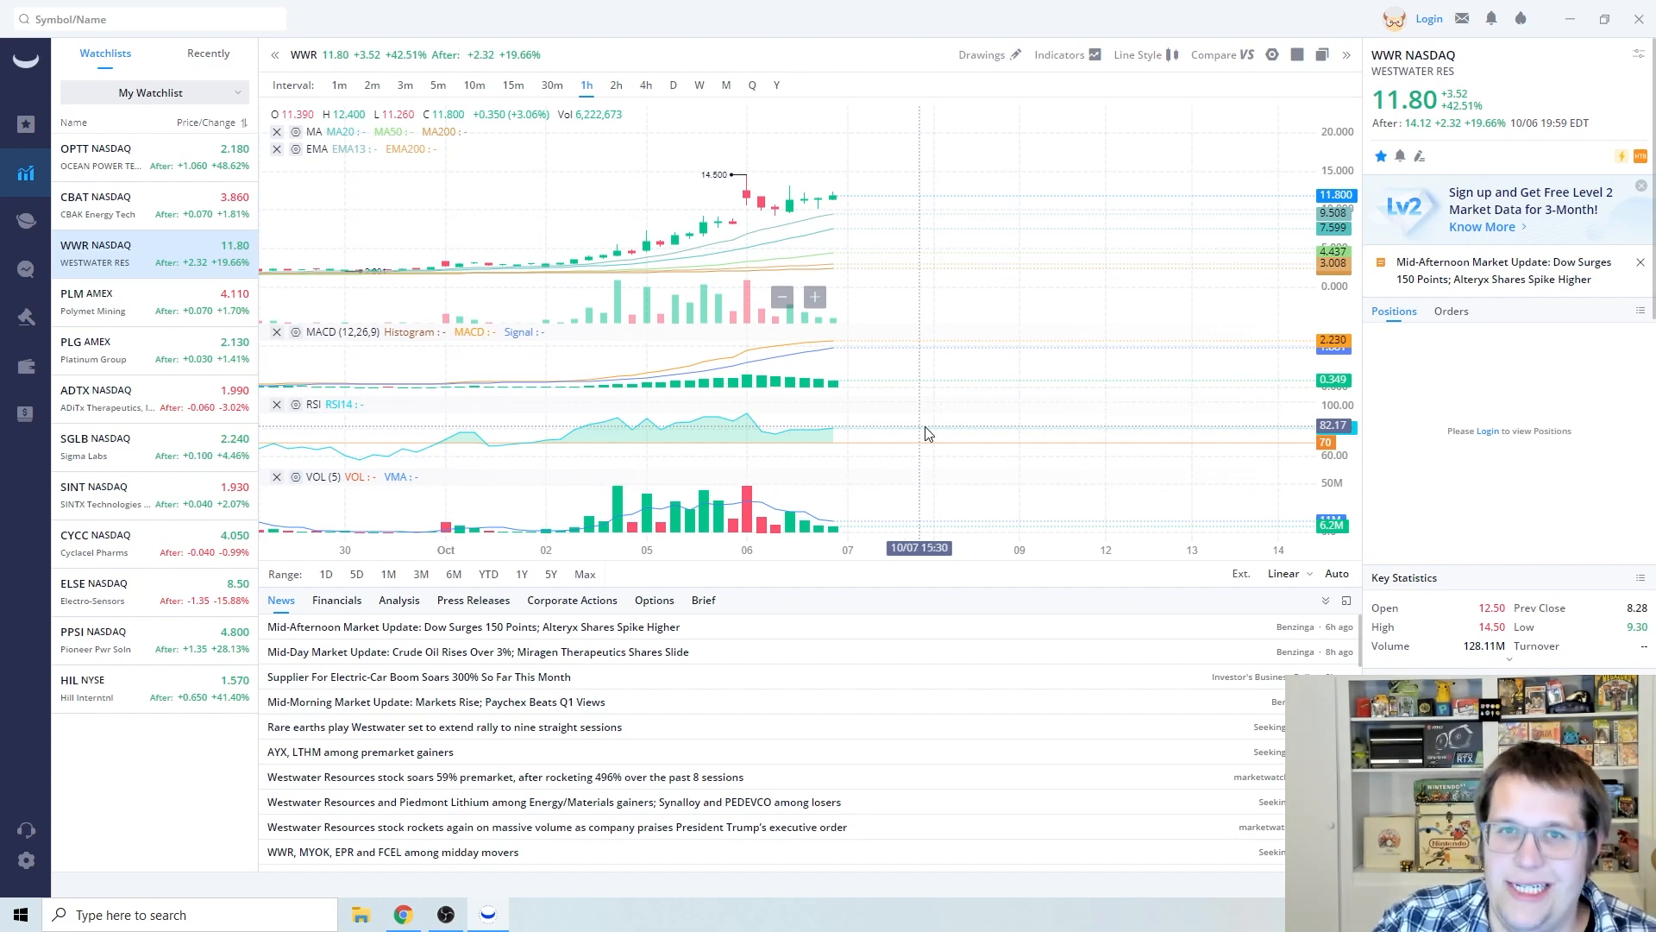
pyautogui.moveTo(947, 433)
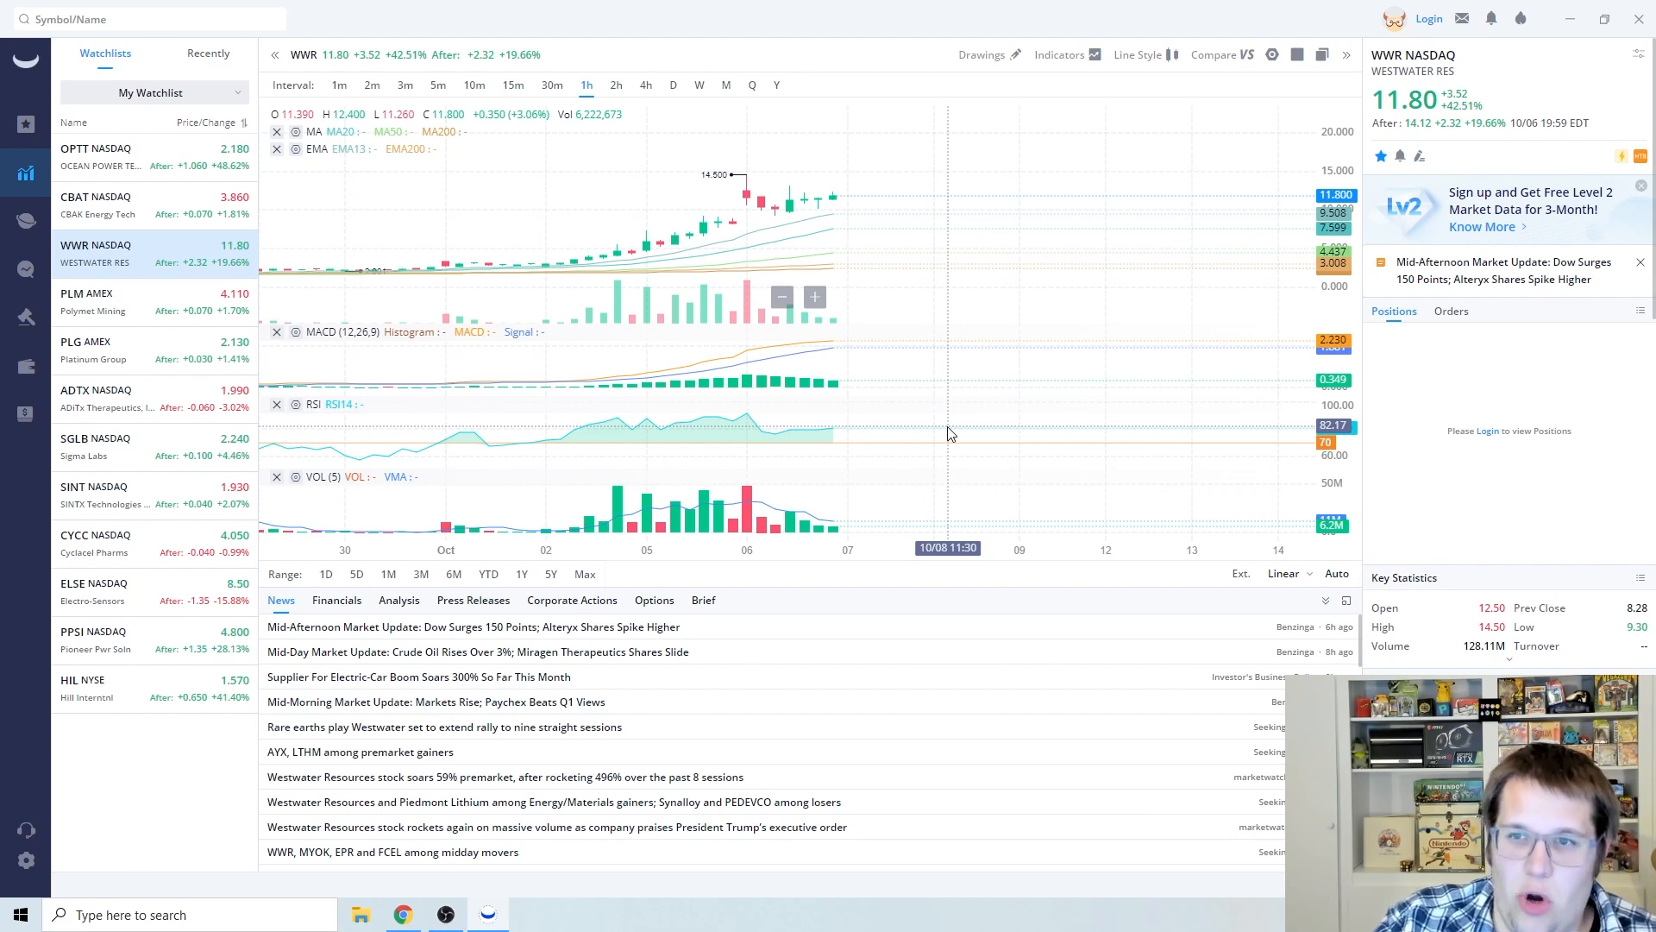
pyautogui.click(126, 300)
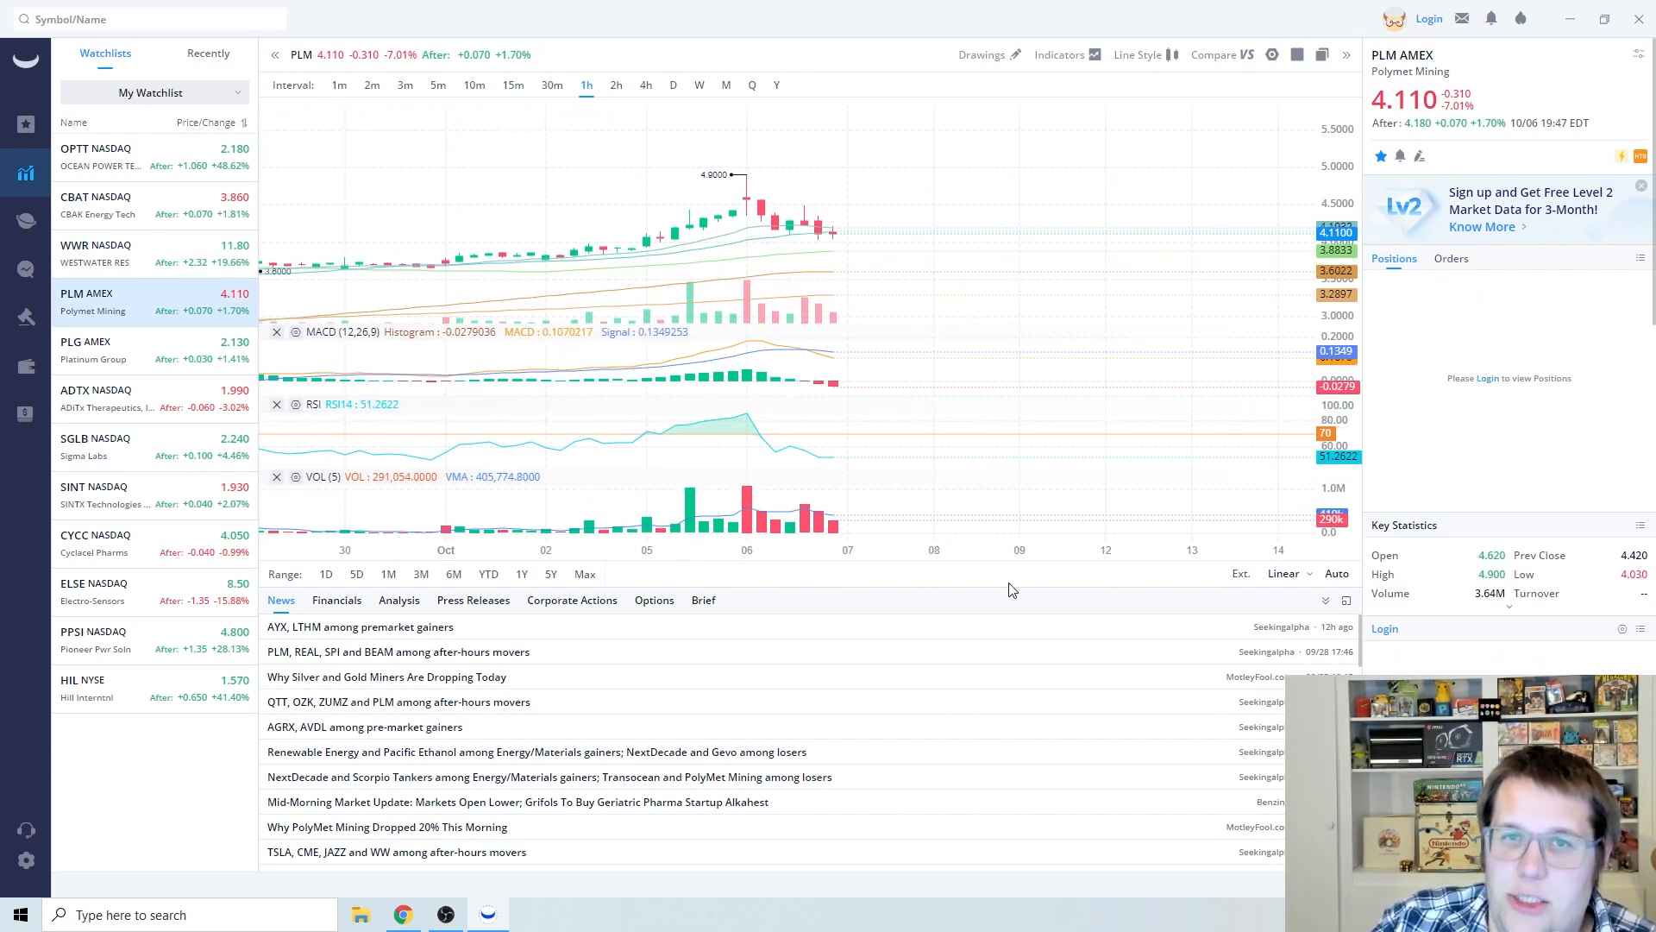
pyautogui.moveTo(895, 493)
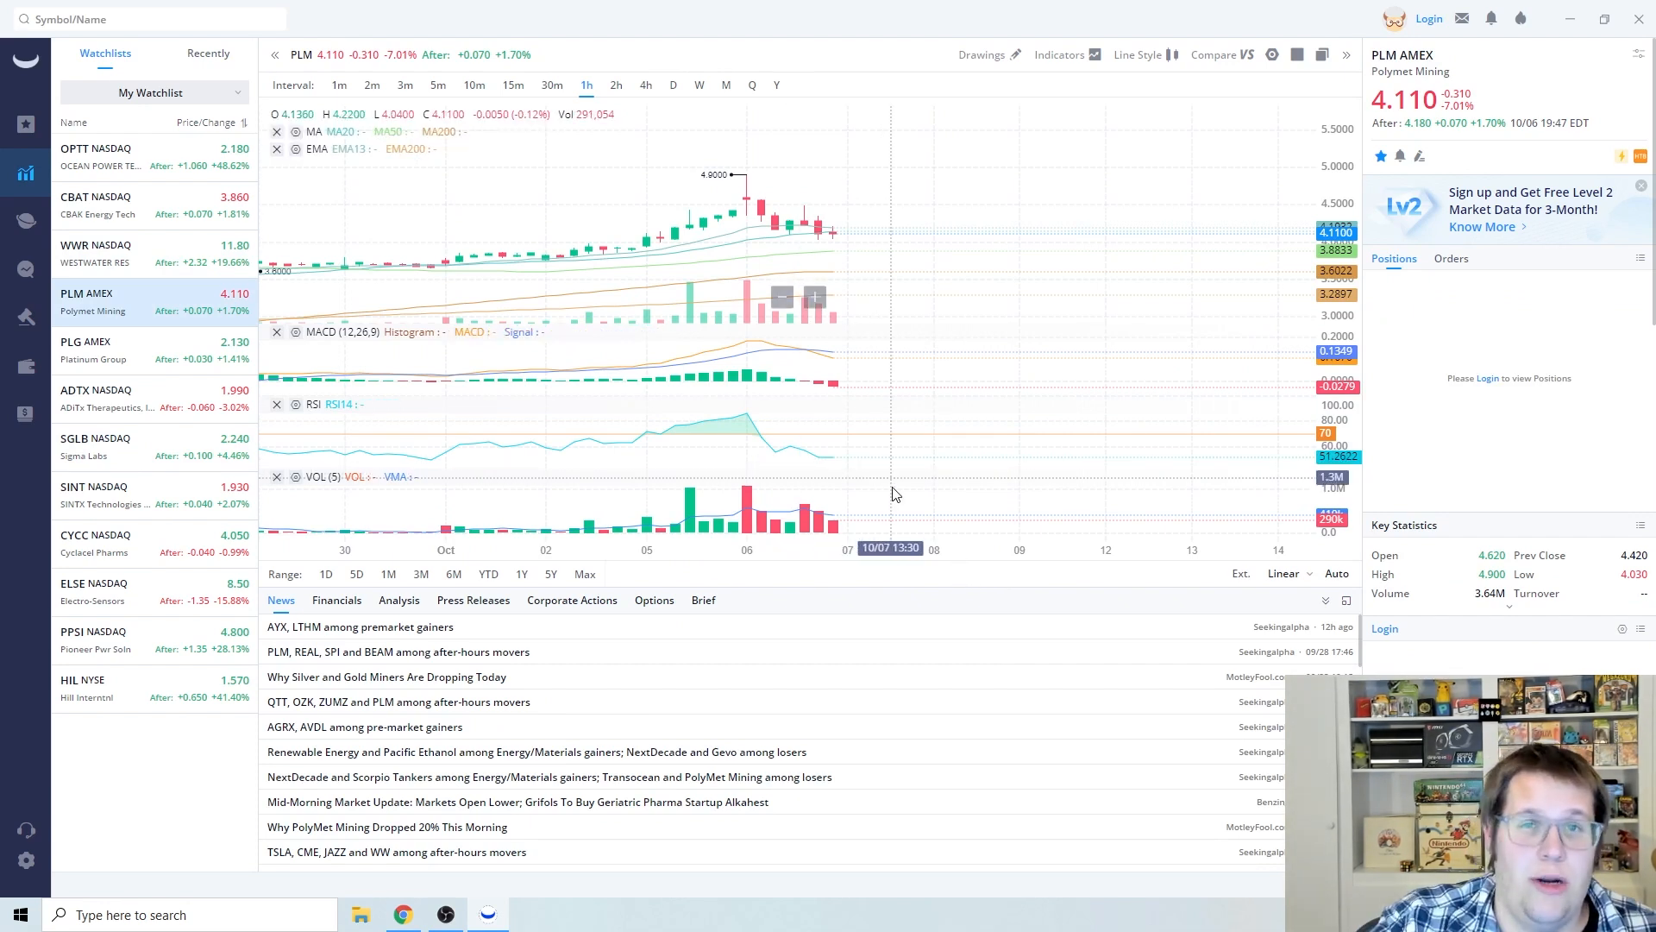
pyautogui.moveTo(707, 625)
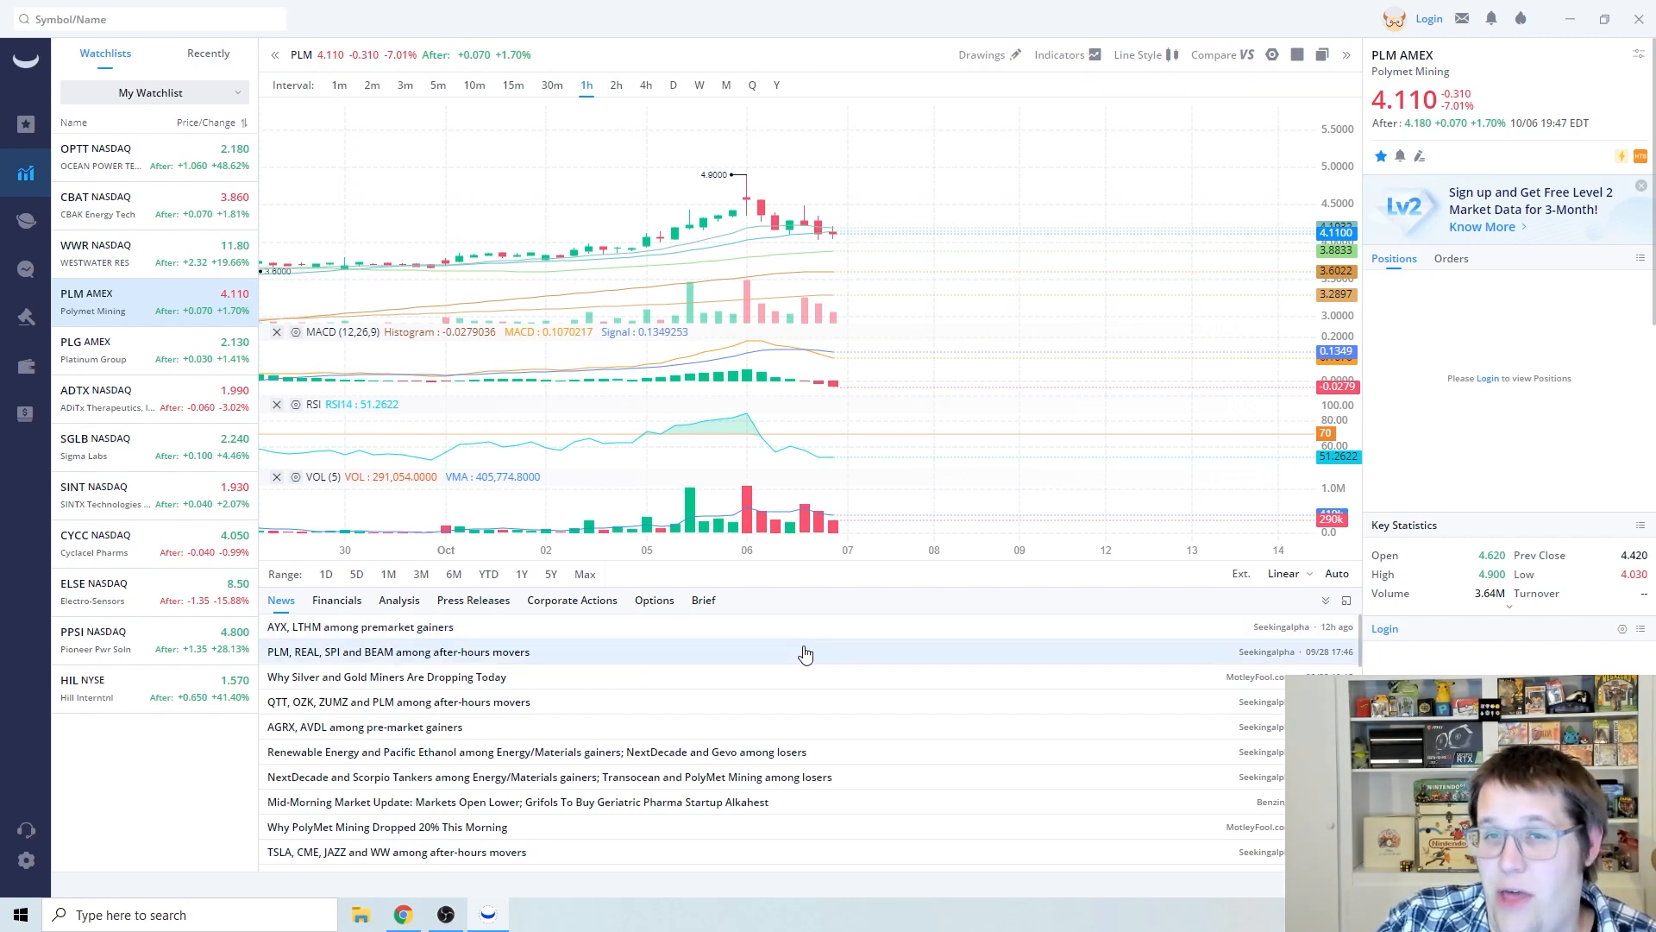
pyautogui.moveTo(863, 638)
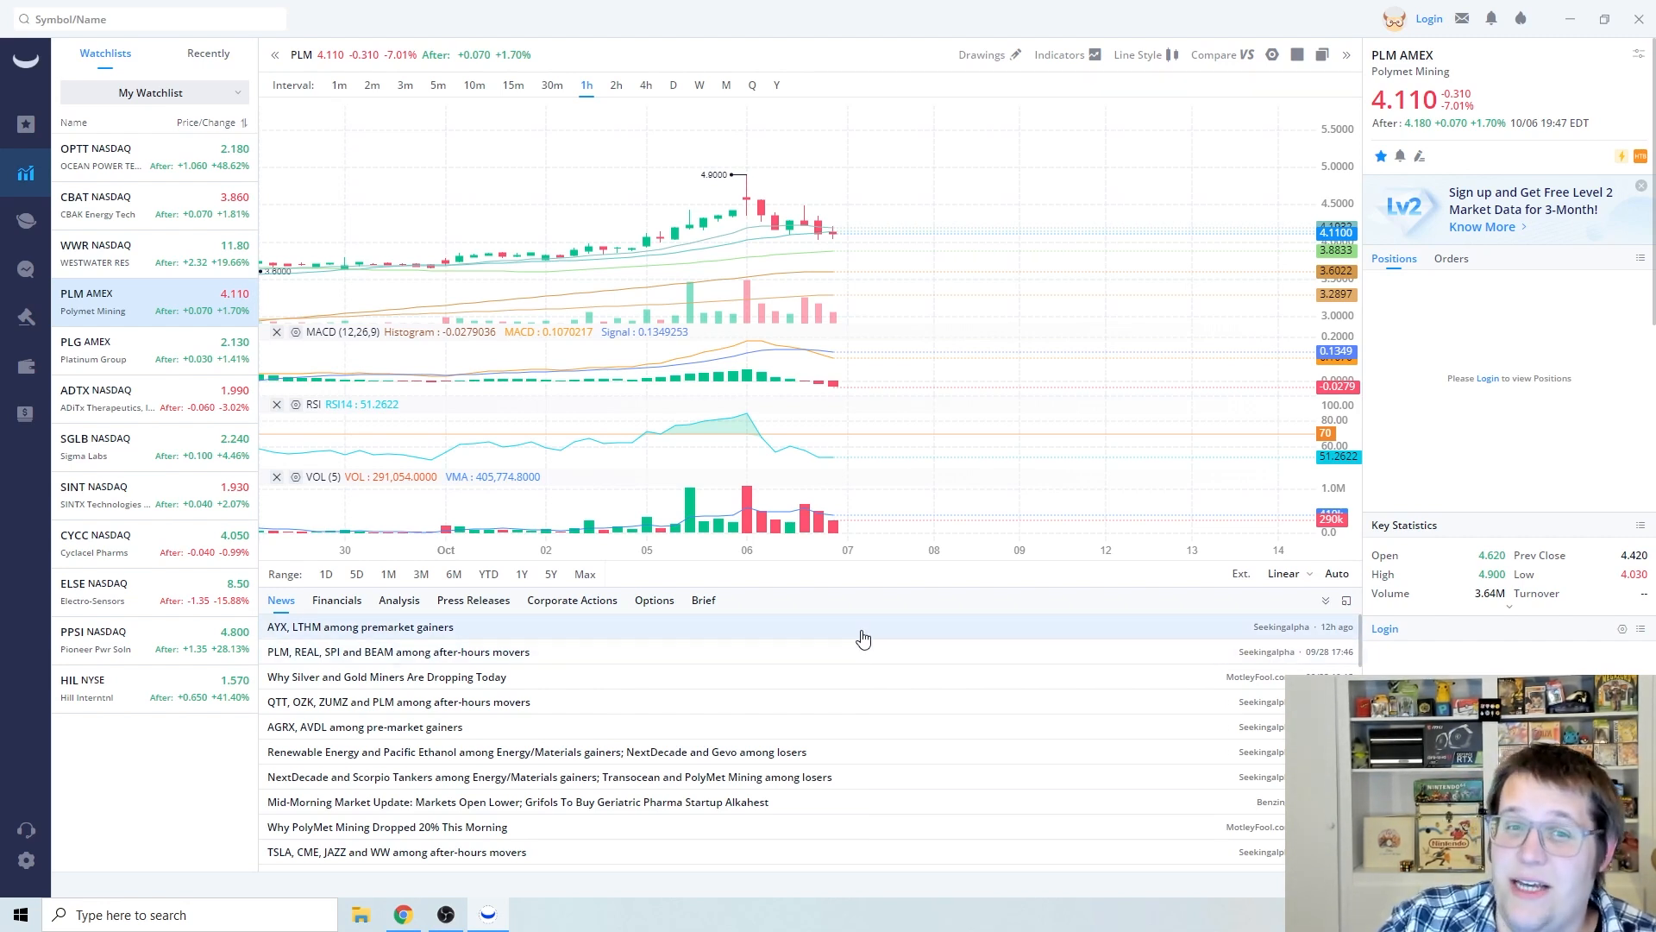
pyautogui.click(126, 350)
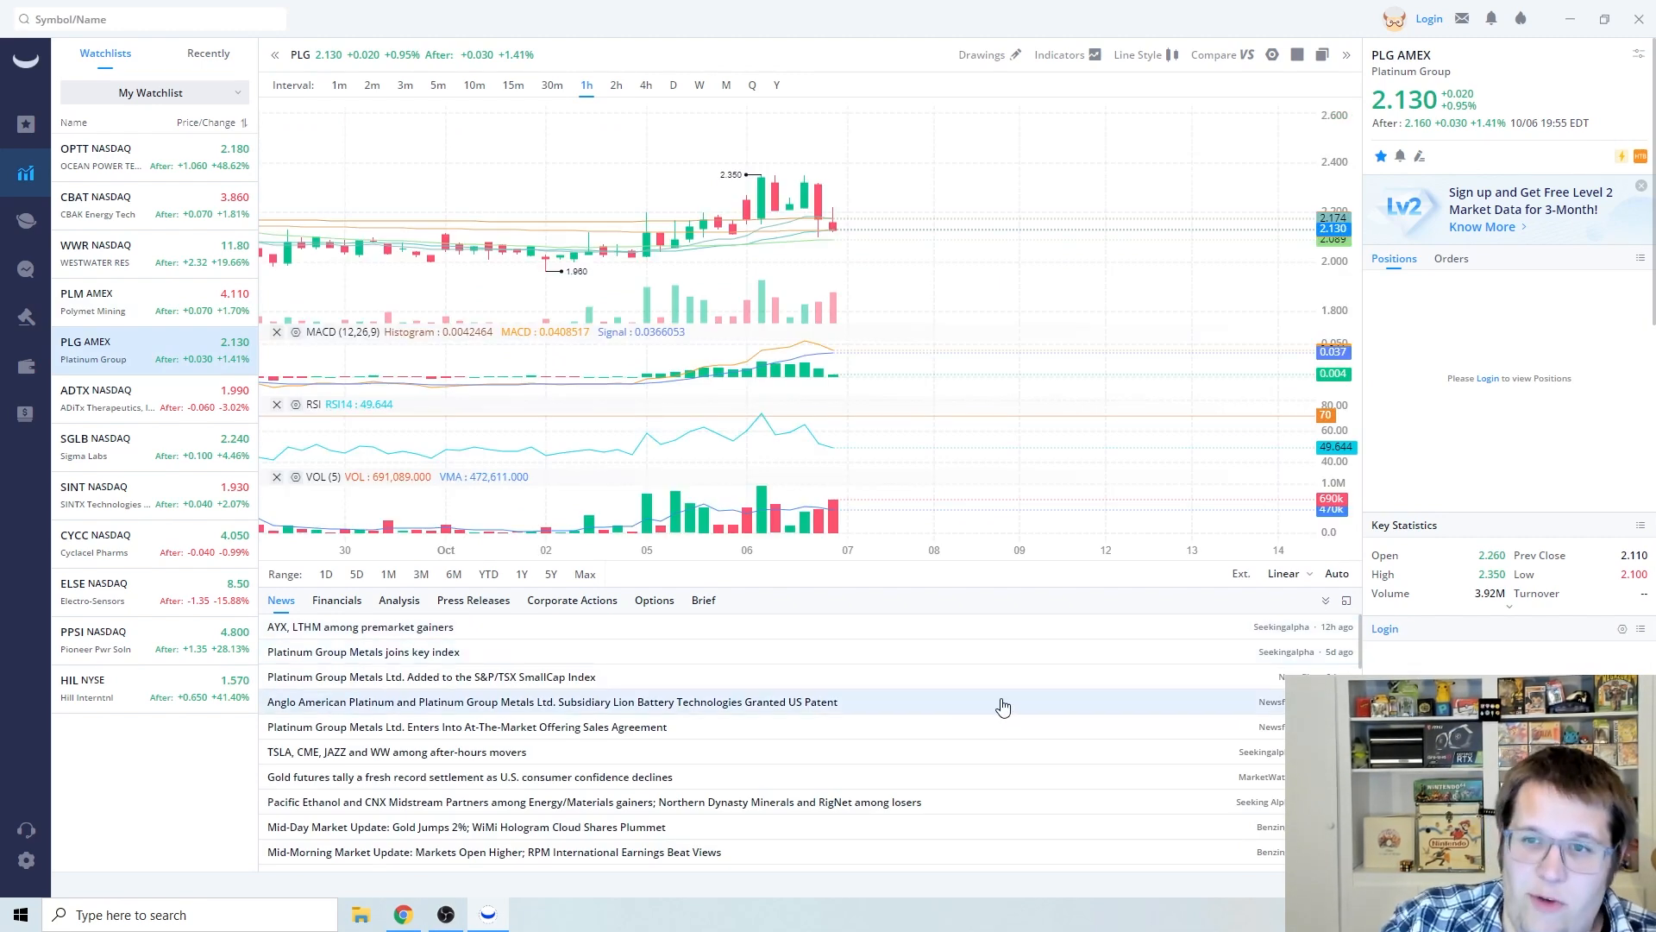
pyautogui.moveTo(994, 703)
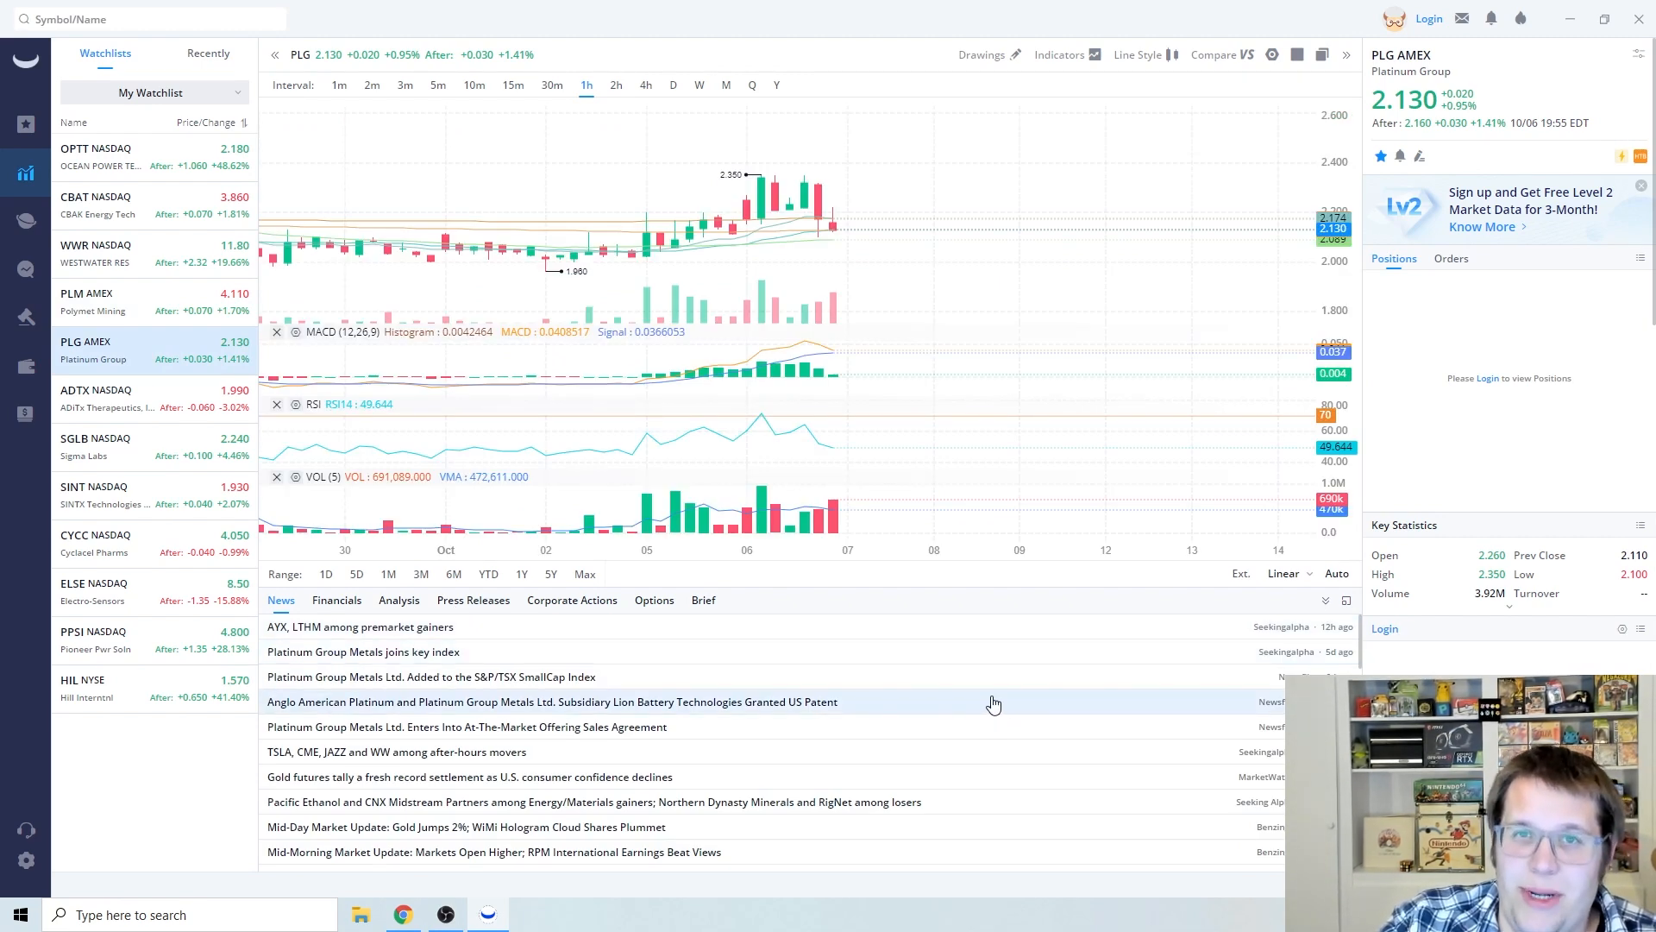
pyautogui.moveTo(966, 647)
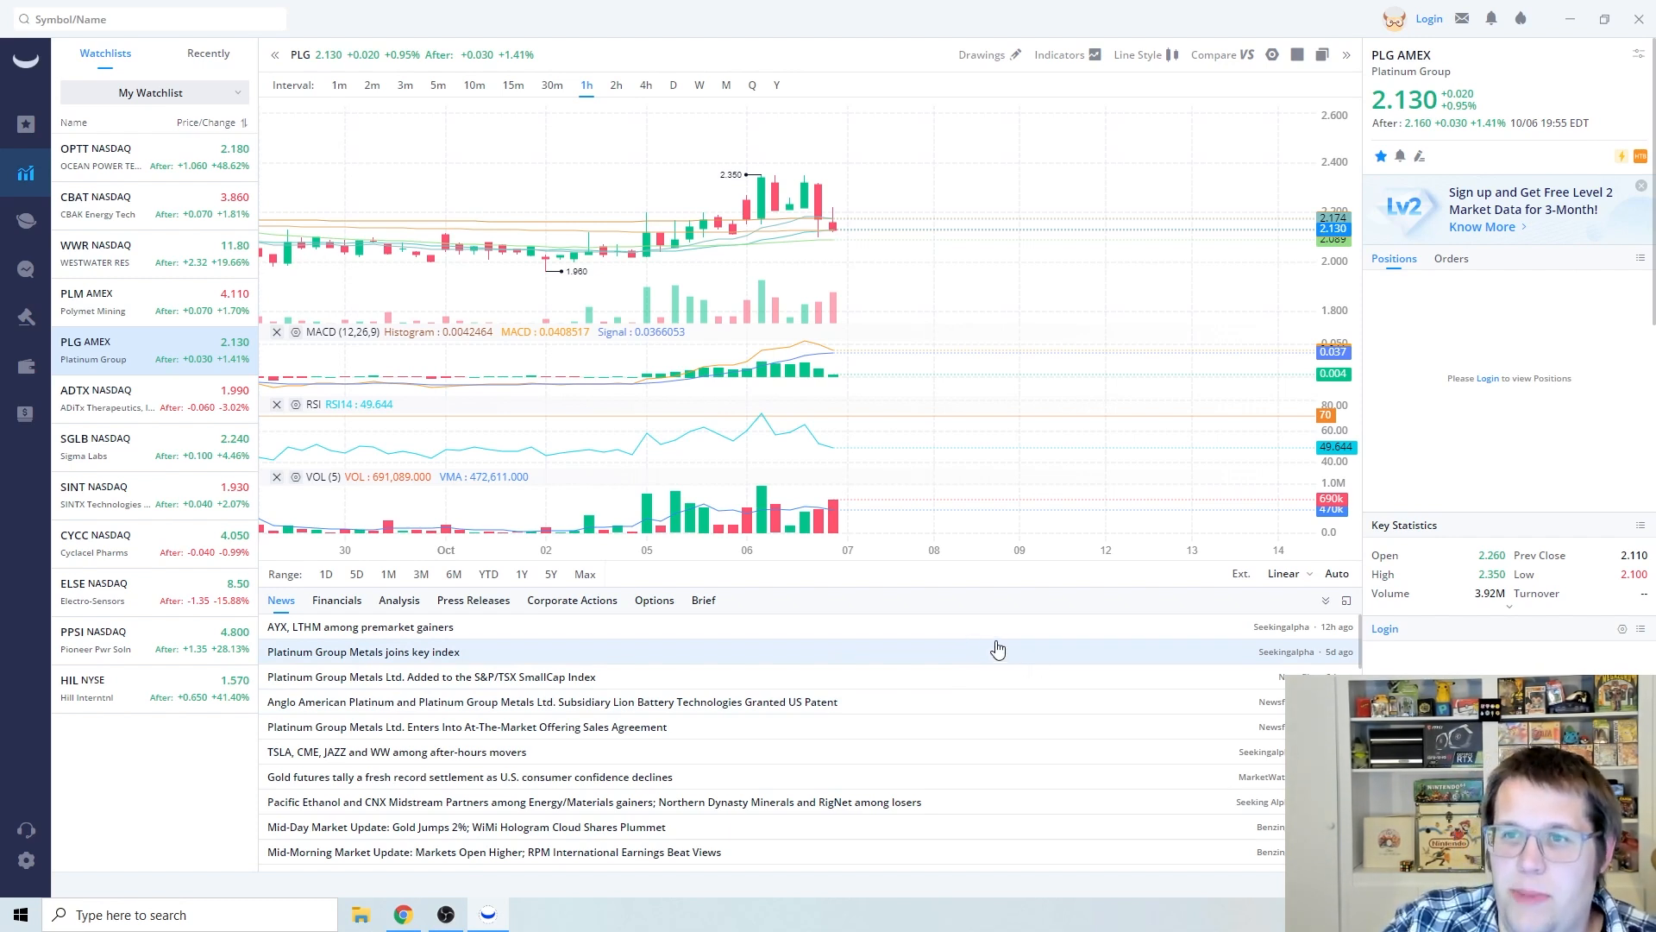
pyautogui.moveTo(881, 632)
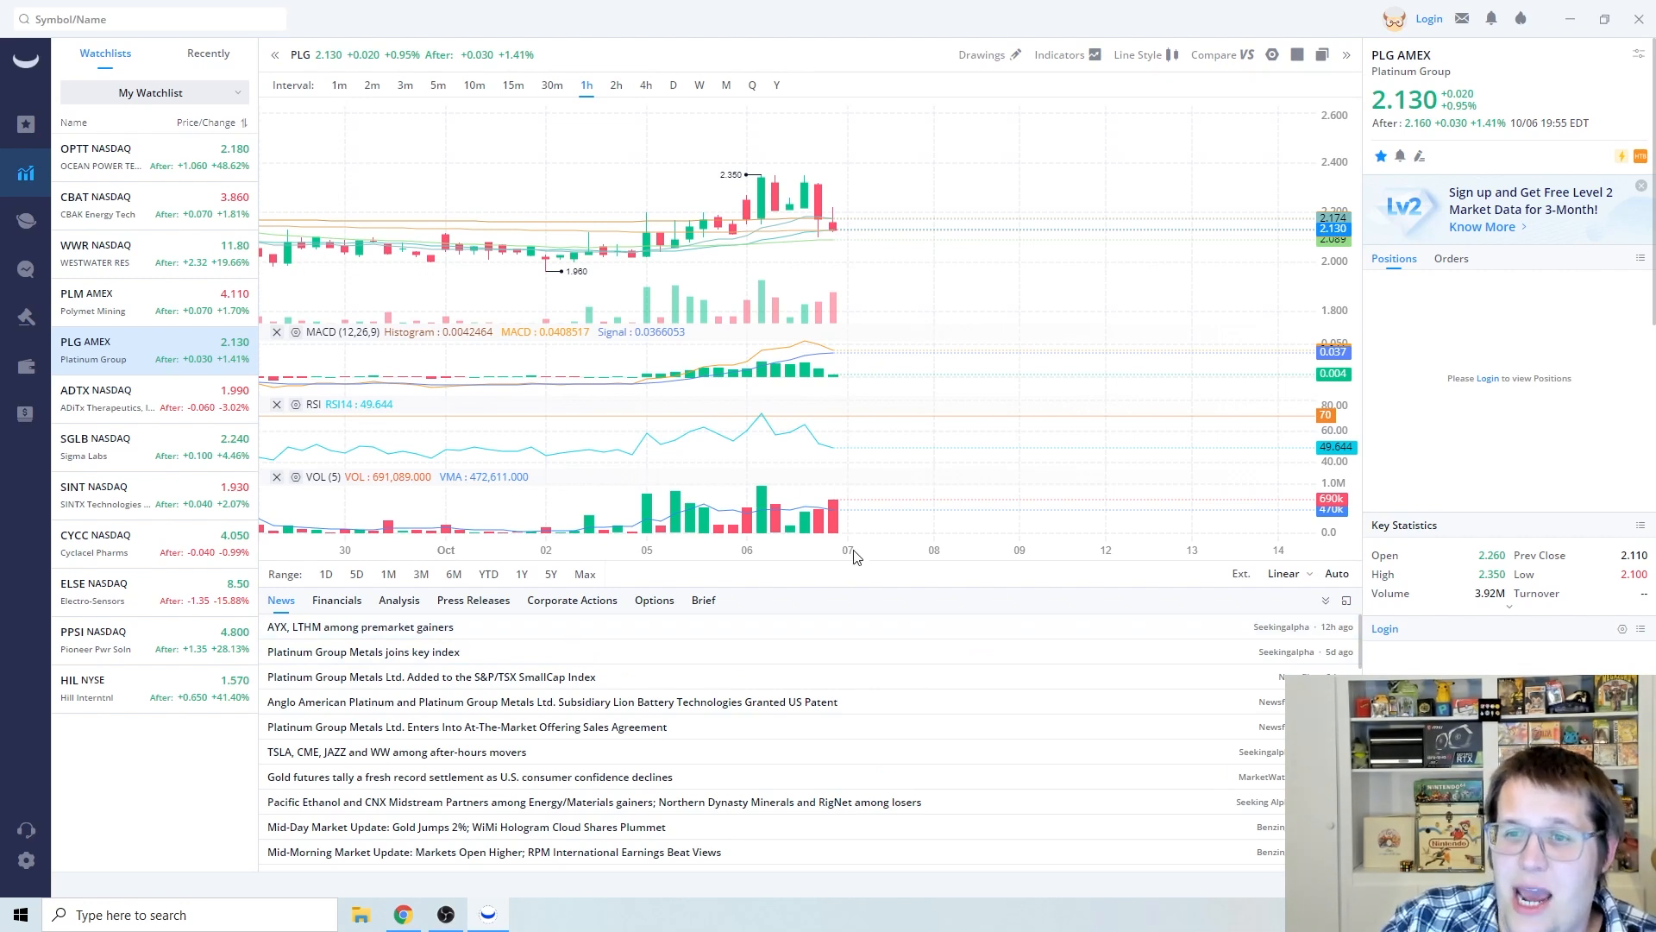
pyautogui.moveTo(925, 702)
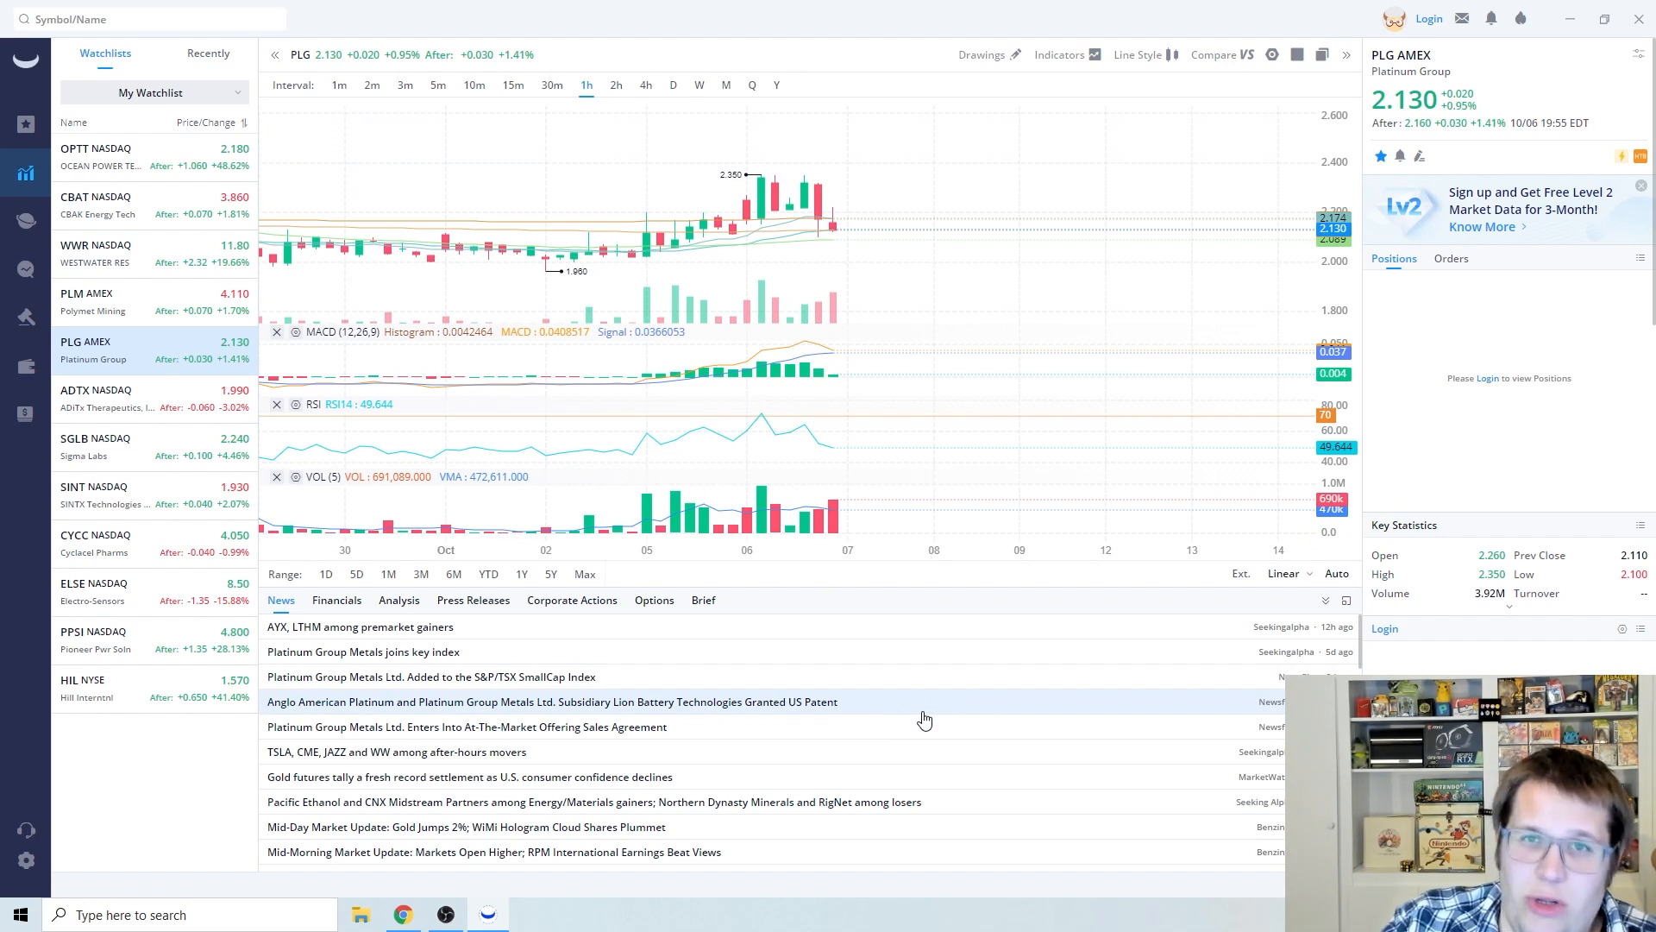
pyautogui.moveTo(911, 716)
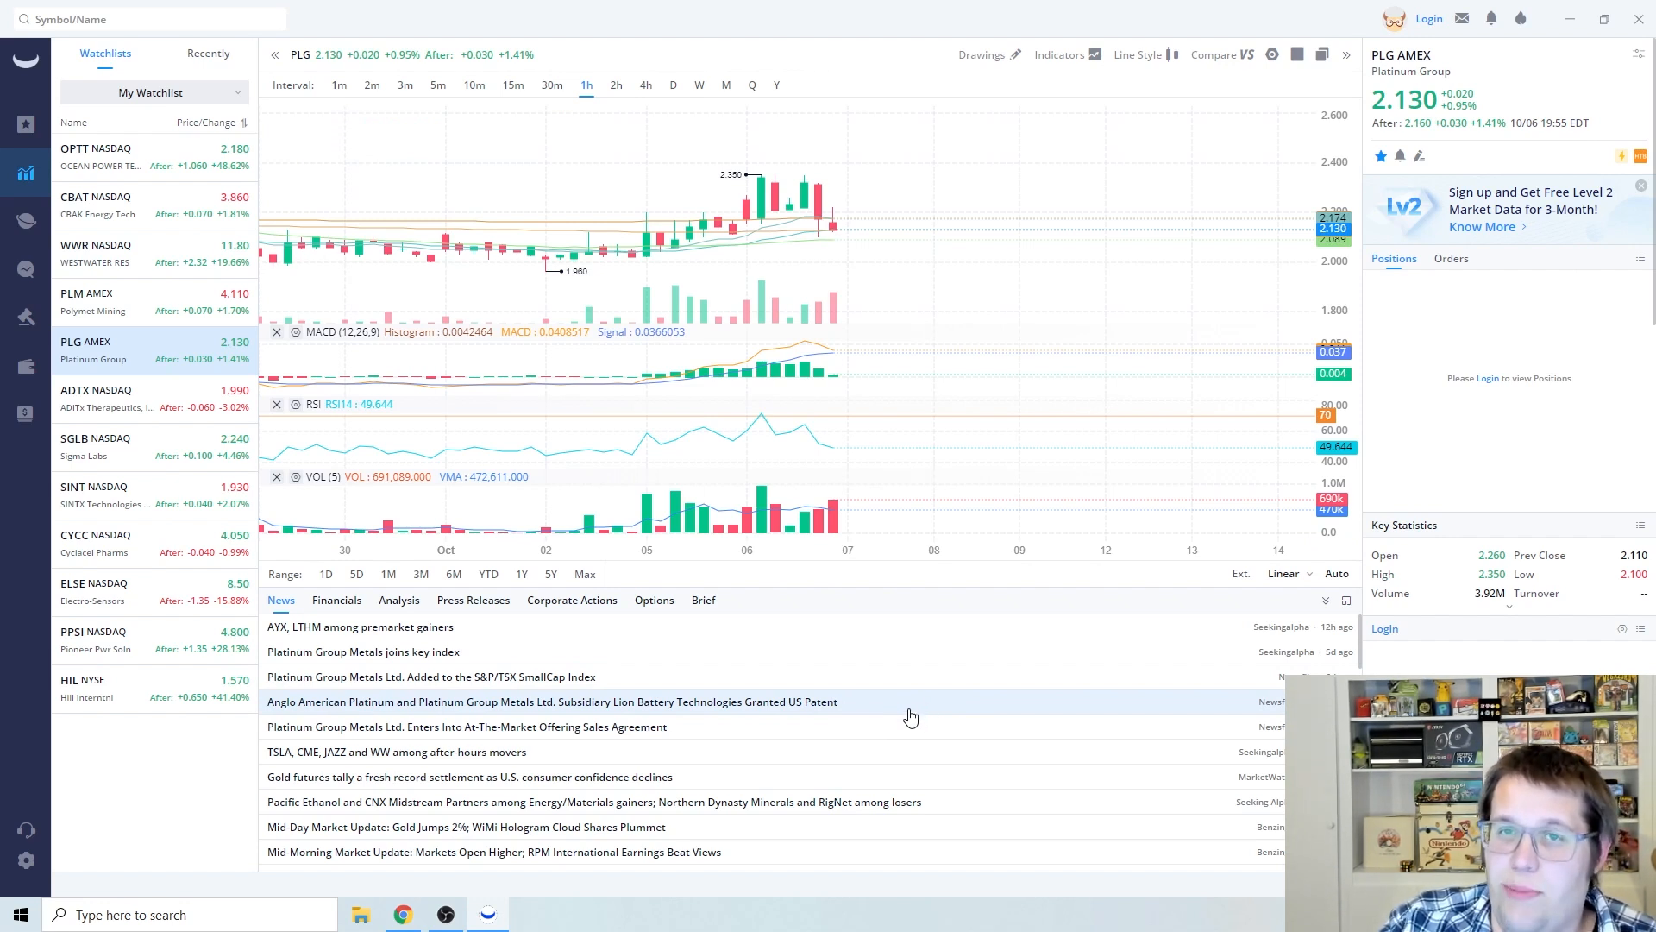
pyautogui.moveTo(864, 766)
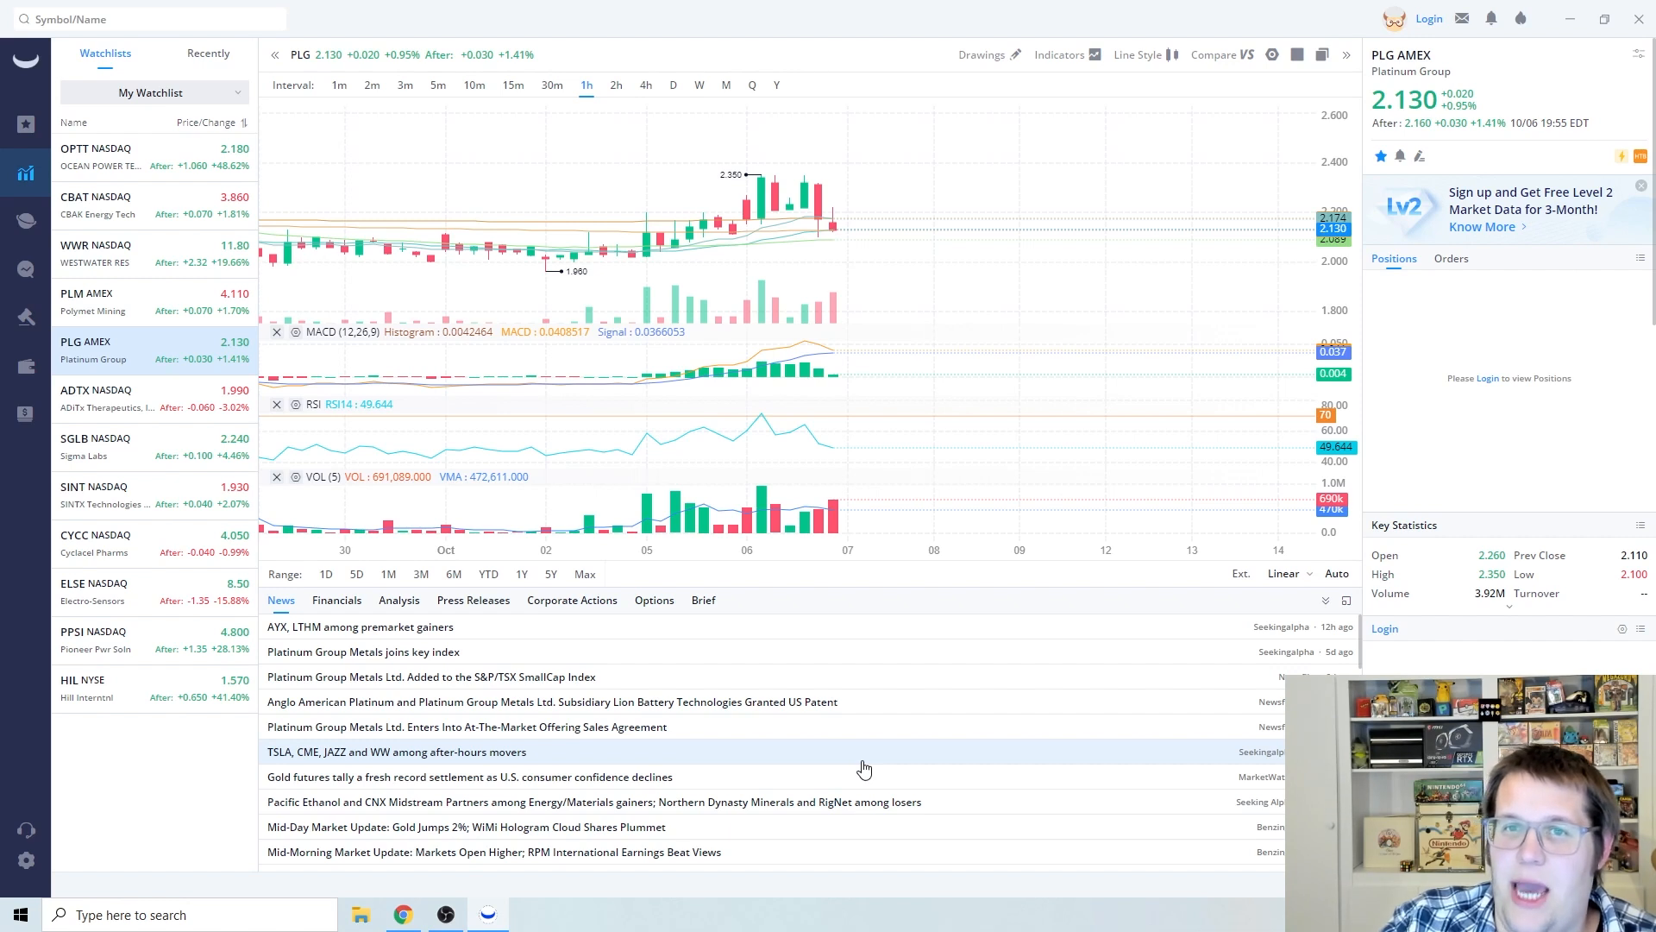
pyautogui.moveTo(799, 851)
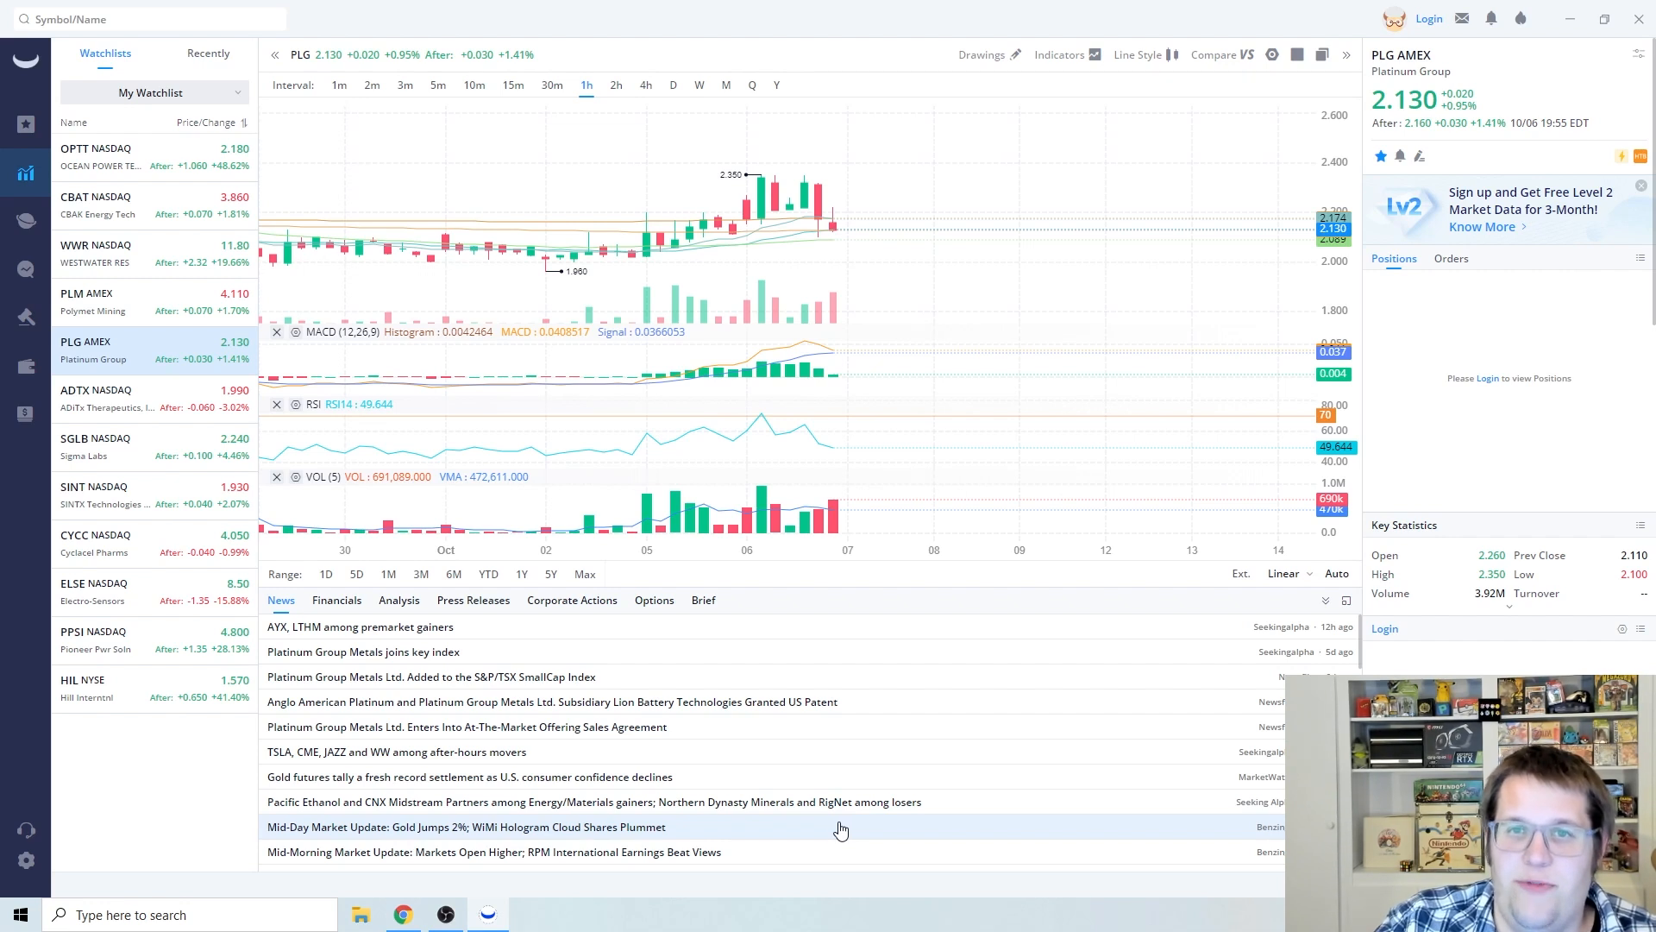
pyautogui.moveTo(718, 702)
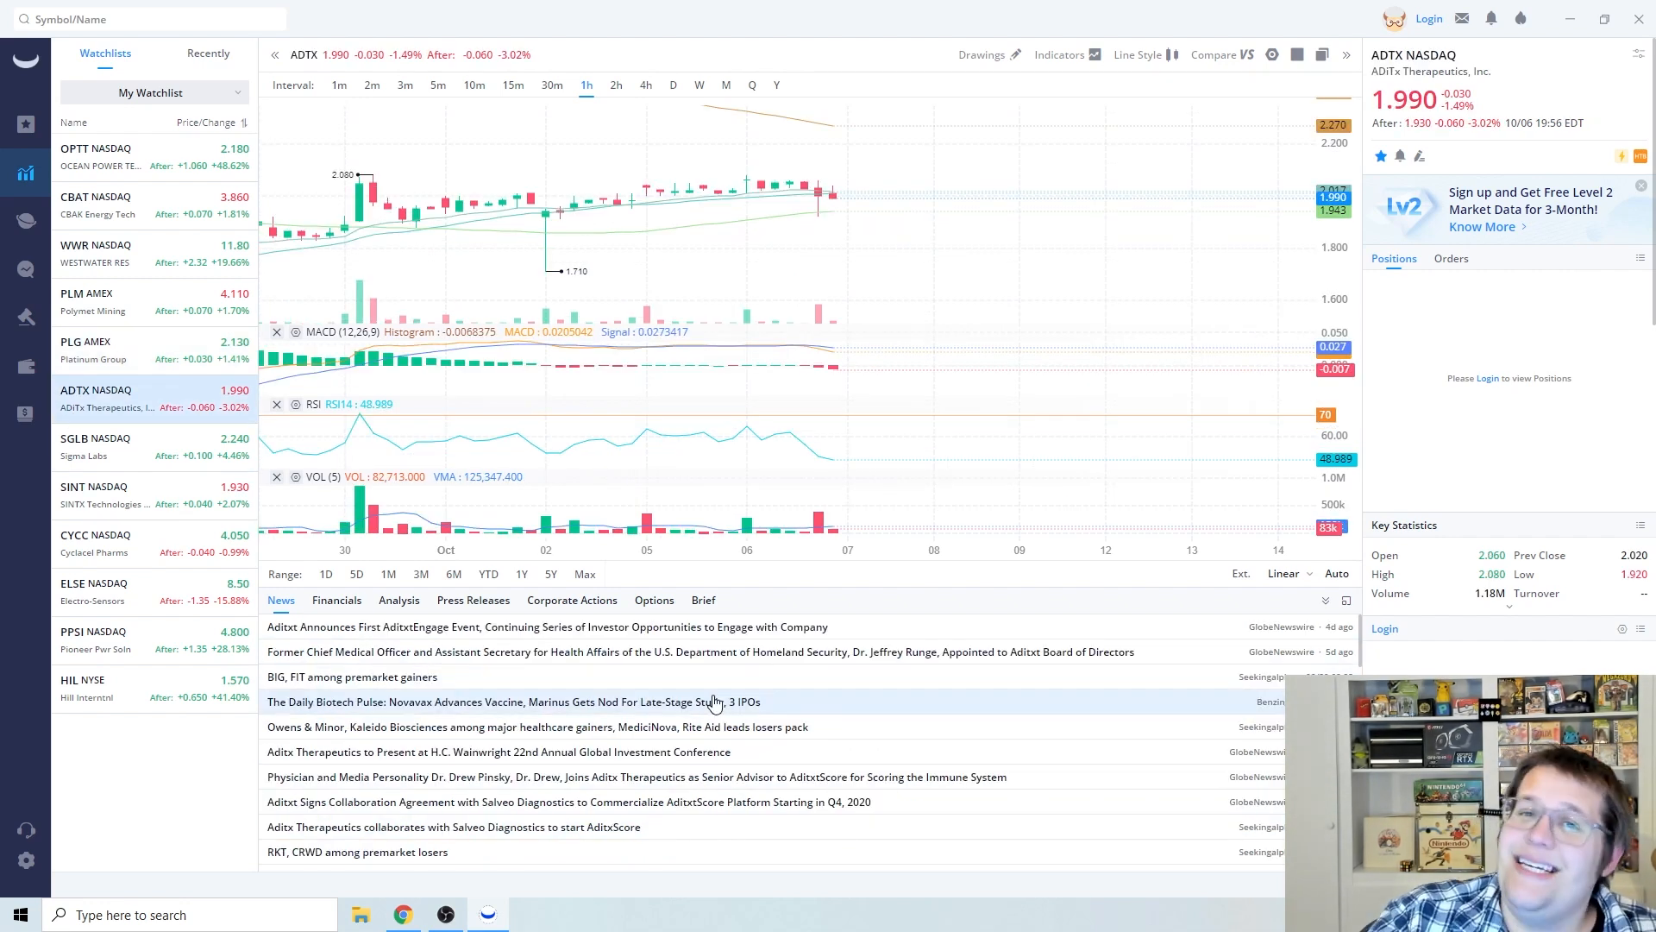
pyautogui.moveTo(795, 617)
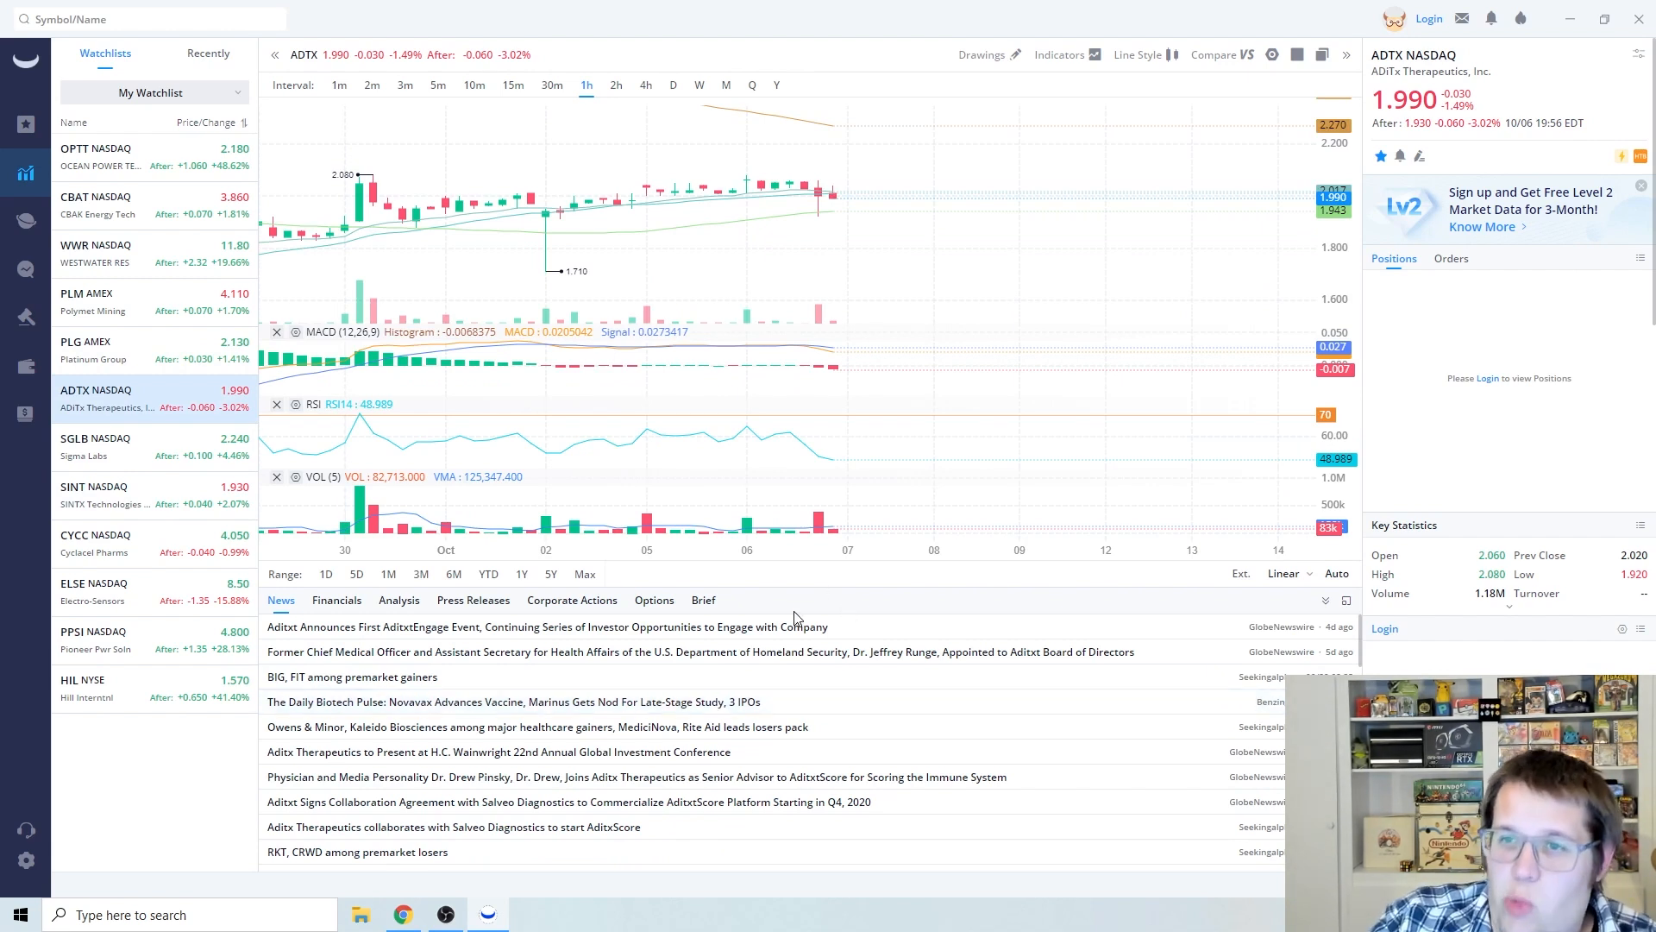
pyautogui.moveTo(950, 727)
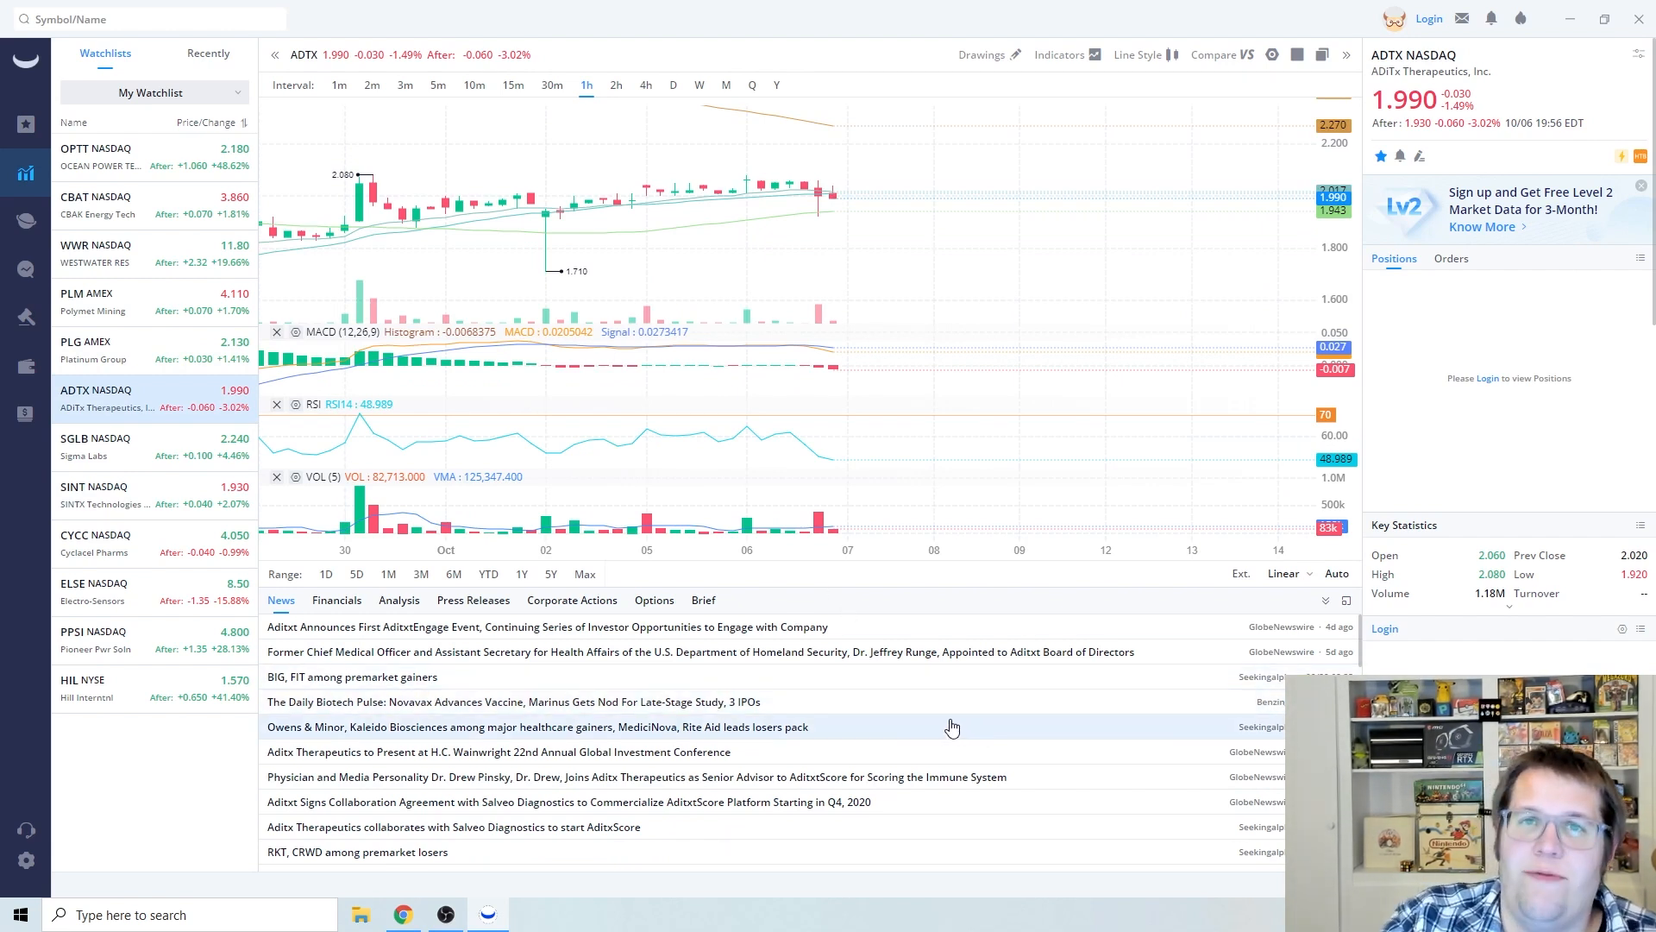
pyautogui.moveTo(914, 726)
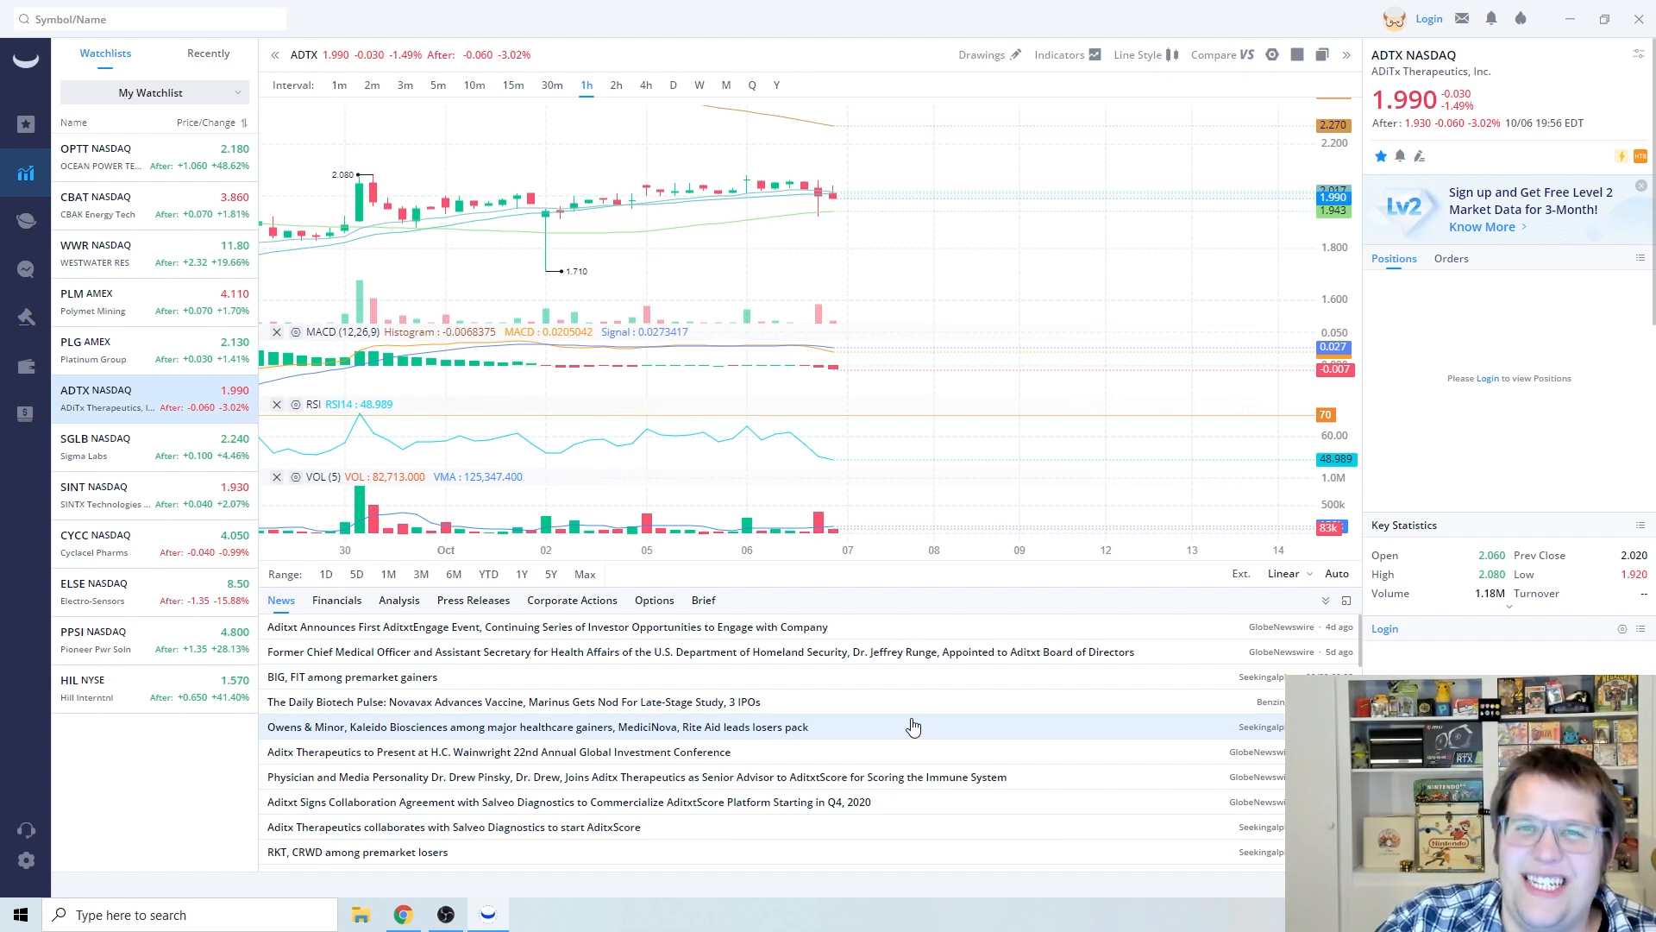
pyautogui.moveTo(854, 723)
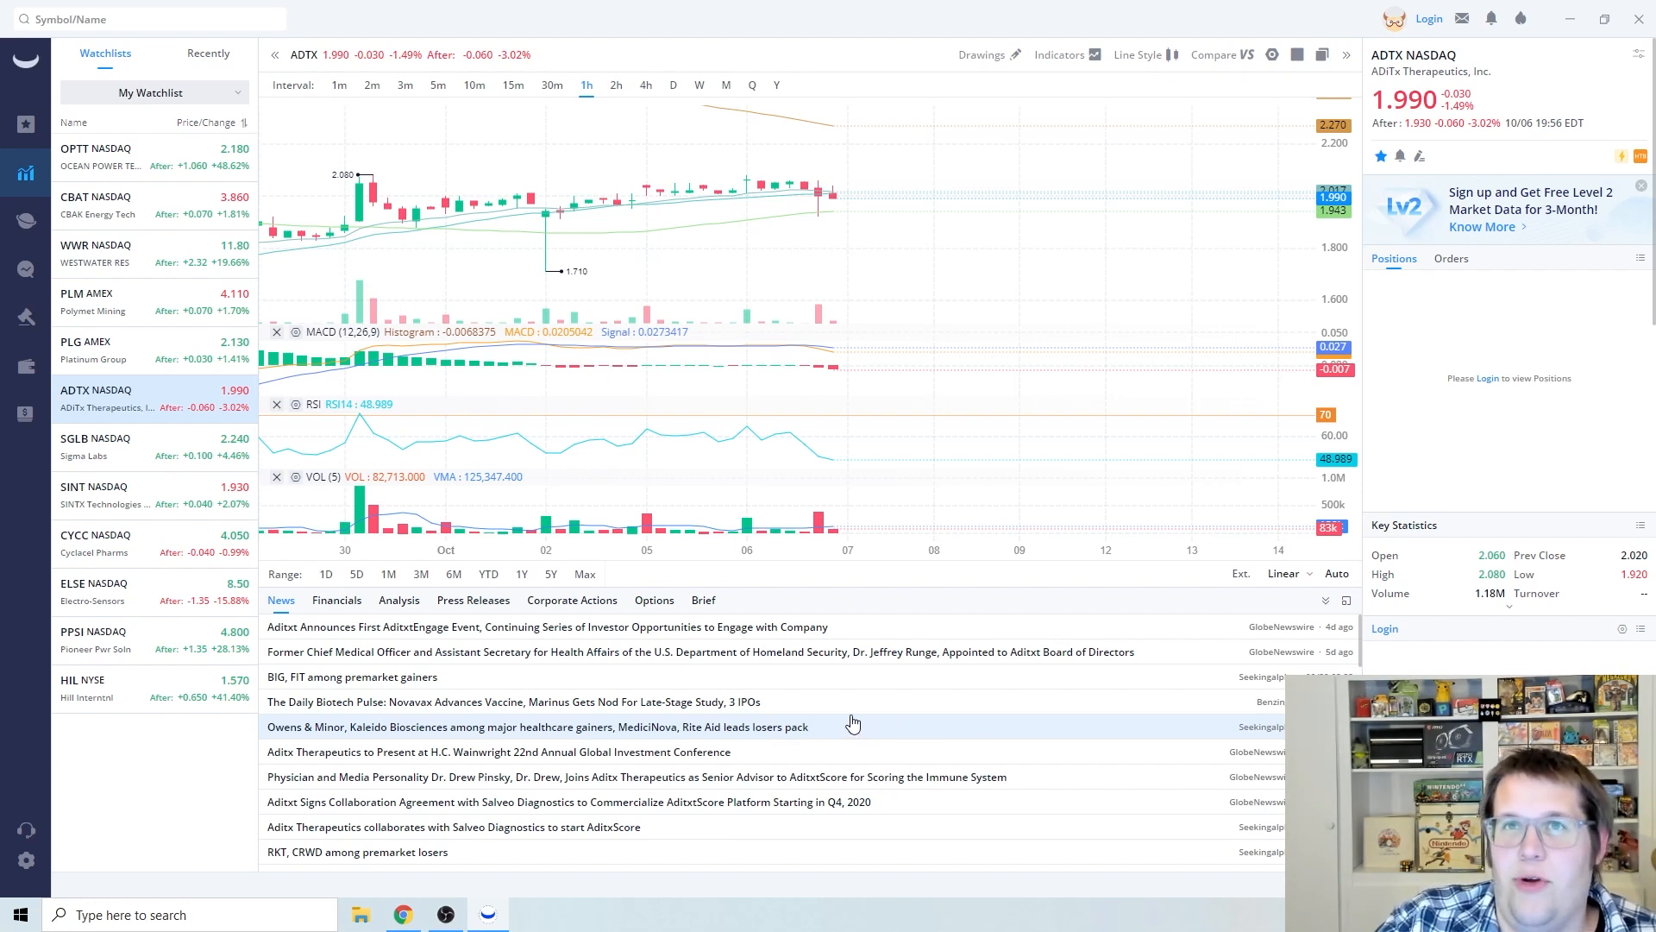
pyautogui.moveTo(845, 723)
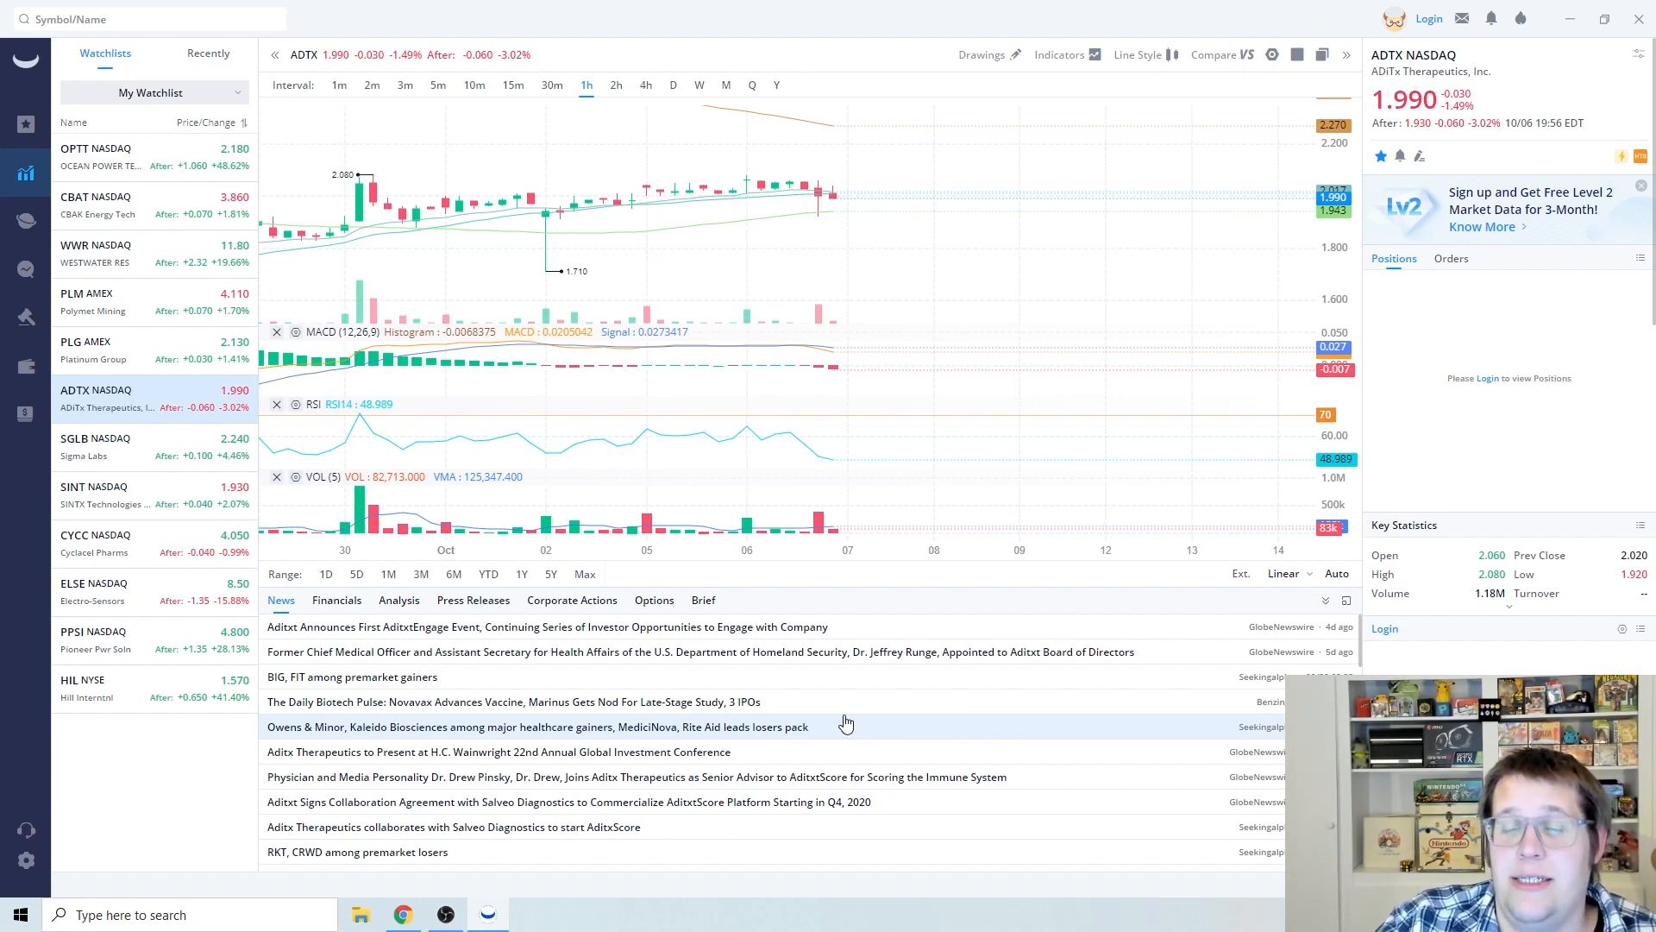
pyautogui.moveTo(890, 809)
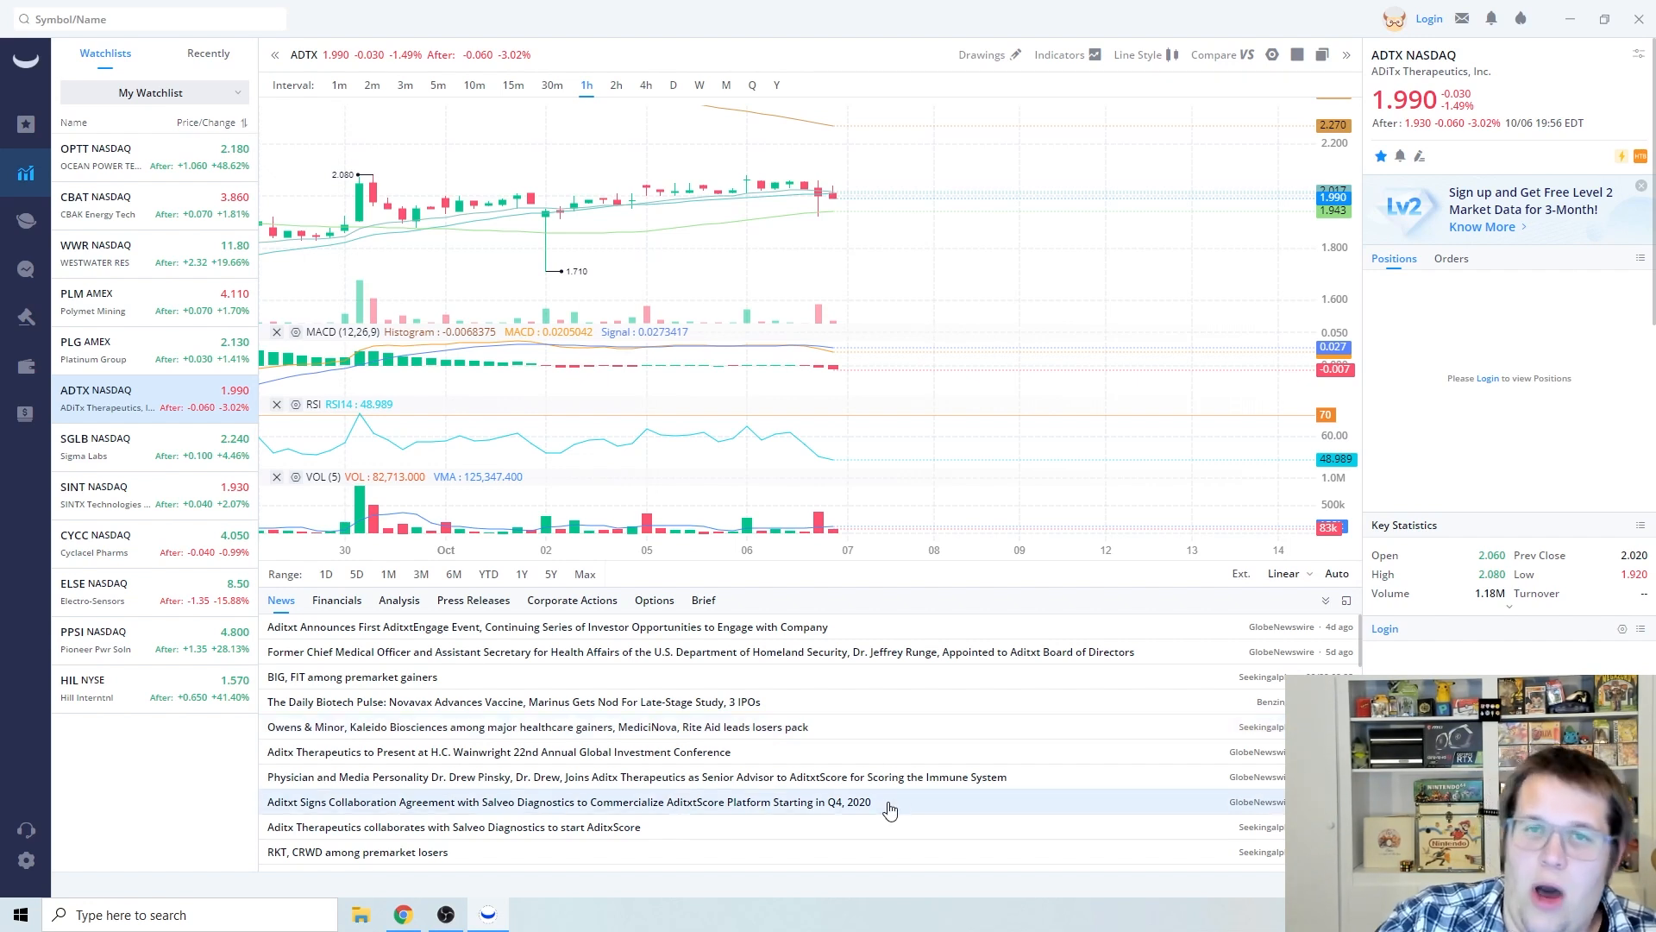
pyautogui.moveTo(891, 781)
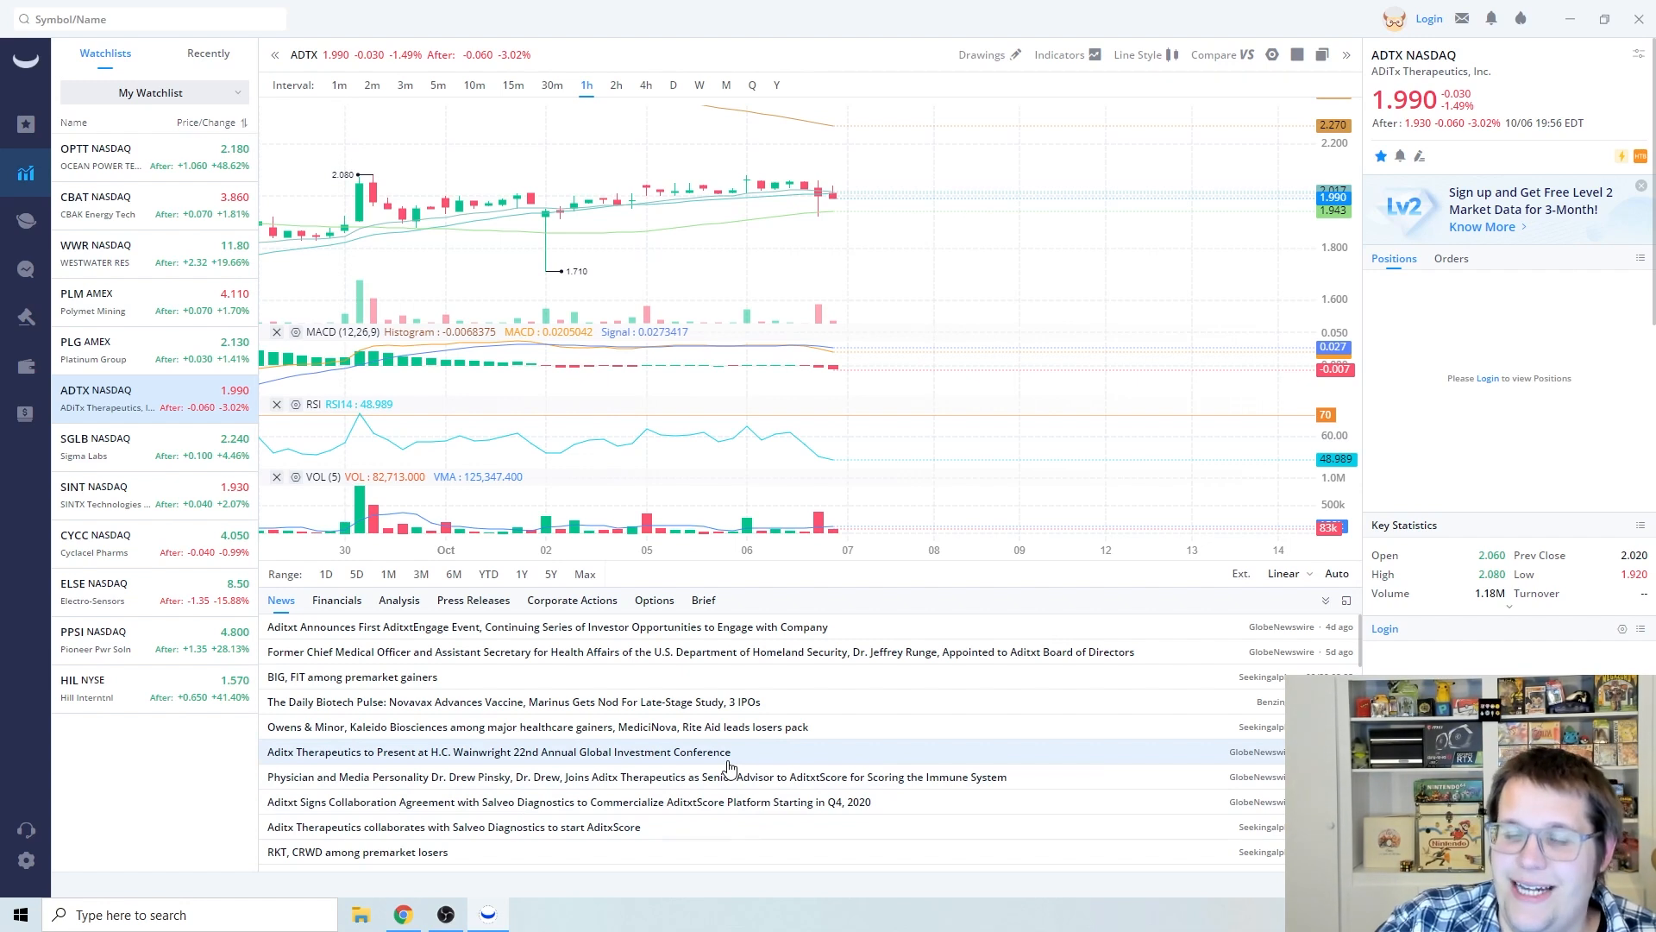
pyautogui.moveTo(792, 761)
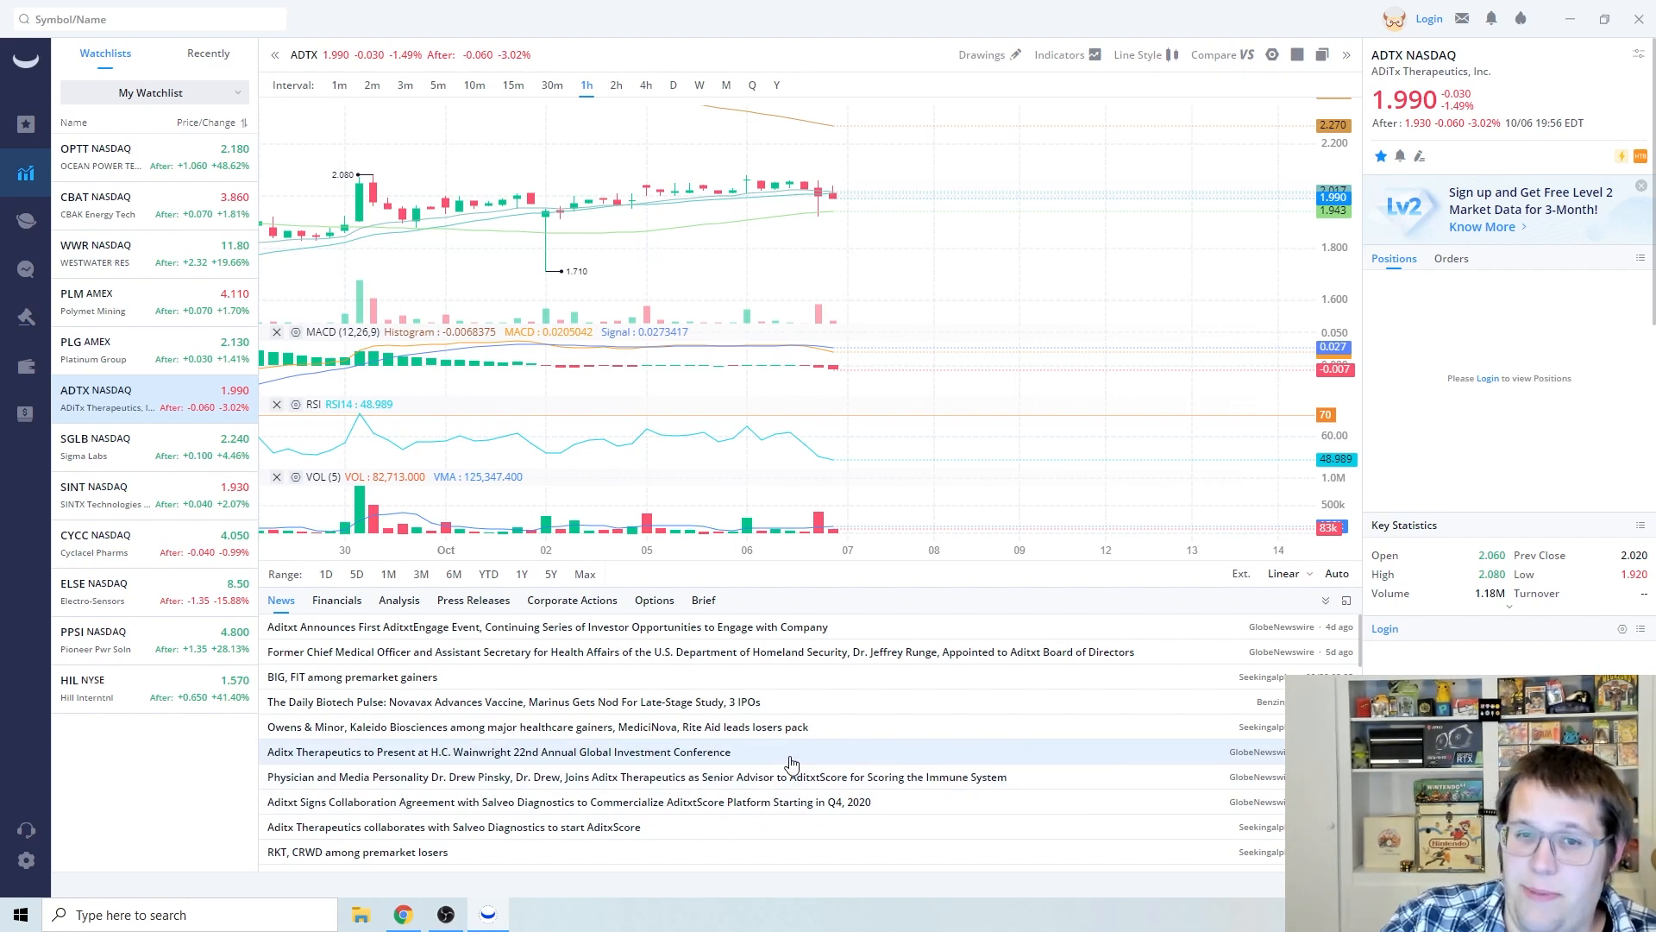
pyautogui.moveTo(757, 776)
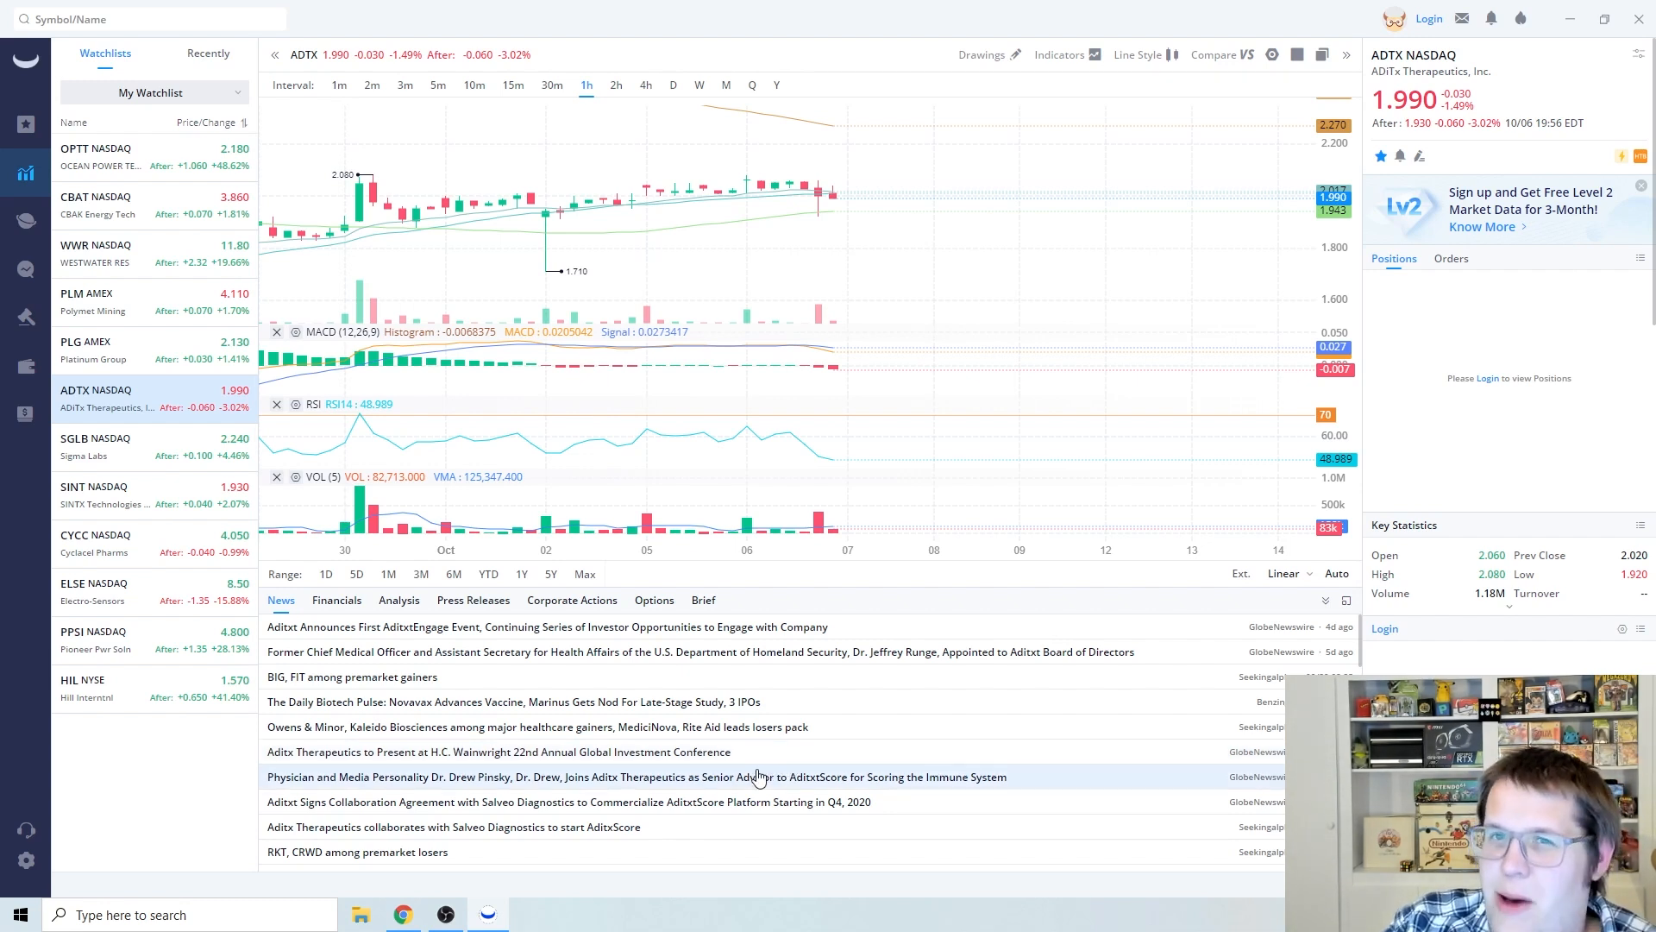
pyautogui.moveTo(947, 695)
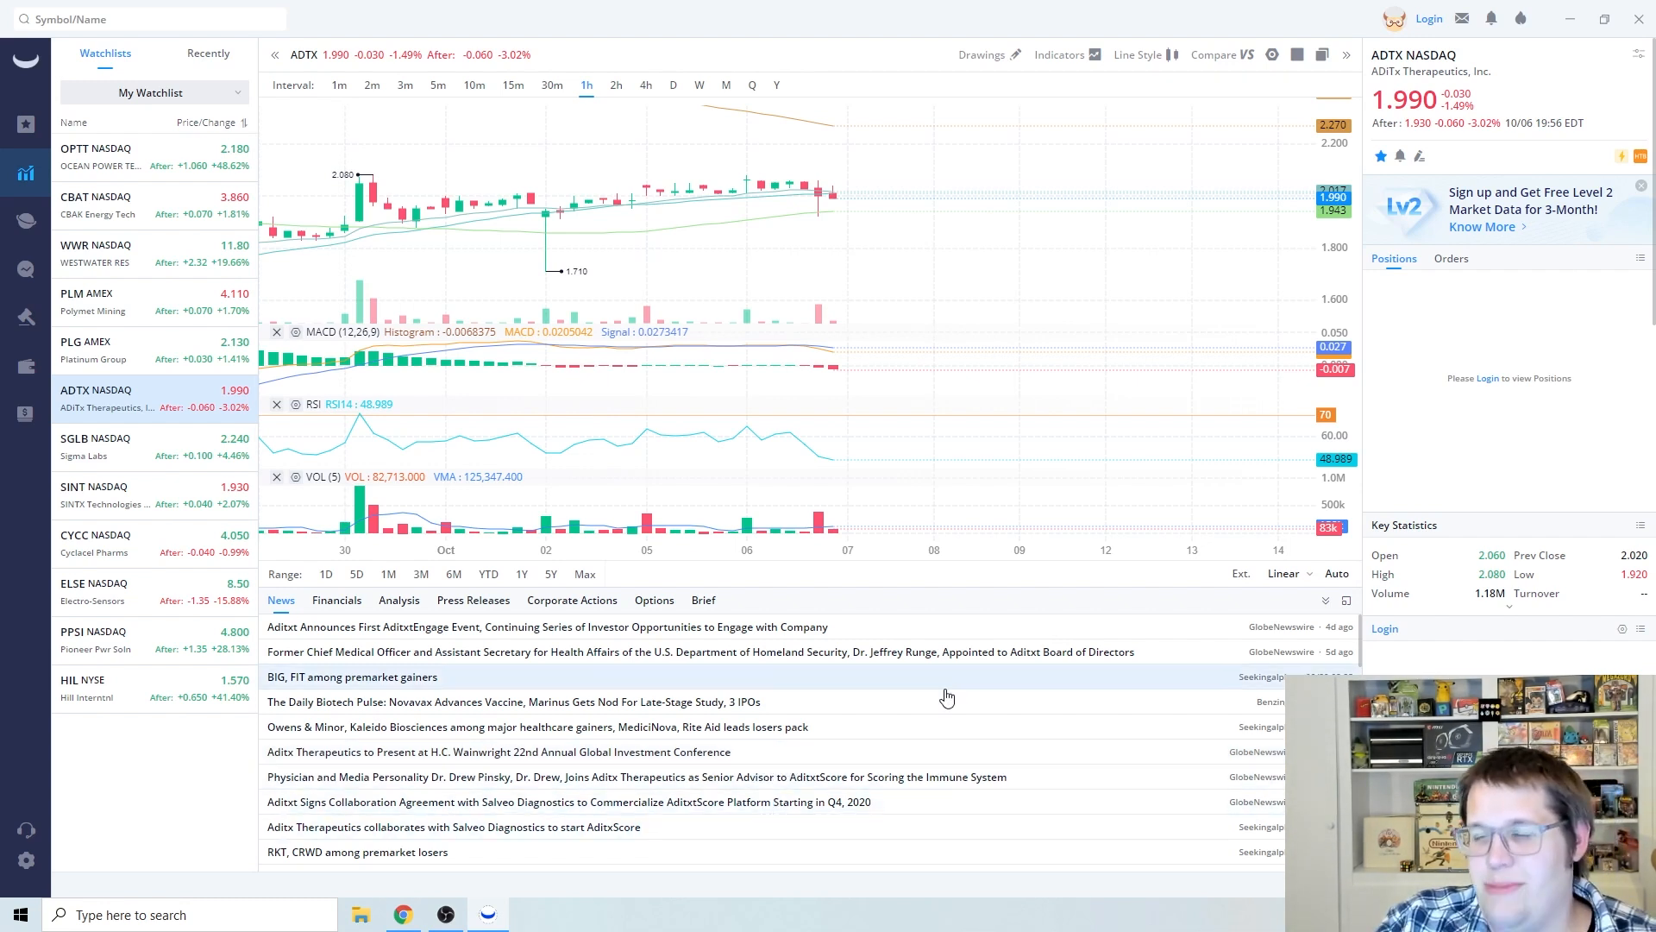
pyautogui.moveTo(914, 695)
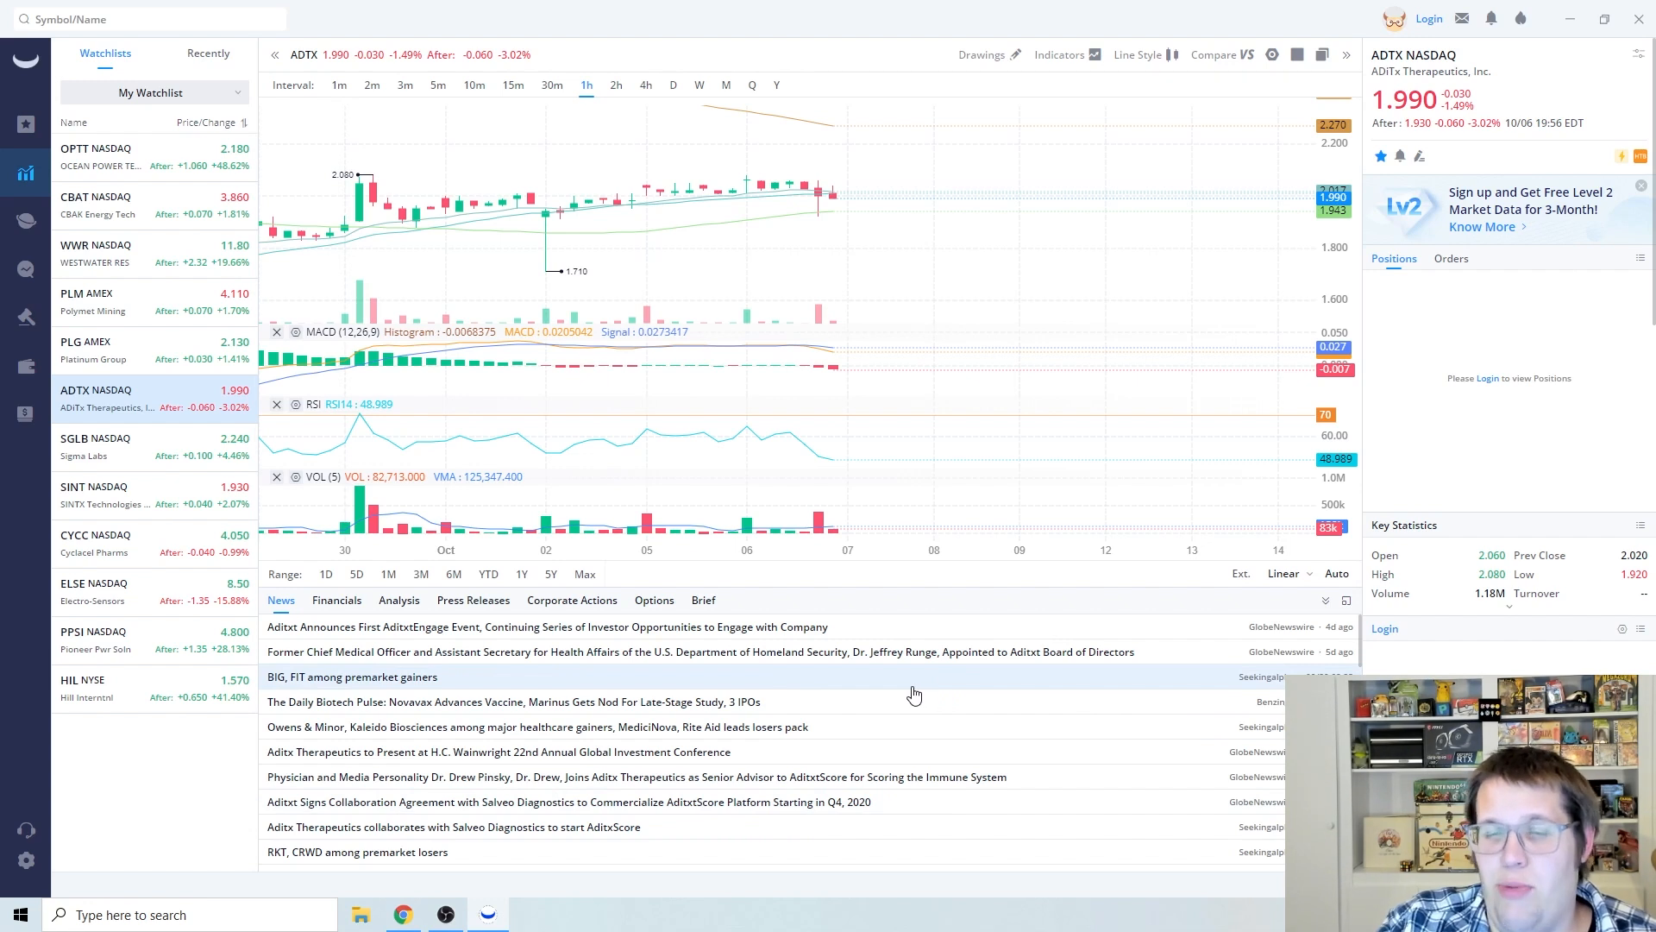
pyautogui.moveTo(890, 674)
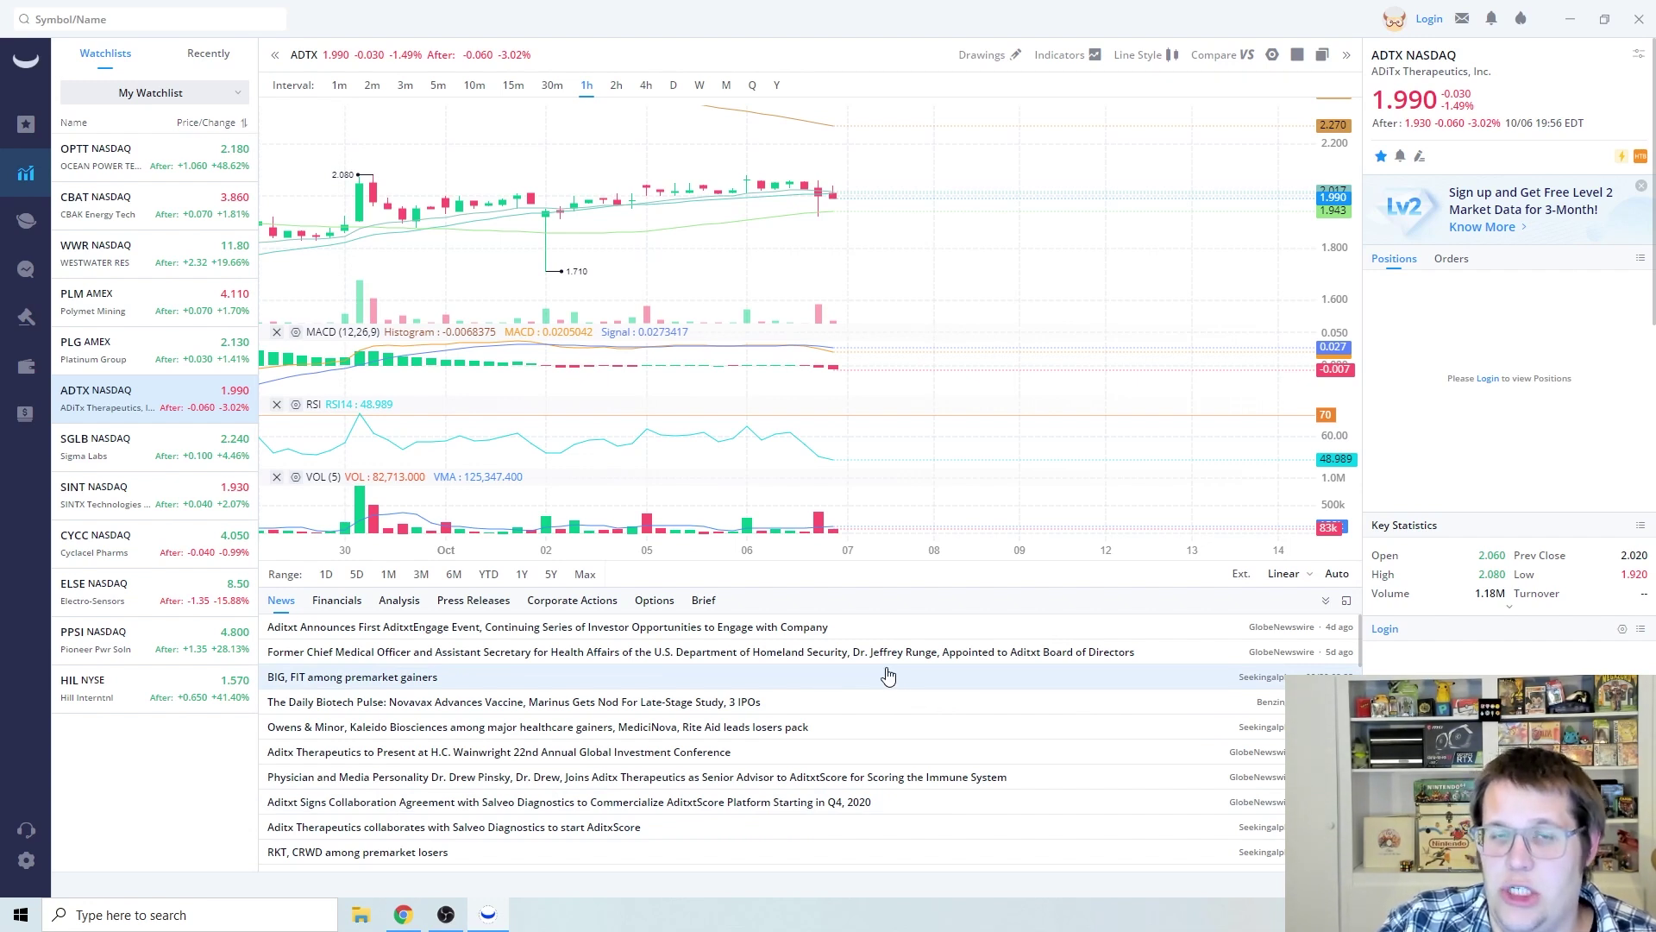
pyautogui.moveTo(902, 740)
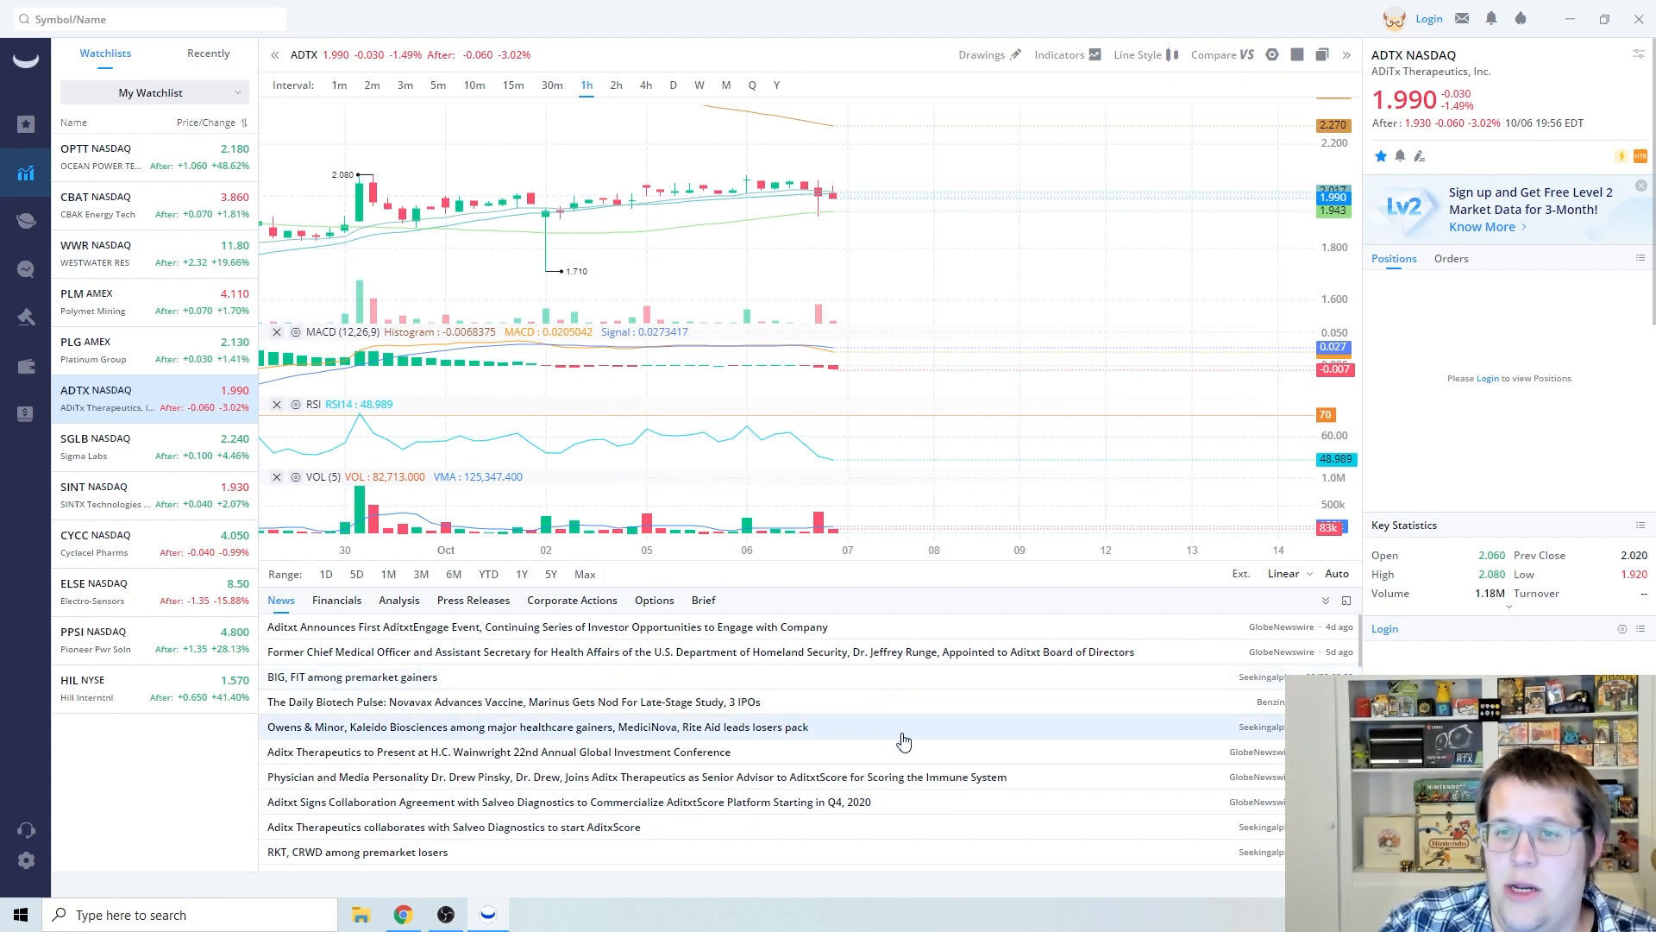
pyautogui.moveTo(591, 653)
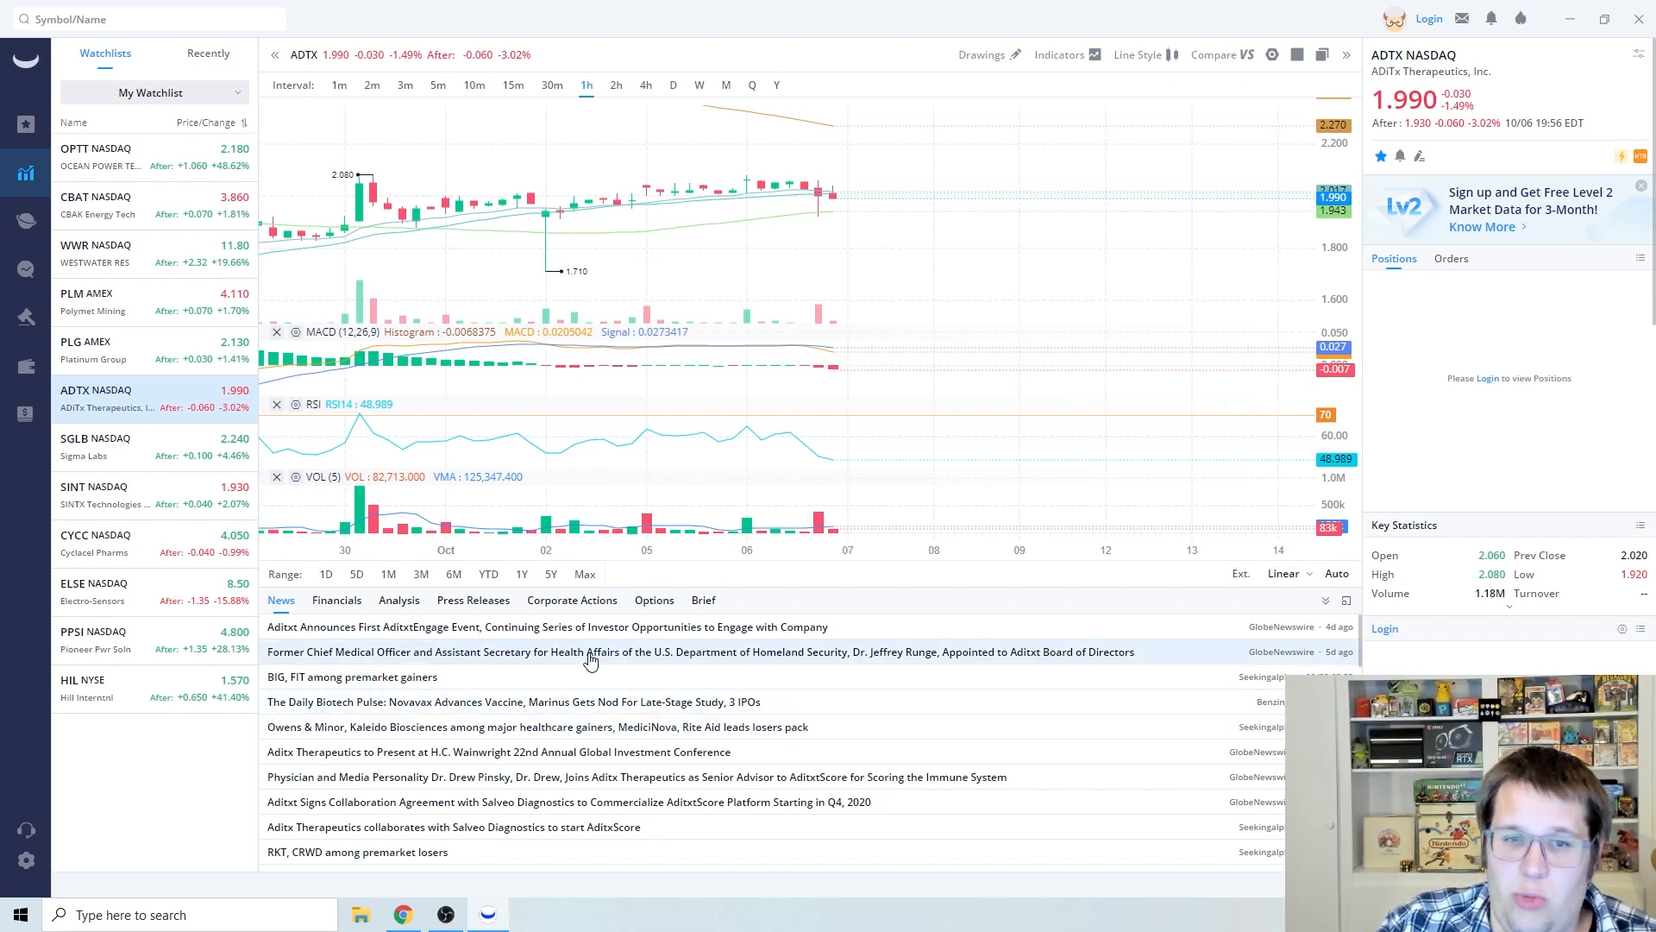
# Select SGLB in the watchlist to chart Sigma Labs hourly with indicators and news
pyautogui.click(126, 446)
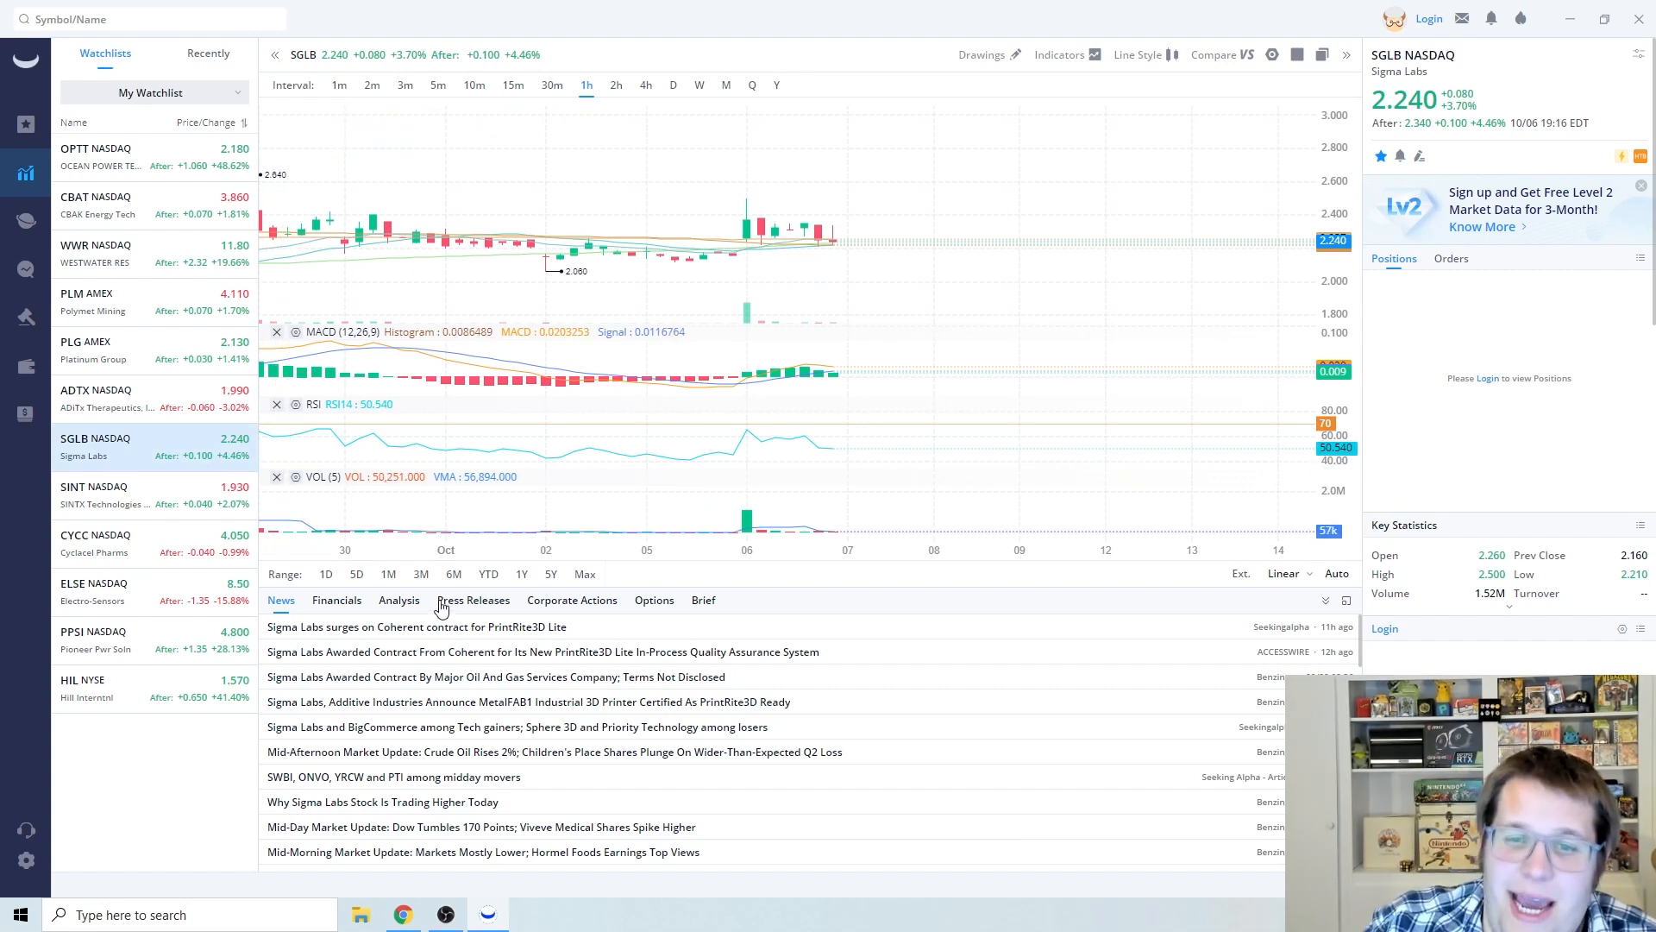
pyautogui.moveTo(705, 601)
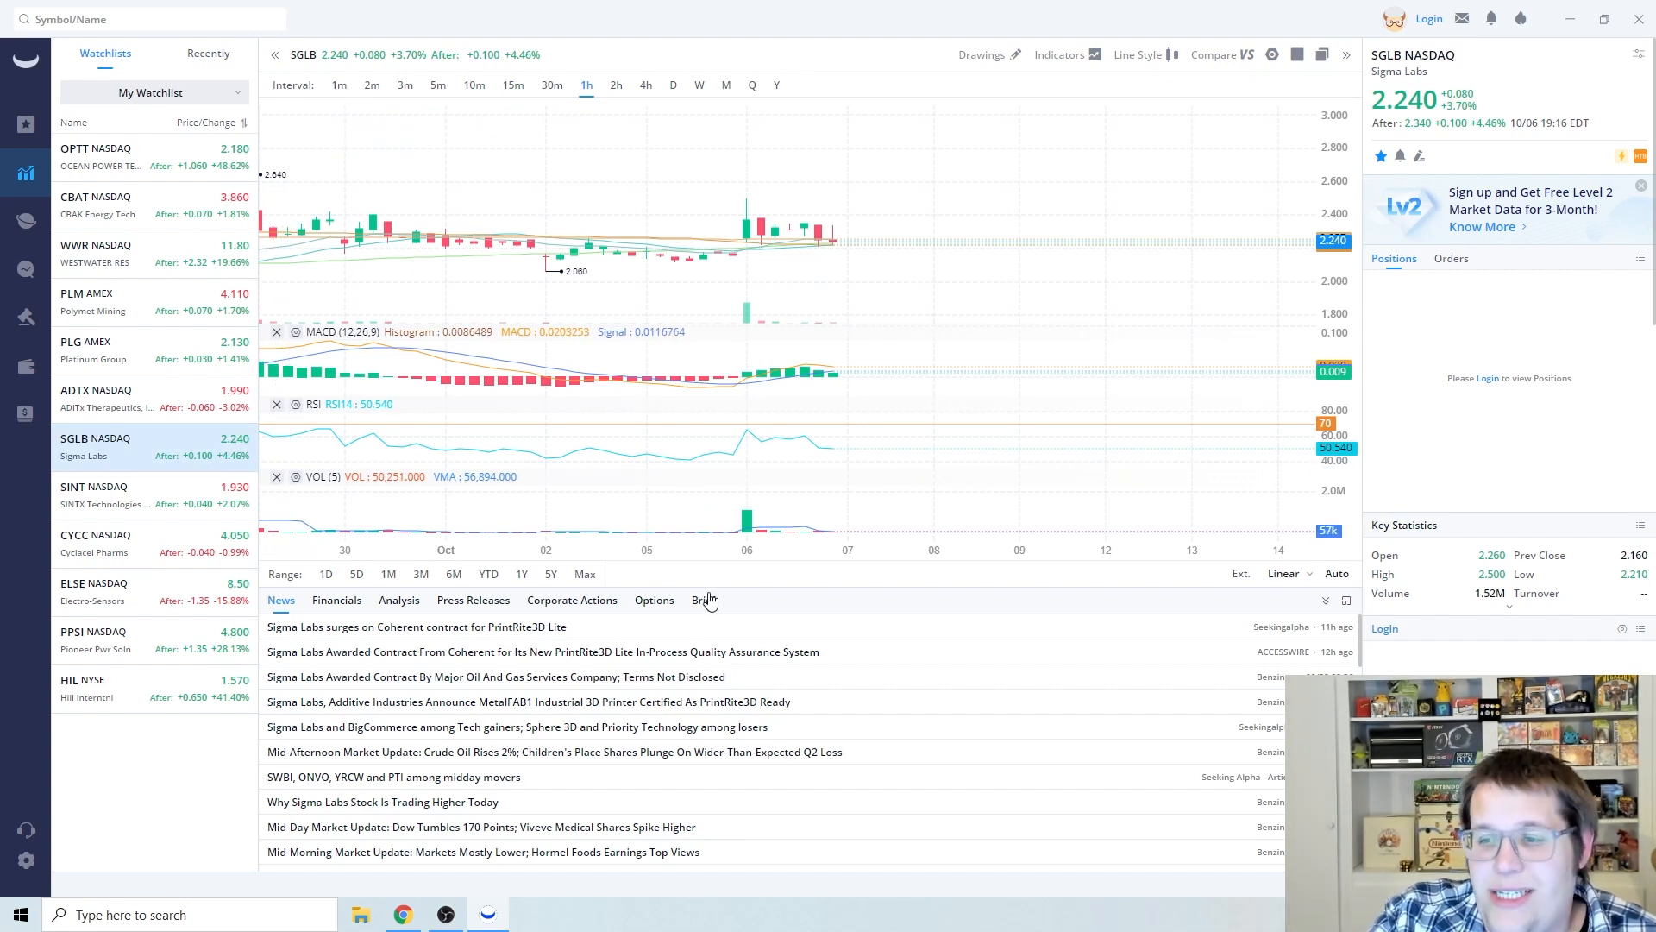
pyautogui.moveTo(698, 601)
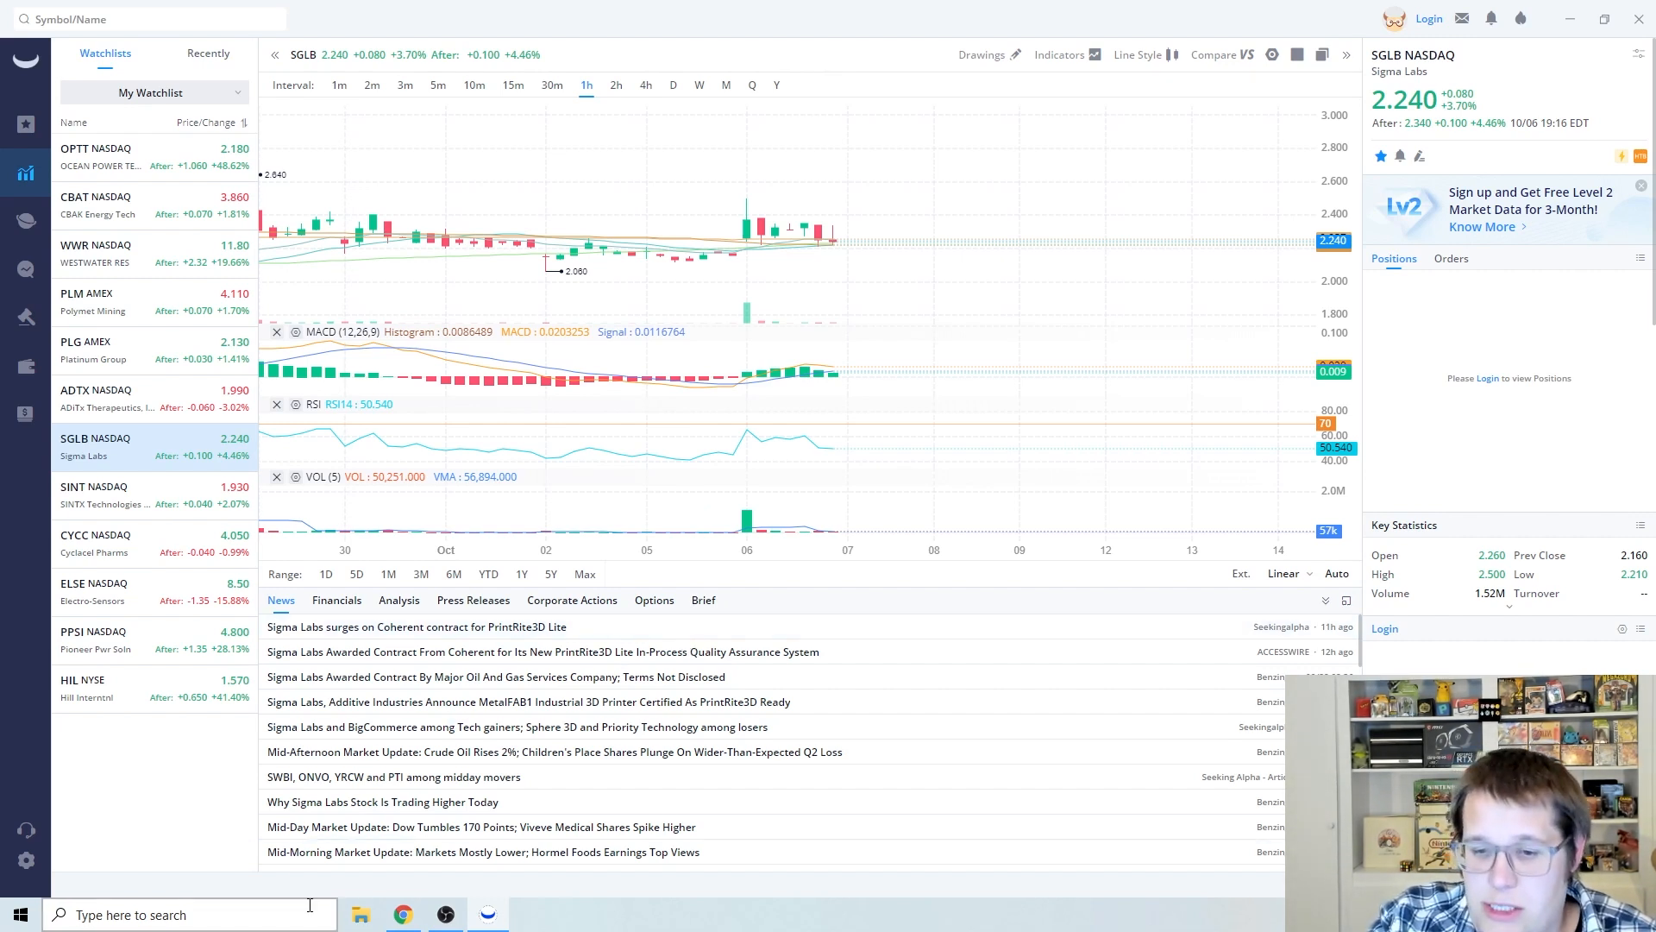
pyautogui.moveTo(754, 702)
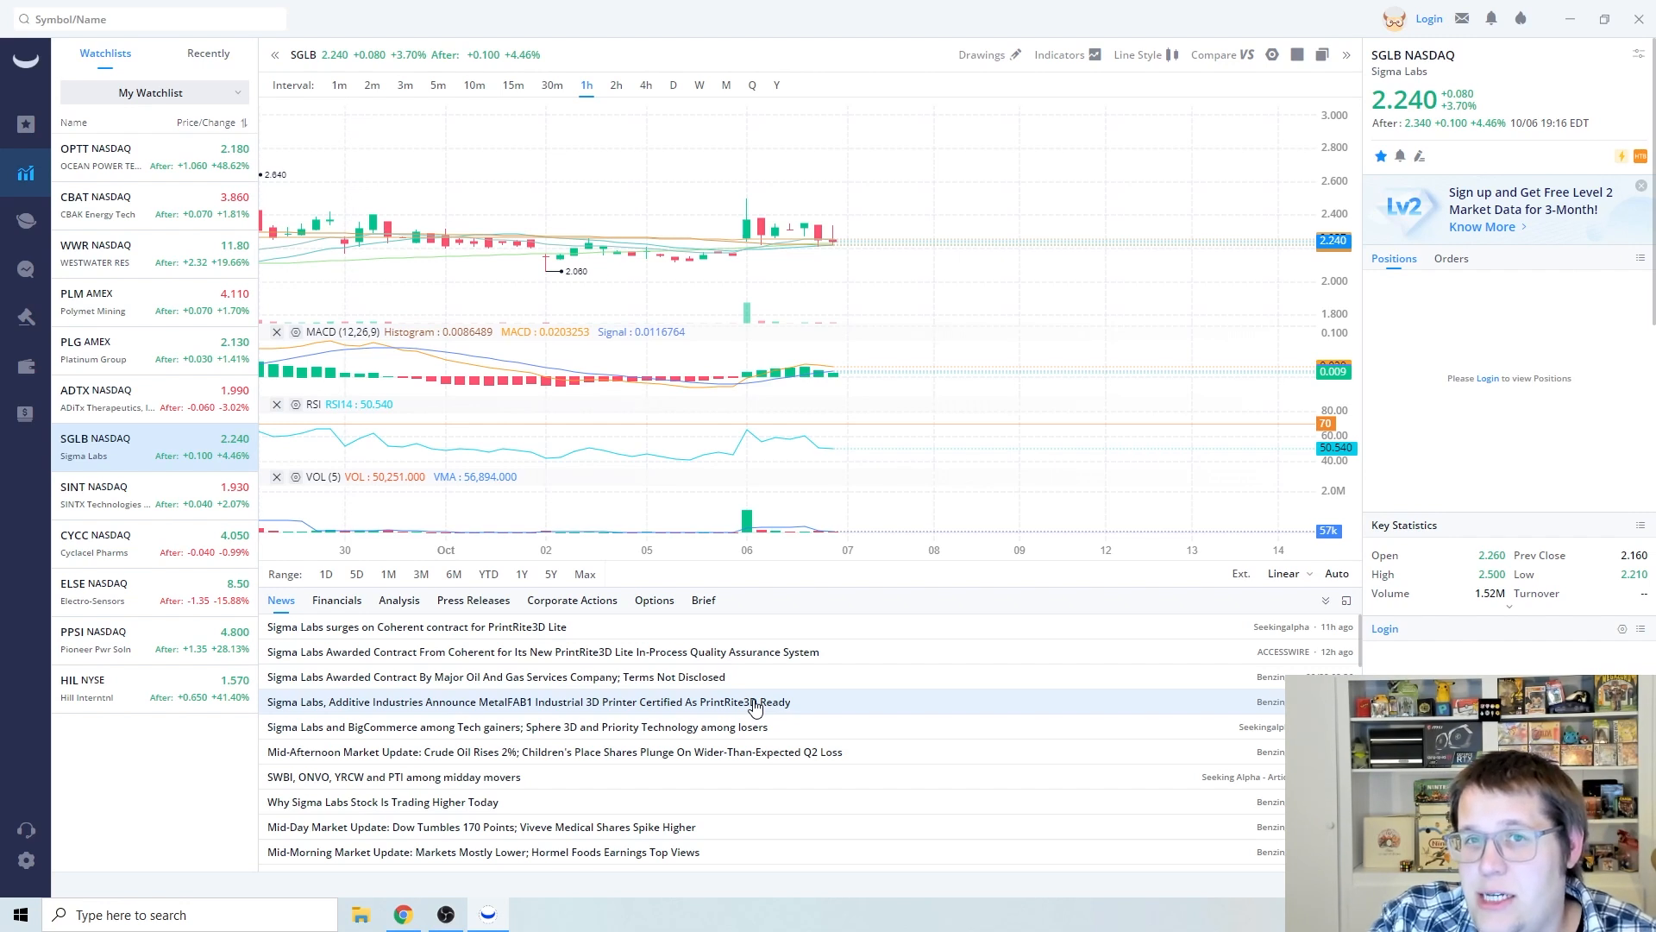
# Bring Chrome forward on the Seeking Alpha article about Sigma Labs' Coherent PrintRite3D Lite contract
pyautogui.click(416, 627)
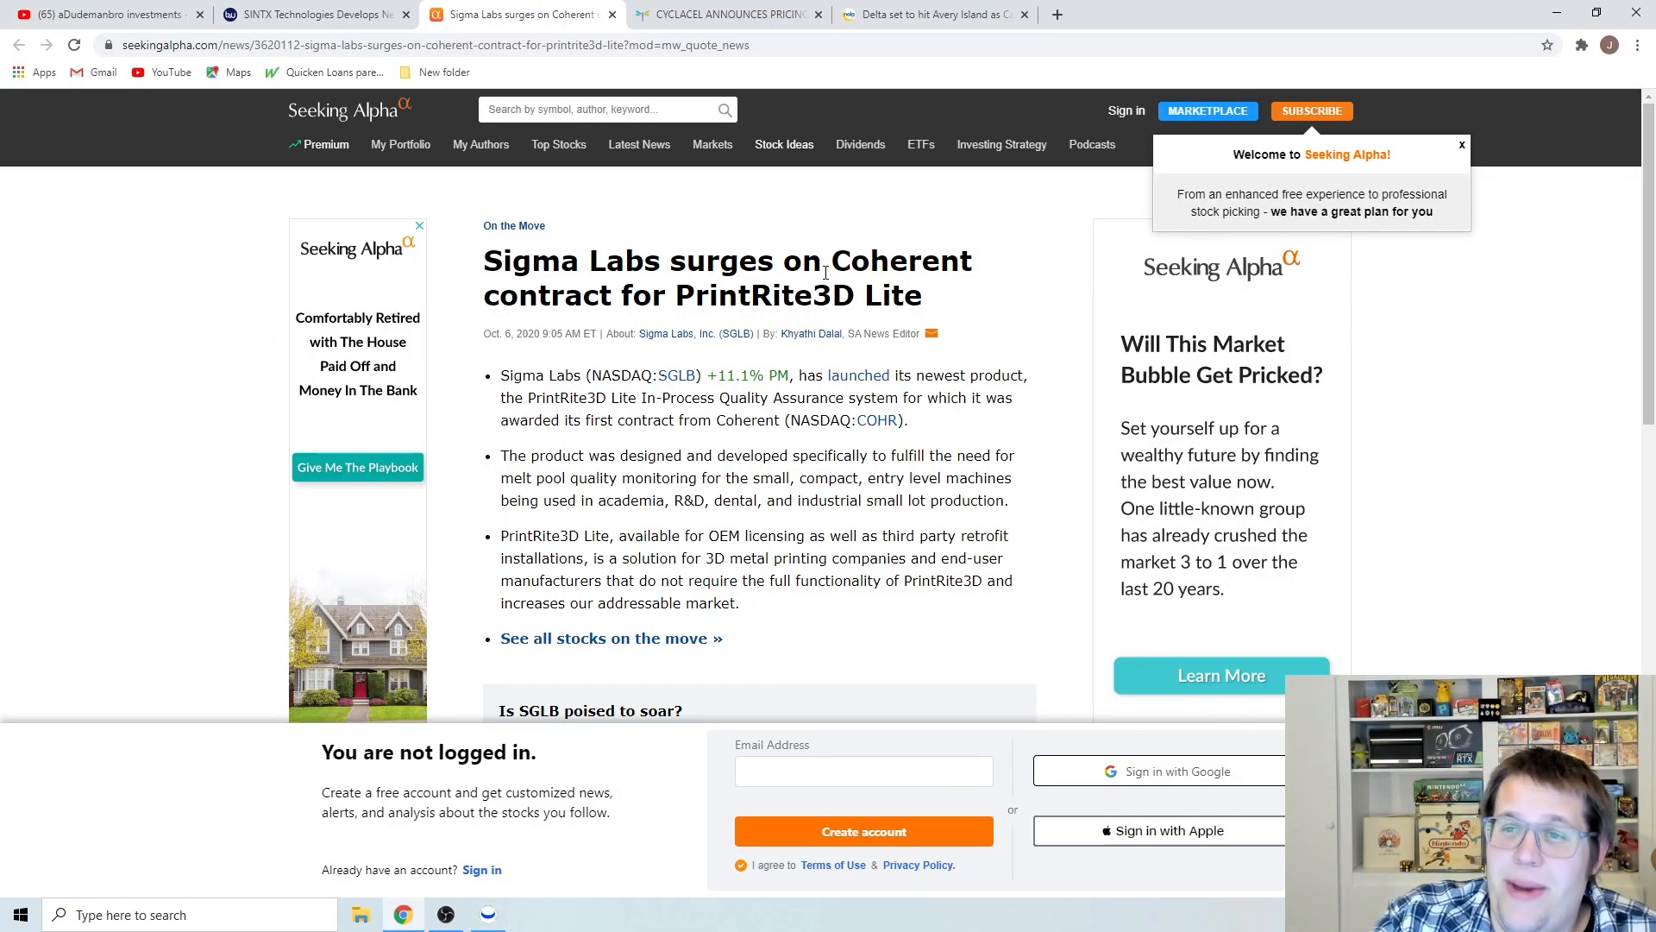
pyautogui.moveTo(753, 436)
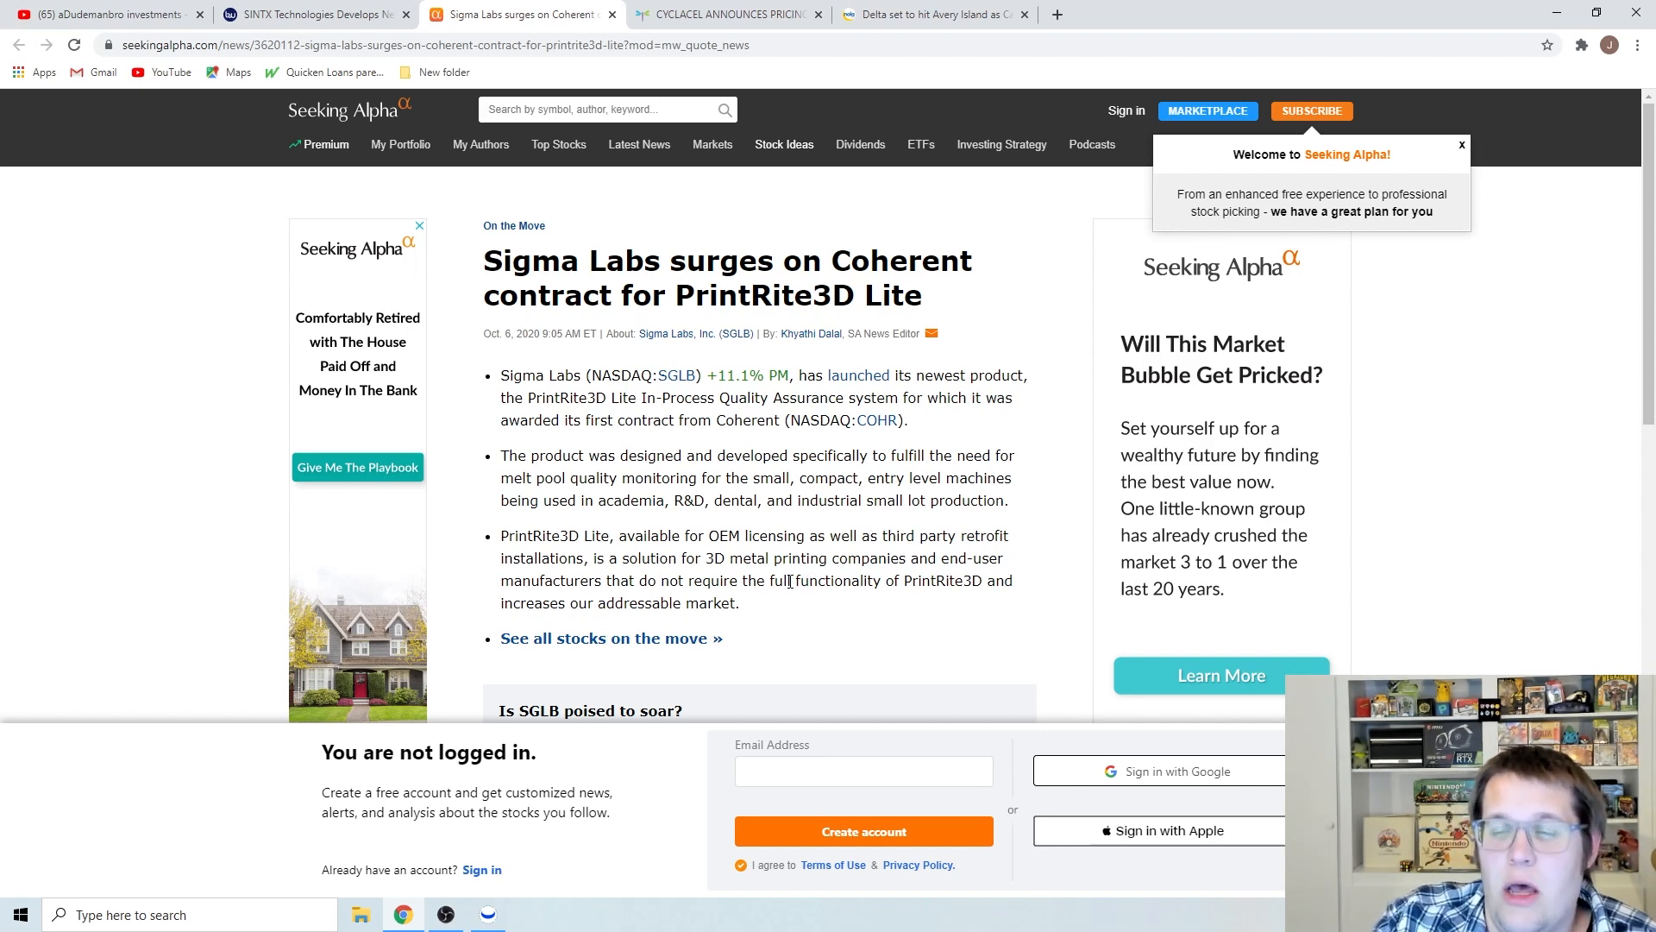
pyautogui.moveTo(883, 598)
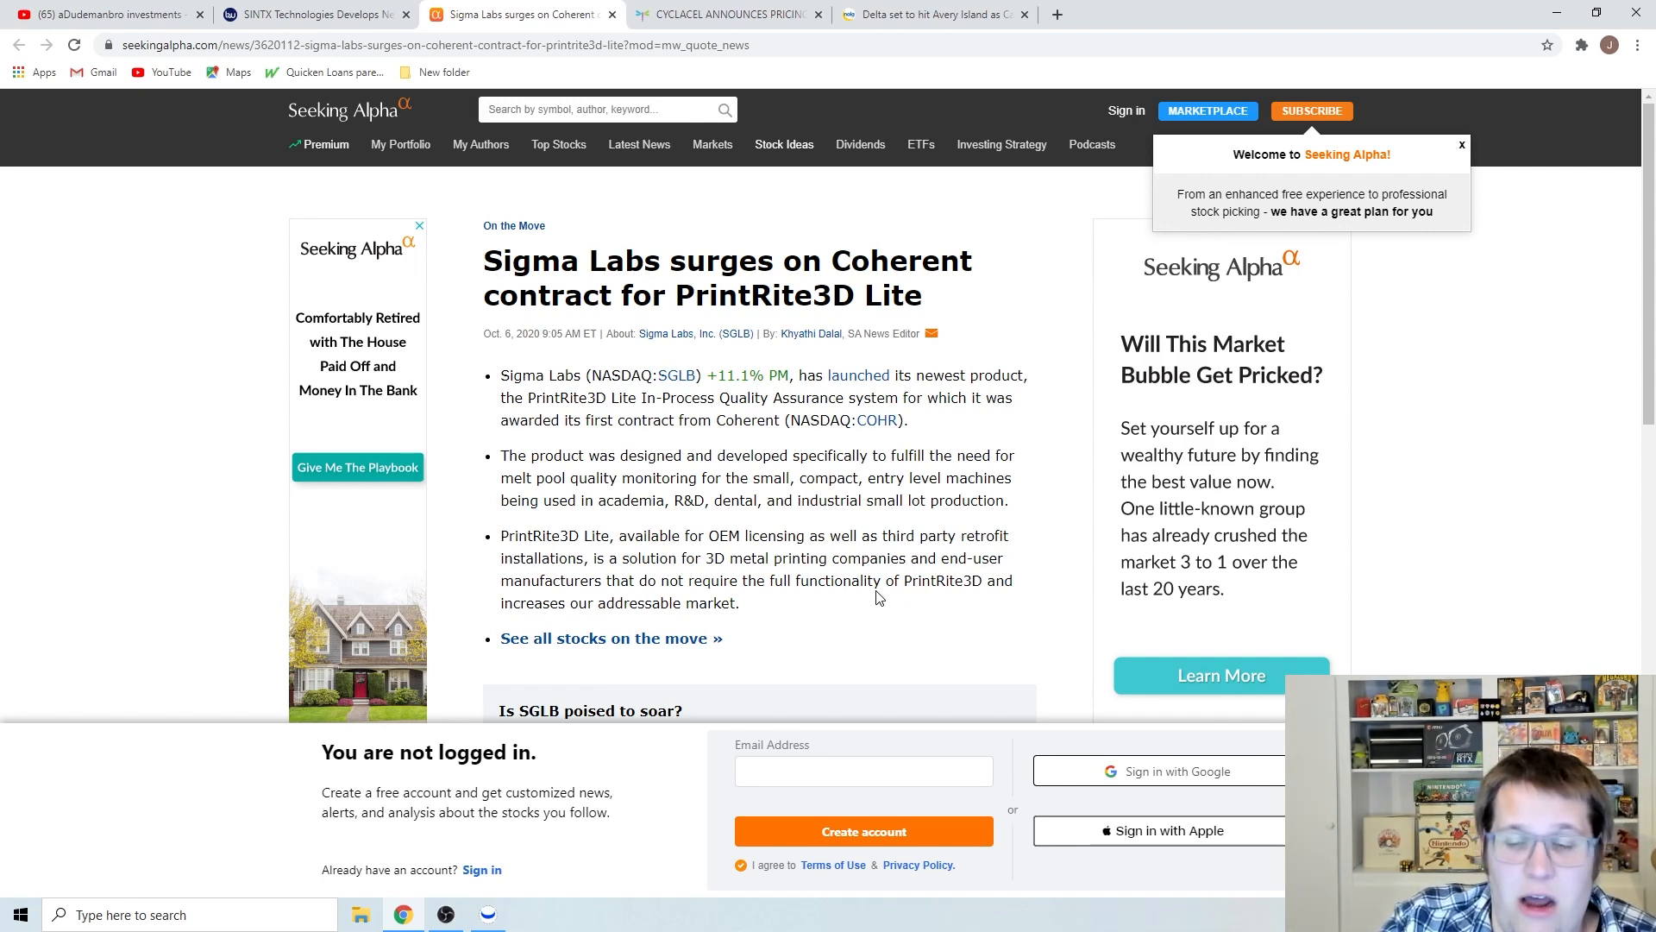
pyautogui.moveTo(919, 611)
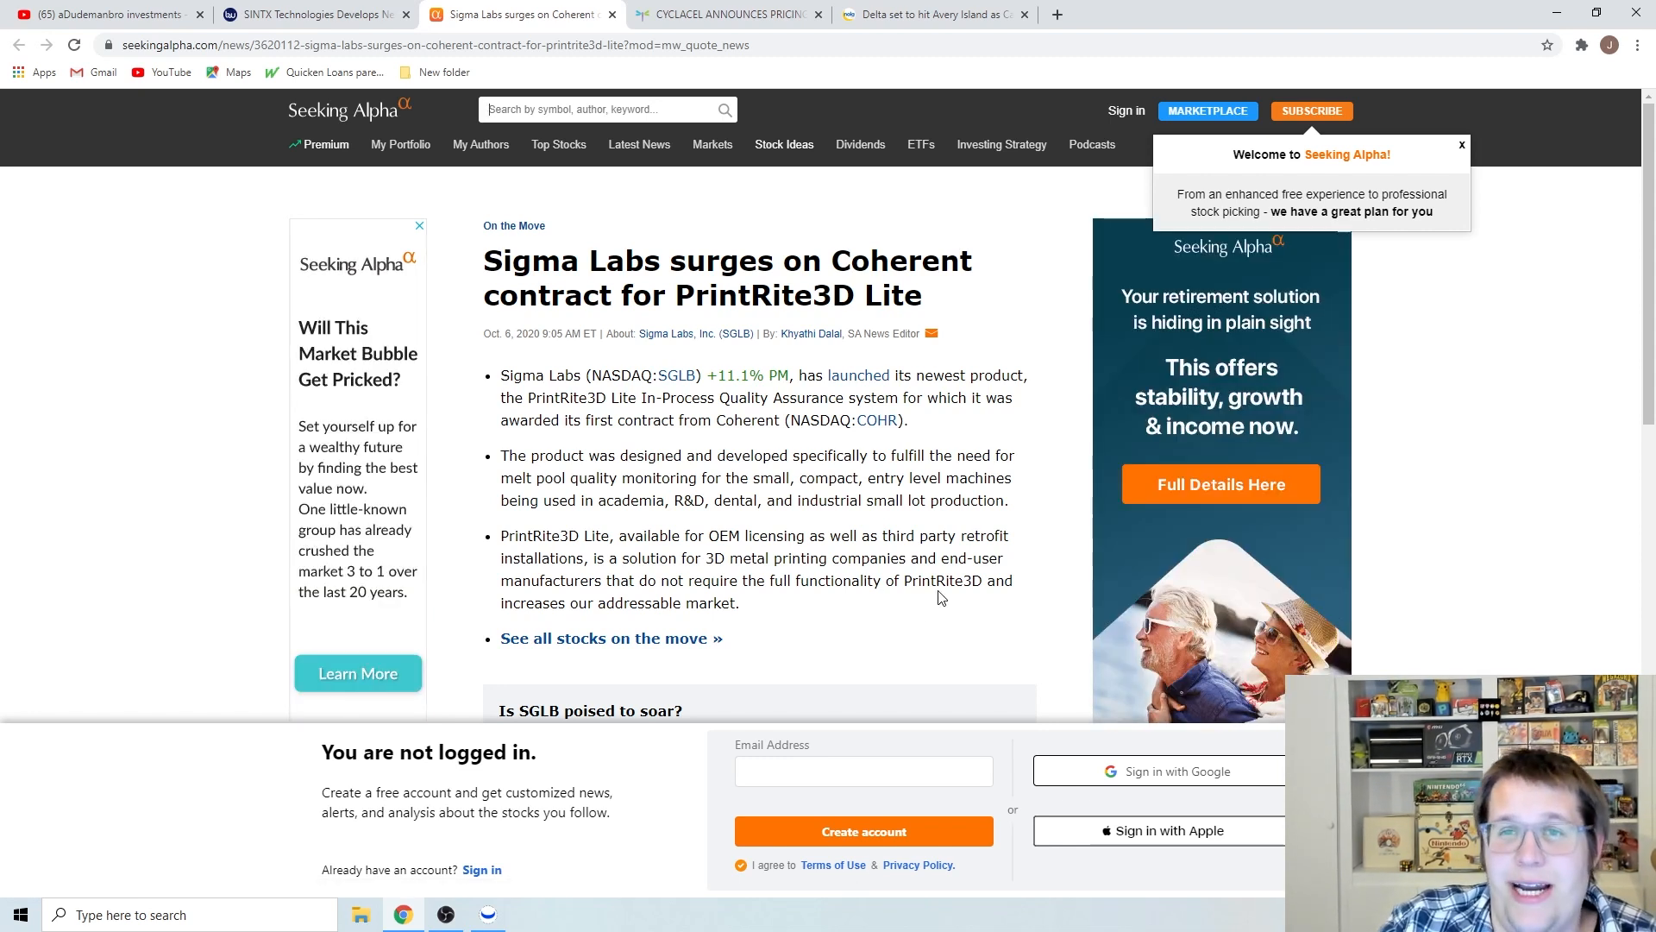
pyautogui.moveTo(470, 916)
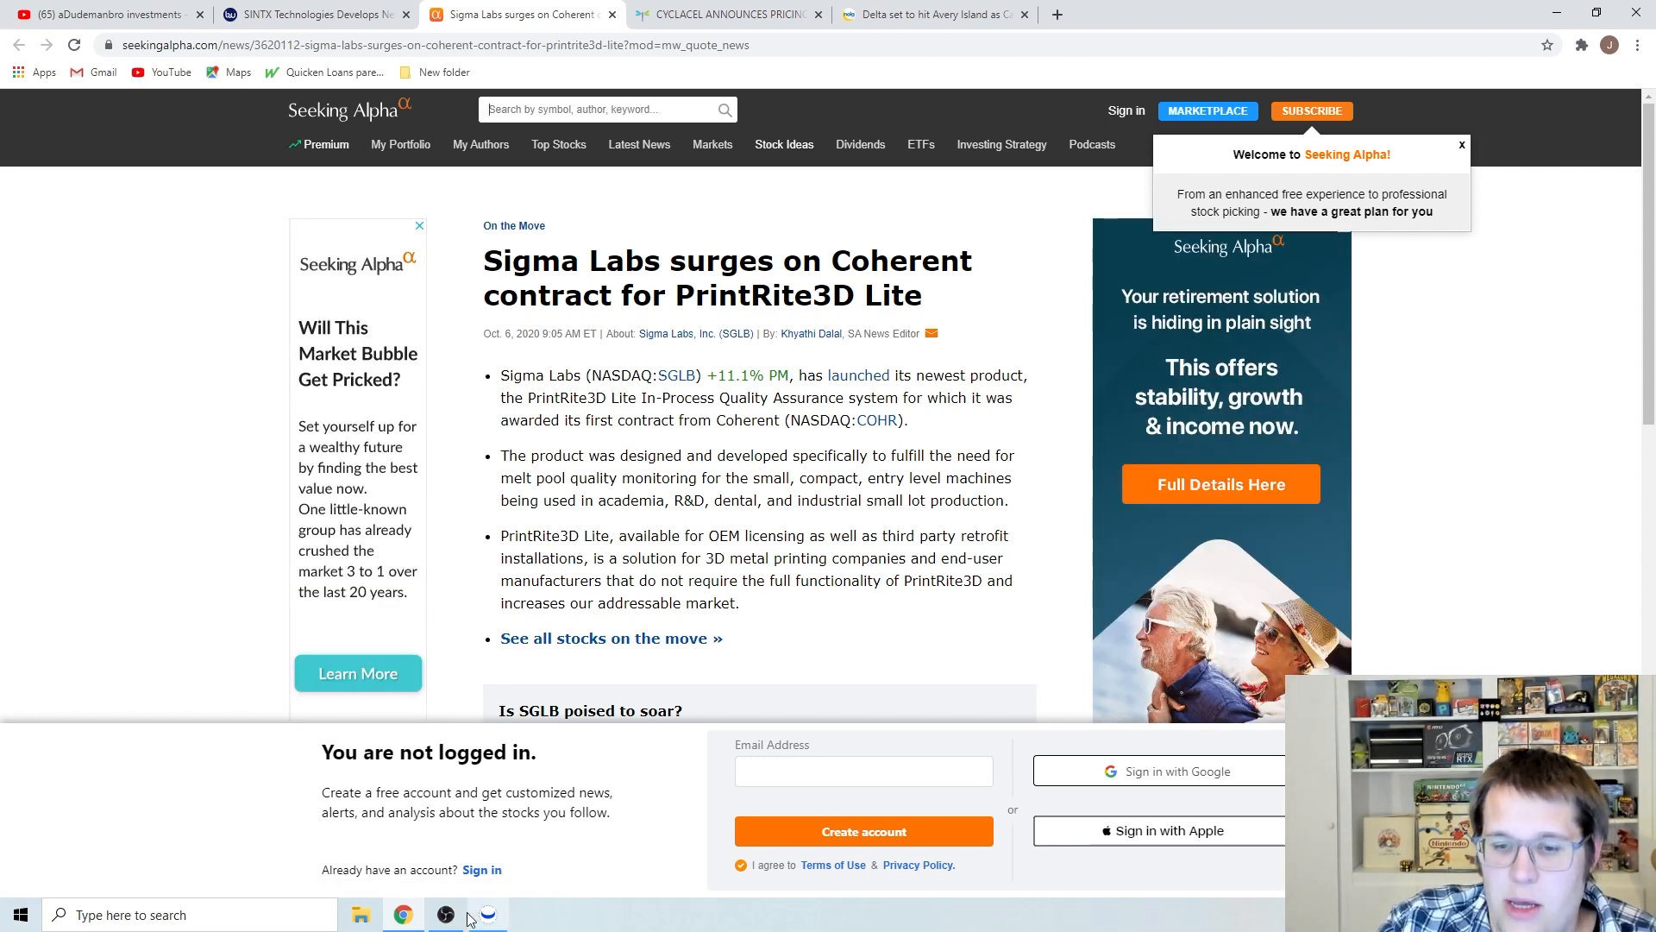
# Load SINT's hourly chart in Webull, then read the Business Wire SINTX mask fabric article in Chrome
pyautogui.click(485, 914)
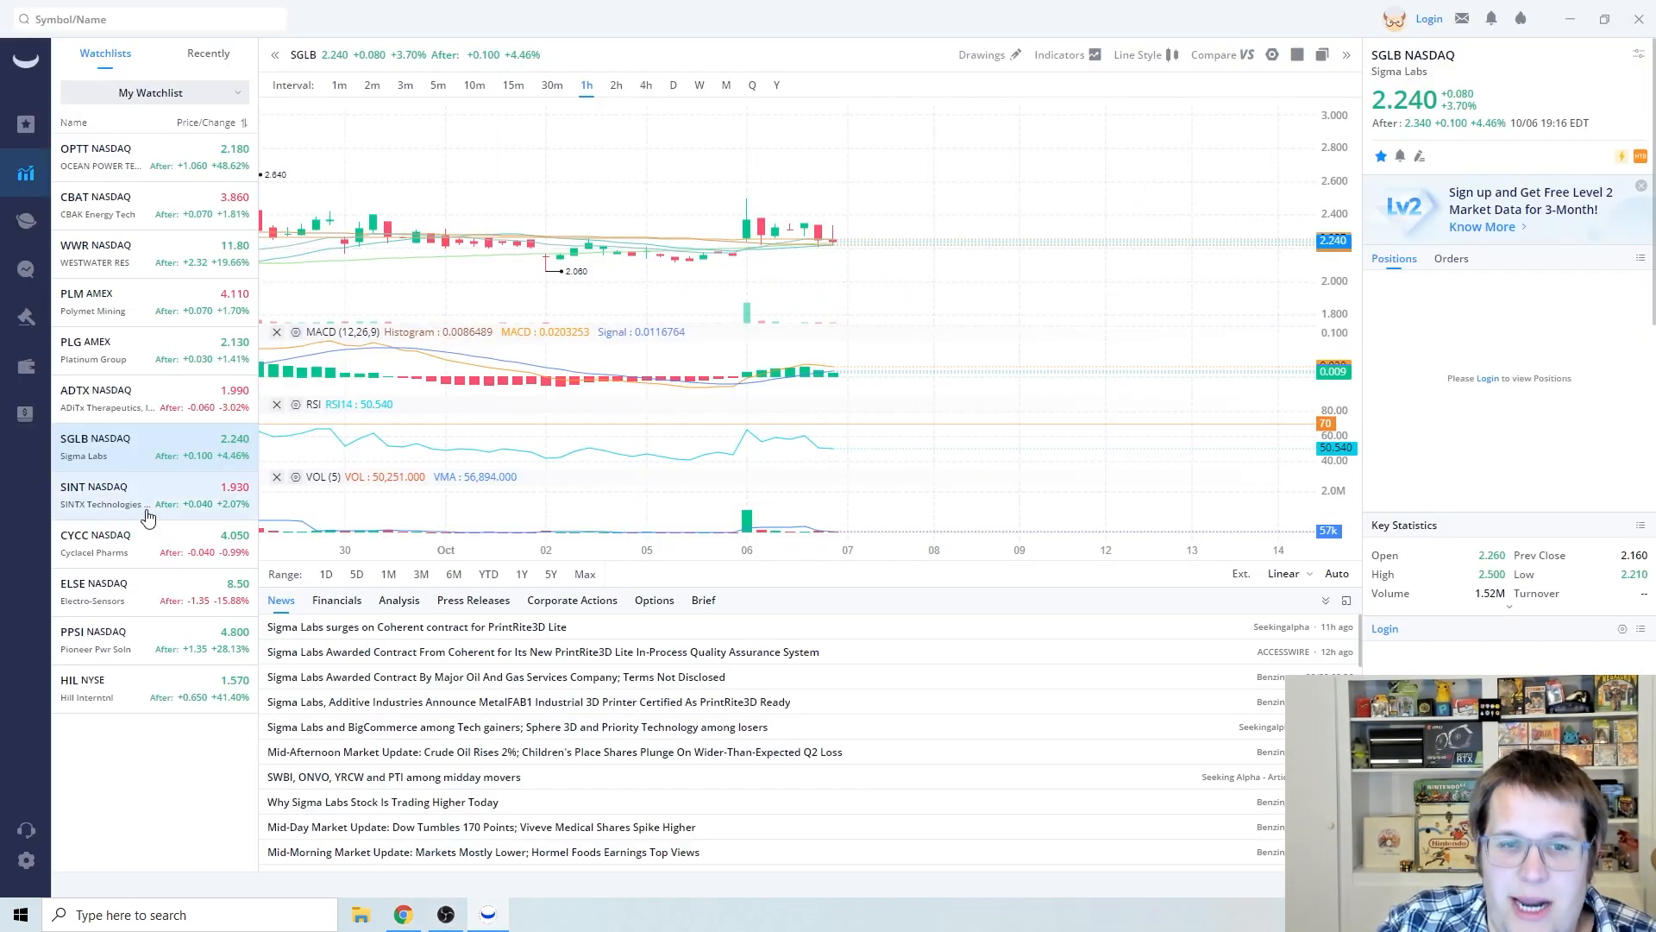
pyautogui.click(101, 495)
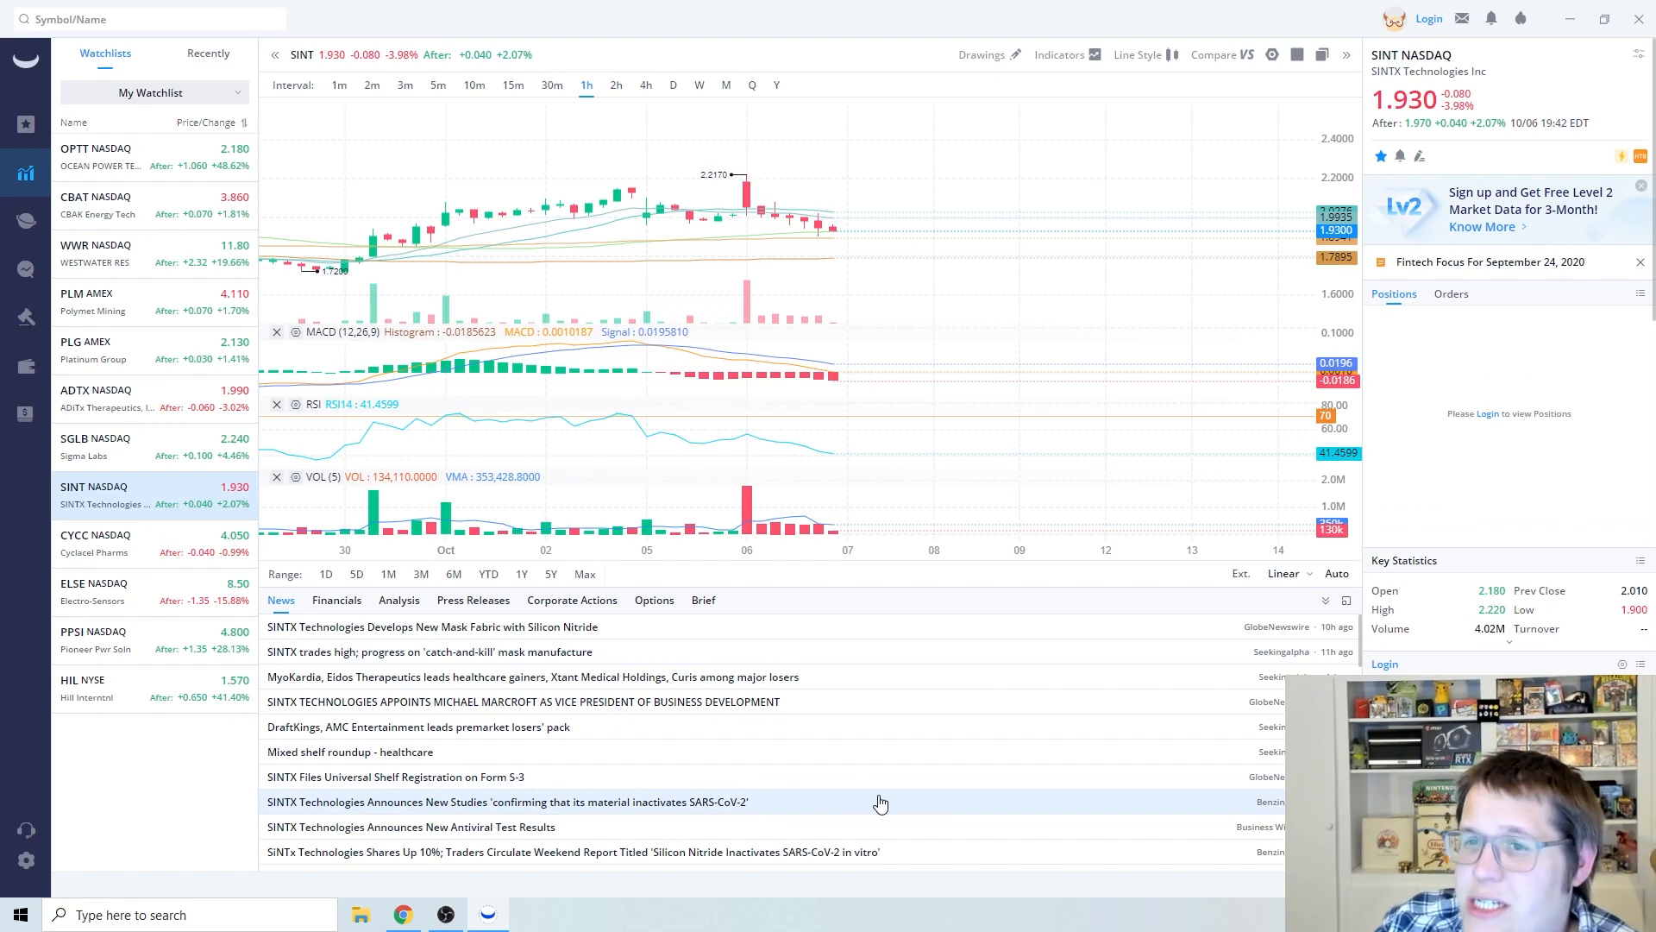
pyautogui.moveTo(892, 804)
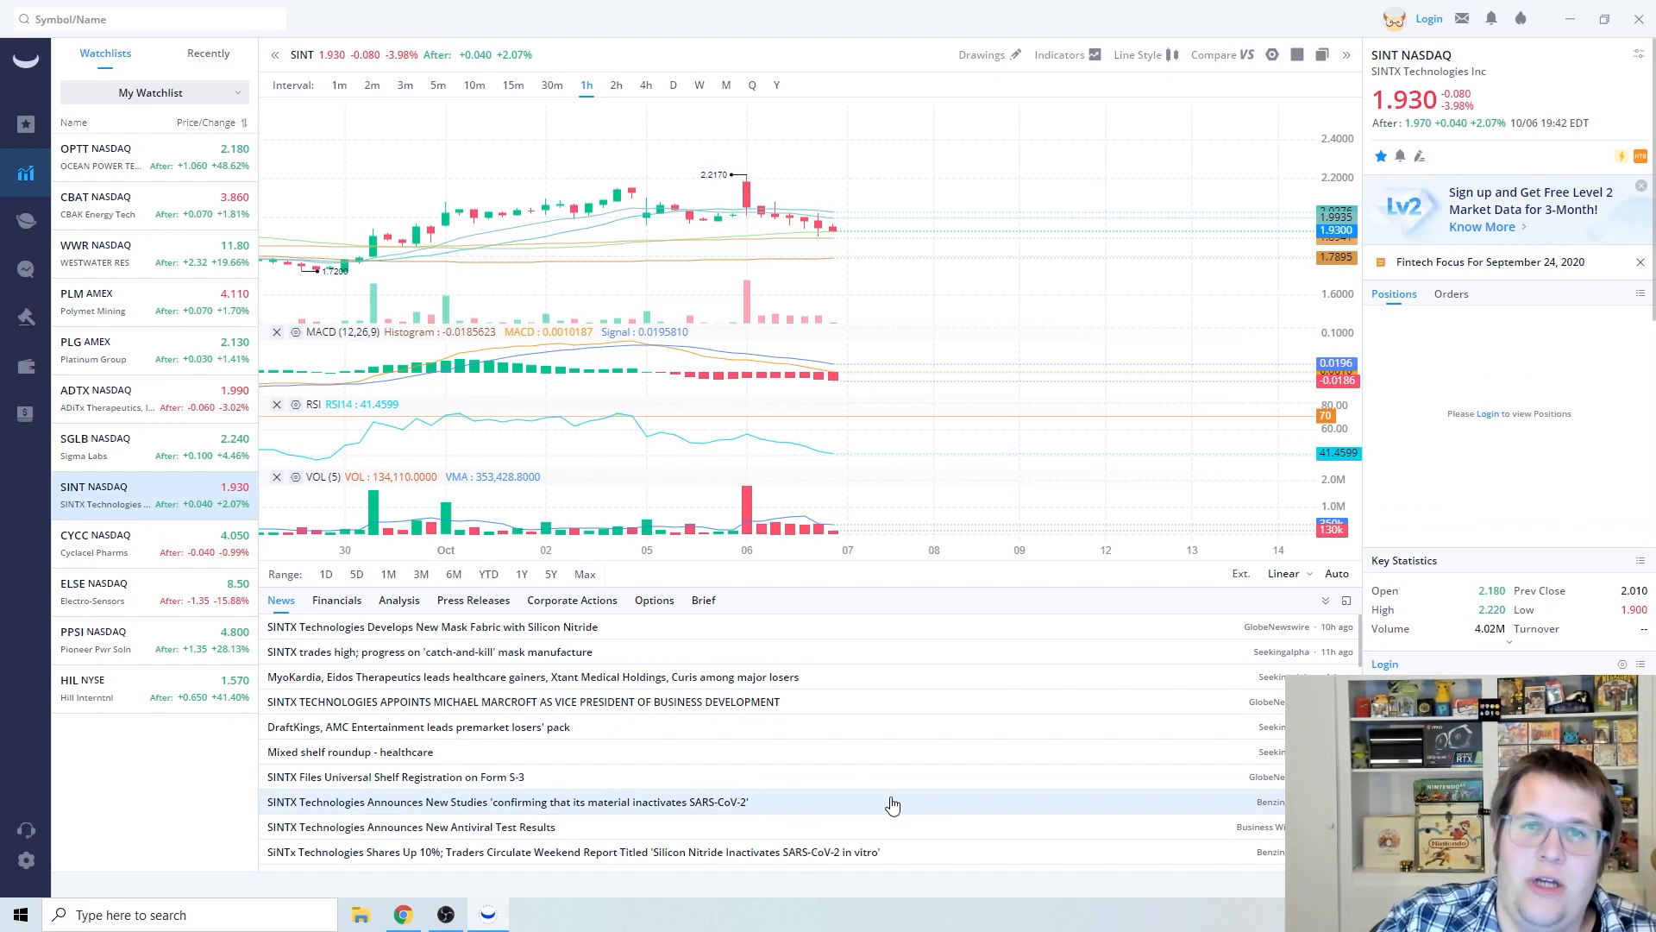
pyautogui.click(431, 625)
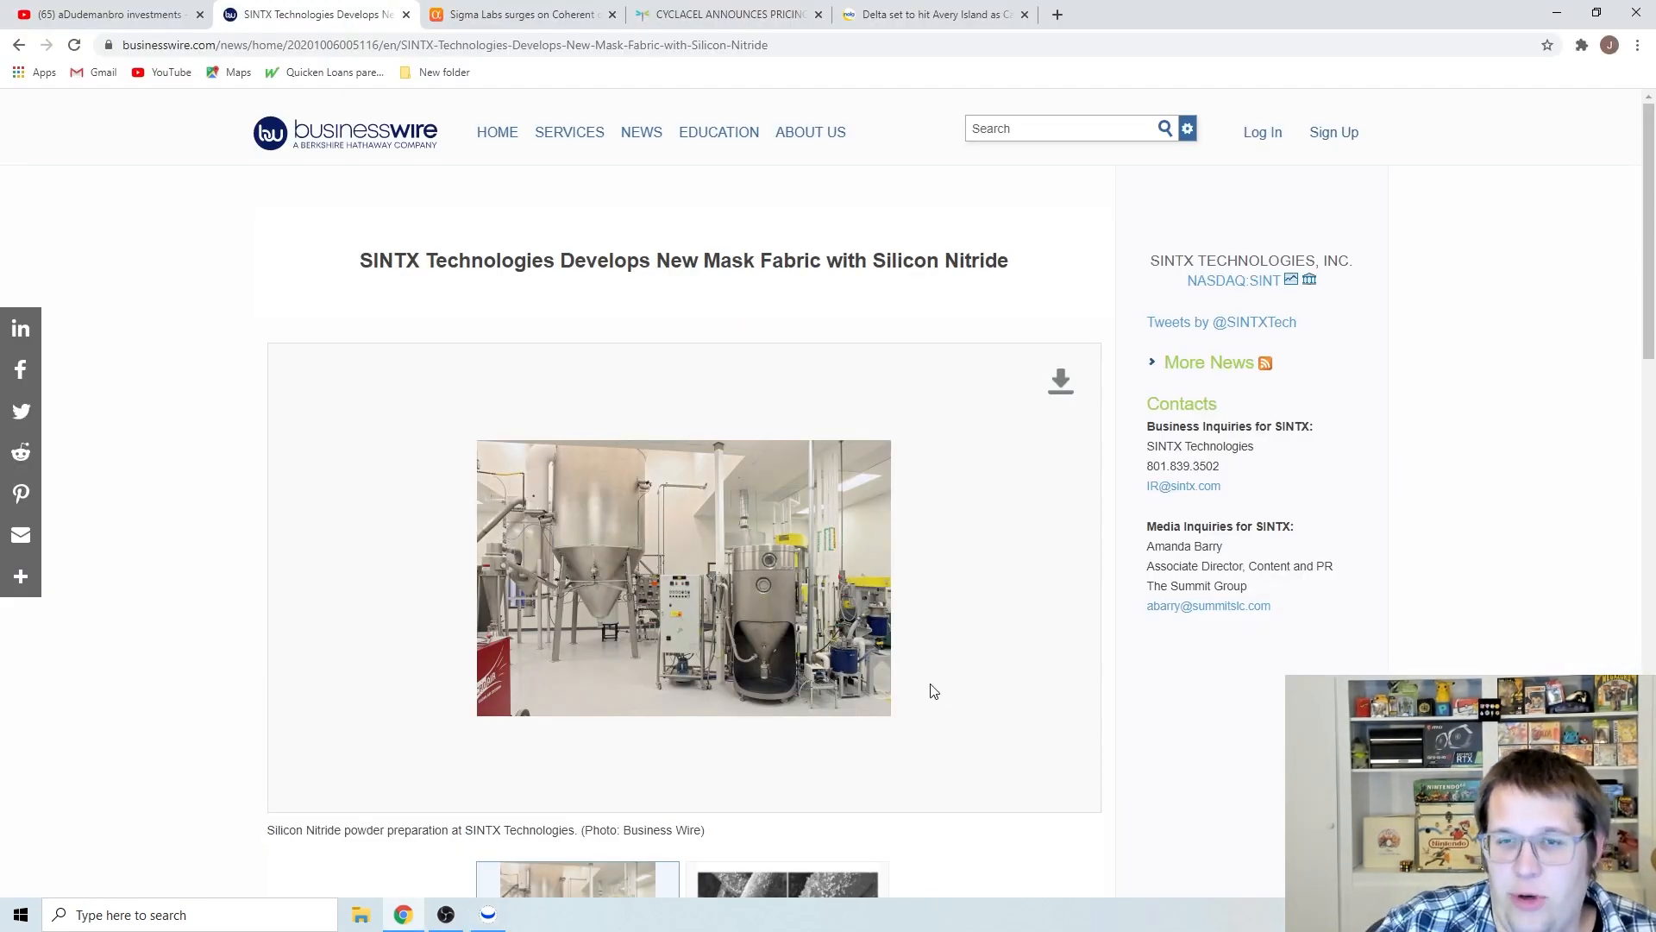
pyautogui.scroll(-3)
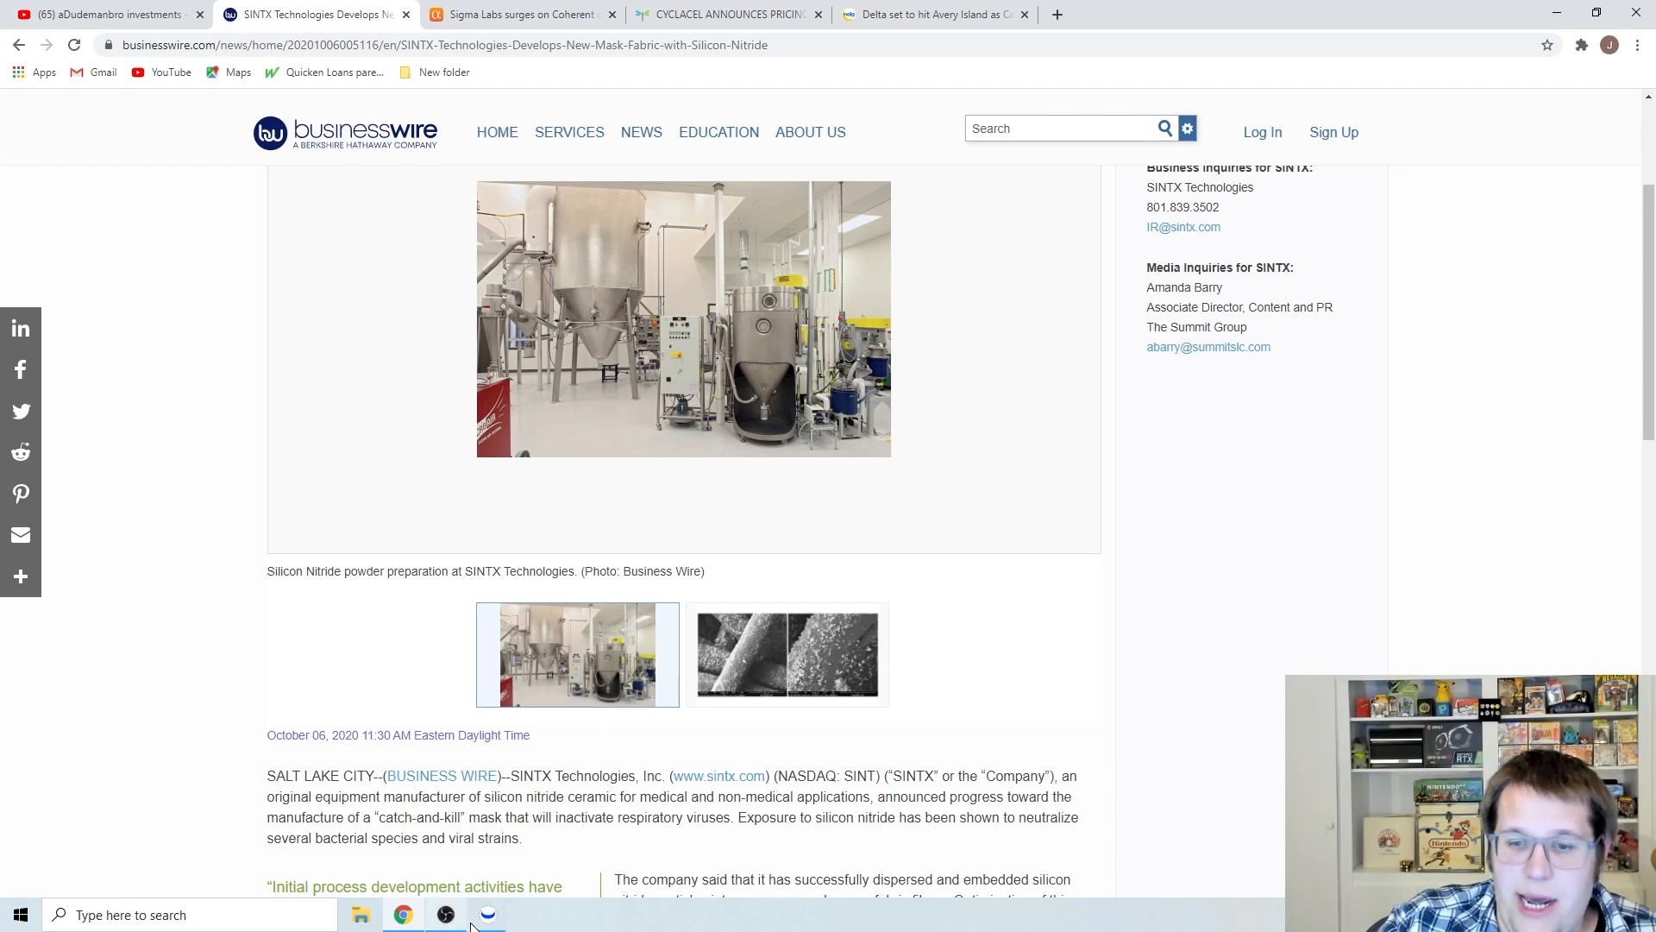
# Return to Webull's SINT hourly chart with moving average and EMA readouts and news headlines
pyautogui.click(486, 914)
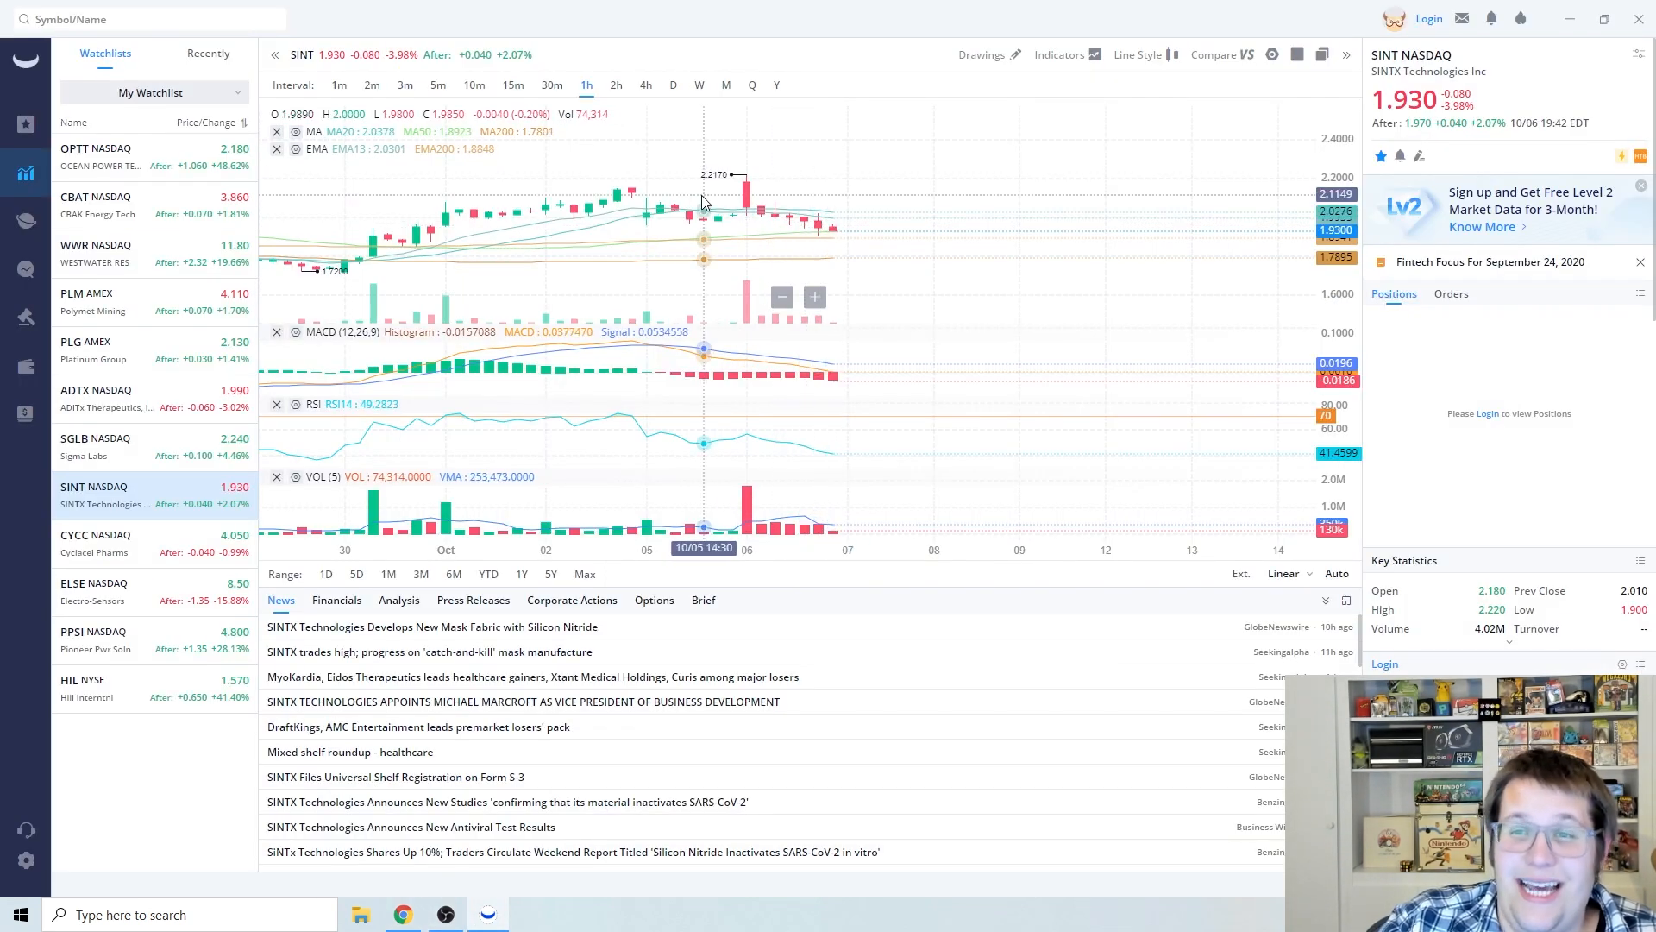
pyautogui.moveTo(802, 433)
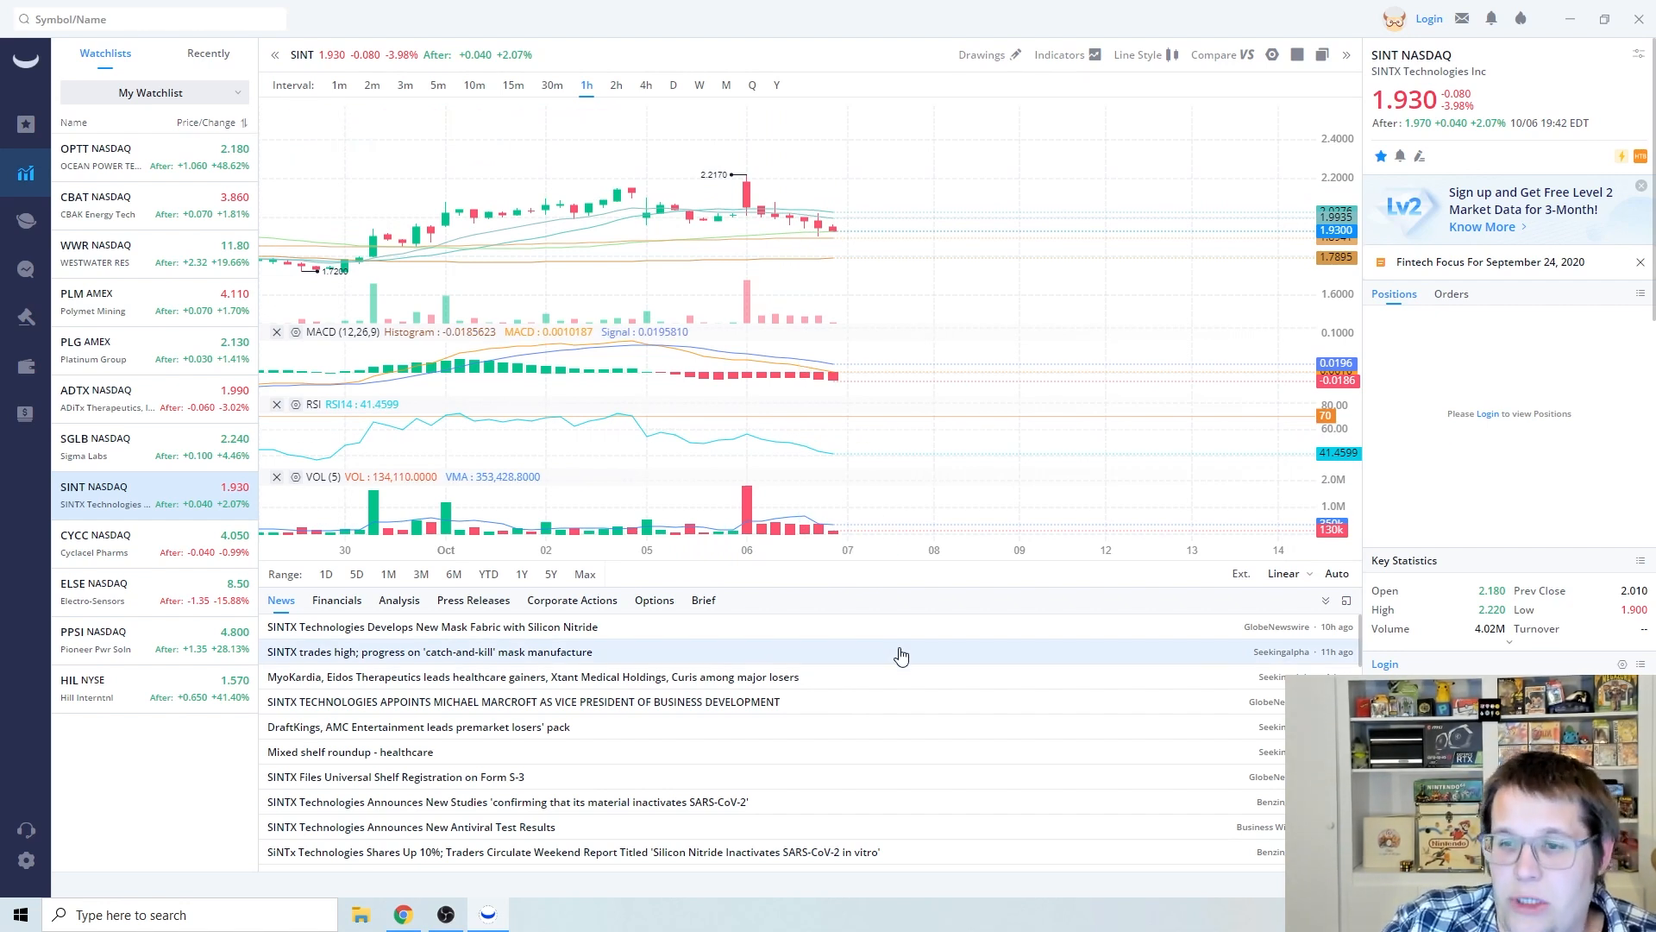
pyautogui.moveTo(832, 235)
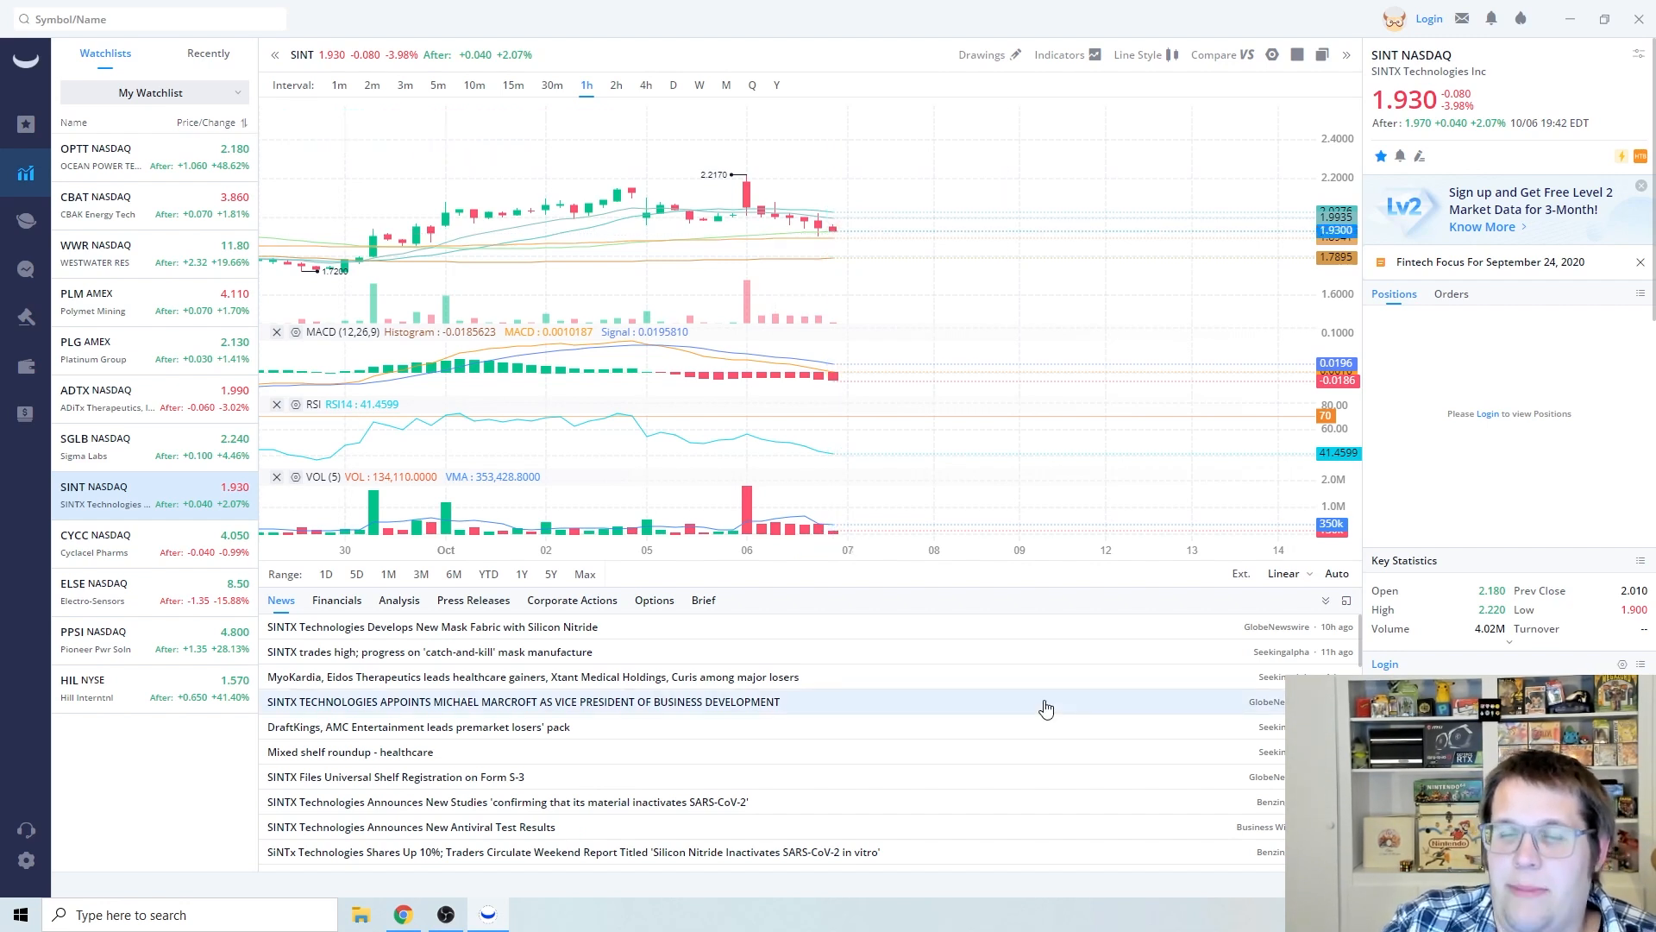
pyautogui.moveTo(1054, 683)
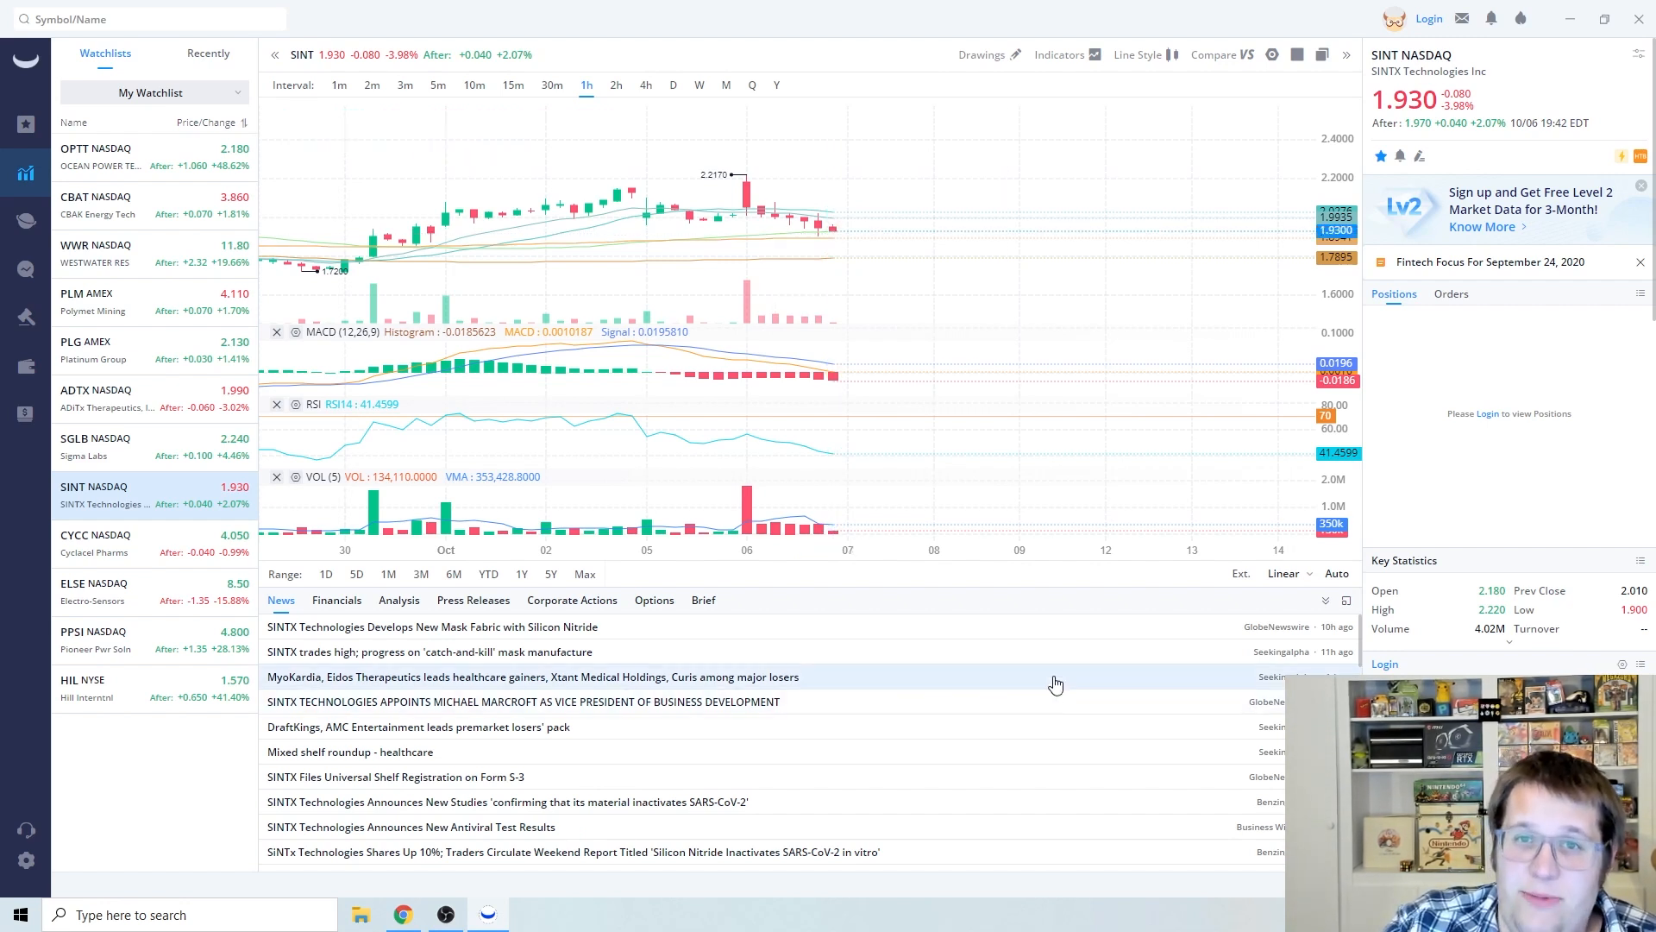
pyautogui.moveTo(1045, 666)
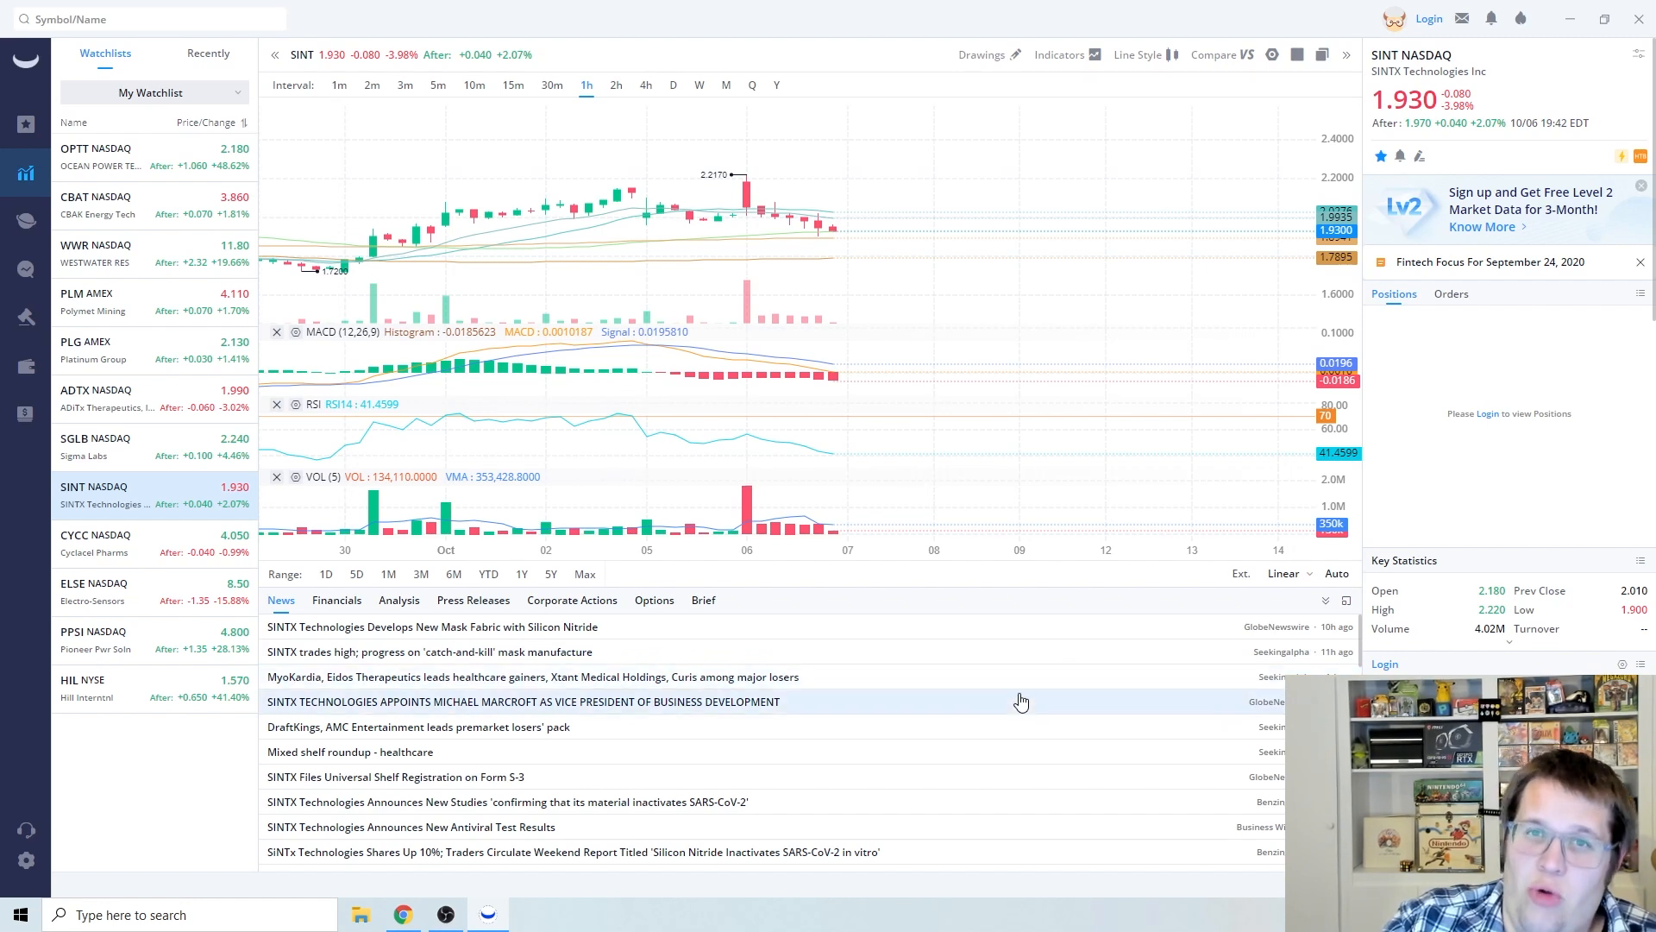
pyautogui.moveTo(1005, 682)
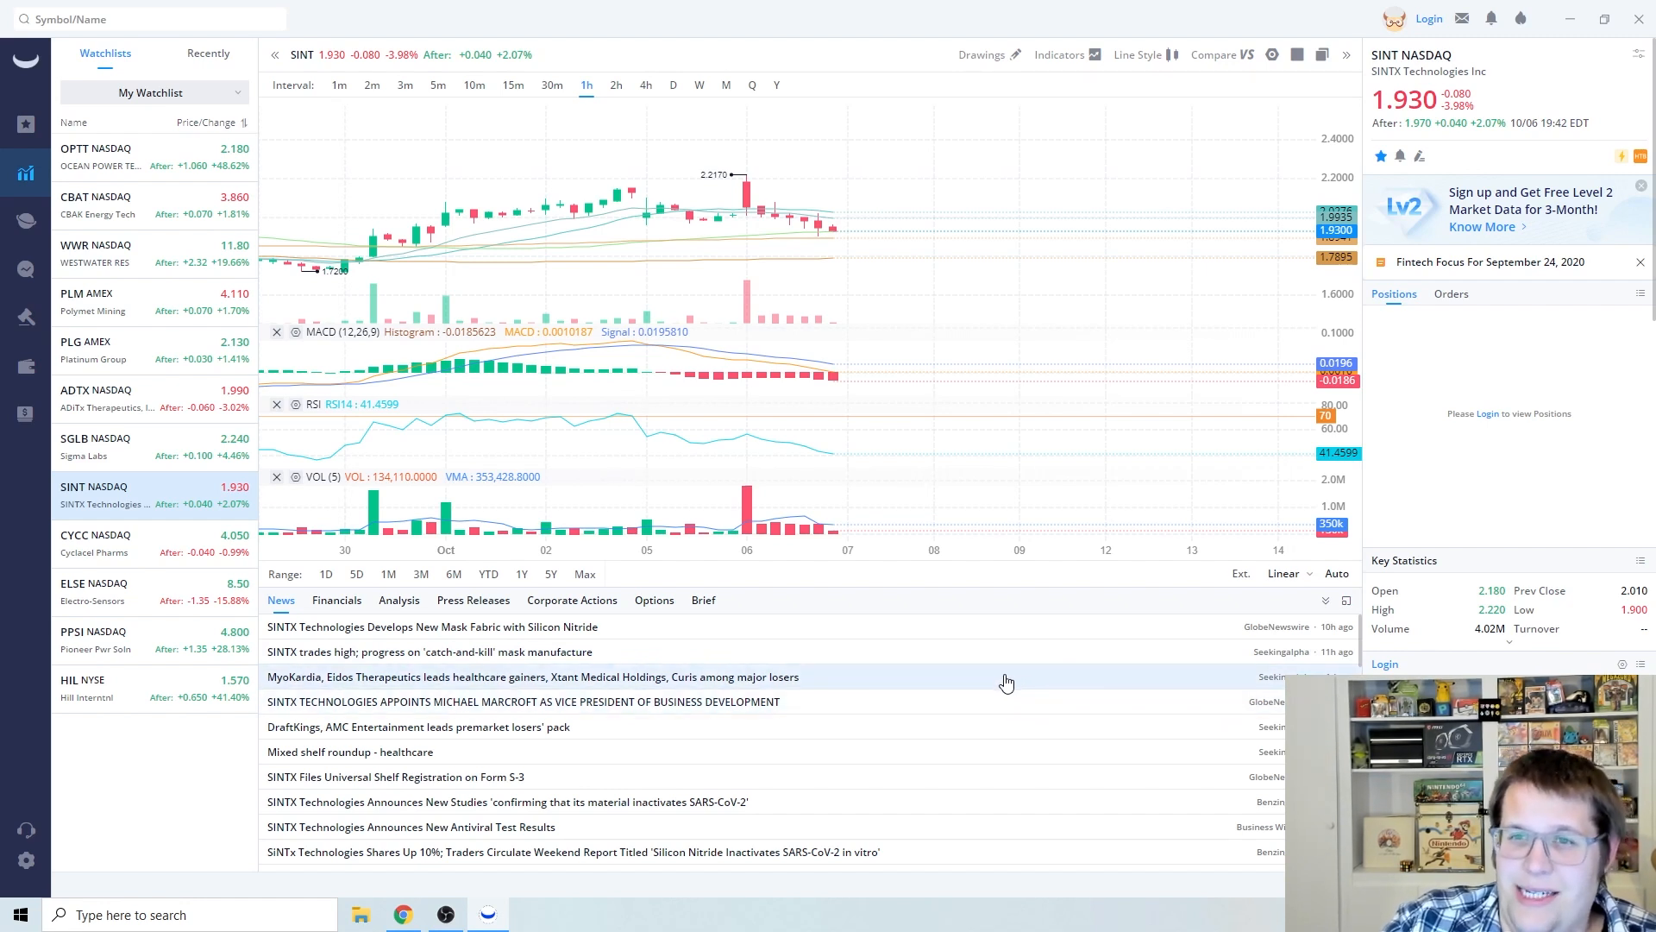
pyautogui.moveTo(973, 652)
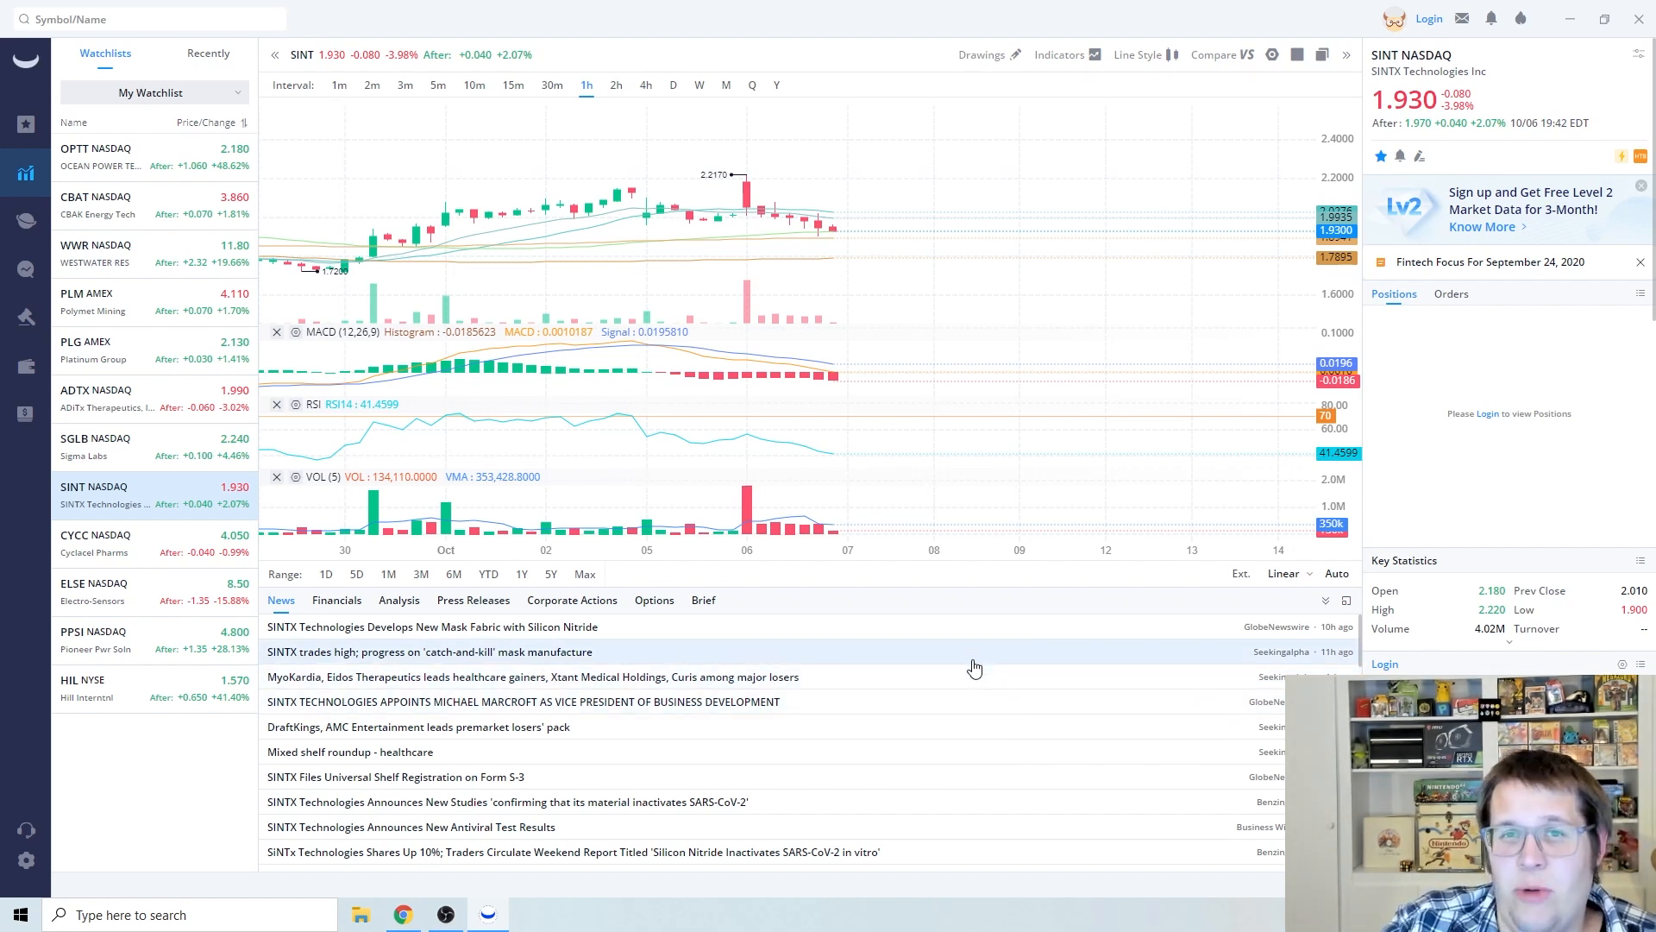
pyautogui.moveTo(957, 669)
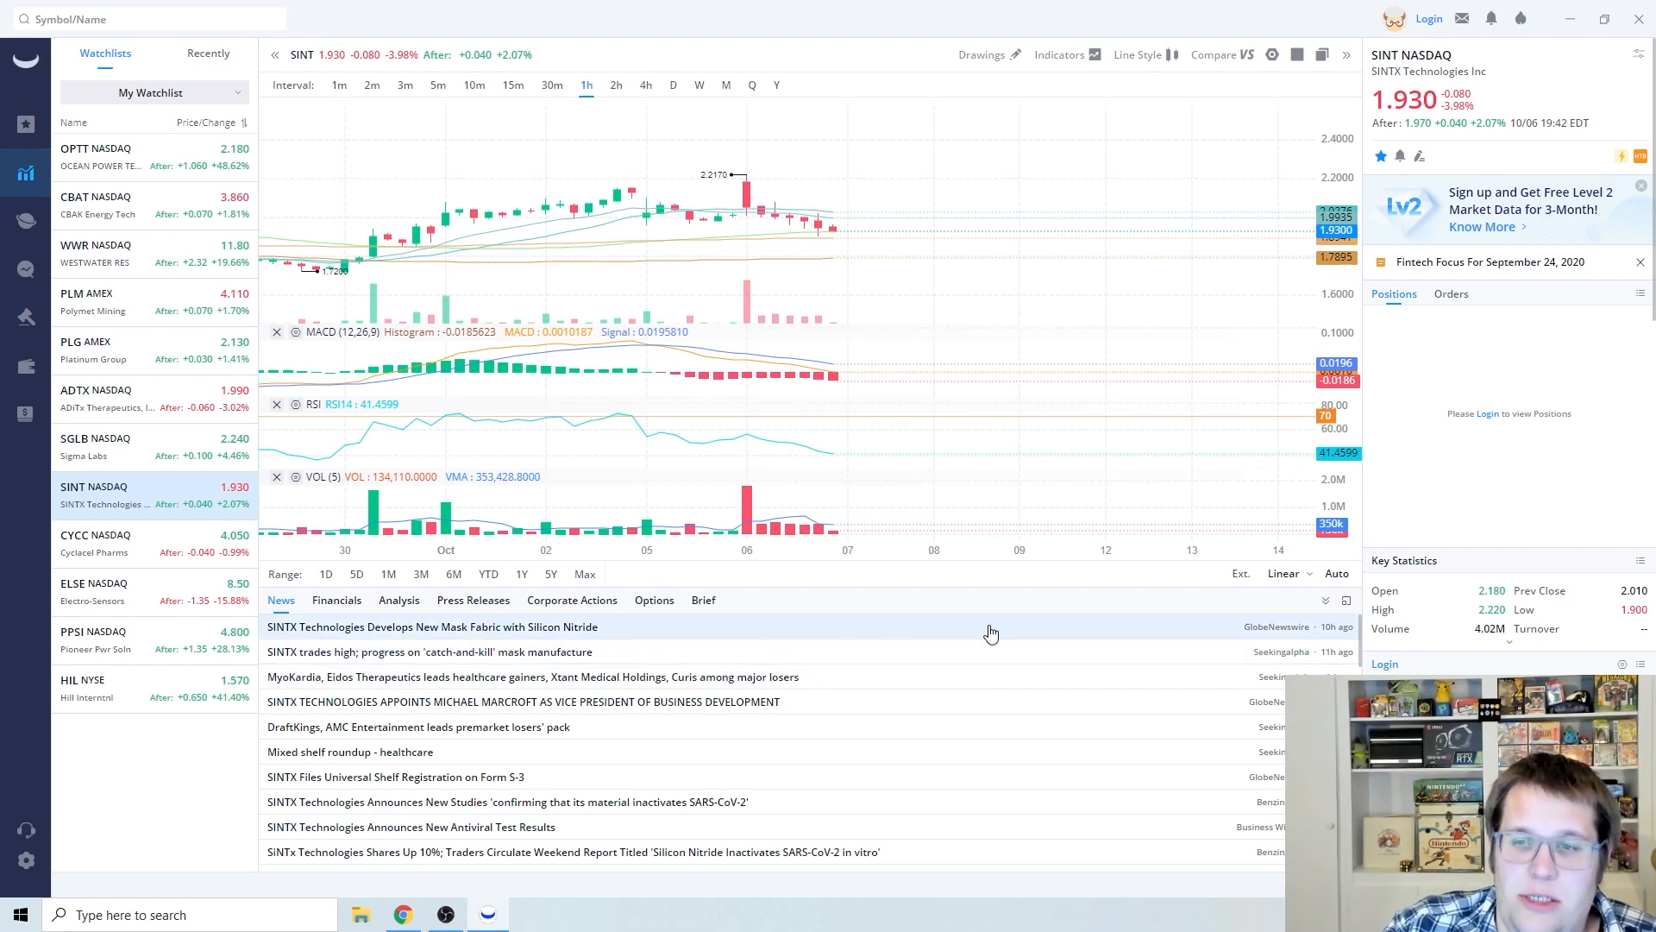
# Show the Cyclacel $20 million public offering press release in Chrome and scroll through it
pyautogui.click(126, 543)
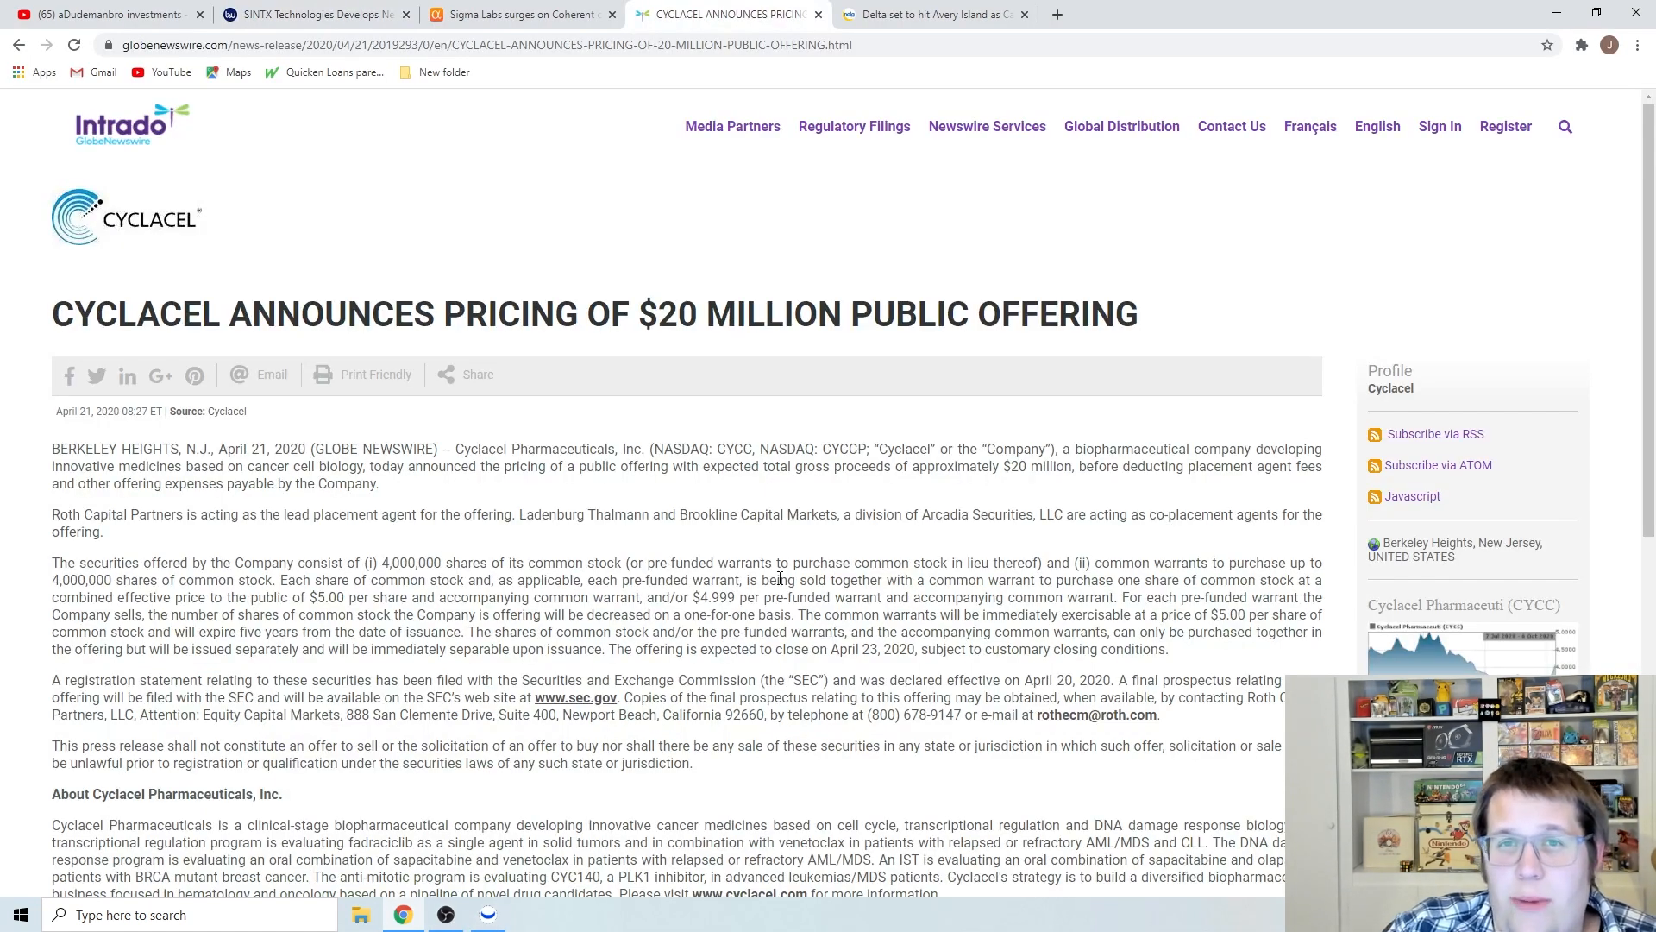
pyautogui.moveTo(754, 580)
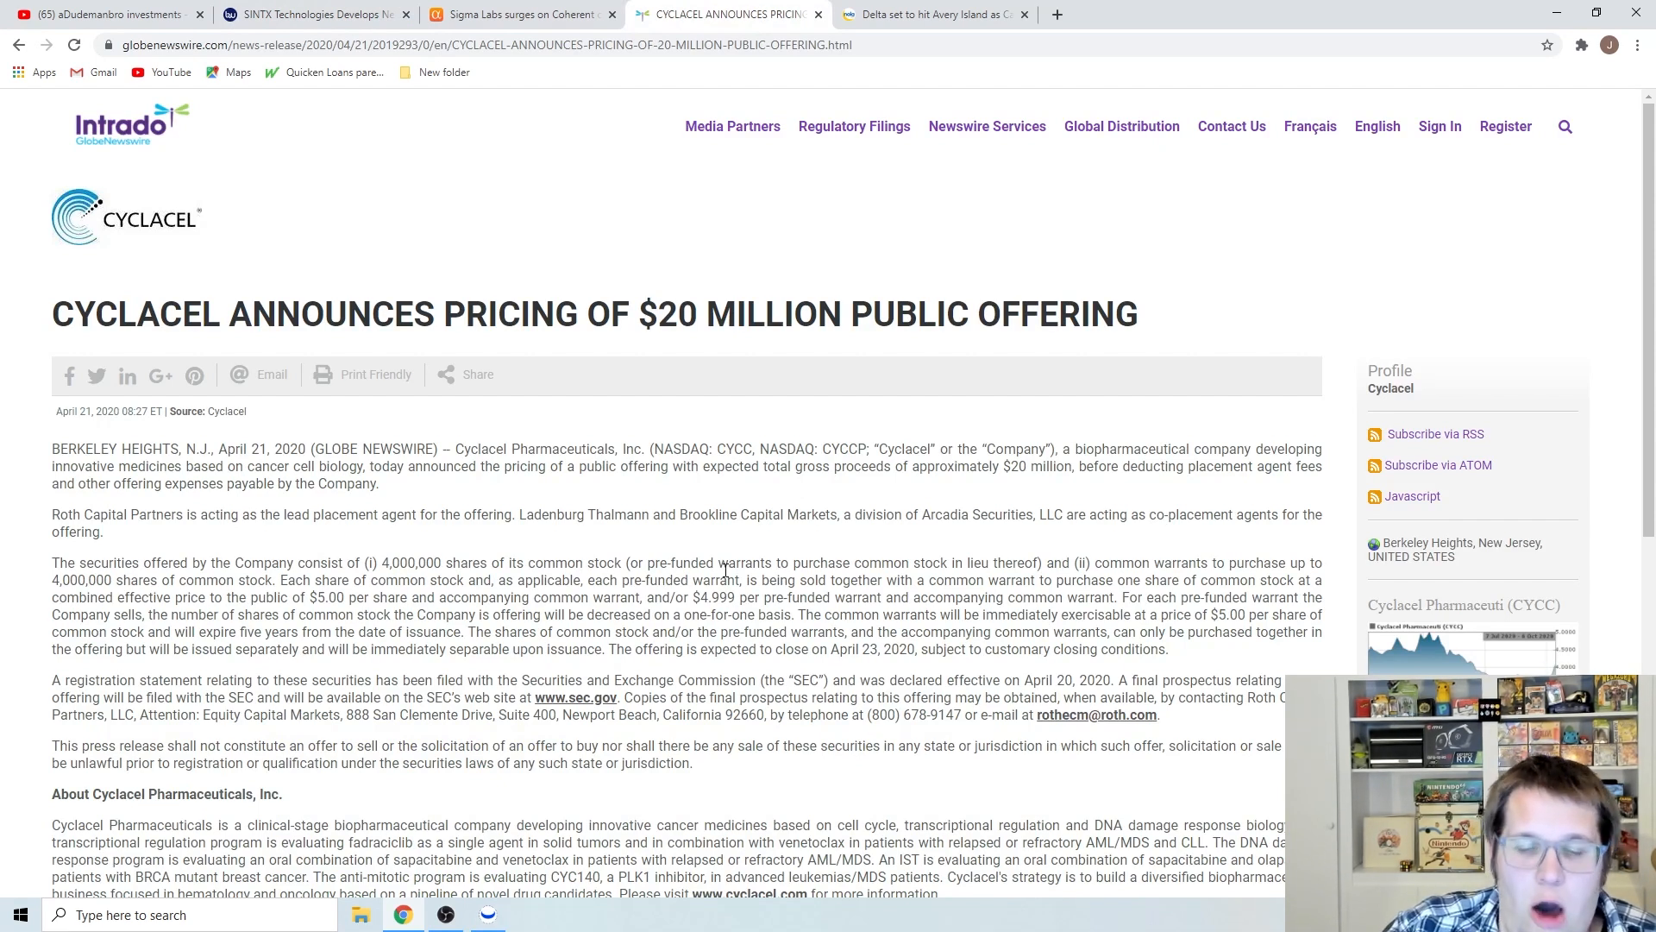
pyautogui.scroll(-3)
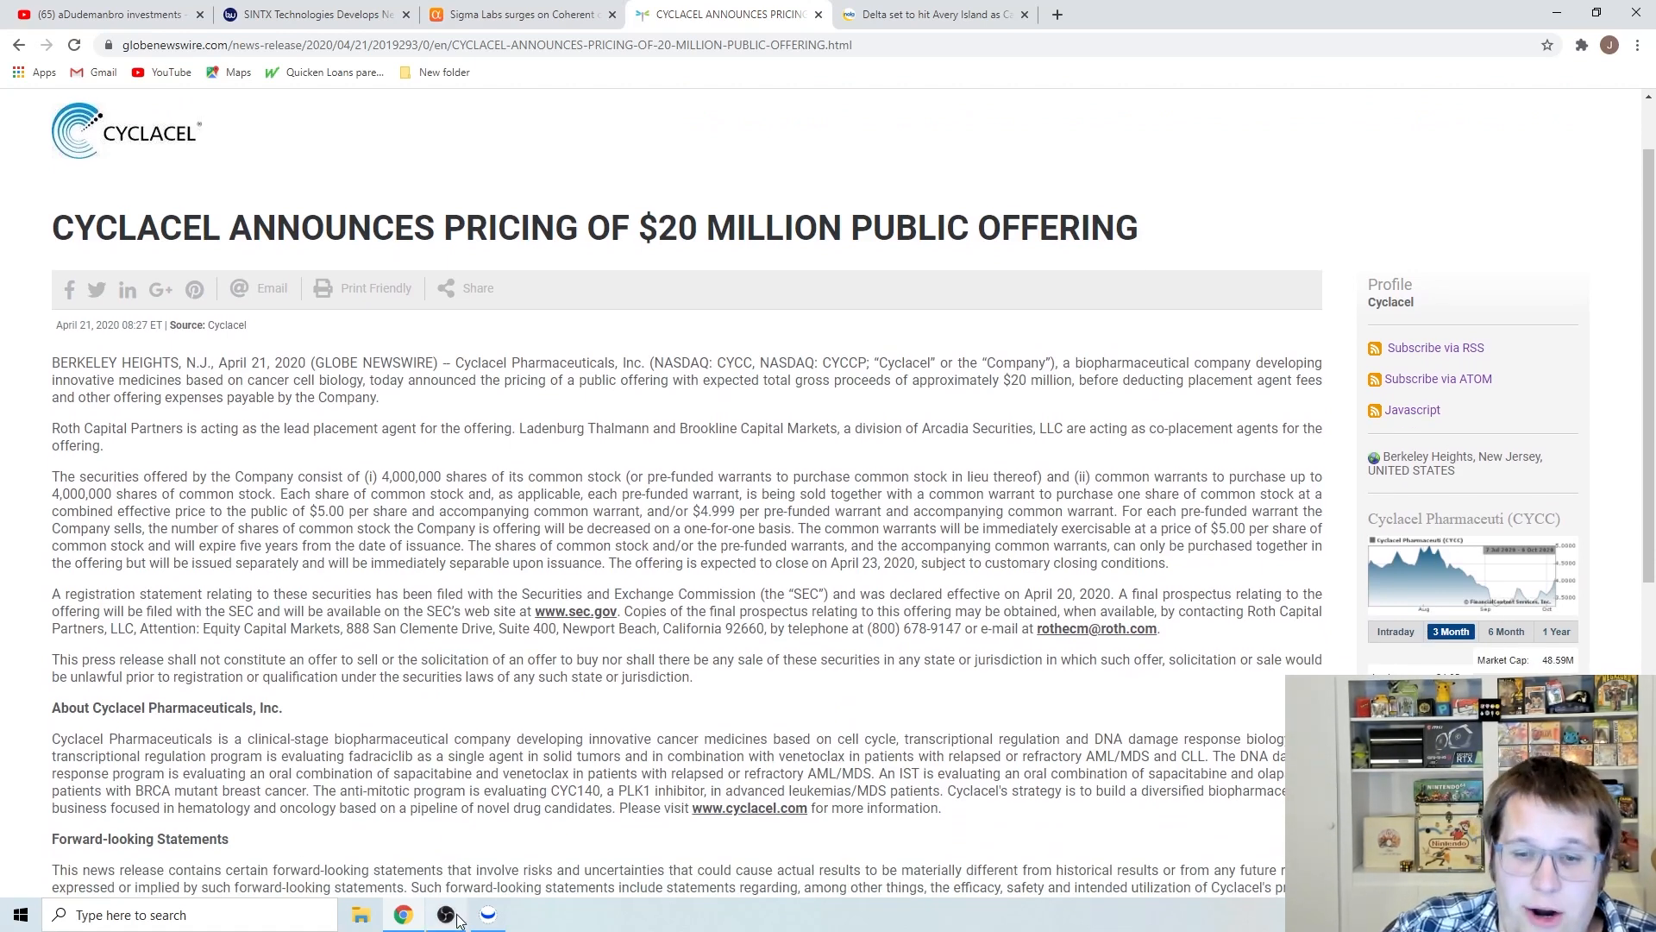
# Return to Webull charting CYCC (Cyclacel Pharms) hourly with indicators and Cyclacel news
pyautogui.click(486, 914)
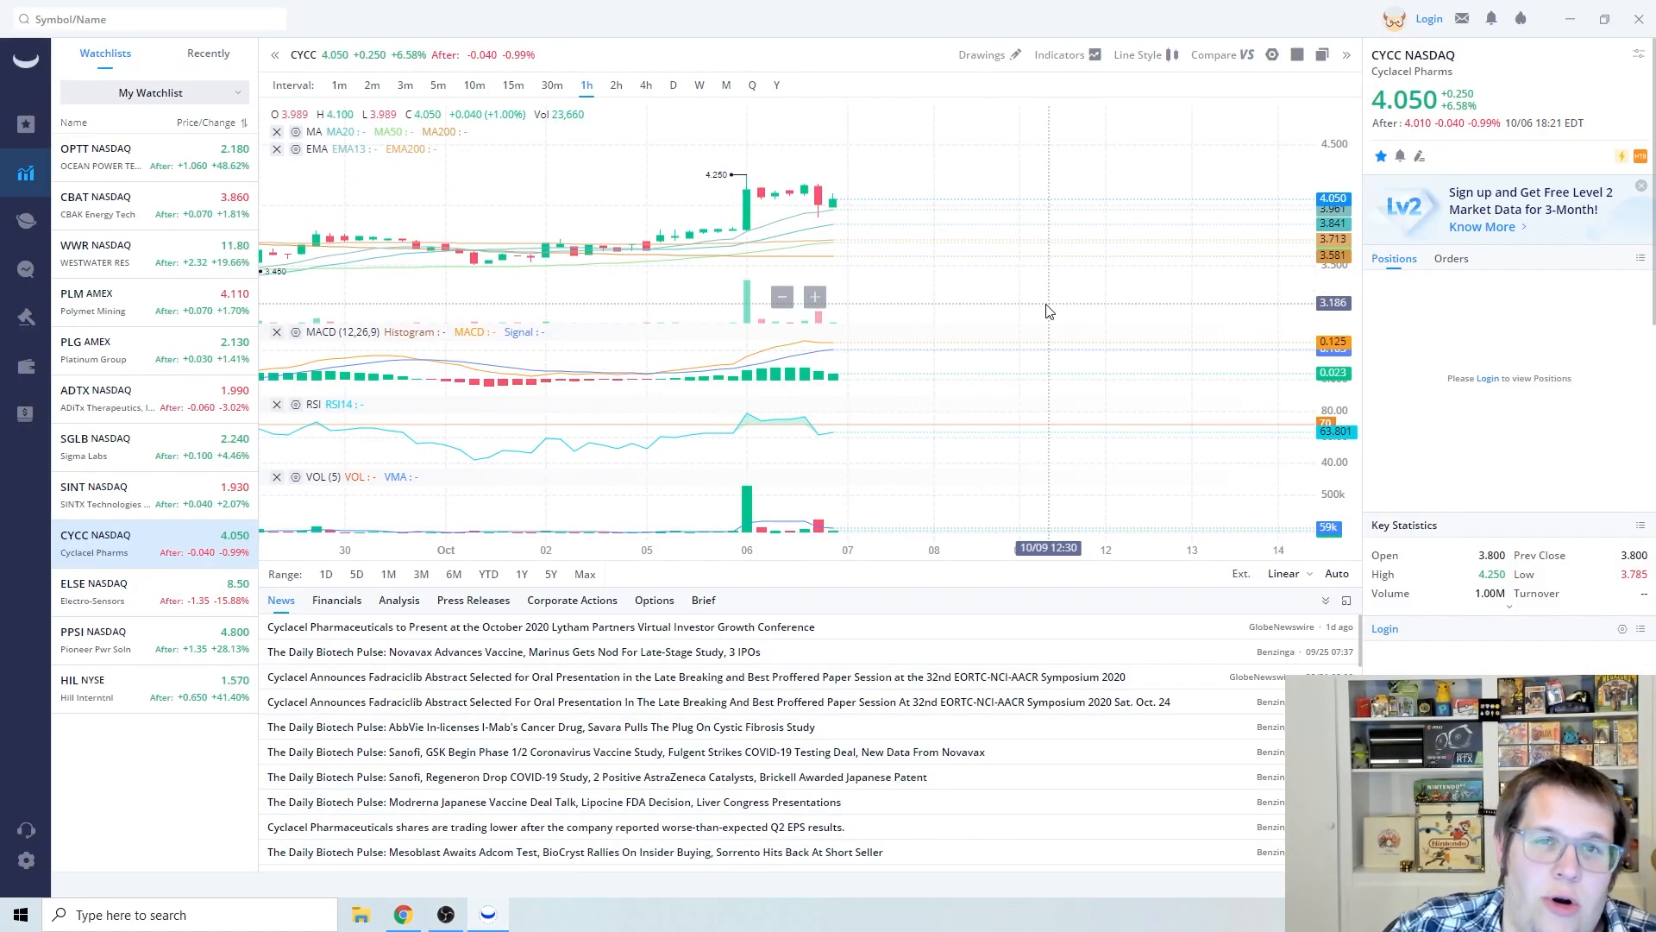
pyautogui.moveTo(1028, 309)
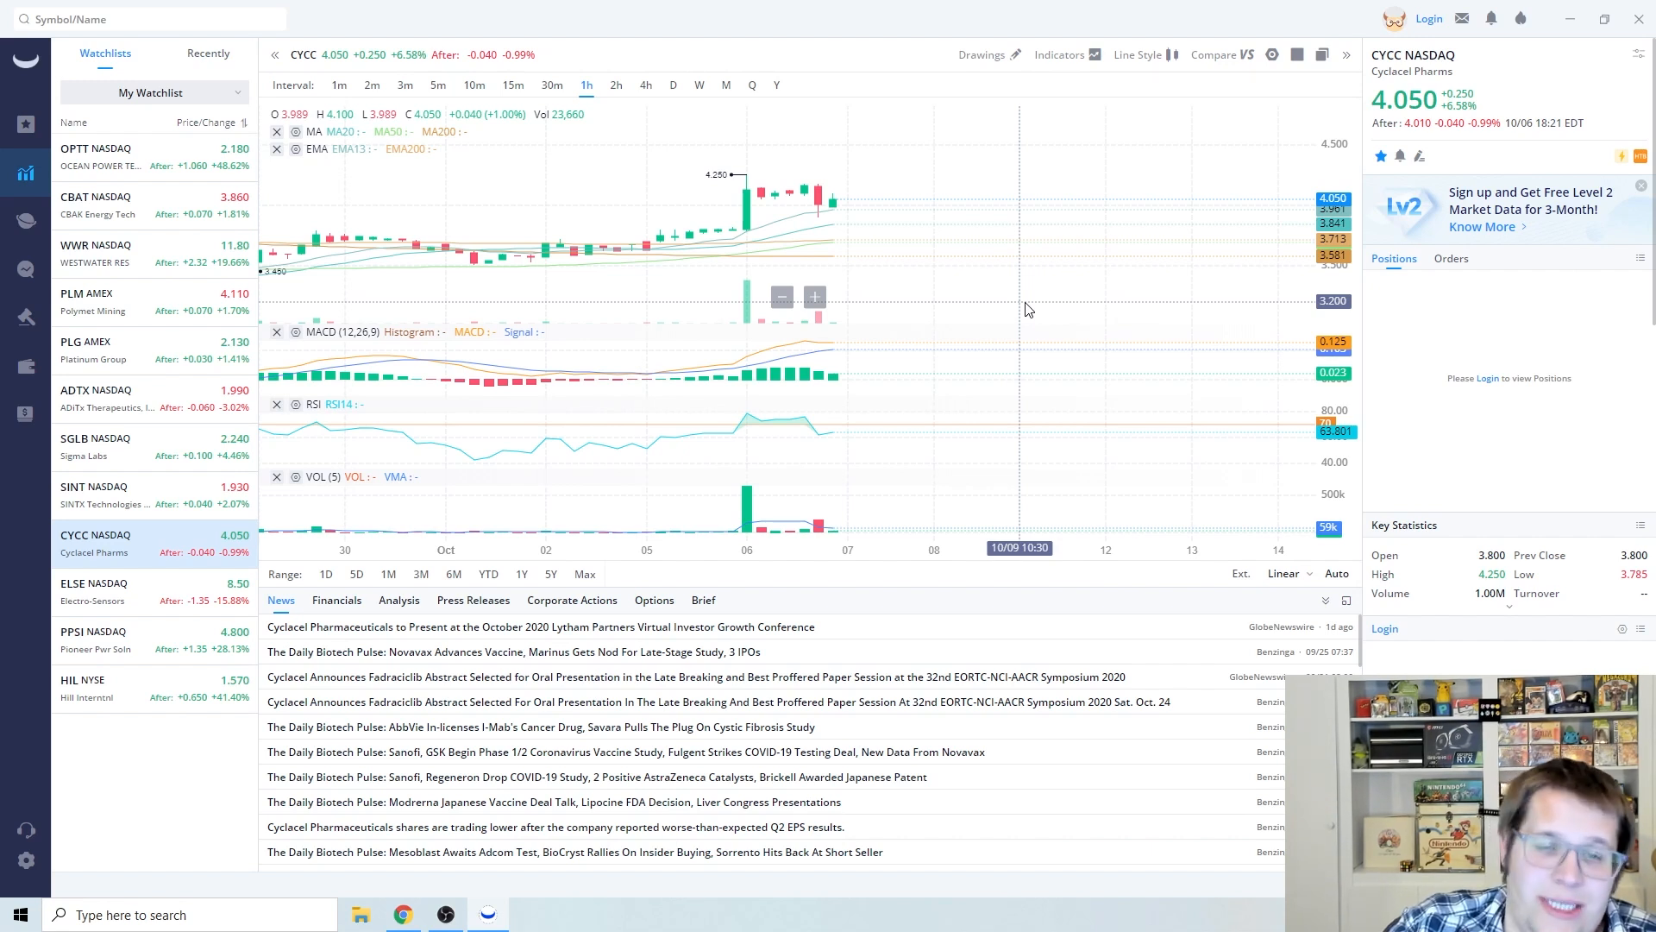
pyautogui.moveTo(1001, 307)
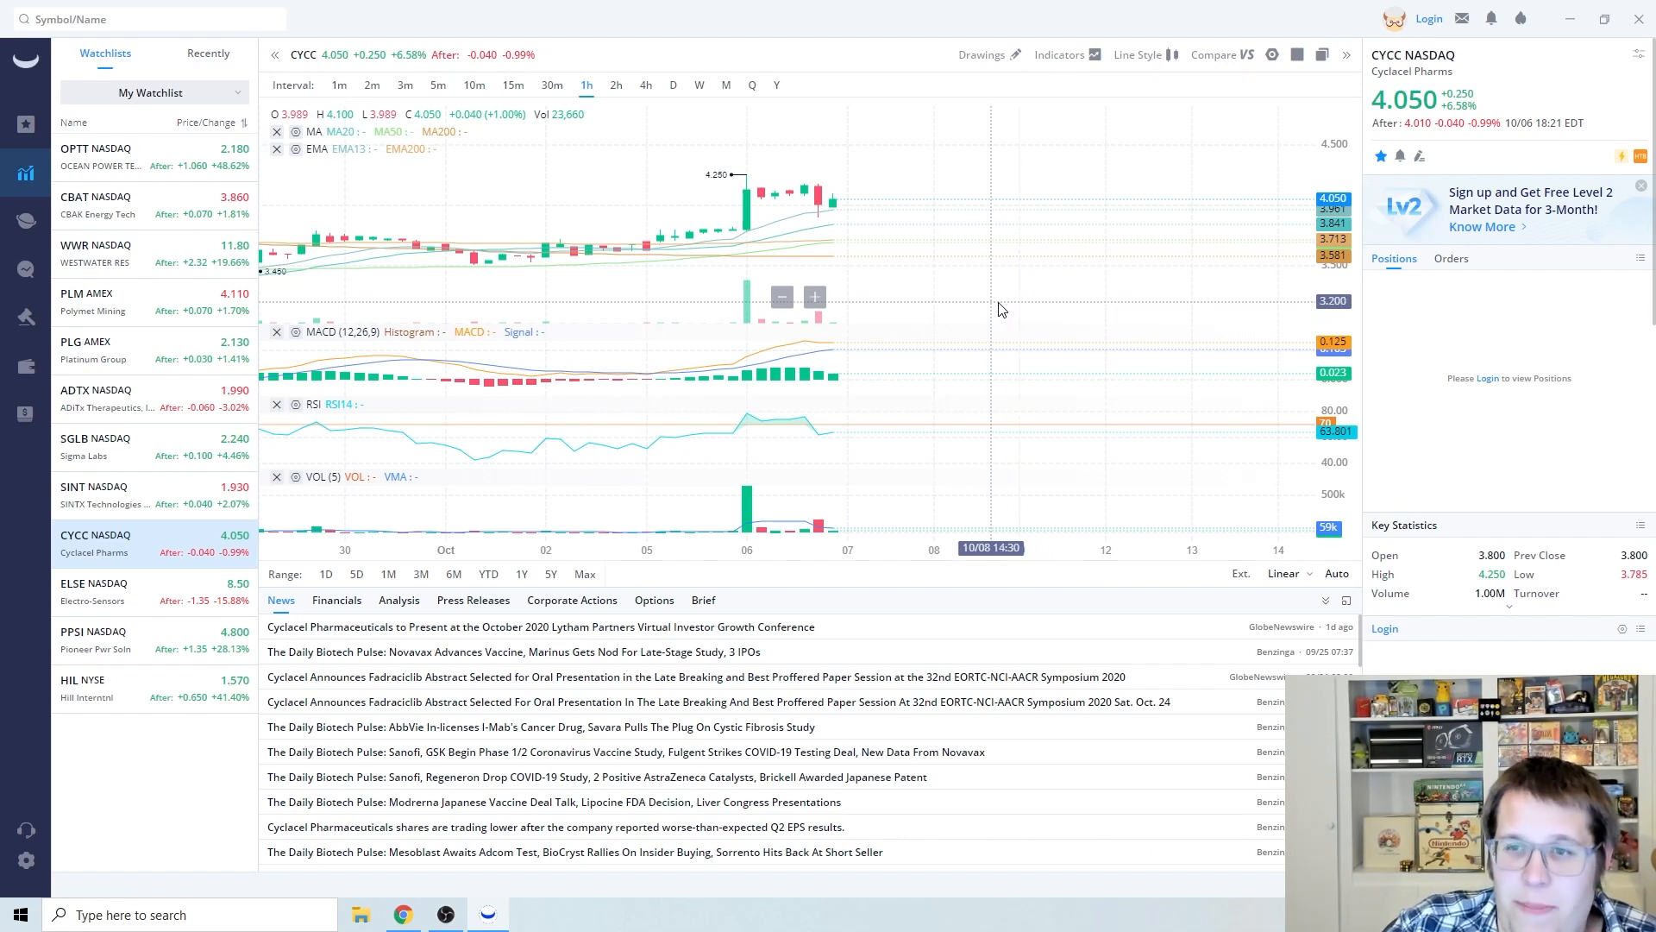
pyautogui.moveTo(1044, 437)
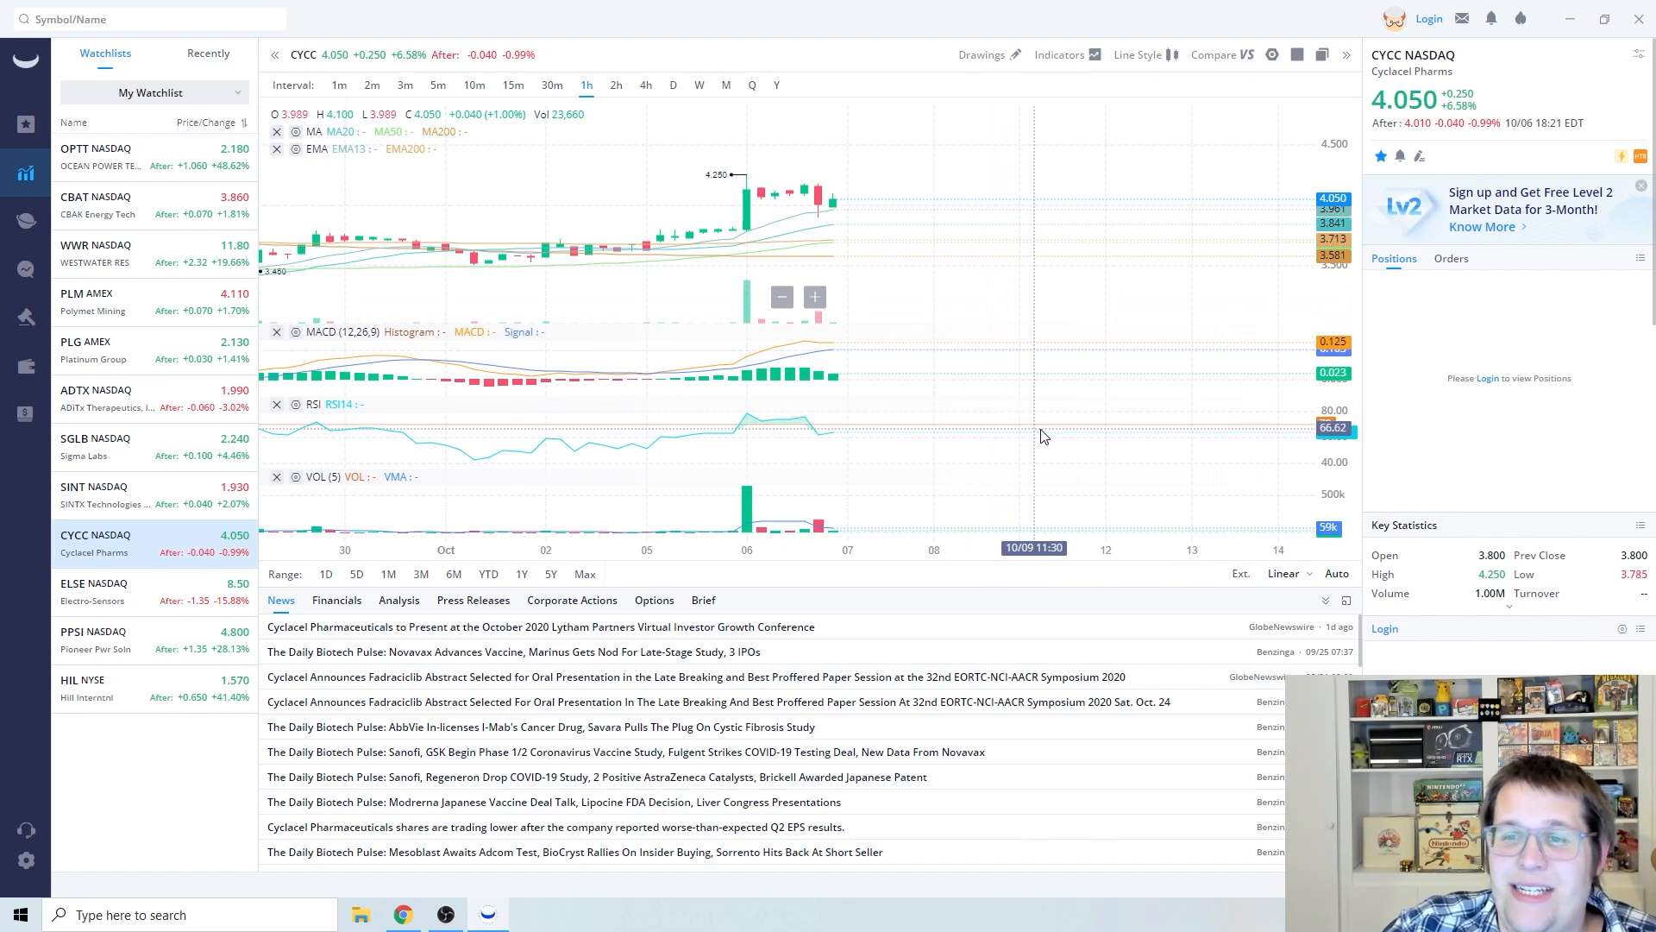
pyautogui.moveTo(818, 528)
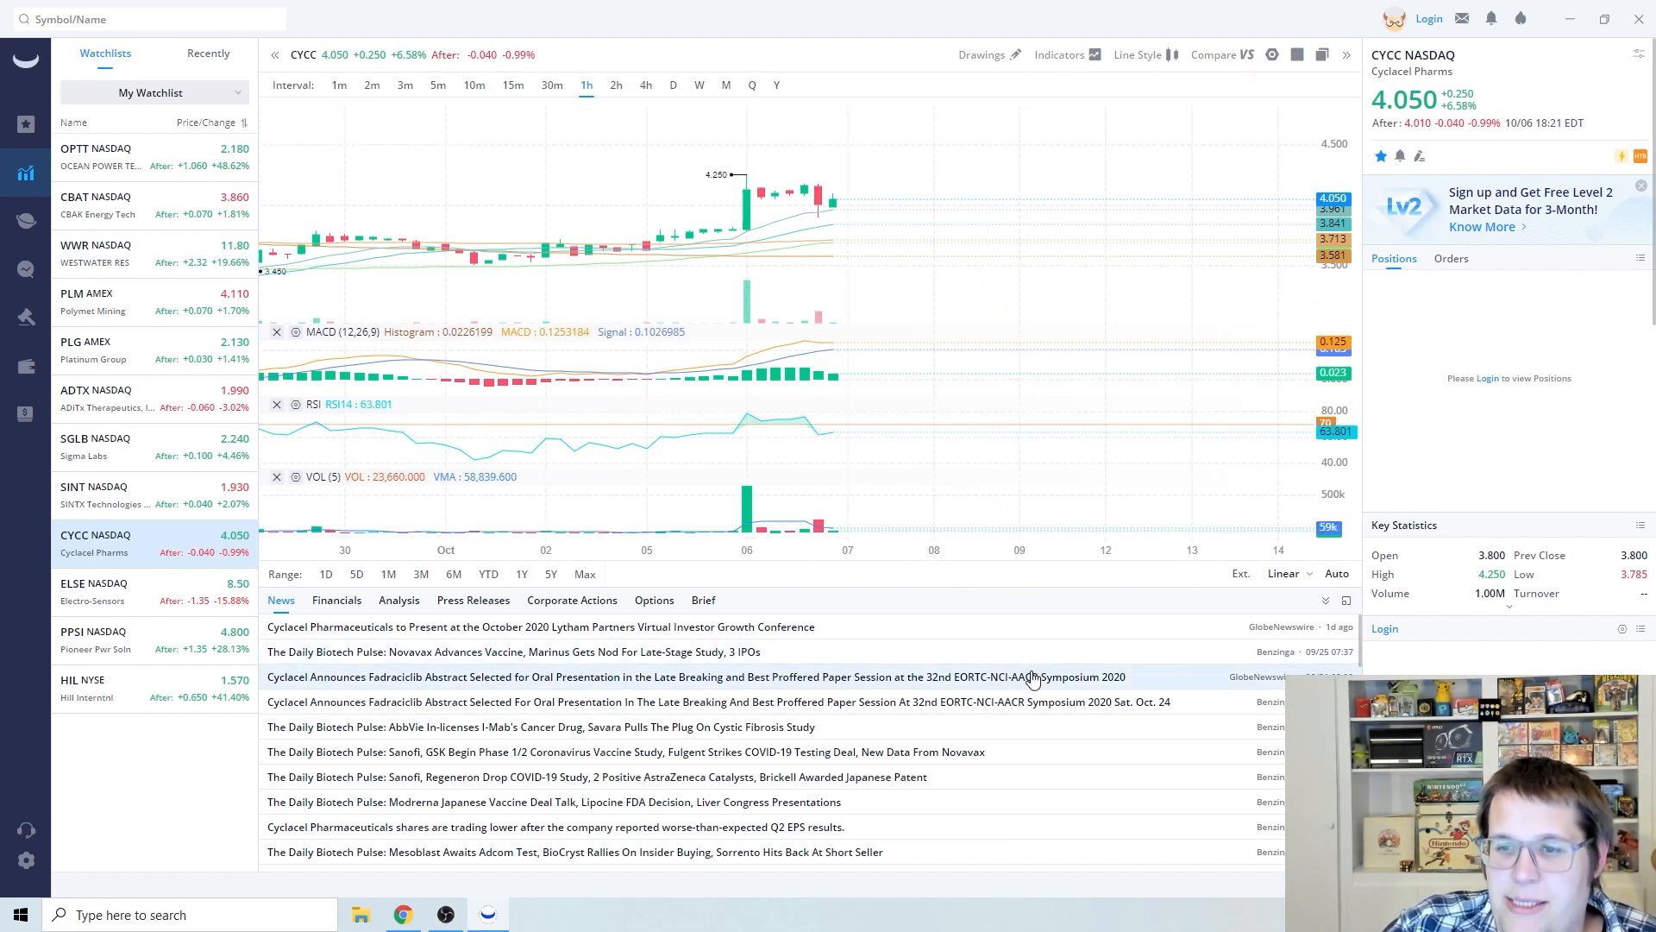
pyautogui.moveTo(1020, 680)
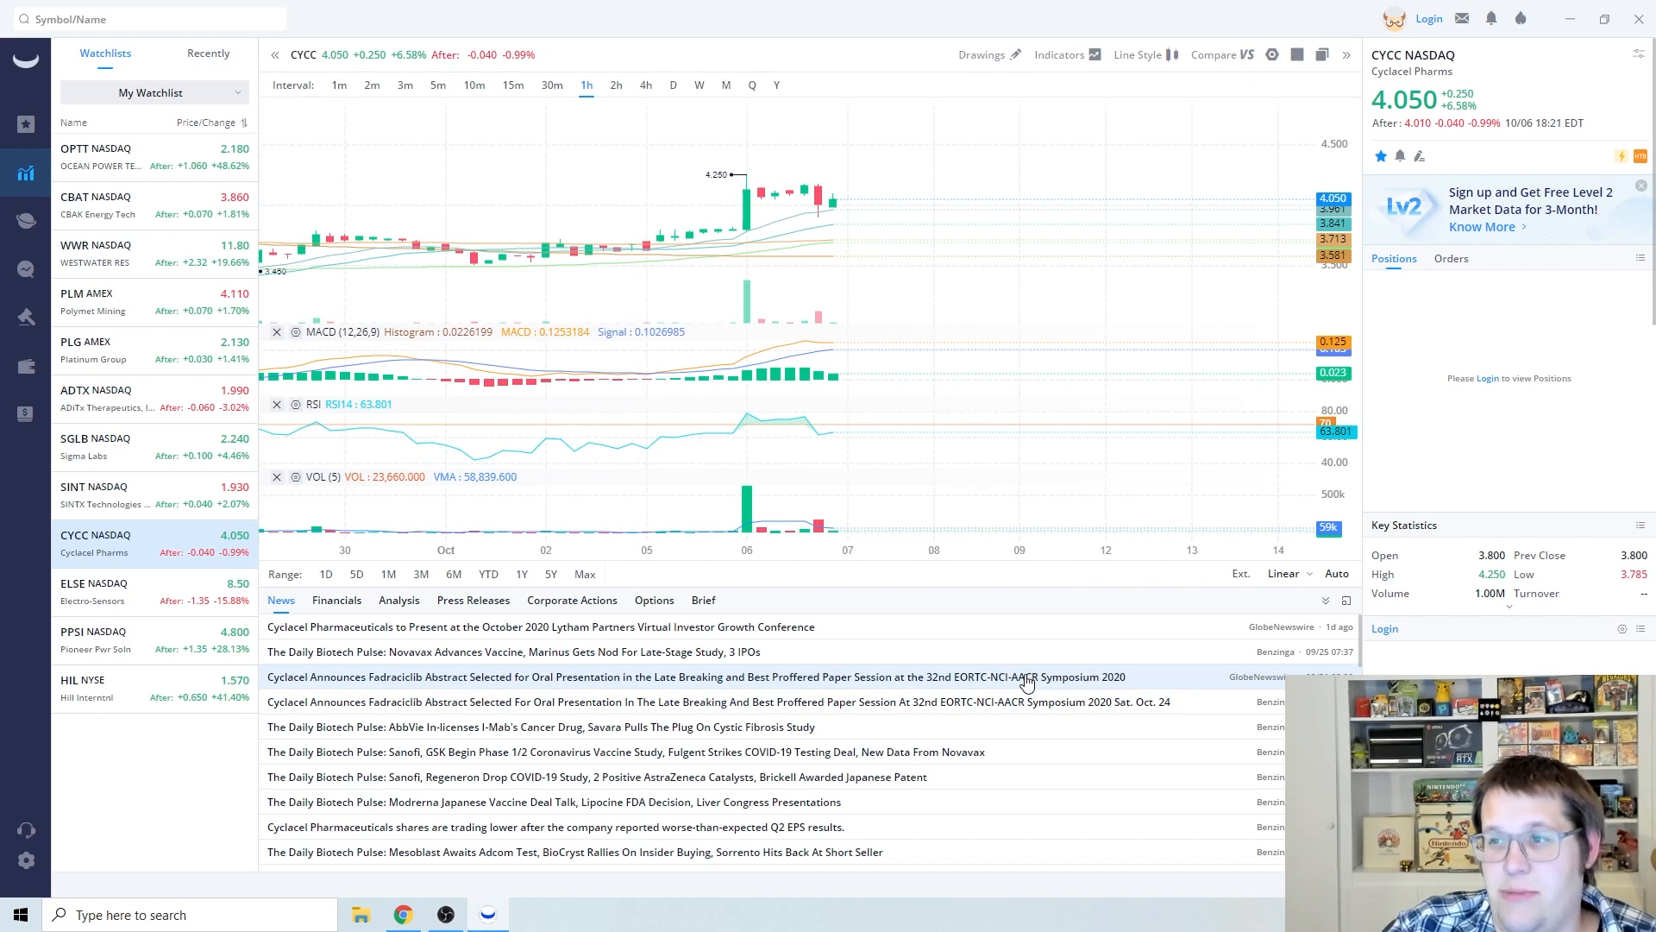
# Bring Chrome forward and switch to the nola.com 'Delta set to hit Avery Island' hurricane article
pyautogui.click(106, 590)
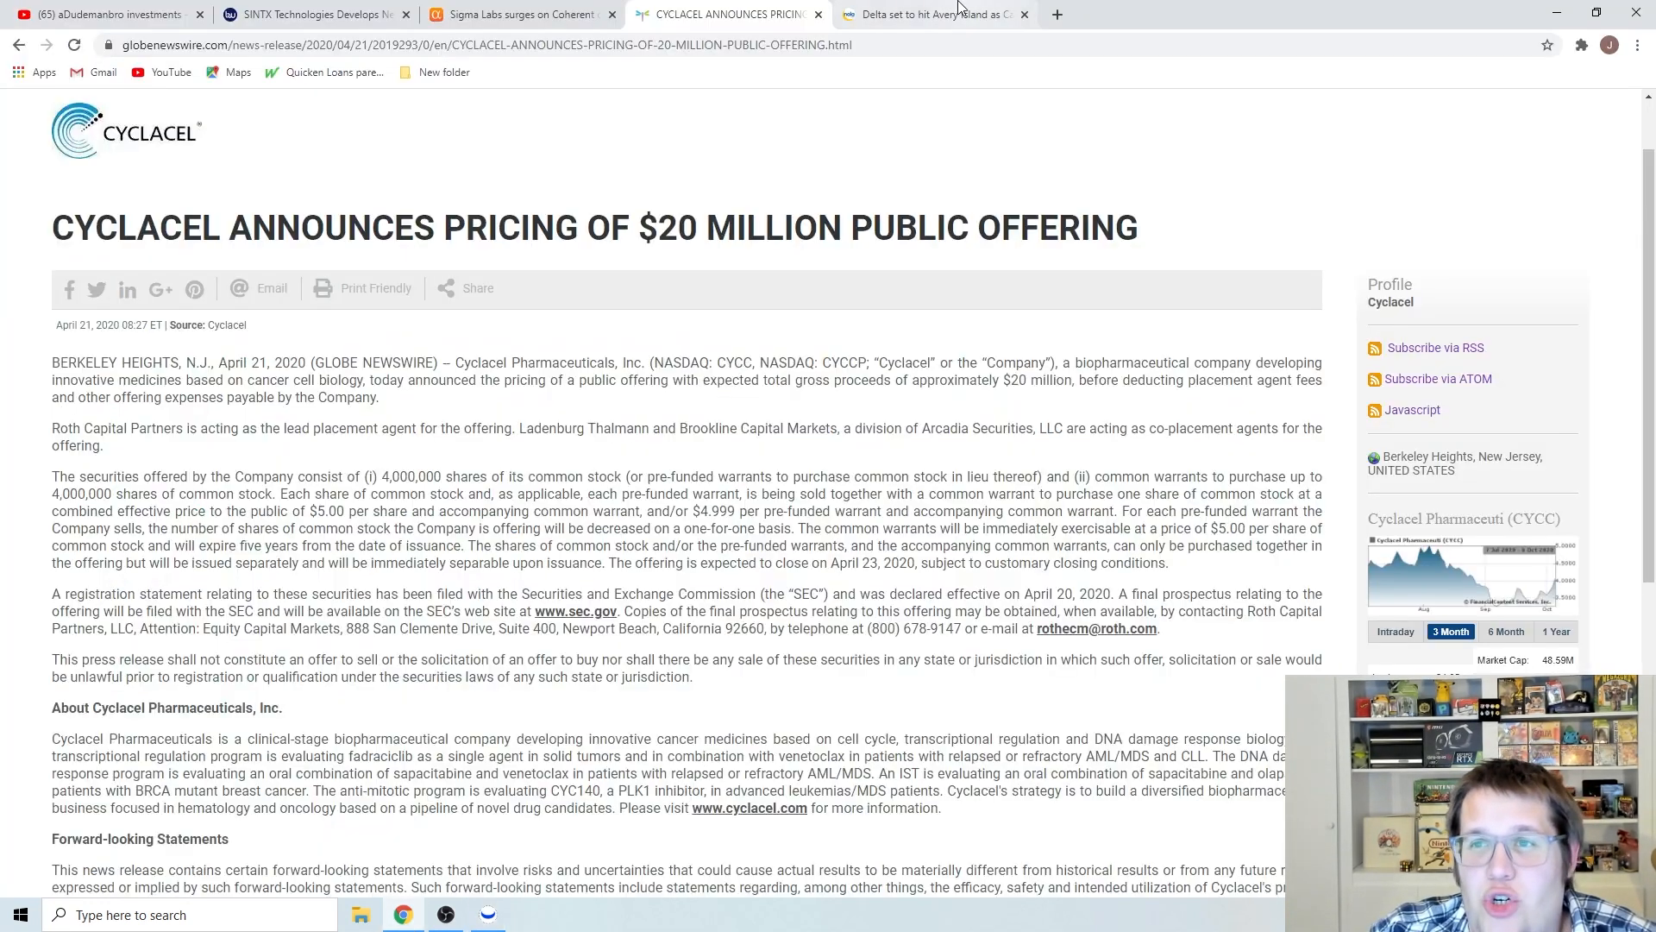
pyautogui.click(930, 14)
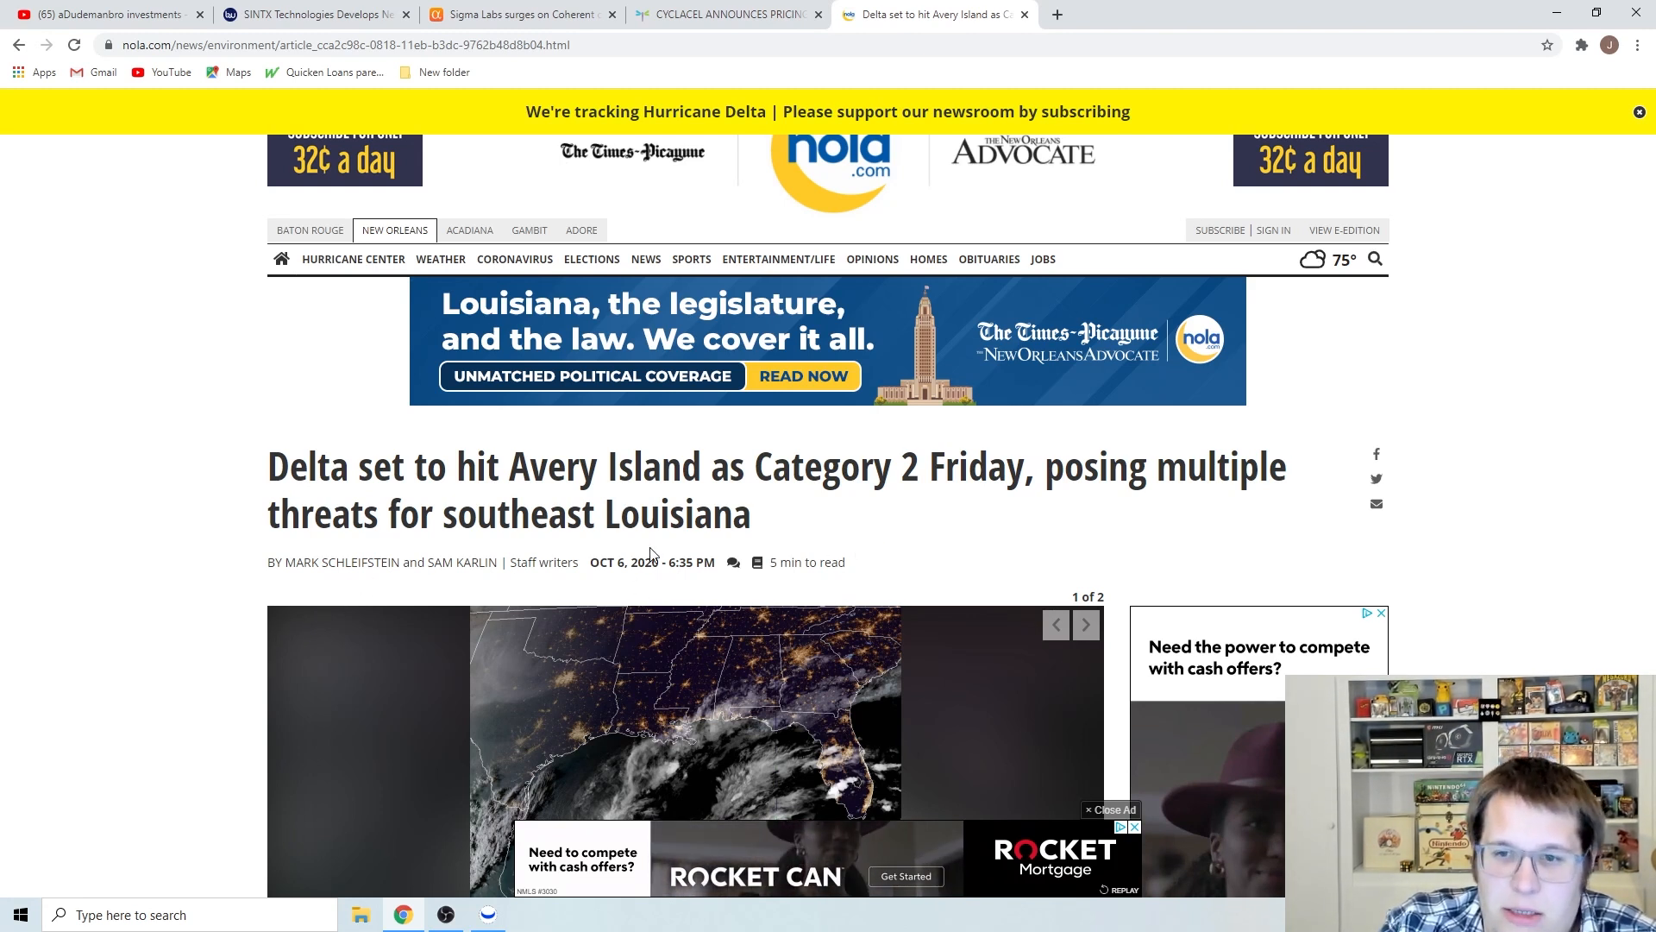
# Return to Webull, glance at PPSI's chart, then go back to the ELSE (Electro-Sensors) hourly chart
pyautogui.click(486, 914)
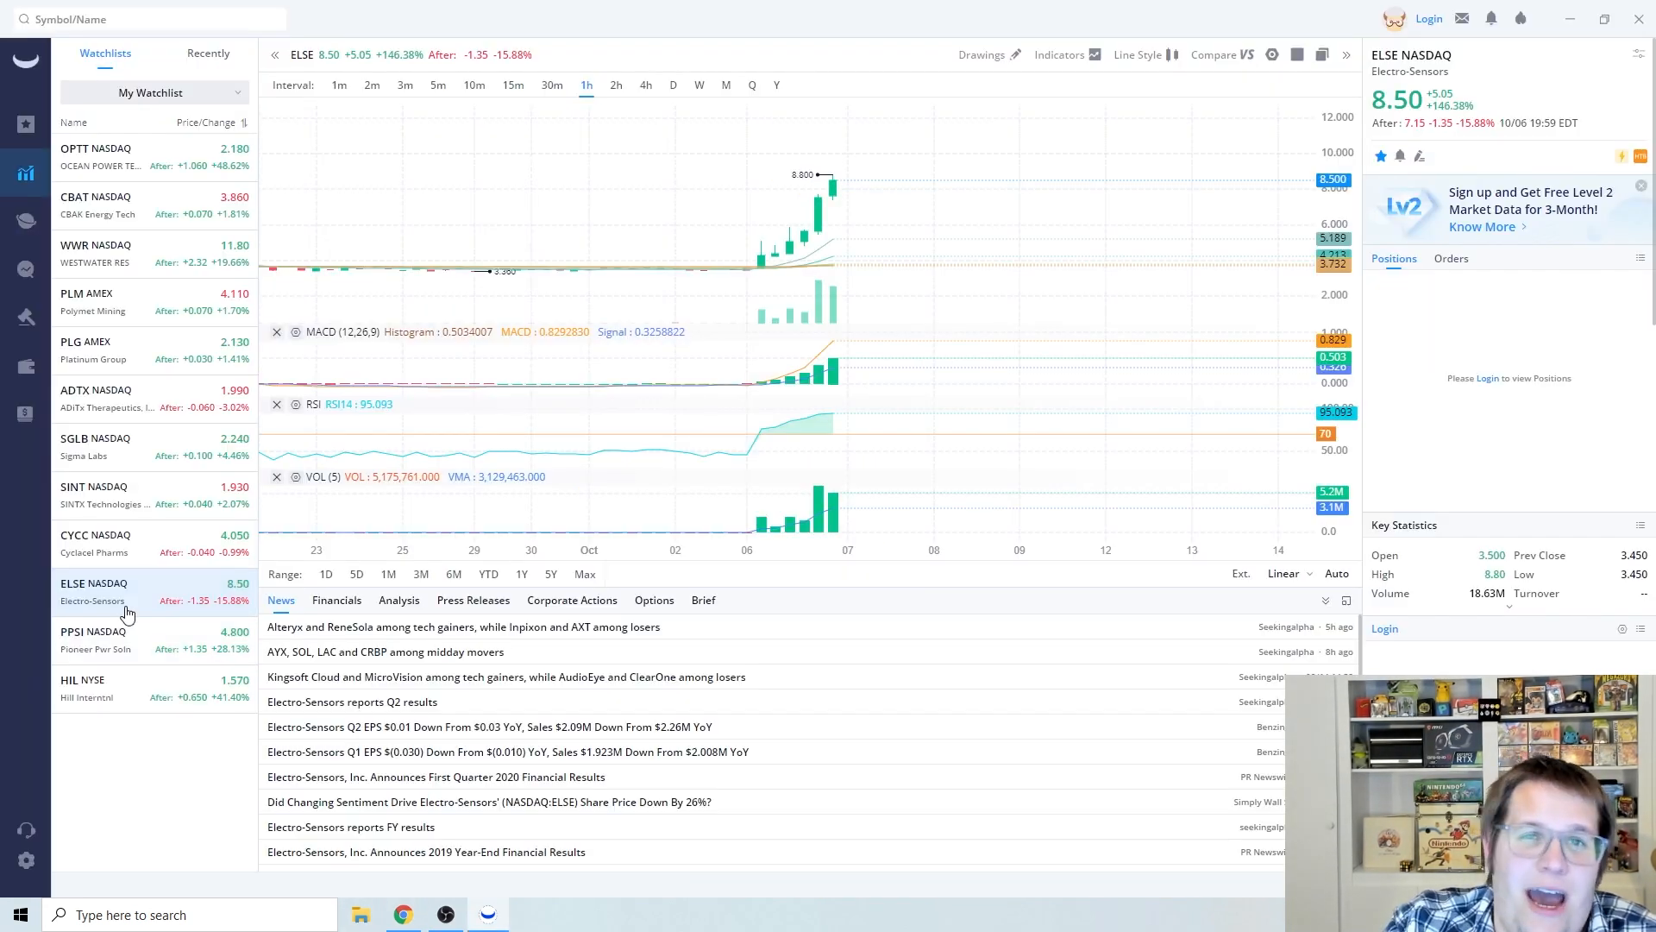
pyautogui.click(115, 639)
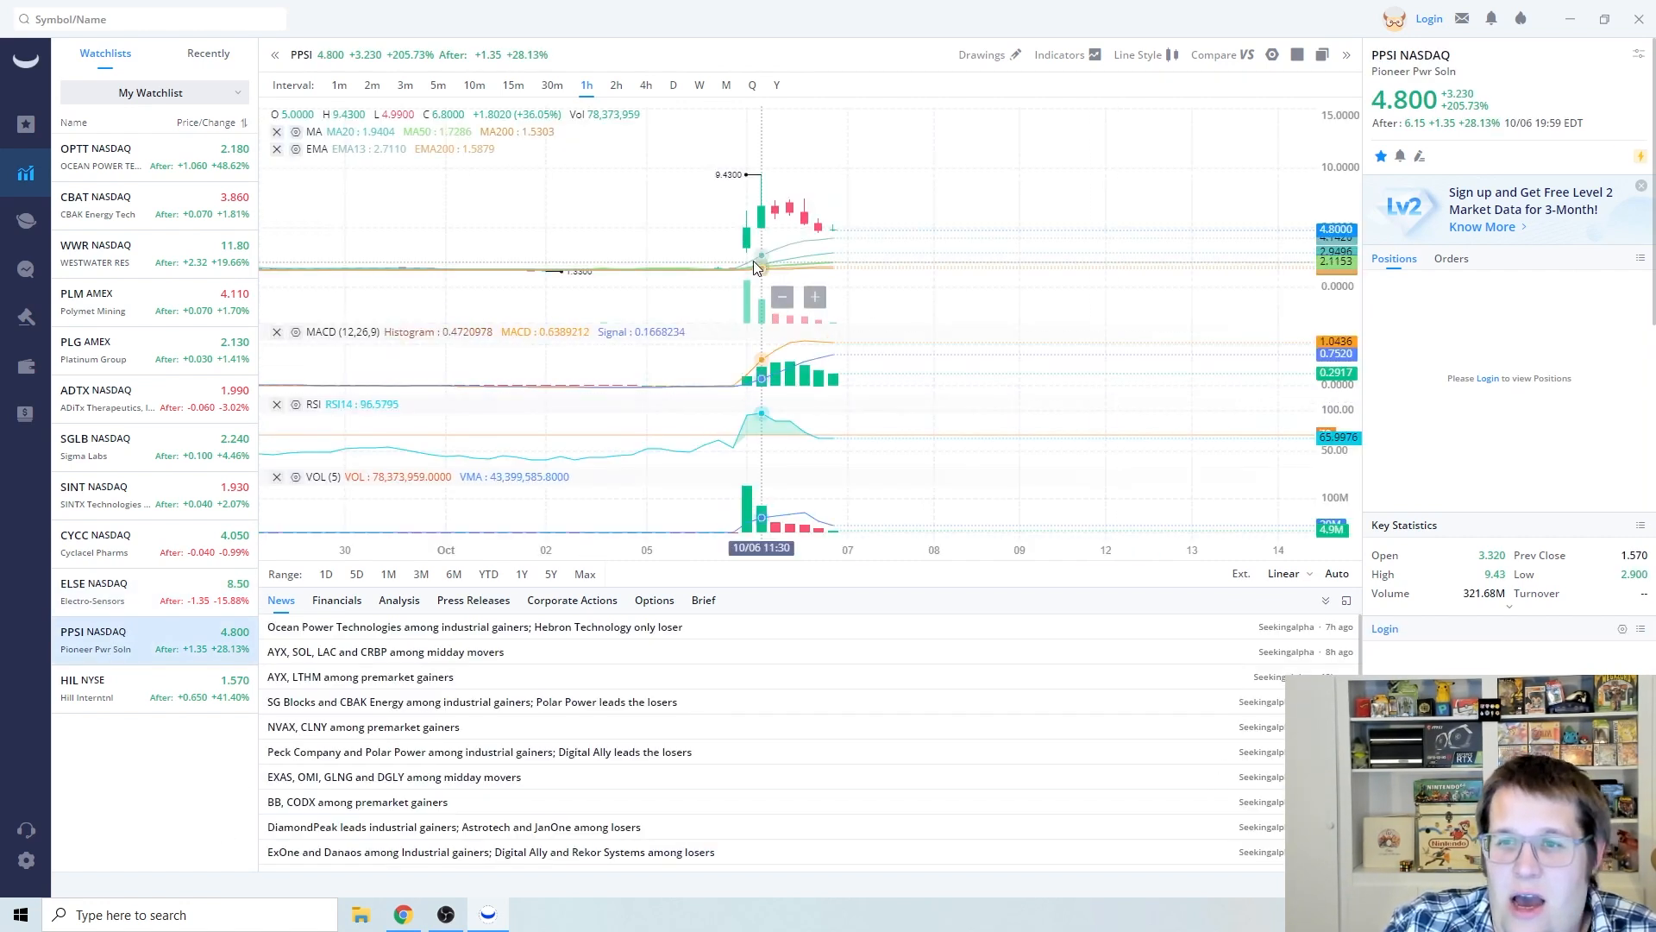
pyautogui.moveTo(702, 268)
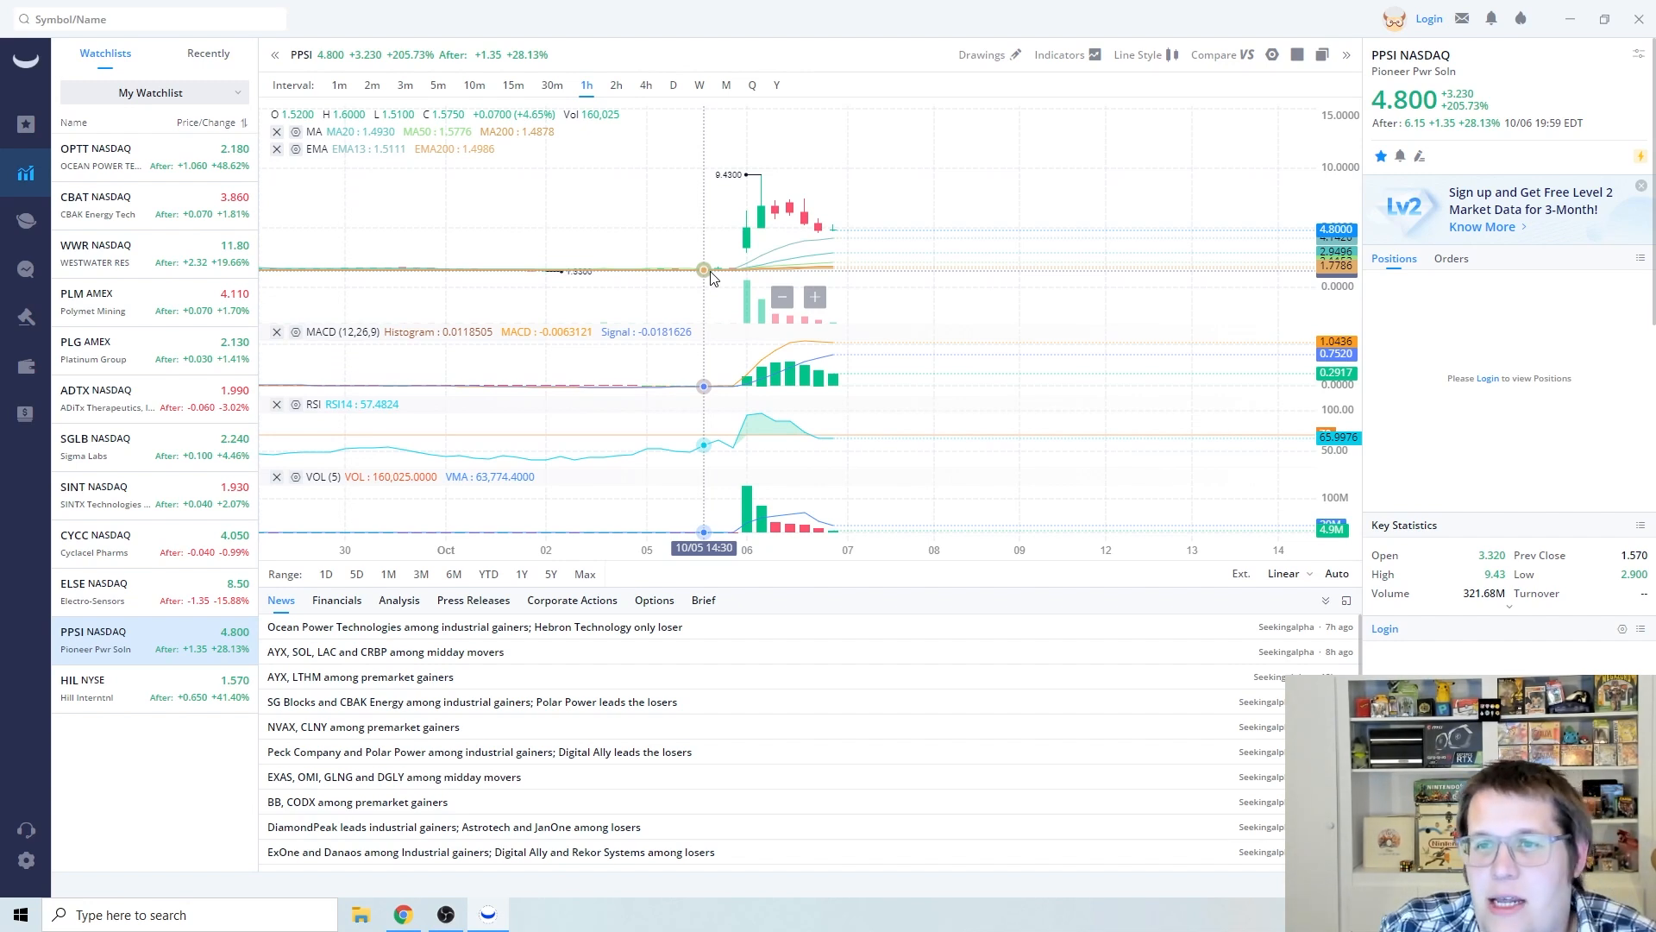
pyautogui.moveTo(1018, 368)
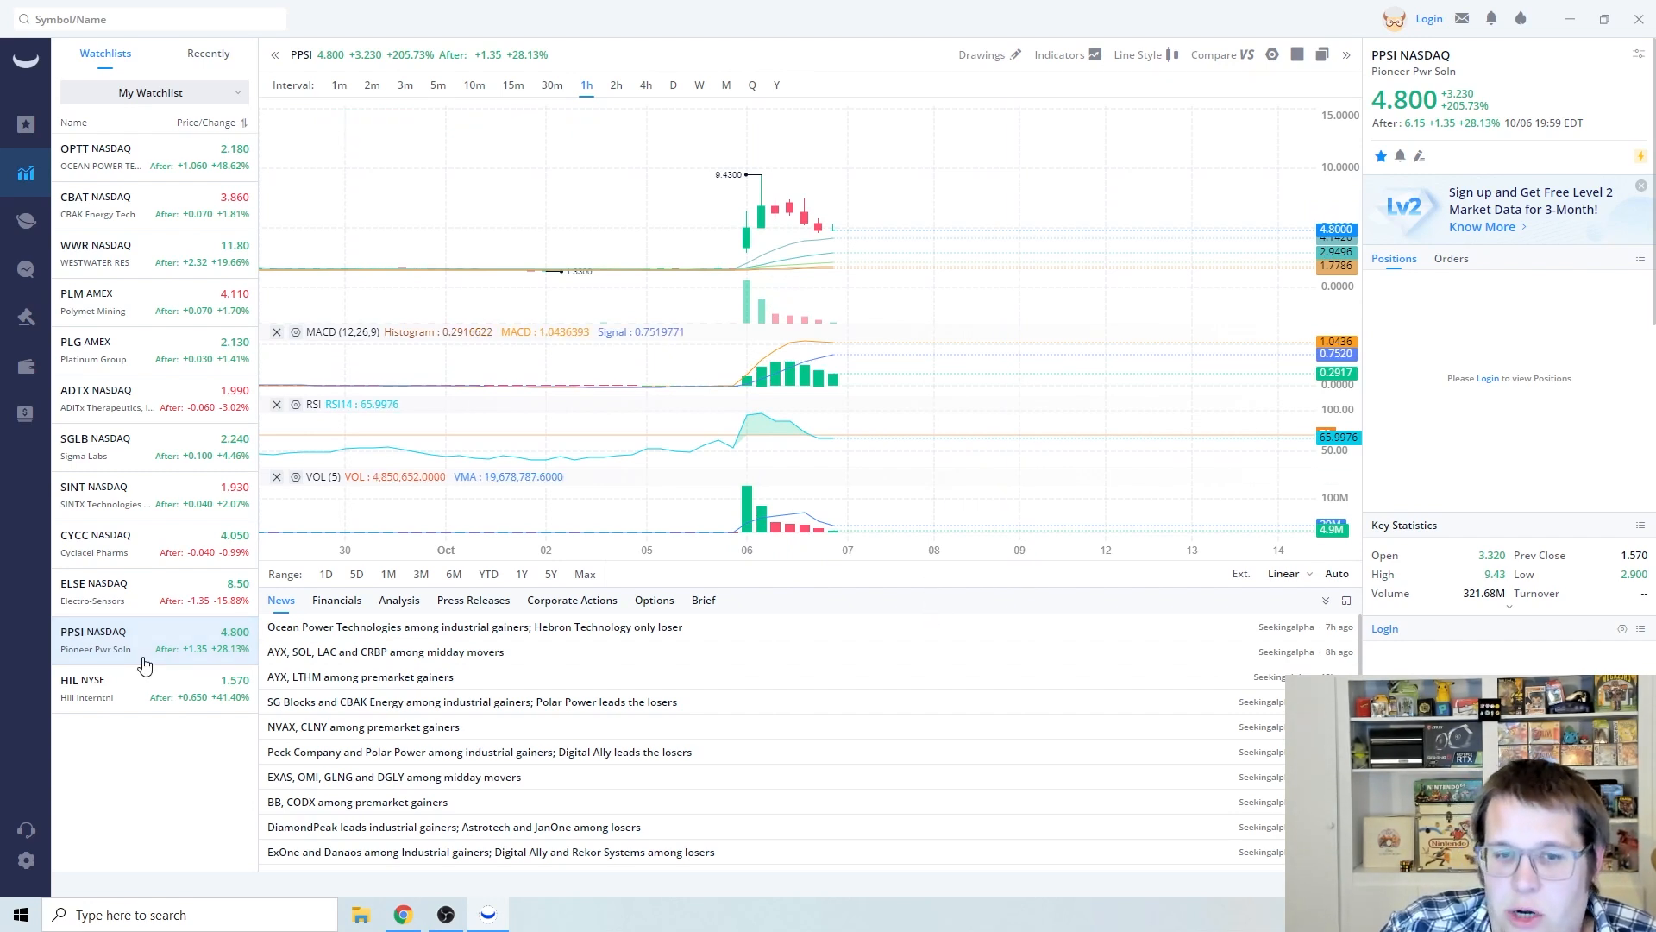
pyautogui.click(93, 588)
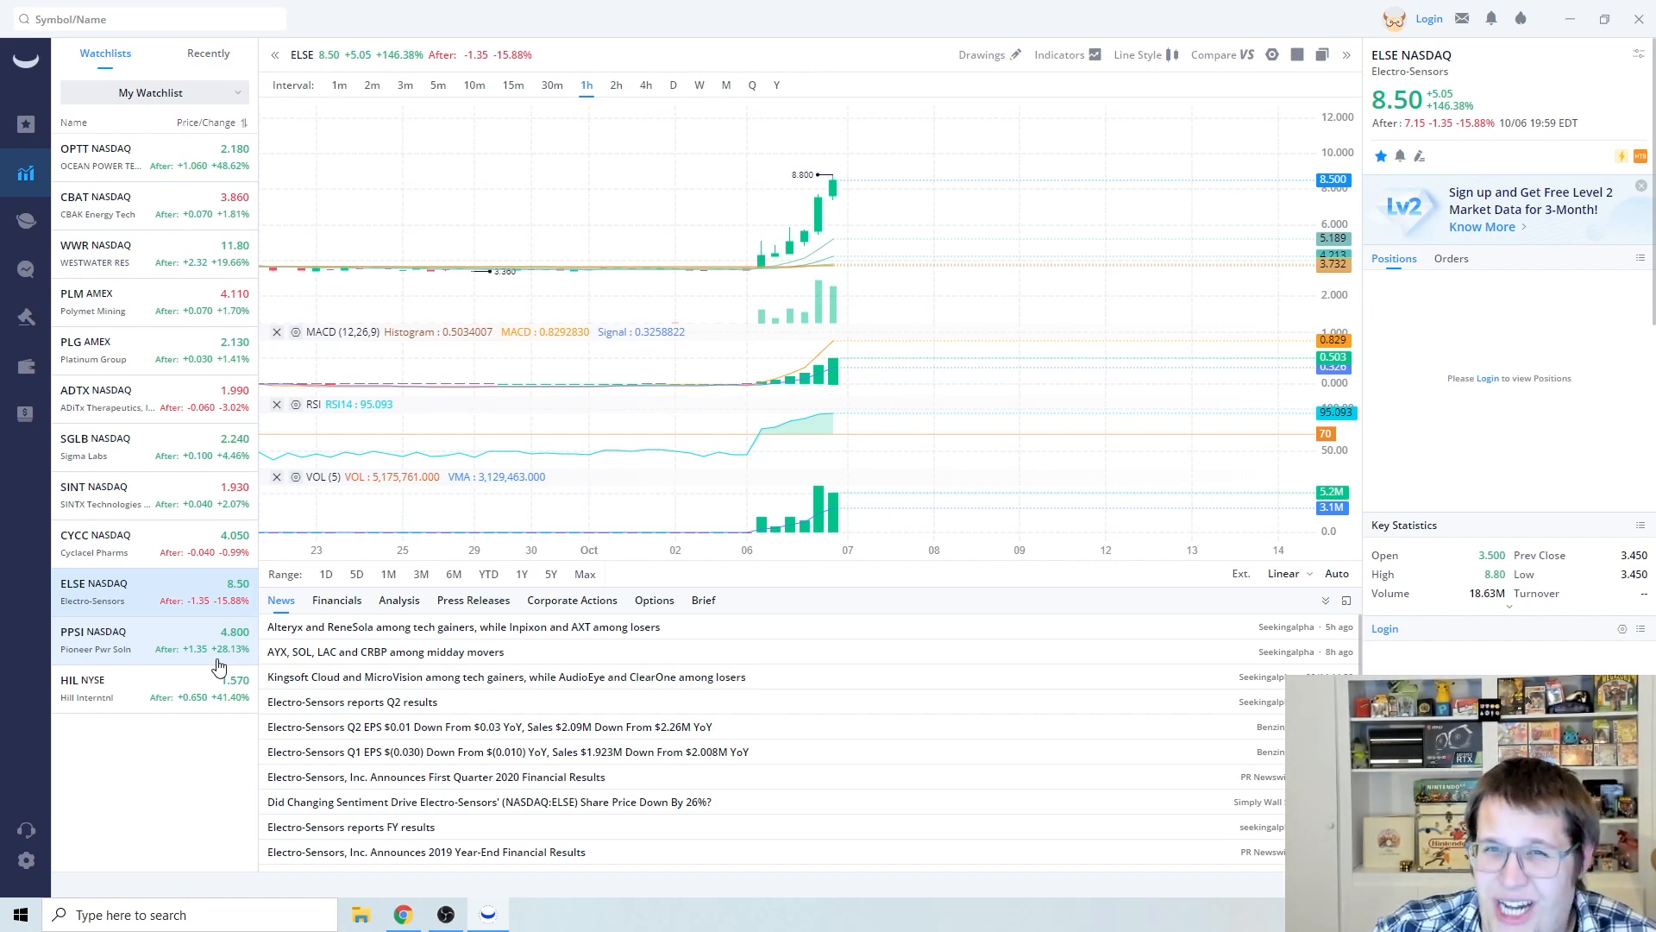
pyautogui.moveTo(820, 190)
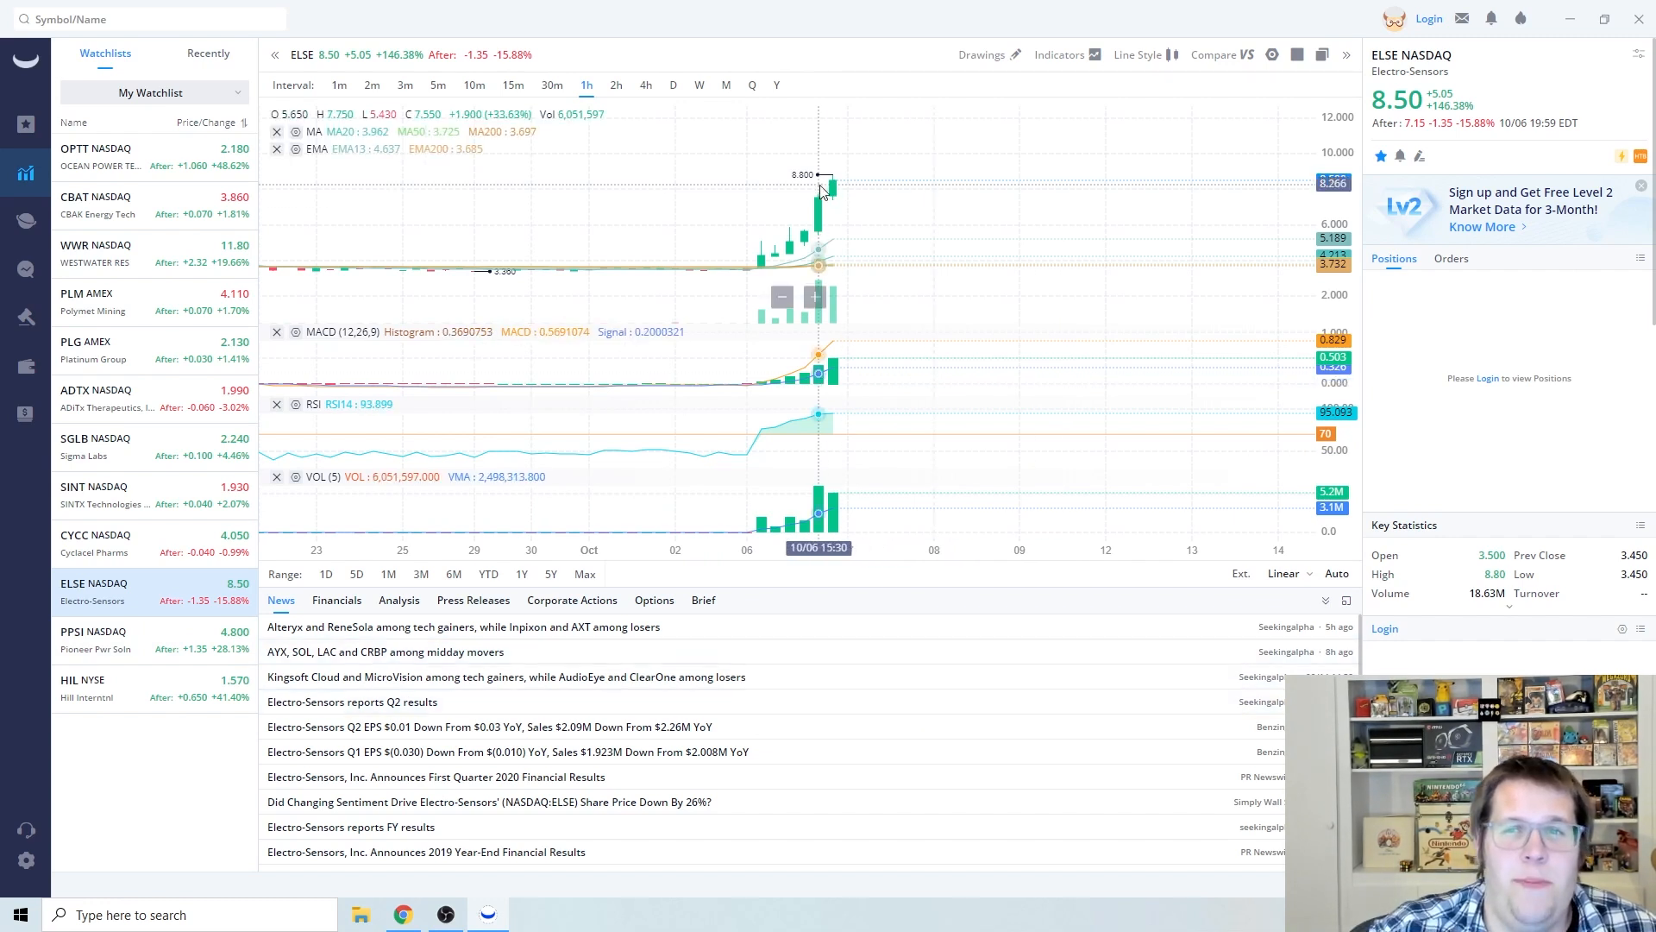
pyautogui.moveTo(842, 191)
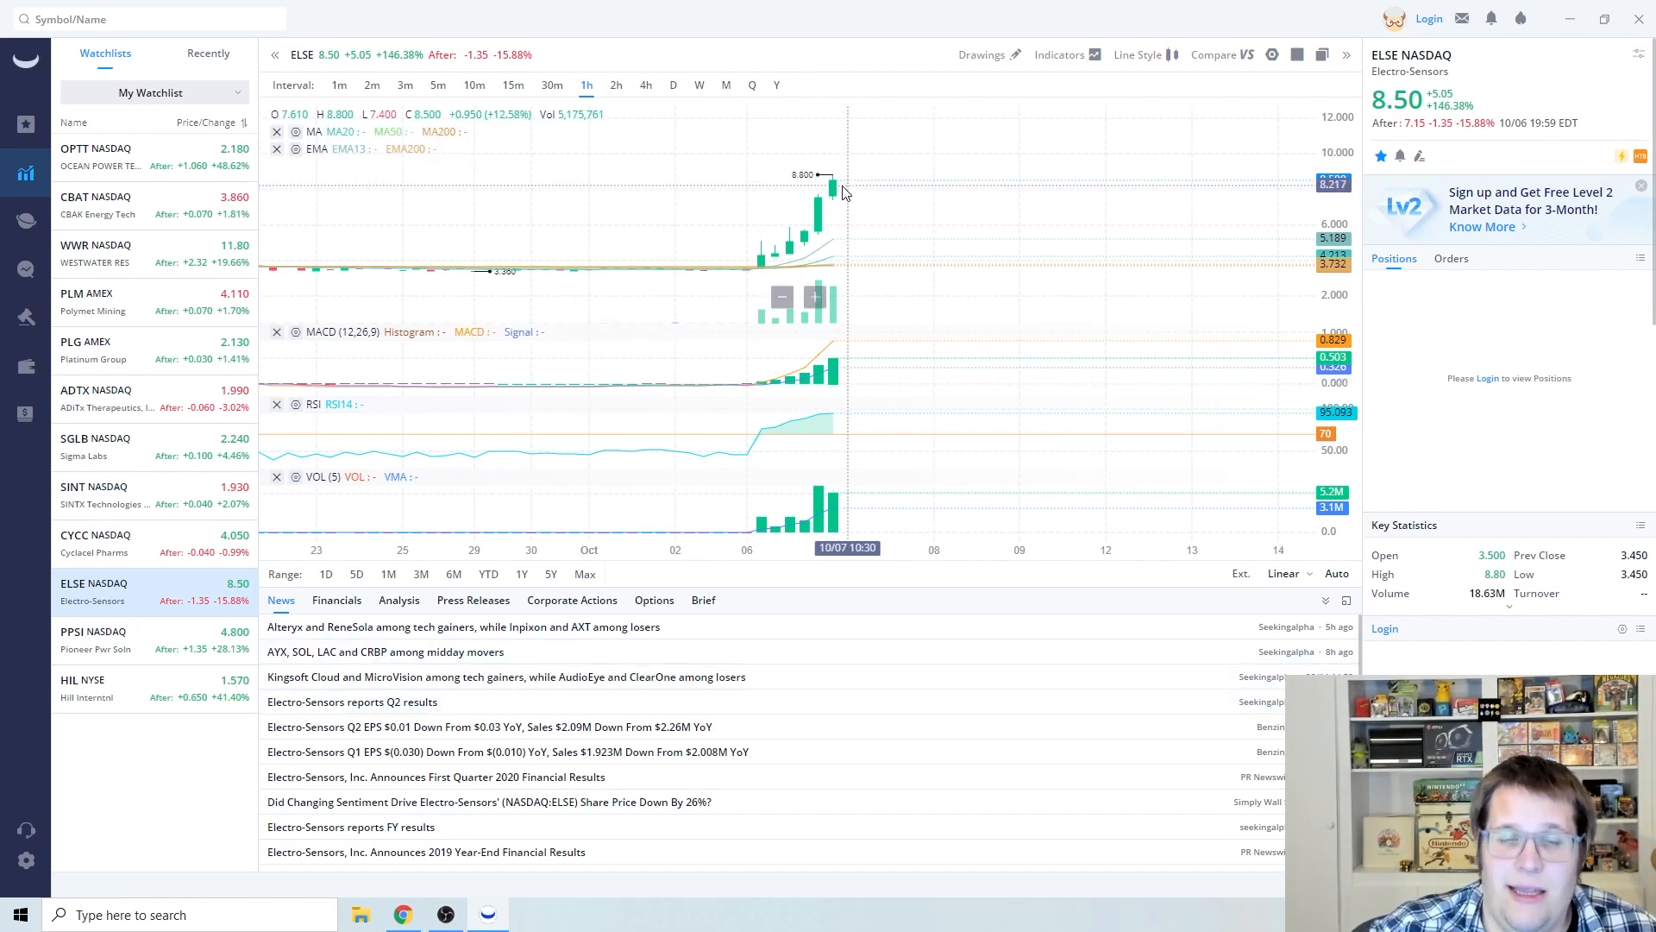
pyautogui.moveTo(806, 254)
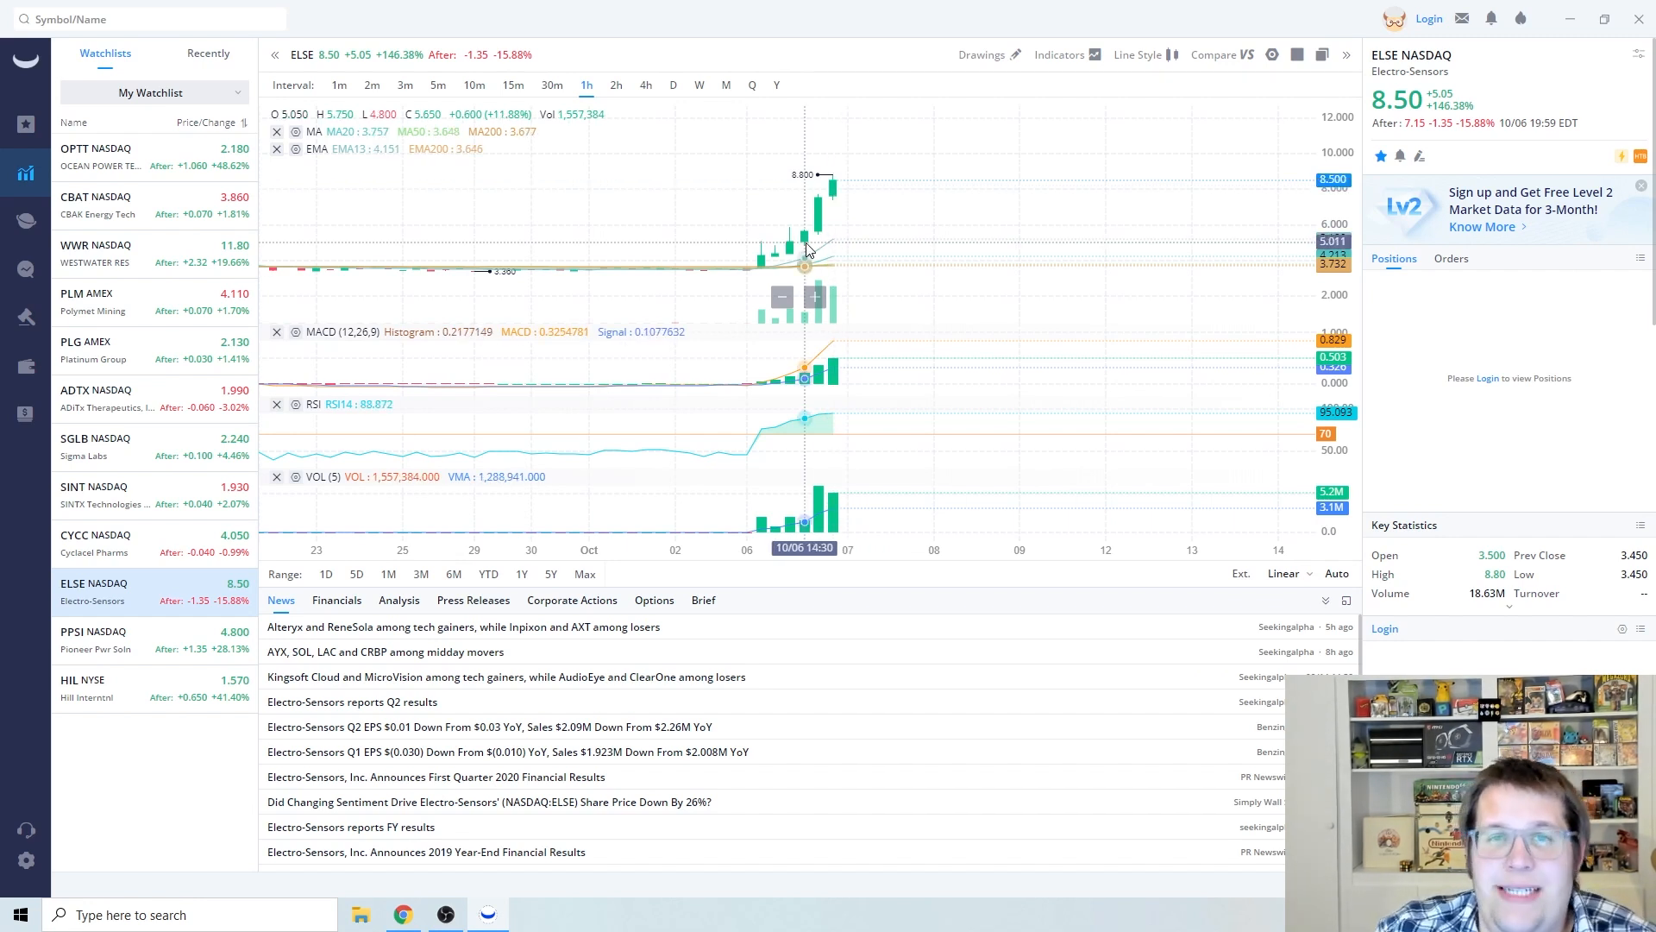
pyautogui.moveTo(977, 287)
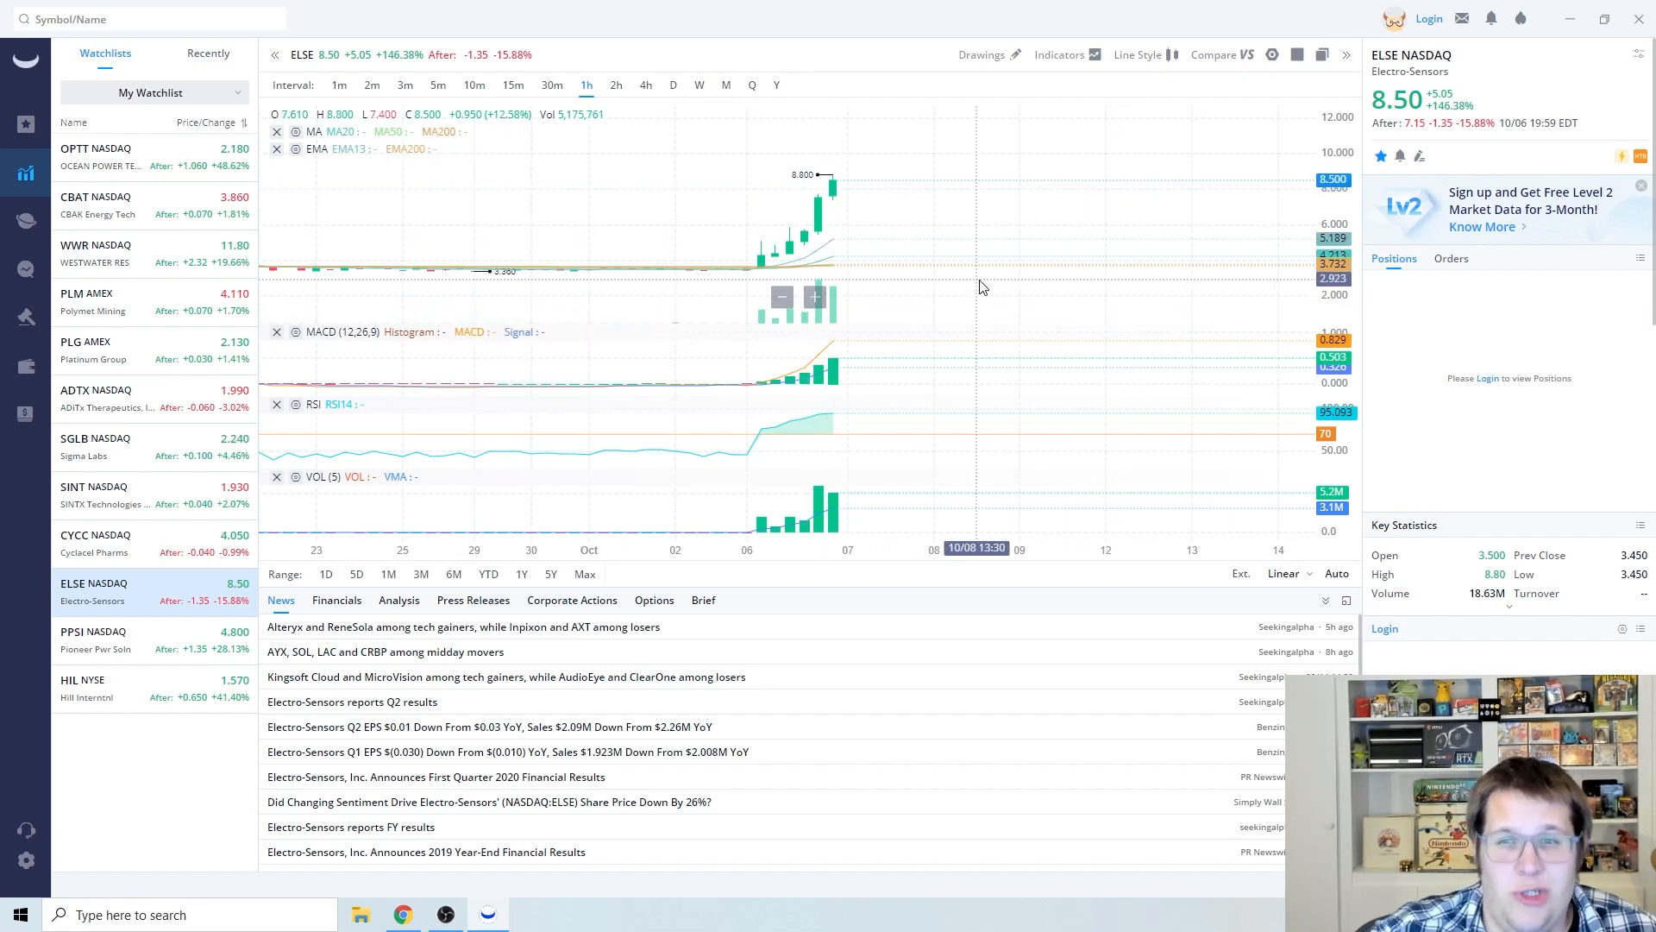
pyautogui.moveTo(1107, 483)
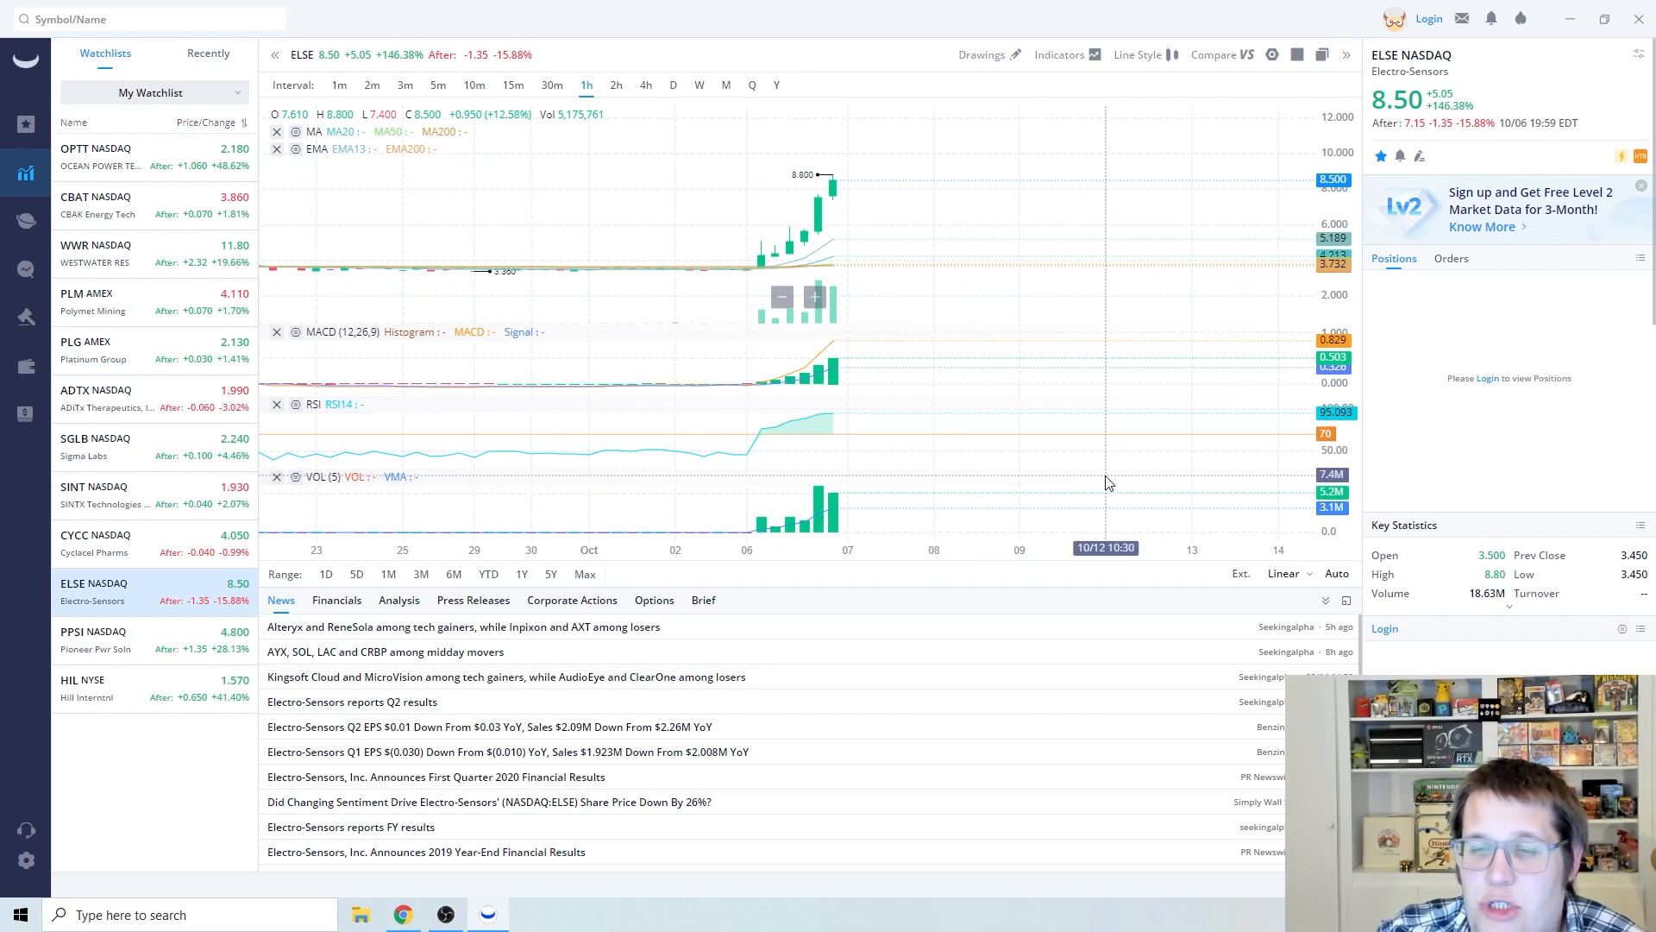
pyautogui.moveTo(1037, 339)
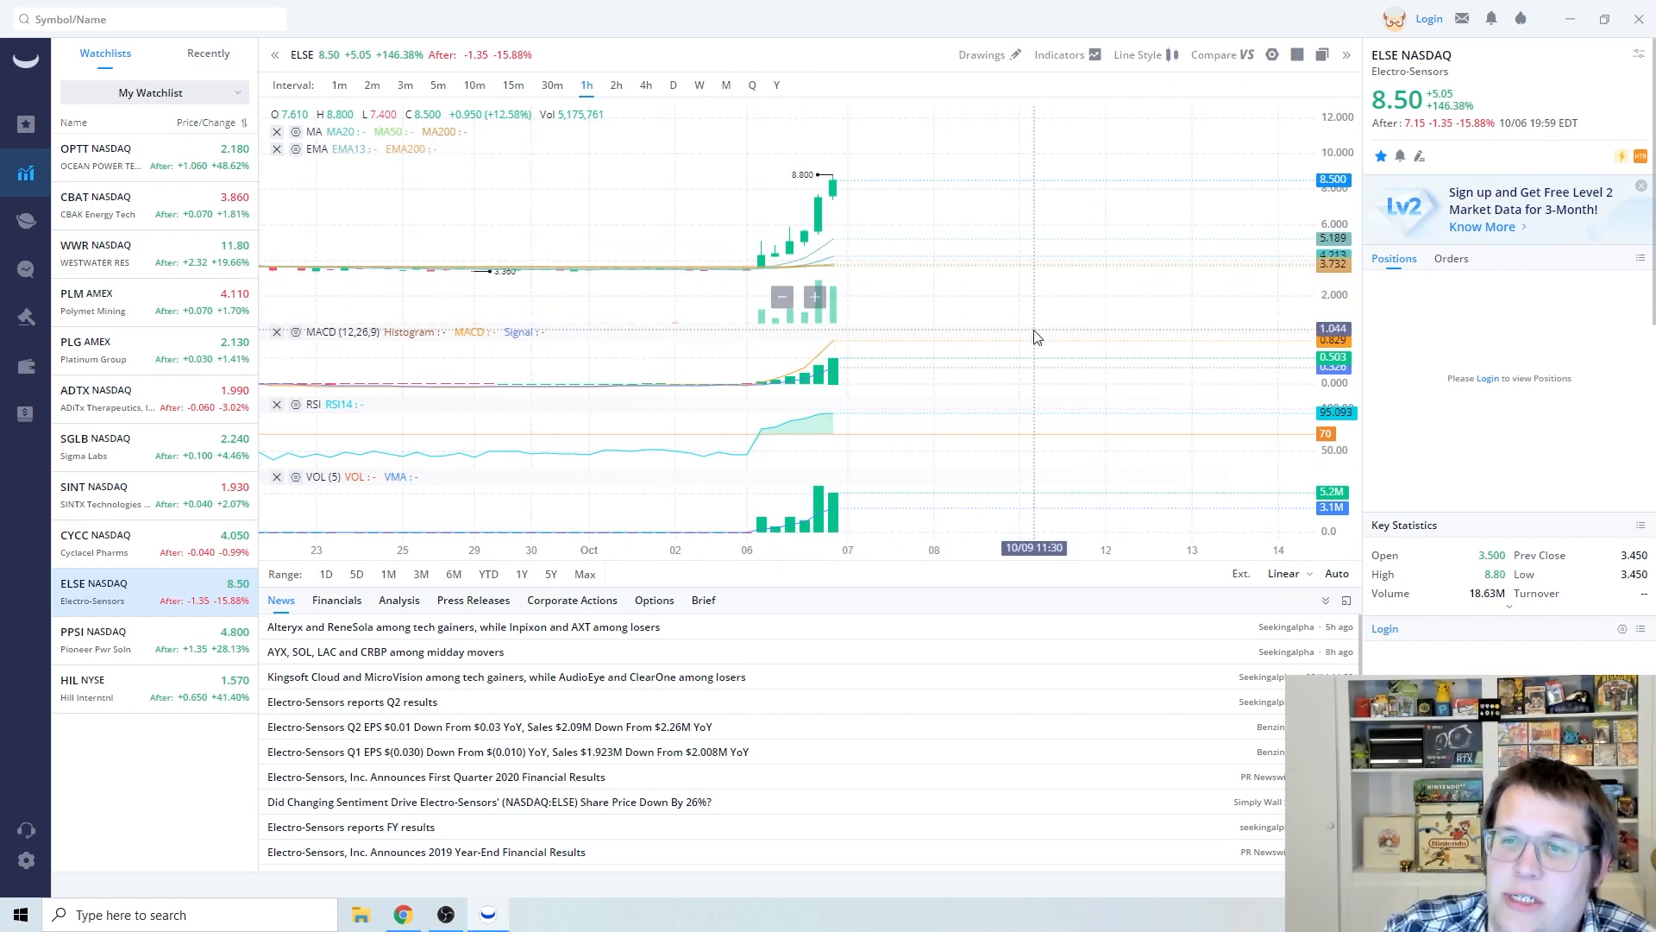
pyautogui.moveTo(859, 227)
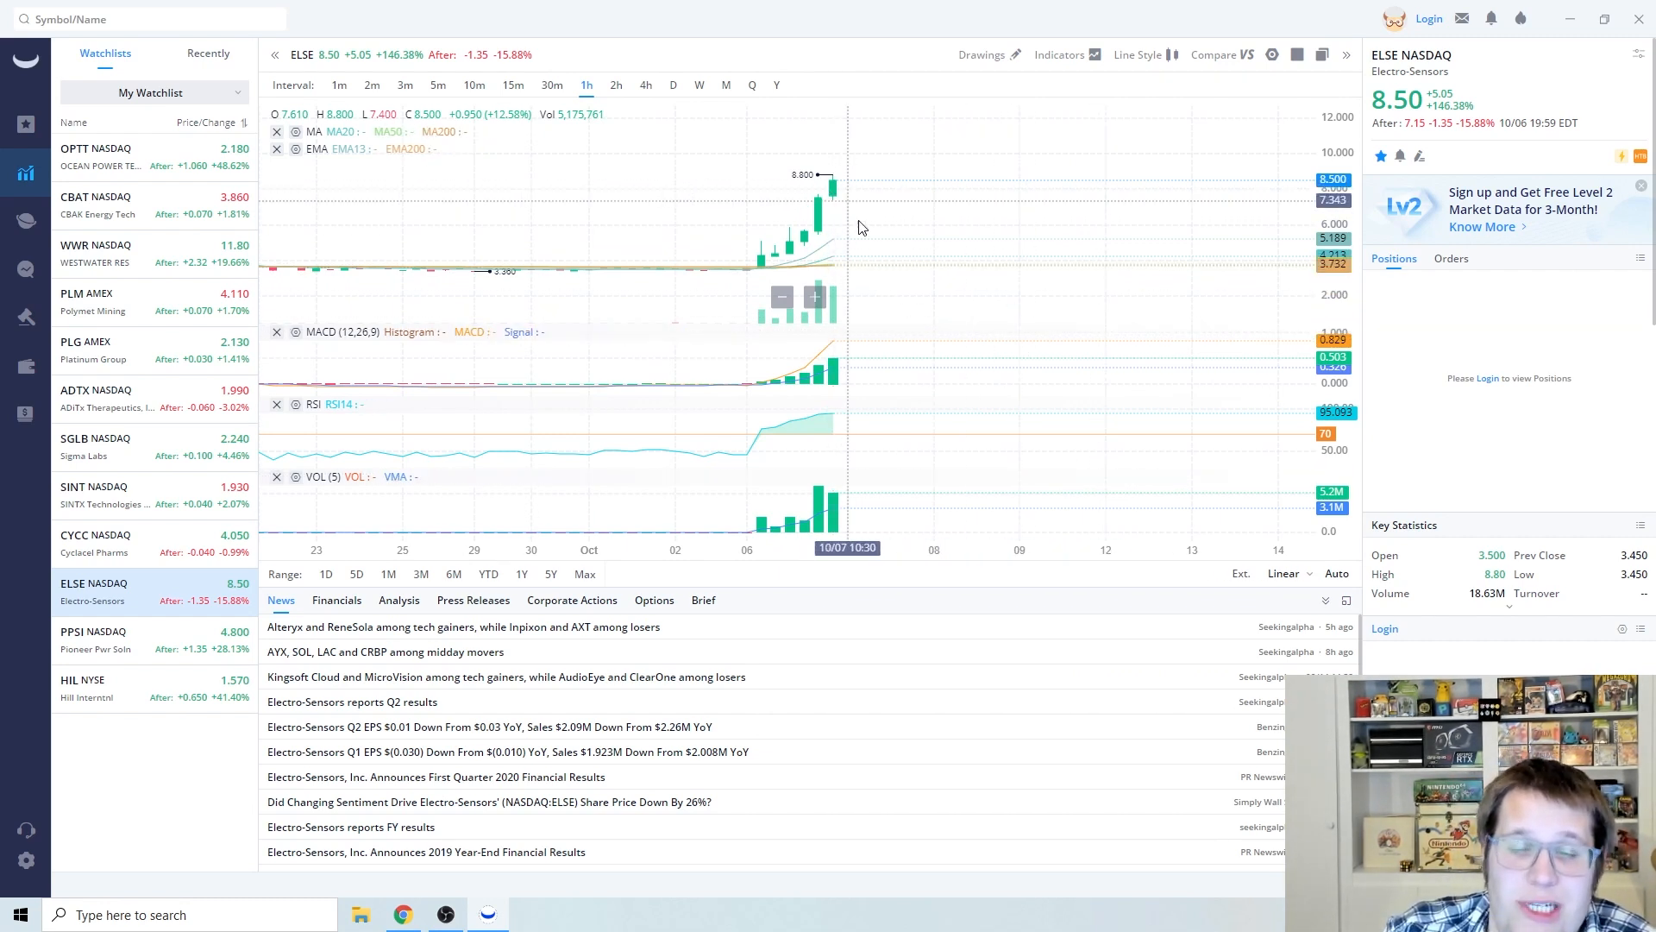
pyautogui.moveTo(955, 369)
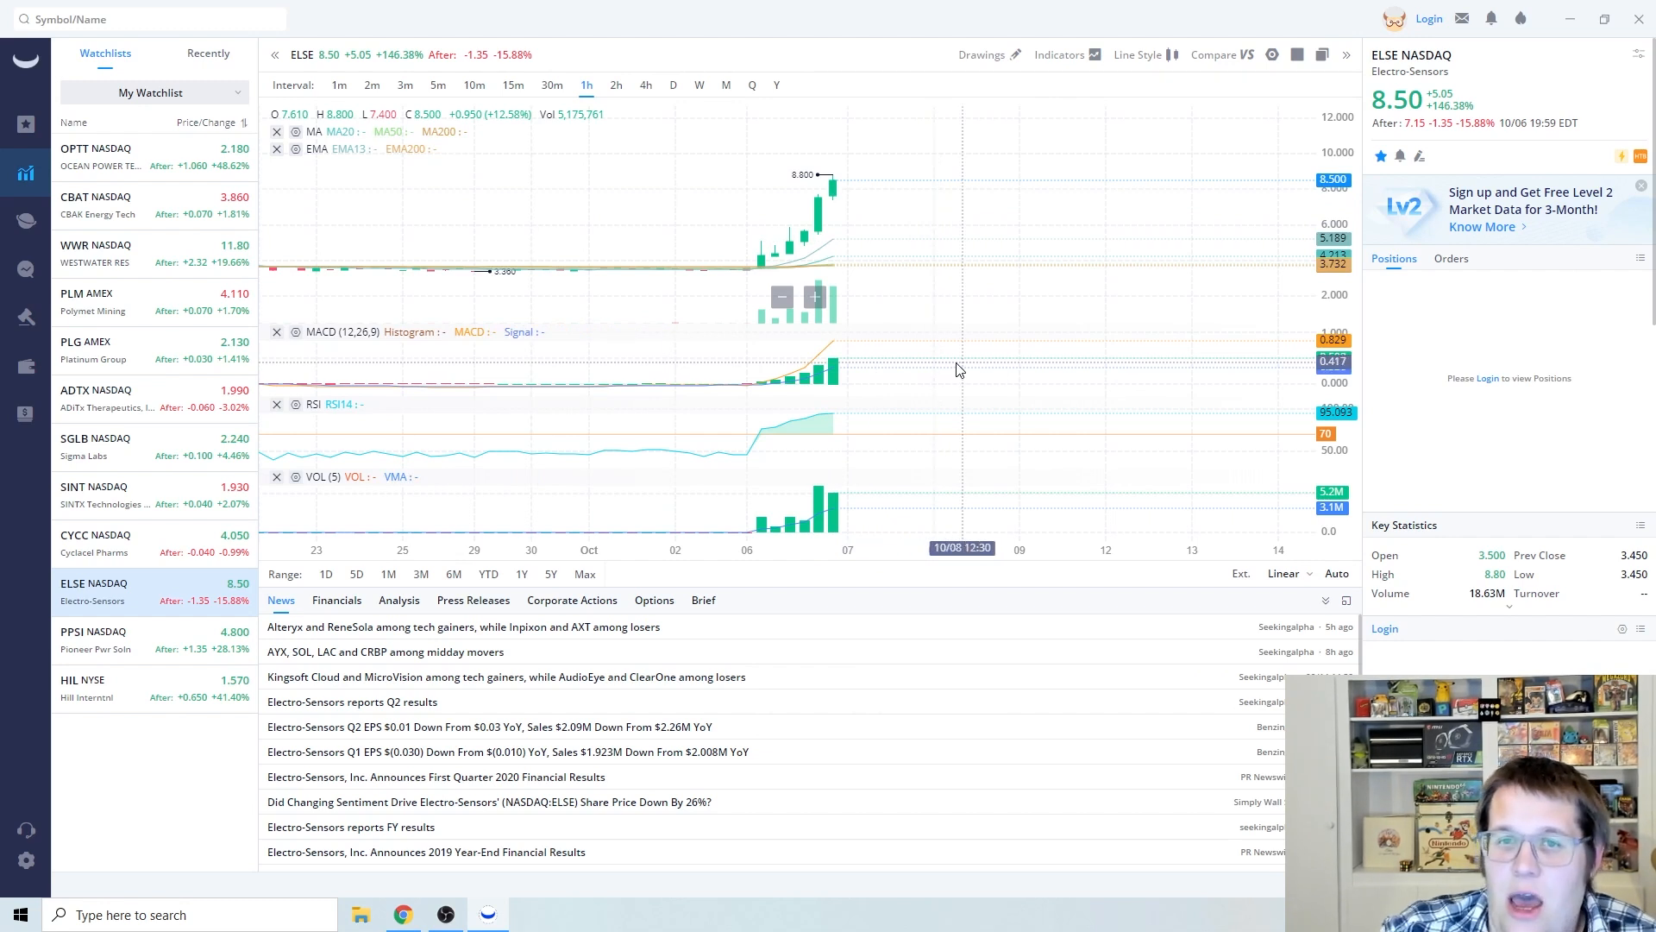
pyautogui.moveTo(934, 492)
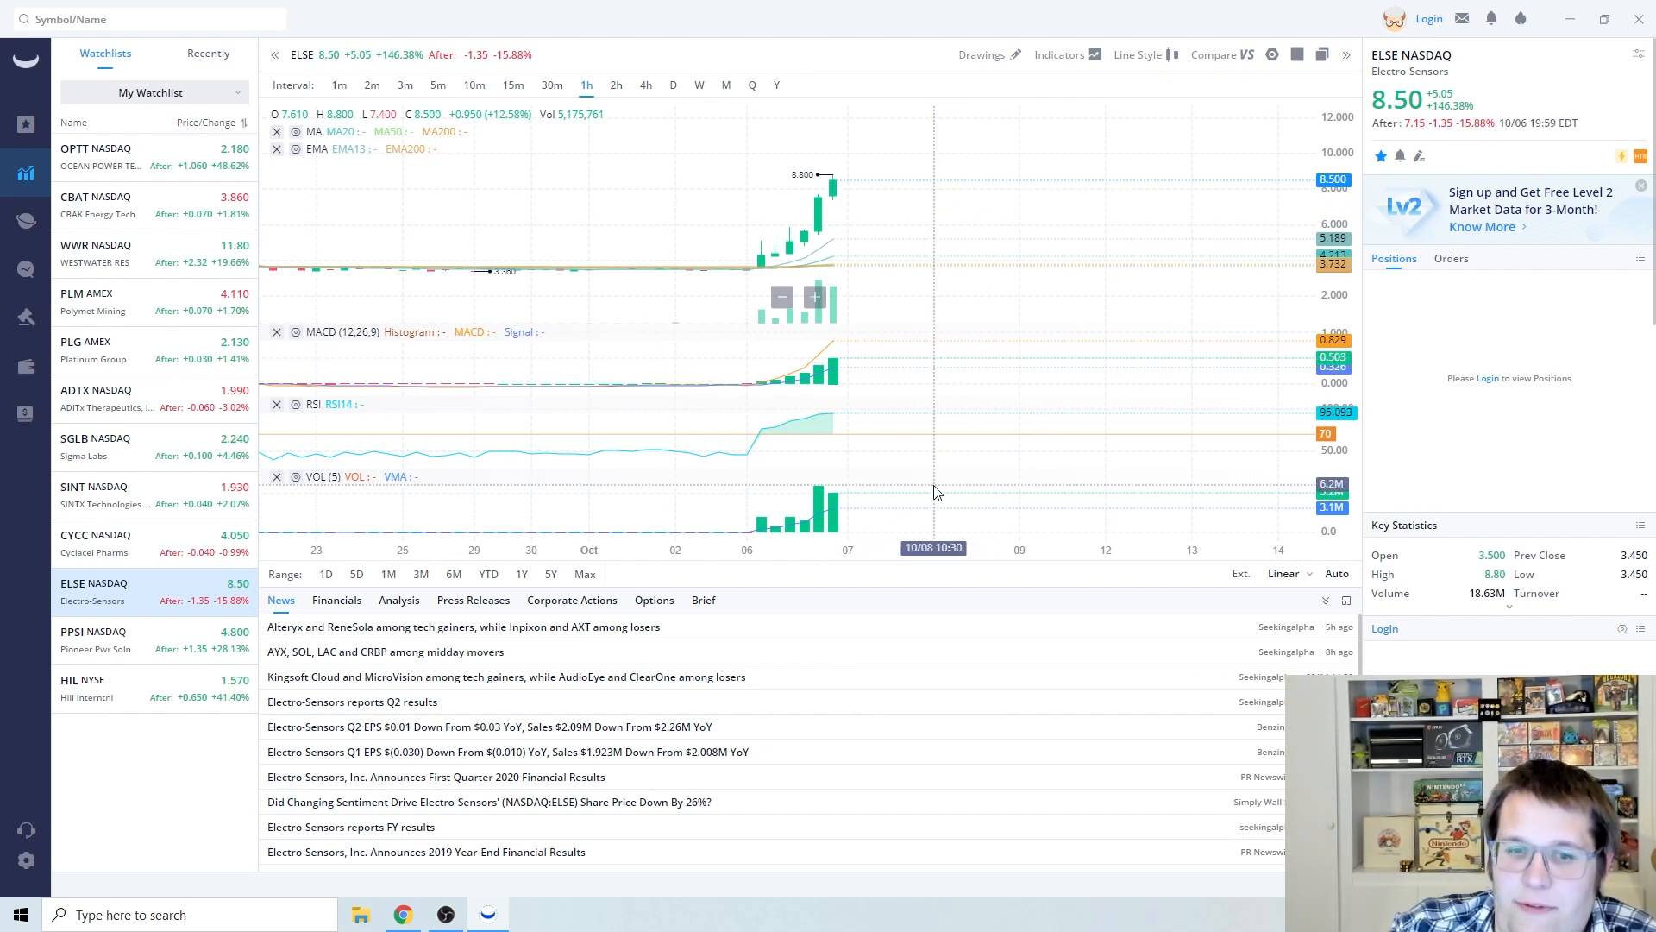
pyautogui.moveTo(548, 605)
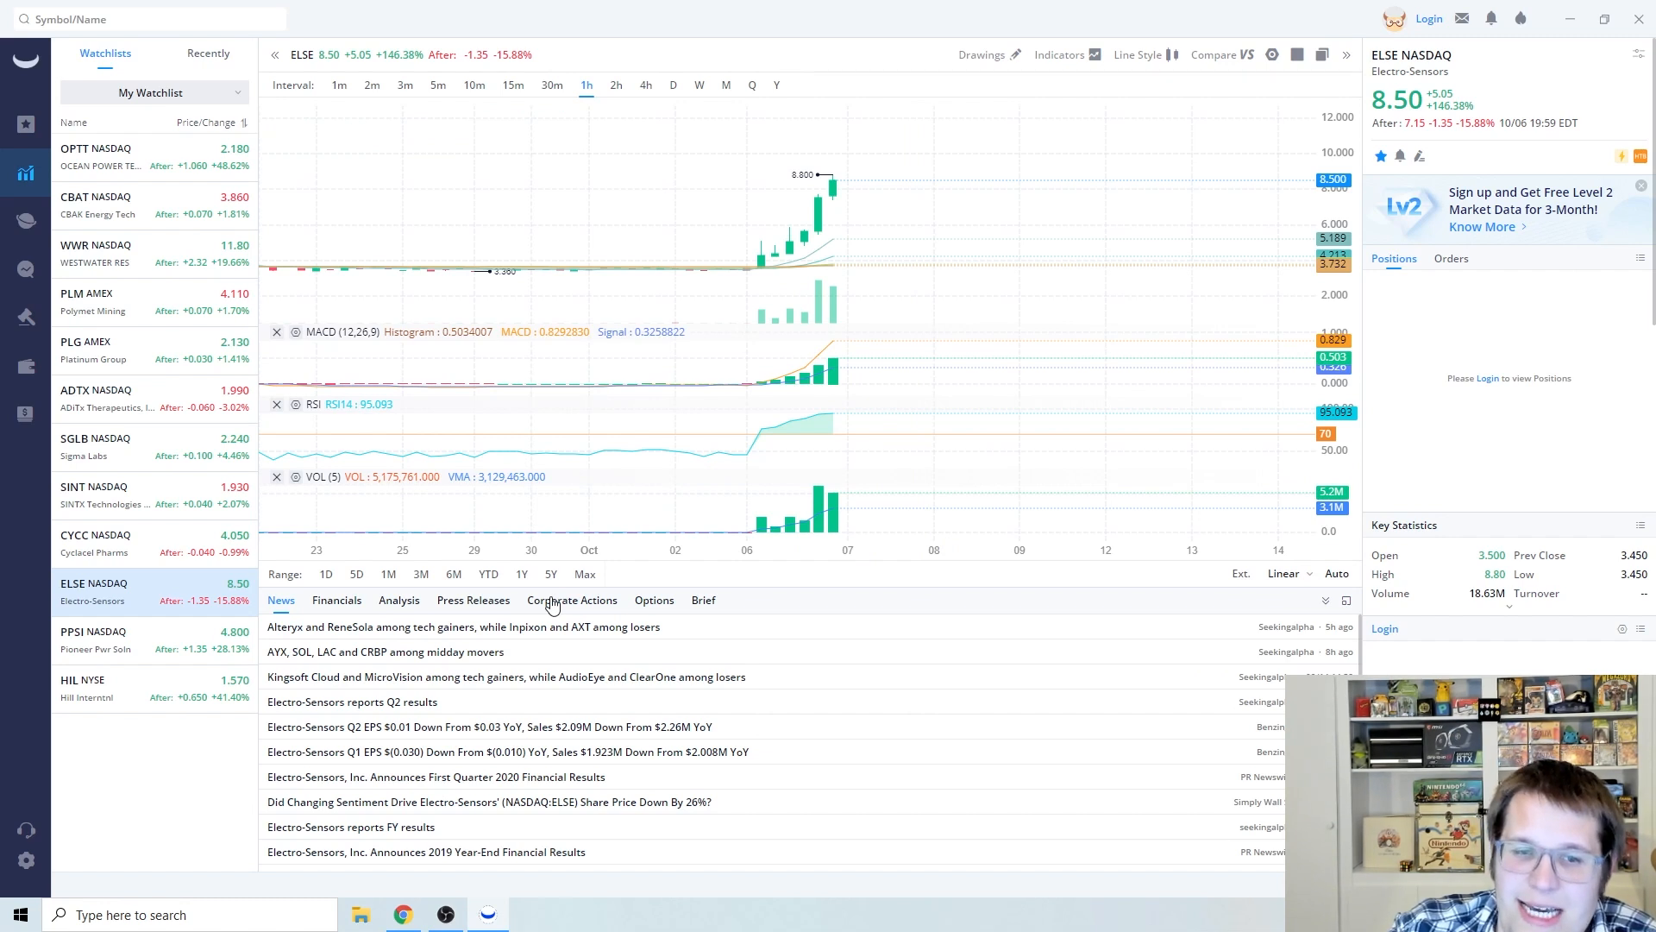
pyautogui.moveTo(906, 594)
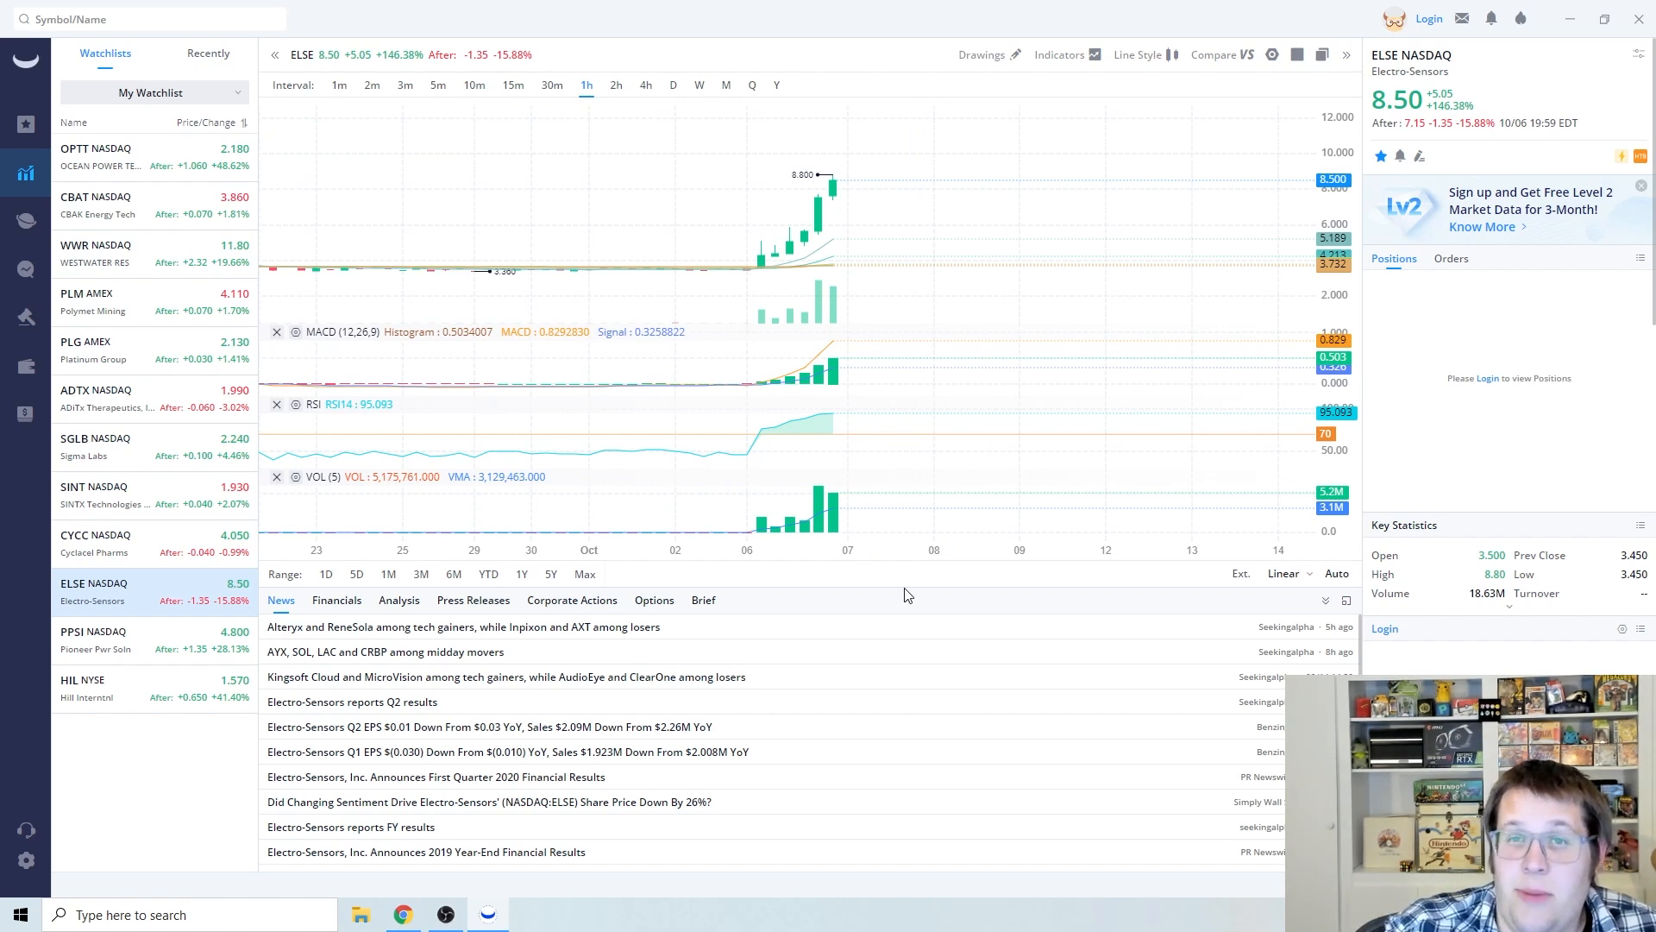
# Load the PPSI hourly chart with MACD, RSI, volume and its news headlines
pyautogui.click(94, 637)
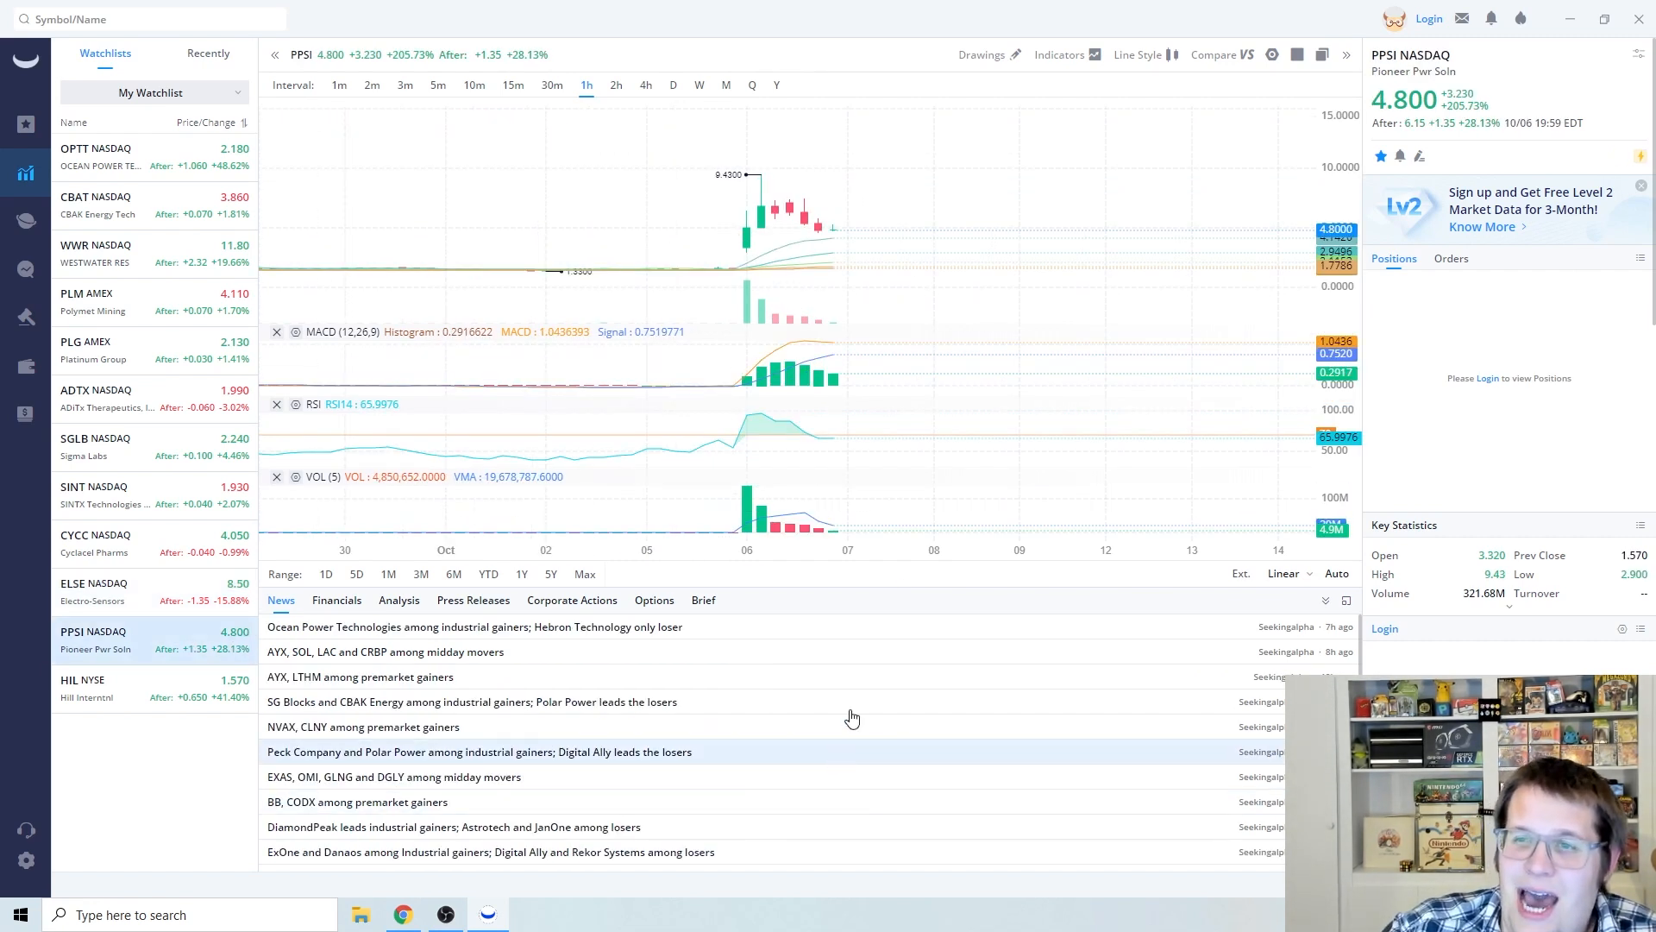
pyautogui.moveTo(831, 234)
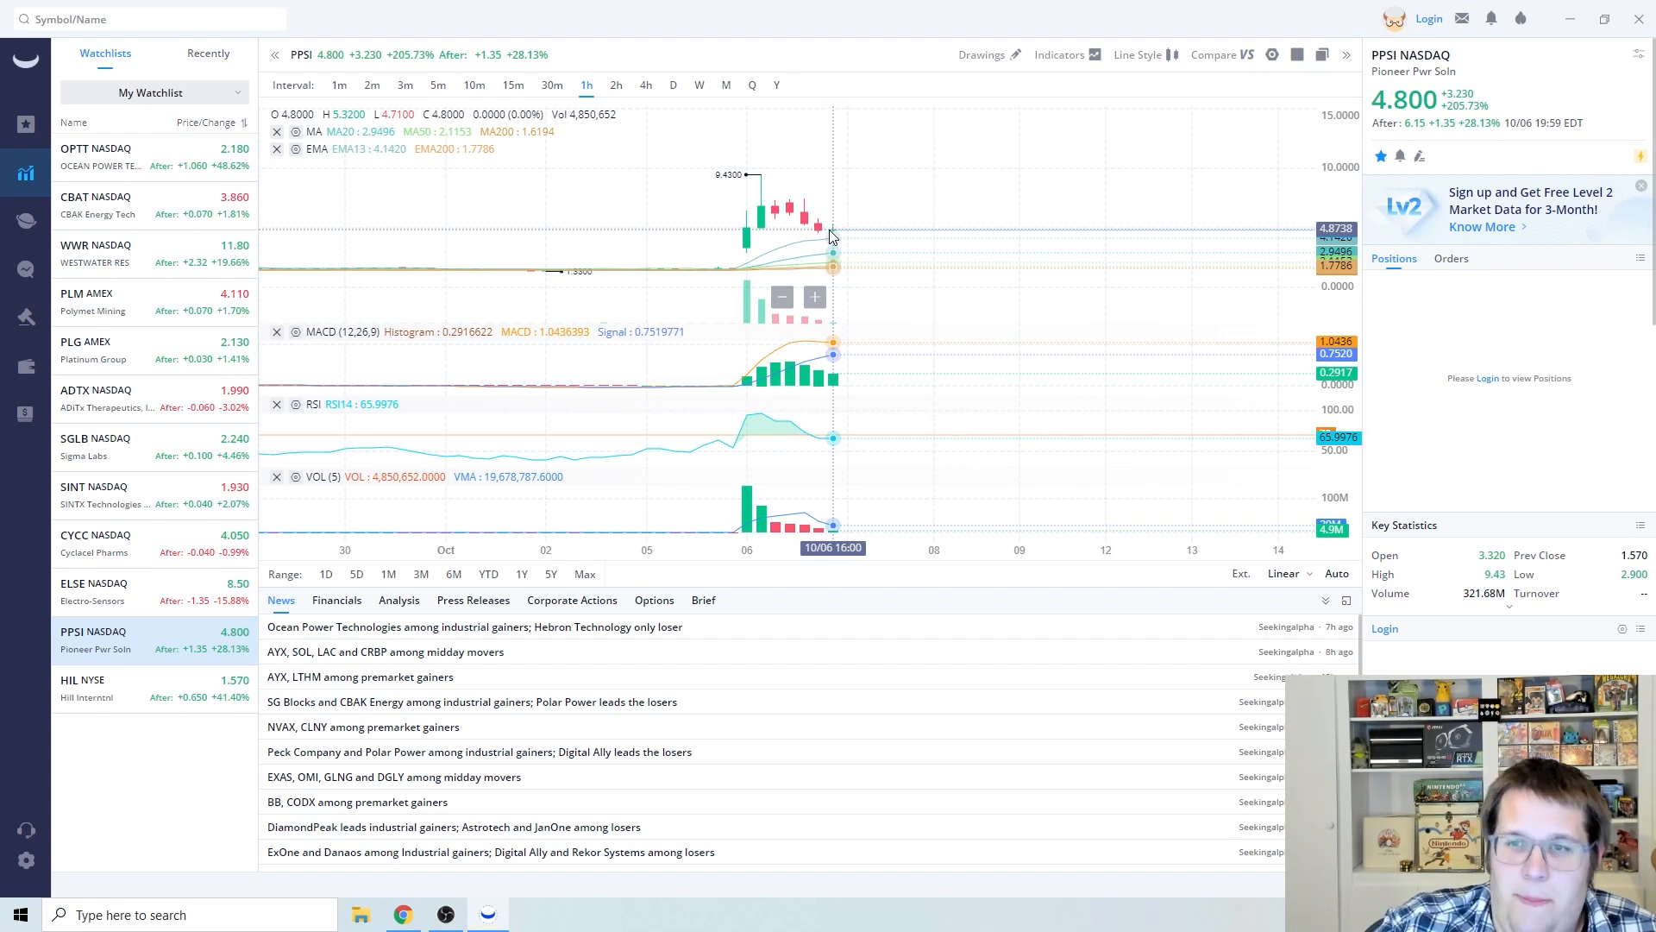
pyautogui.moveTo(173, 702)
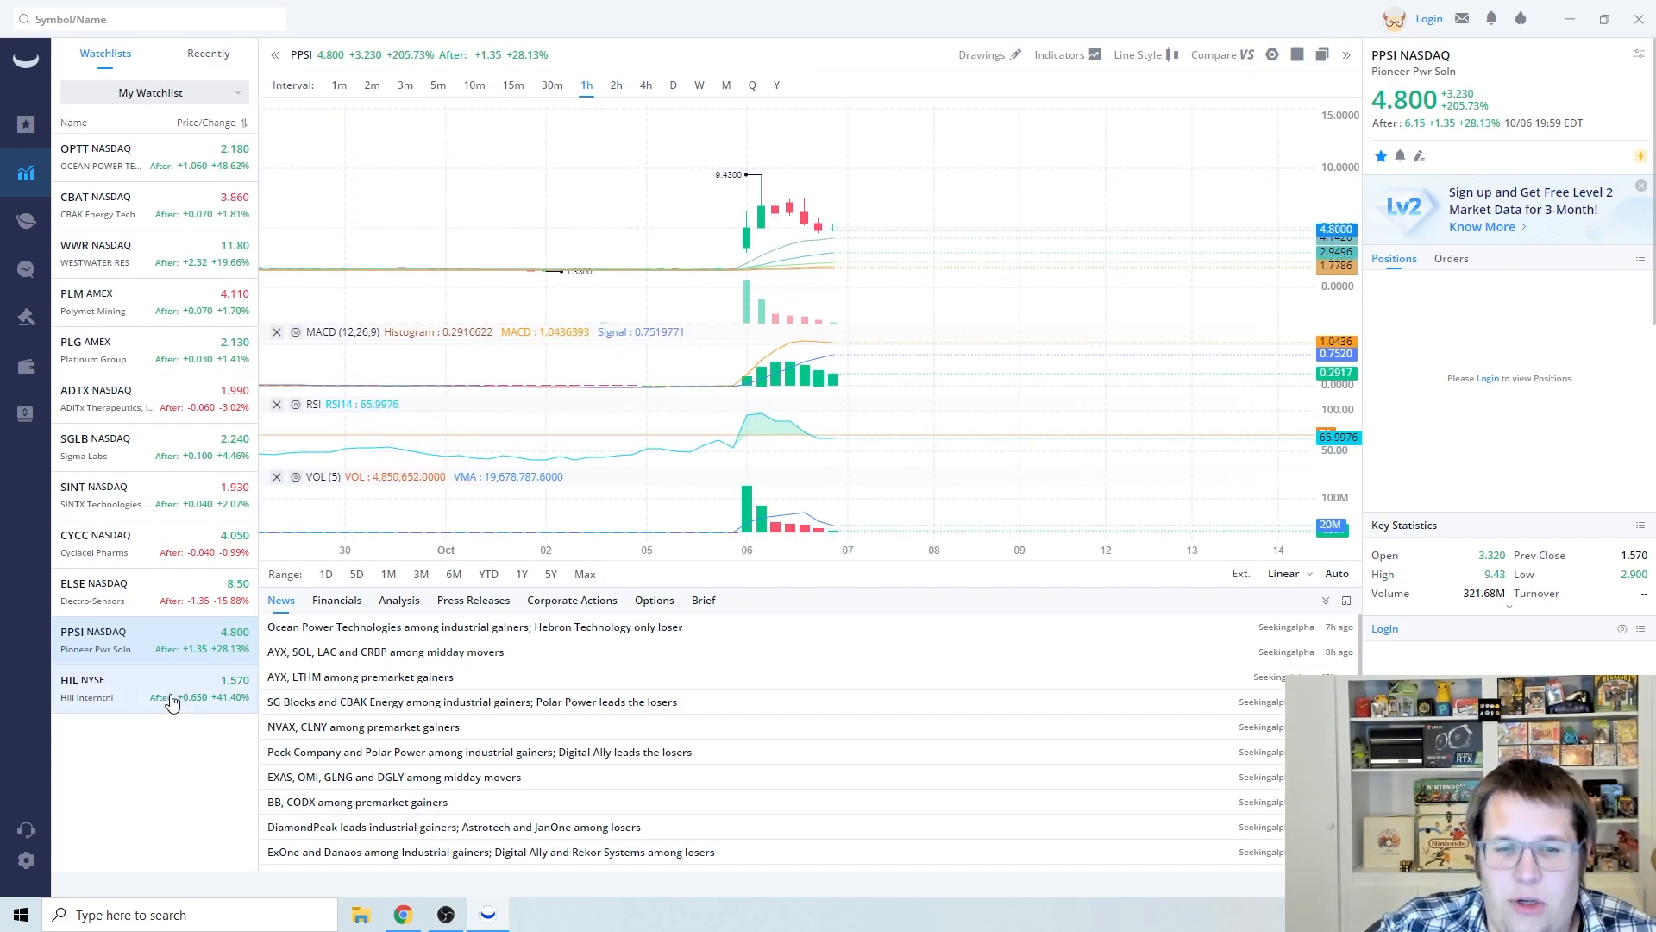
# Load the HIL hourly chart and news, then bring Chrome to the front
pyautogui.click(95, 687)
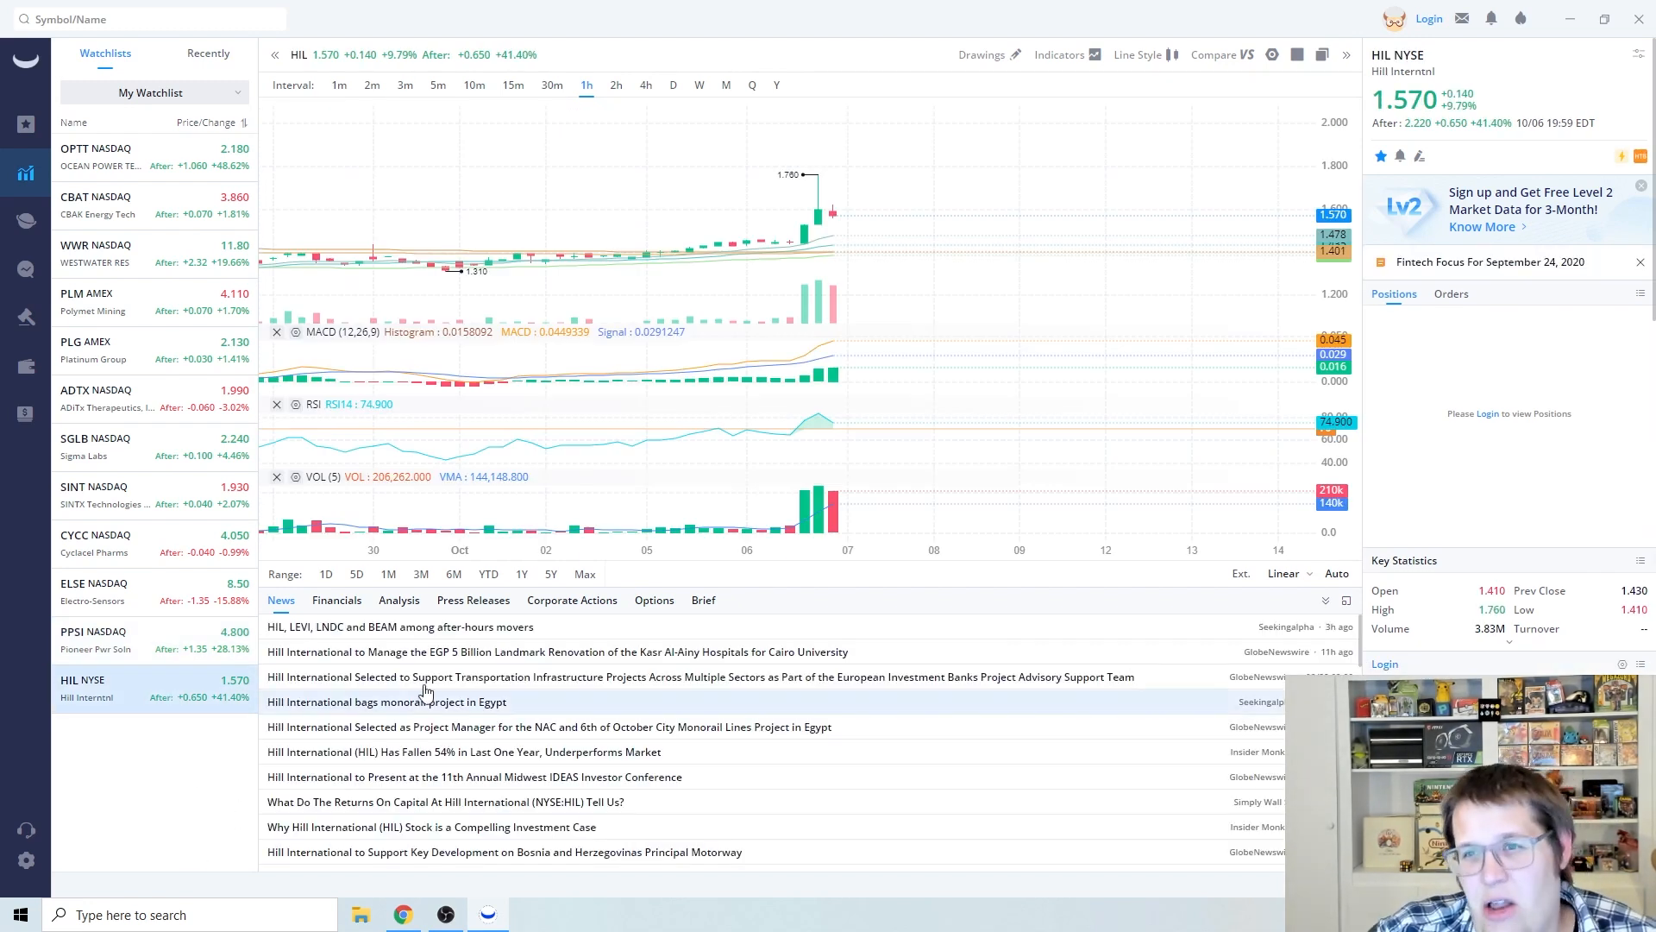
pyautogui.moveTo(933, 511)
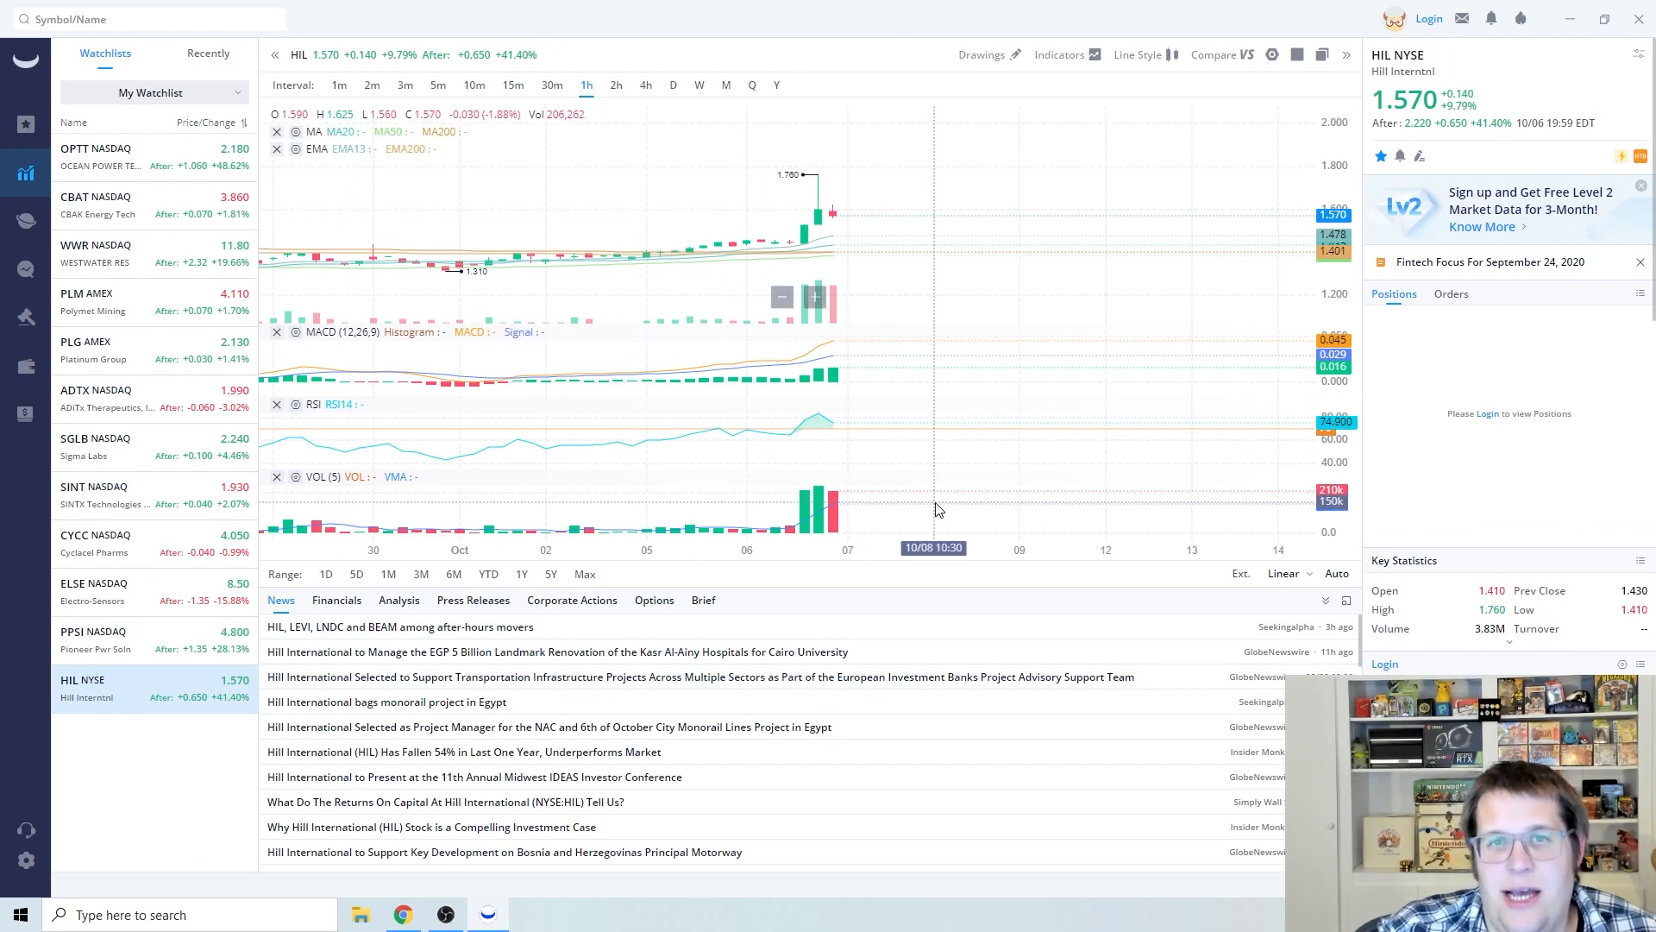
pyautogui.moveTo(892, 505)
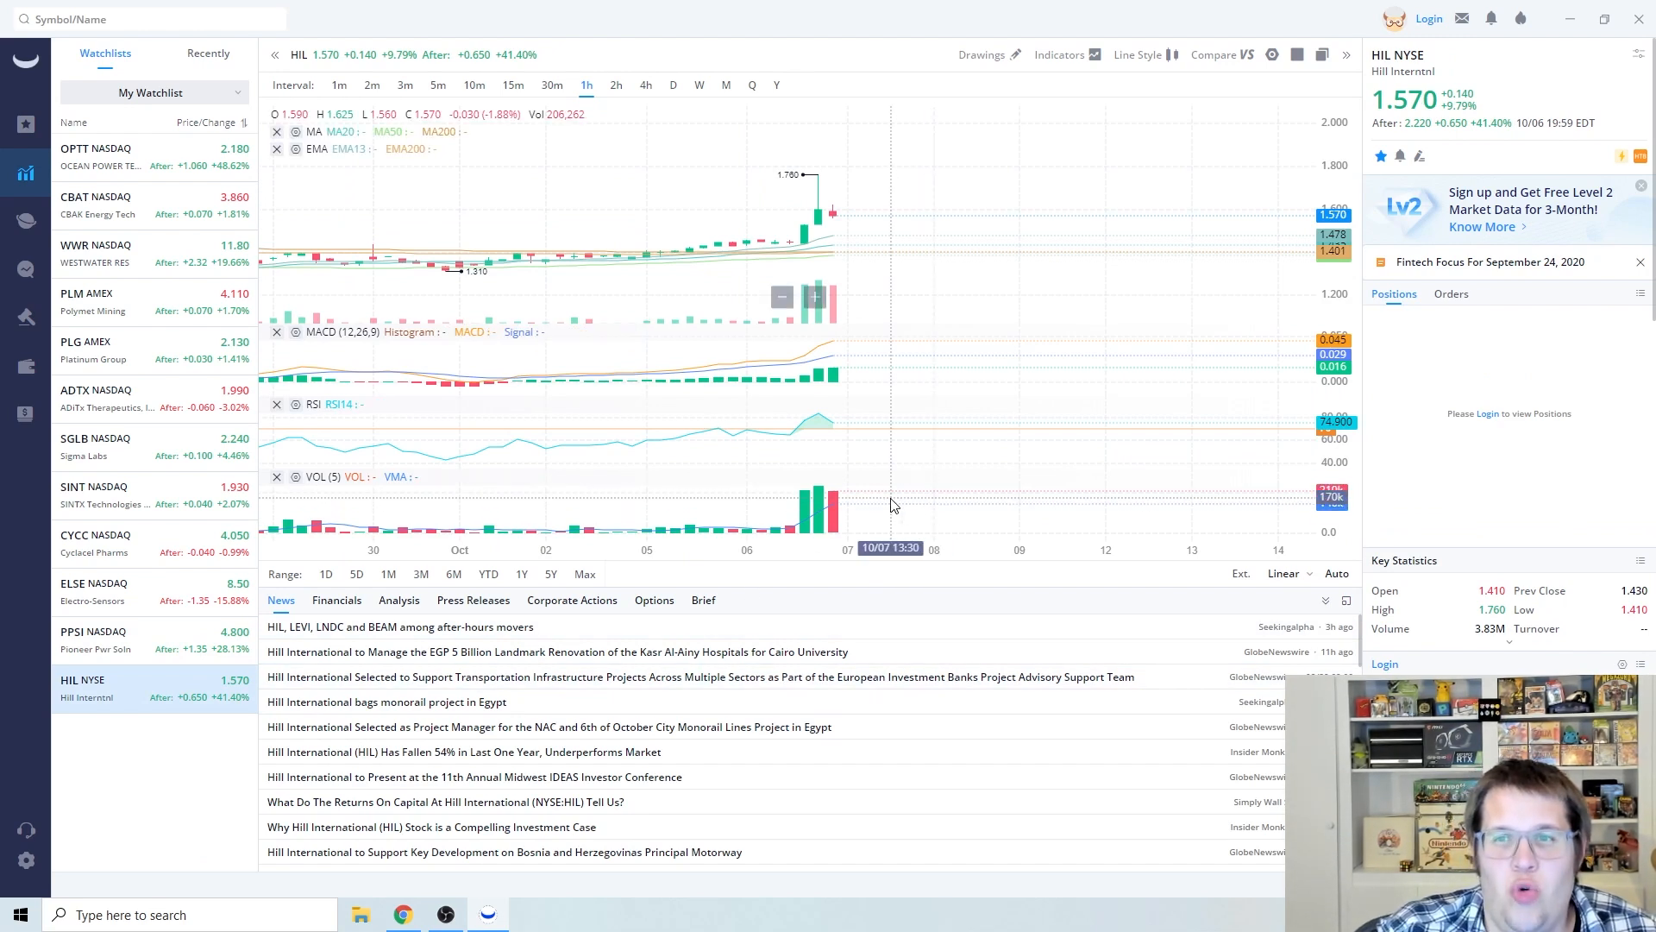
pyautogui.moveTo(948, 492)
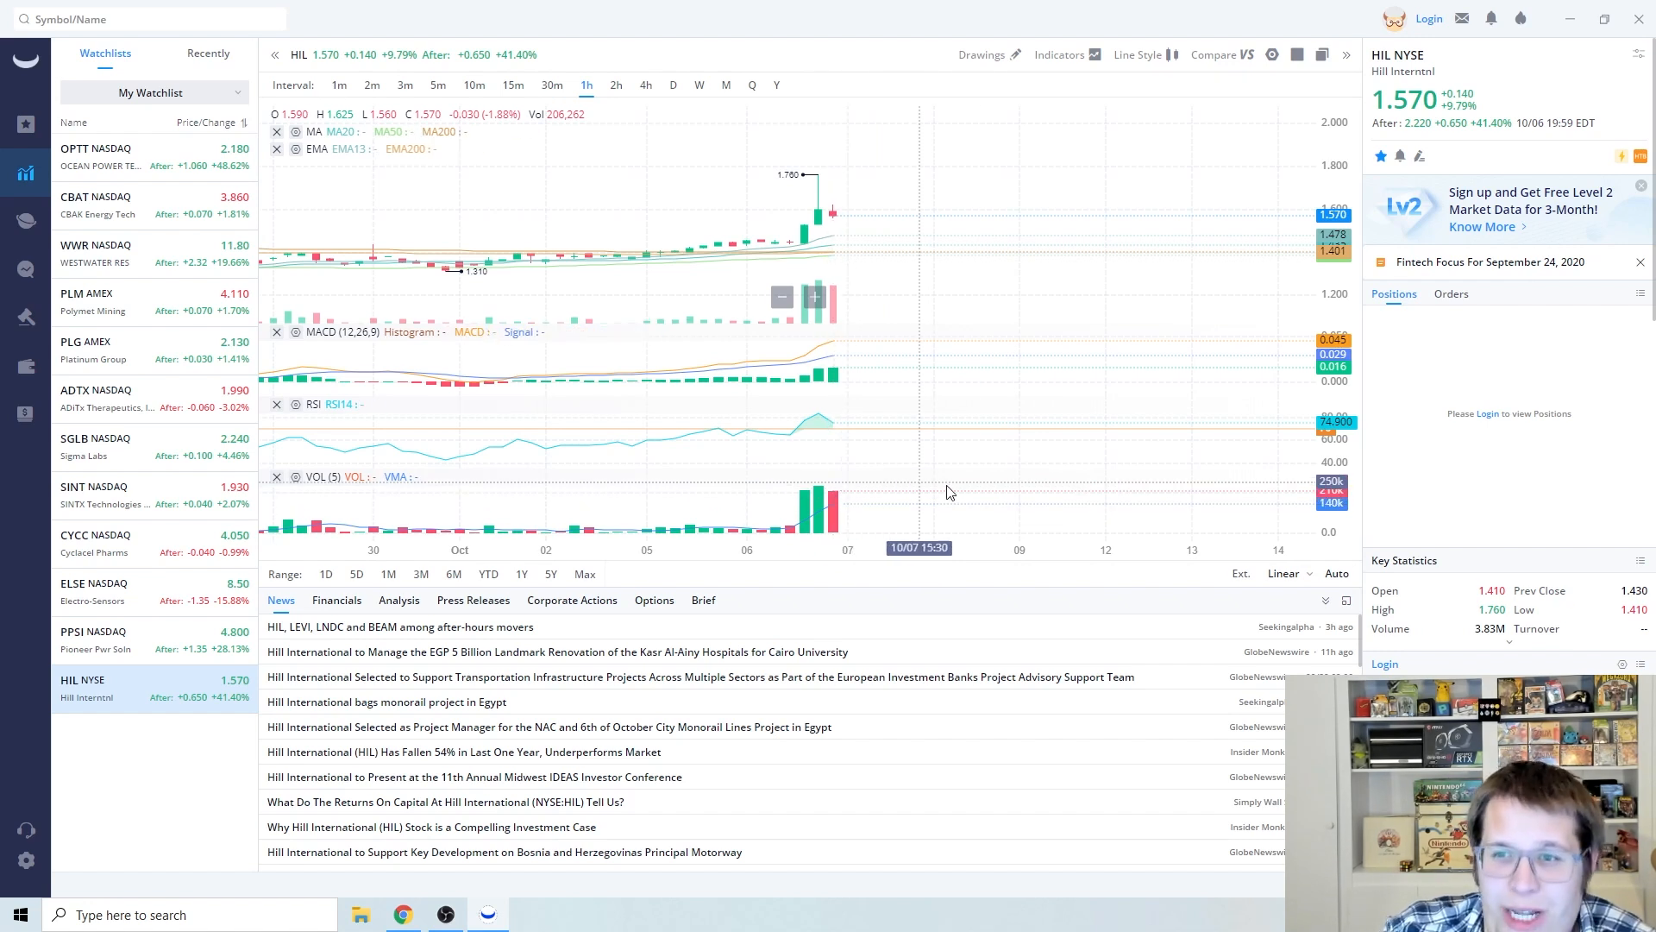
pyautogui.moveTo(973, 523)
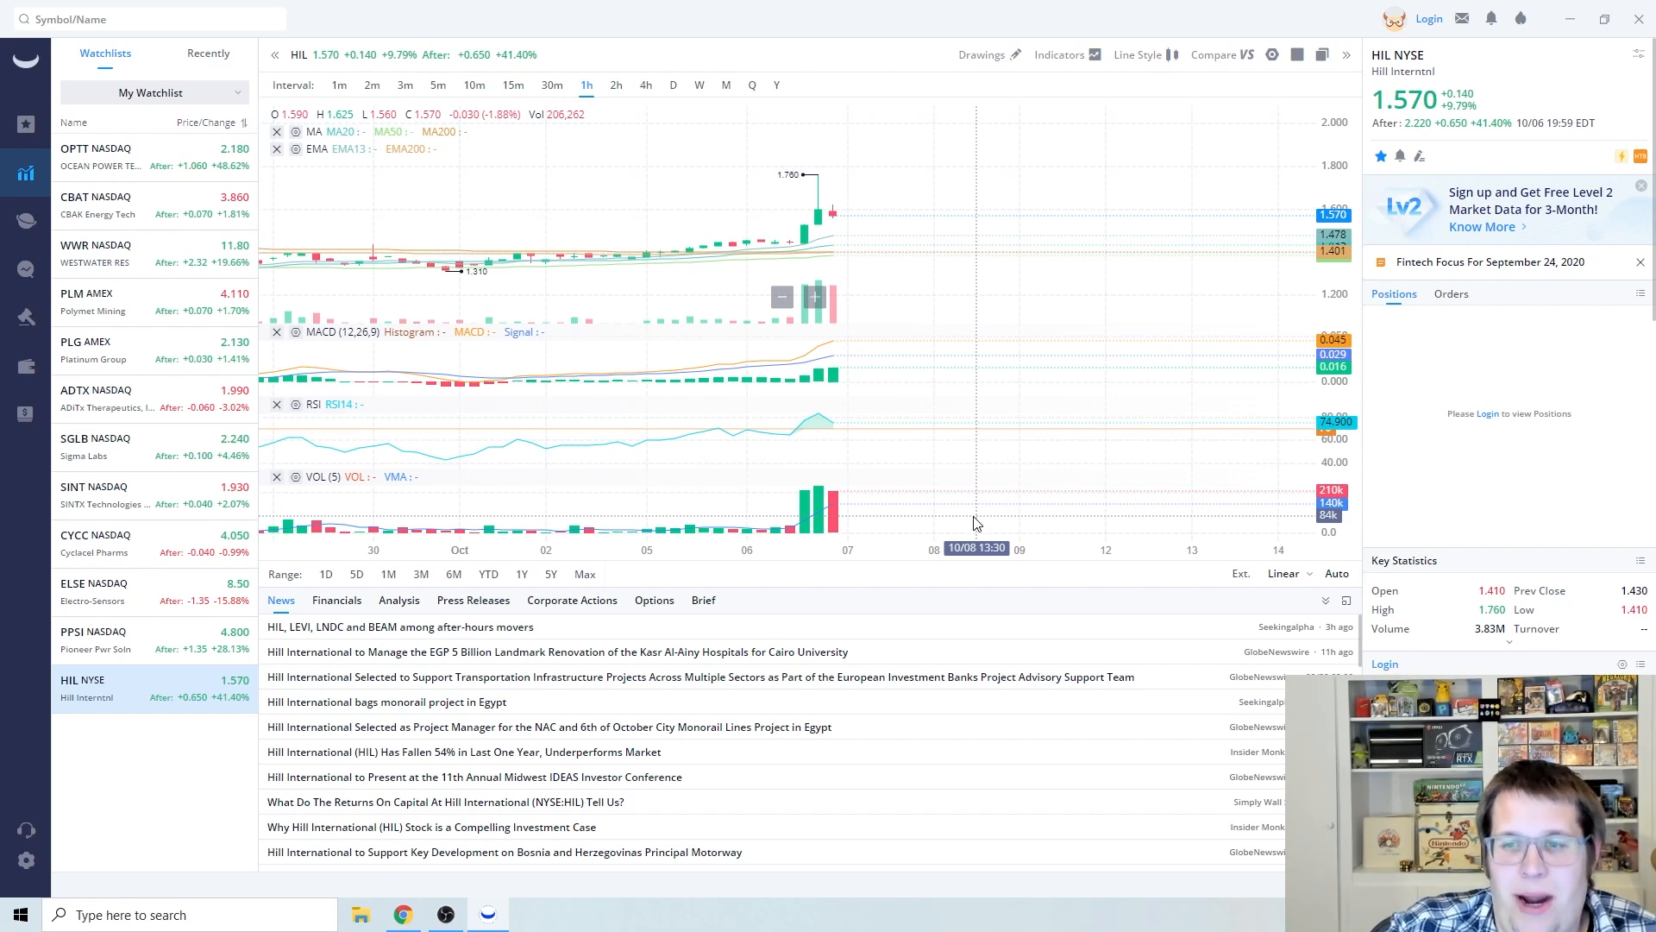
pyautogui.moveTo(941, 513)
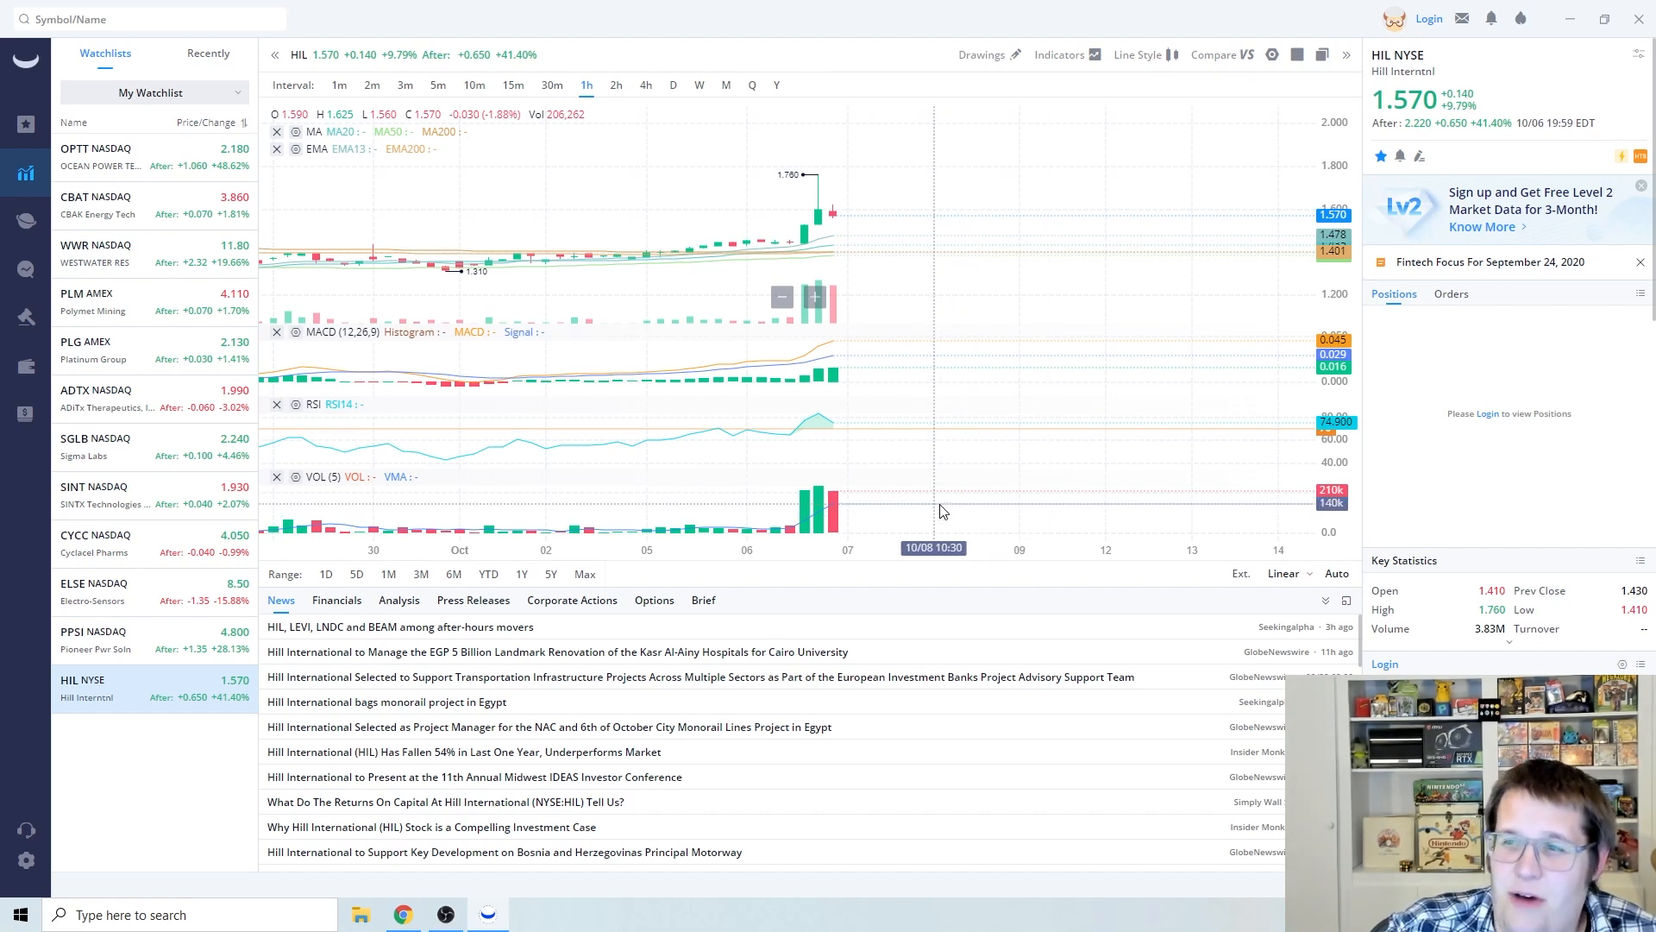
pyautogui.moveTo(892, 511)
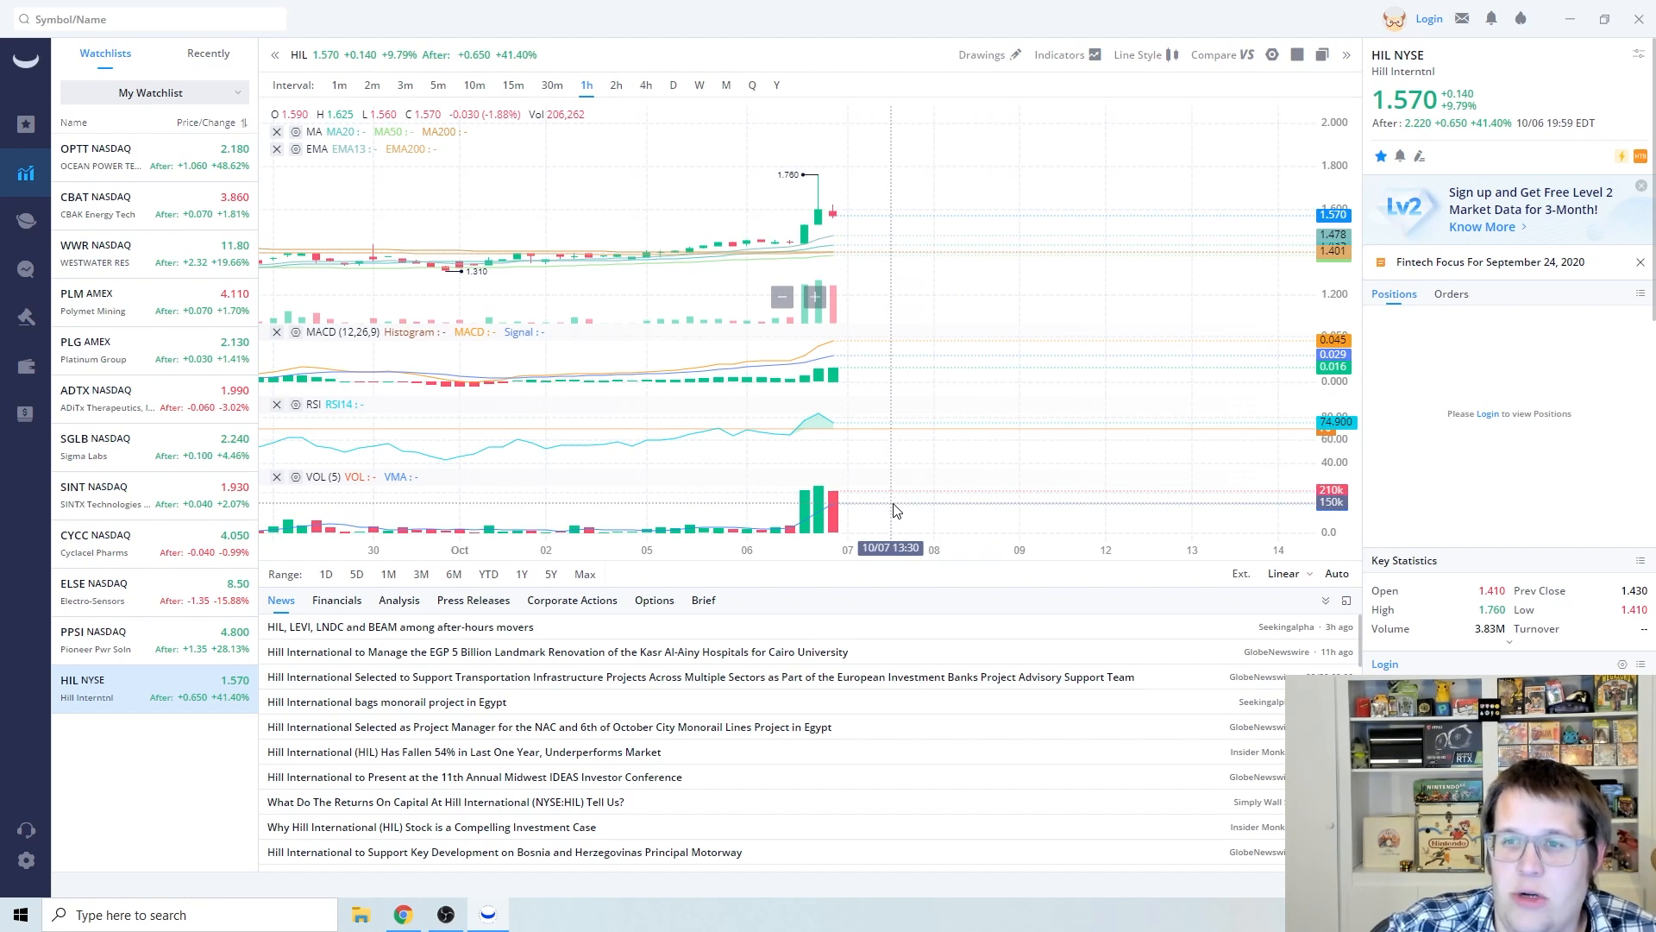
pyautogui.moveTo(873, 518)
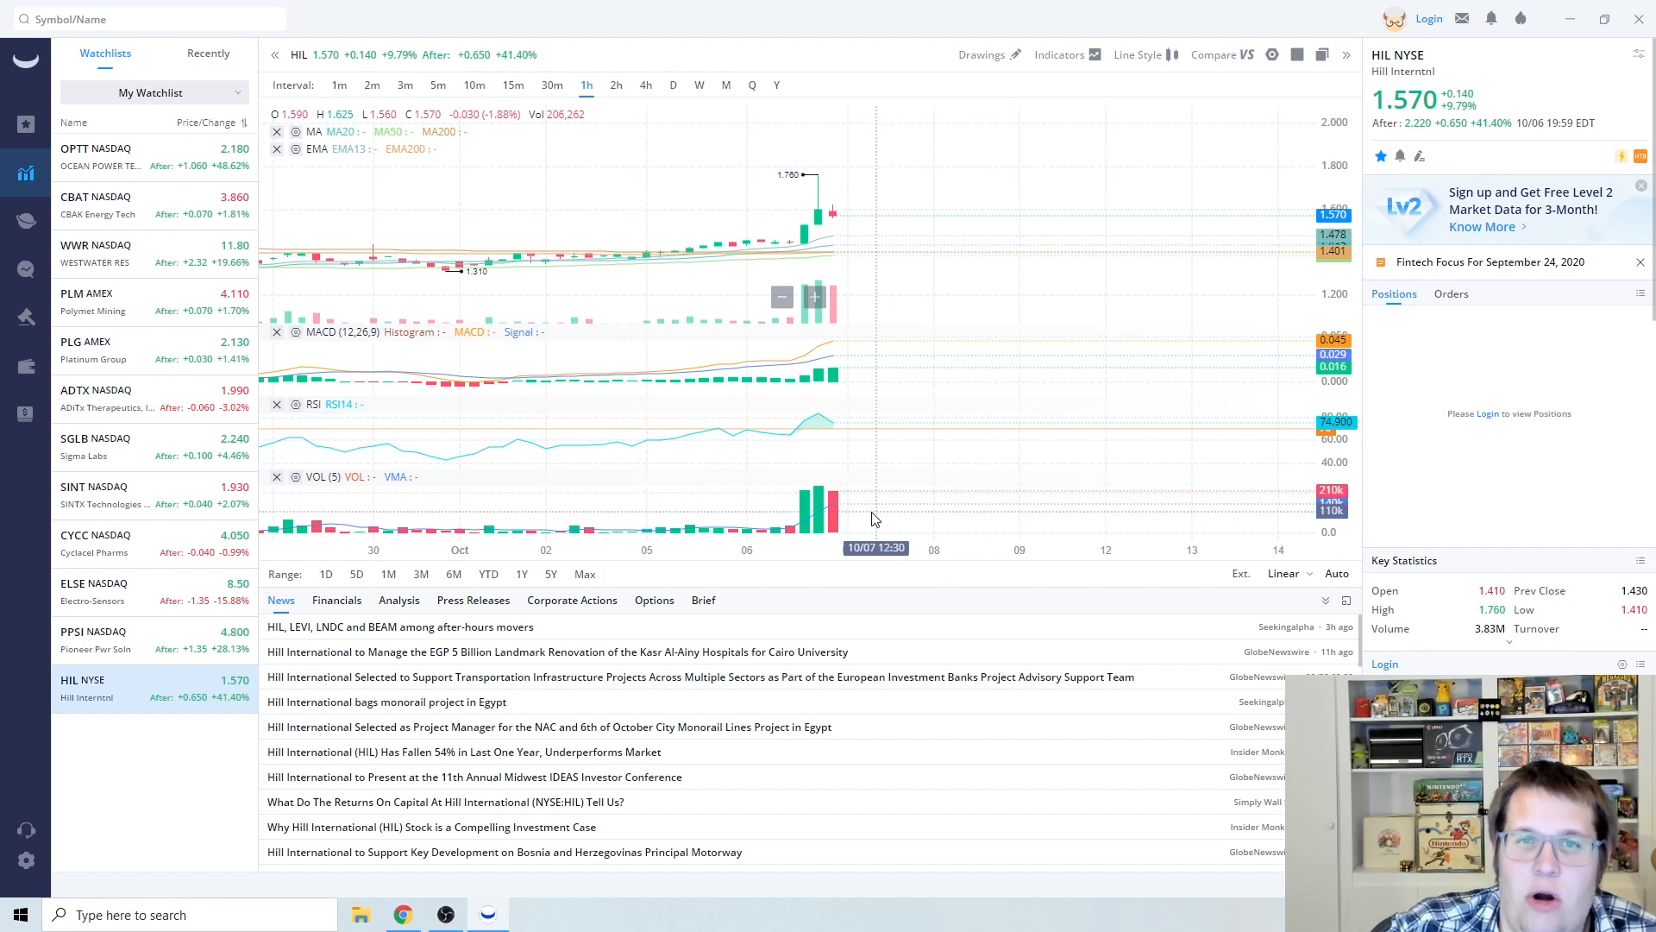
pyautogui.moveTo(865, 517)
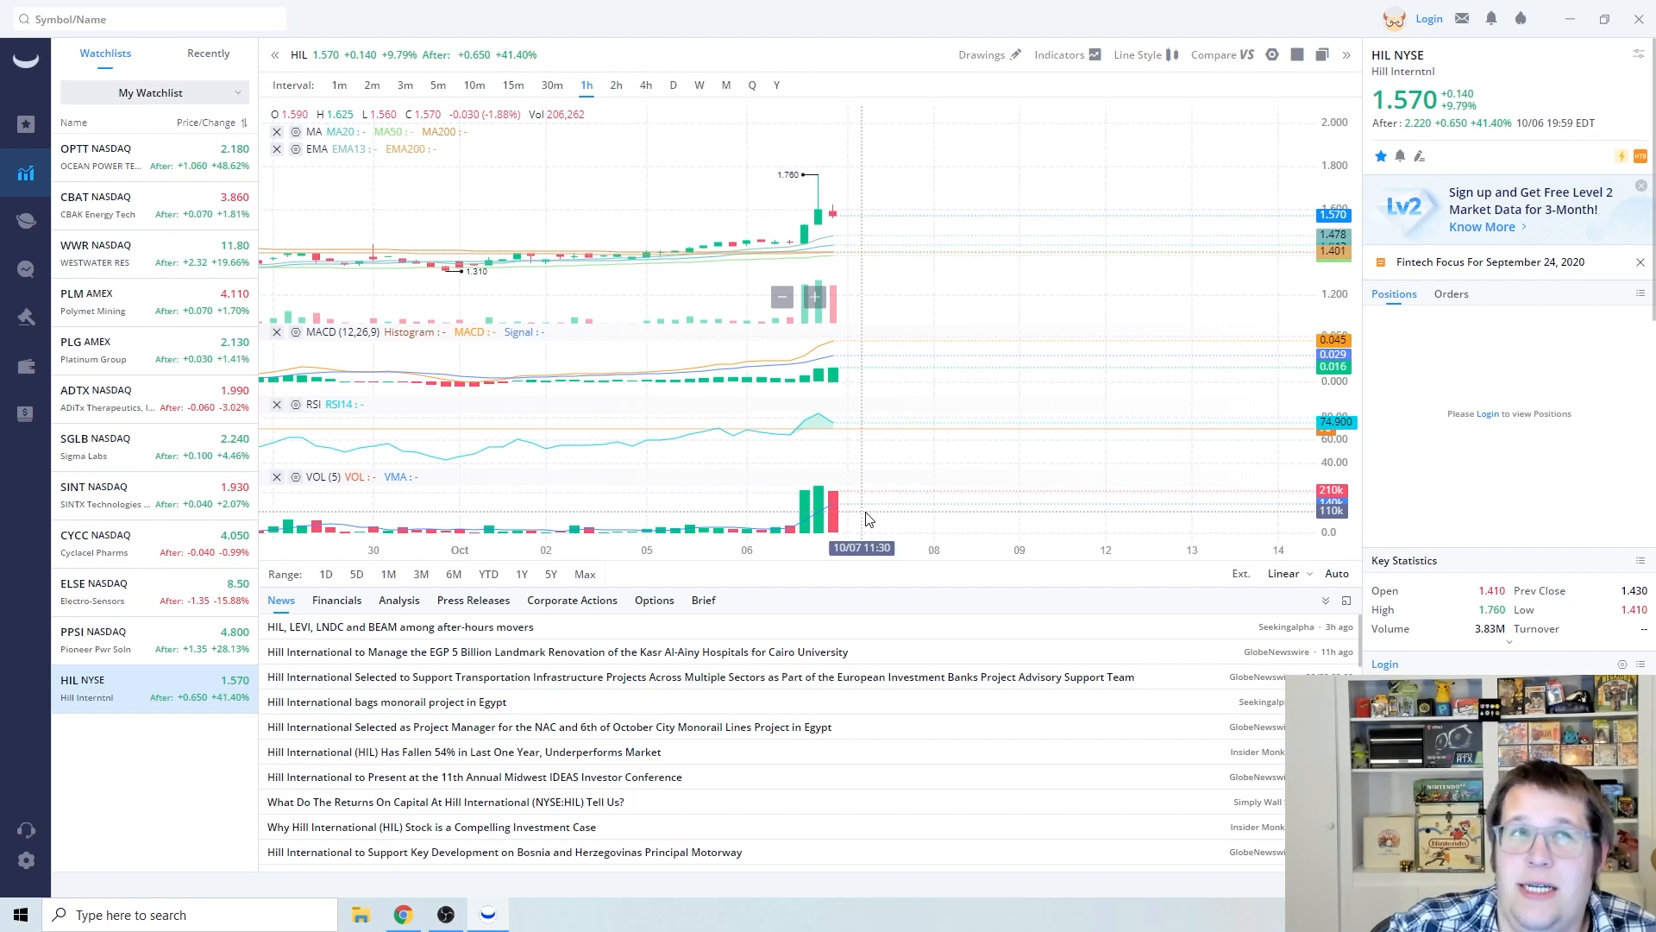
pyautogui.moveTo(959, 506)
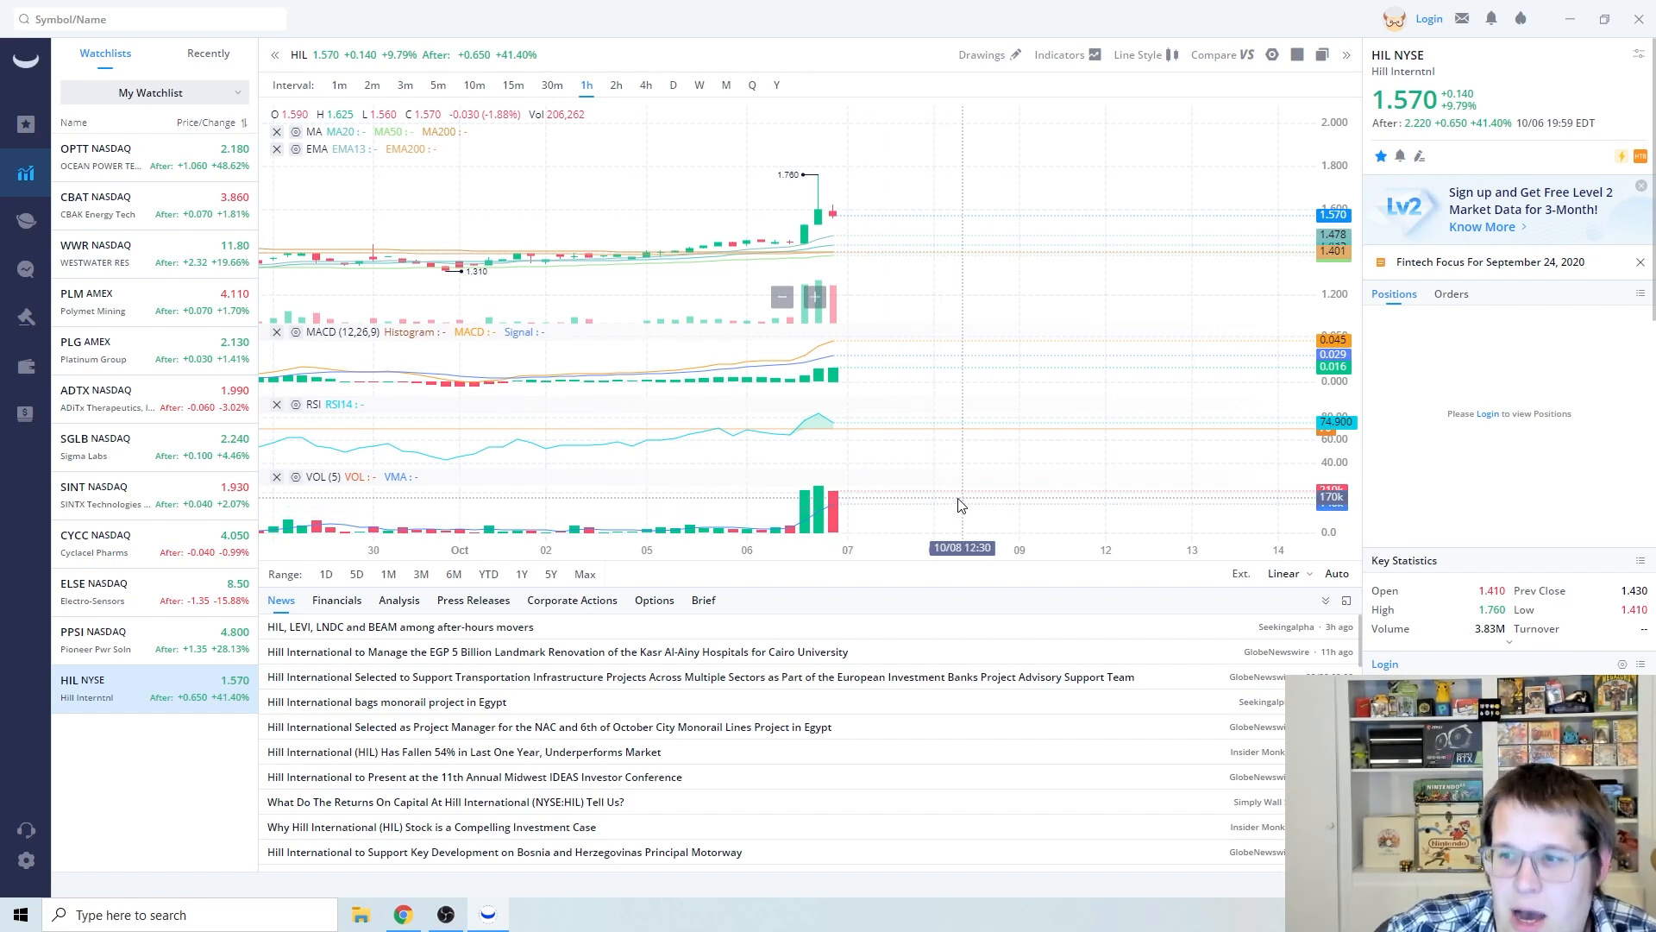
pyautogui.moveTo(1075, 499)
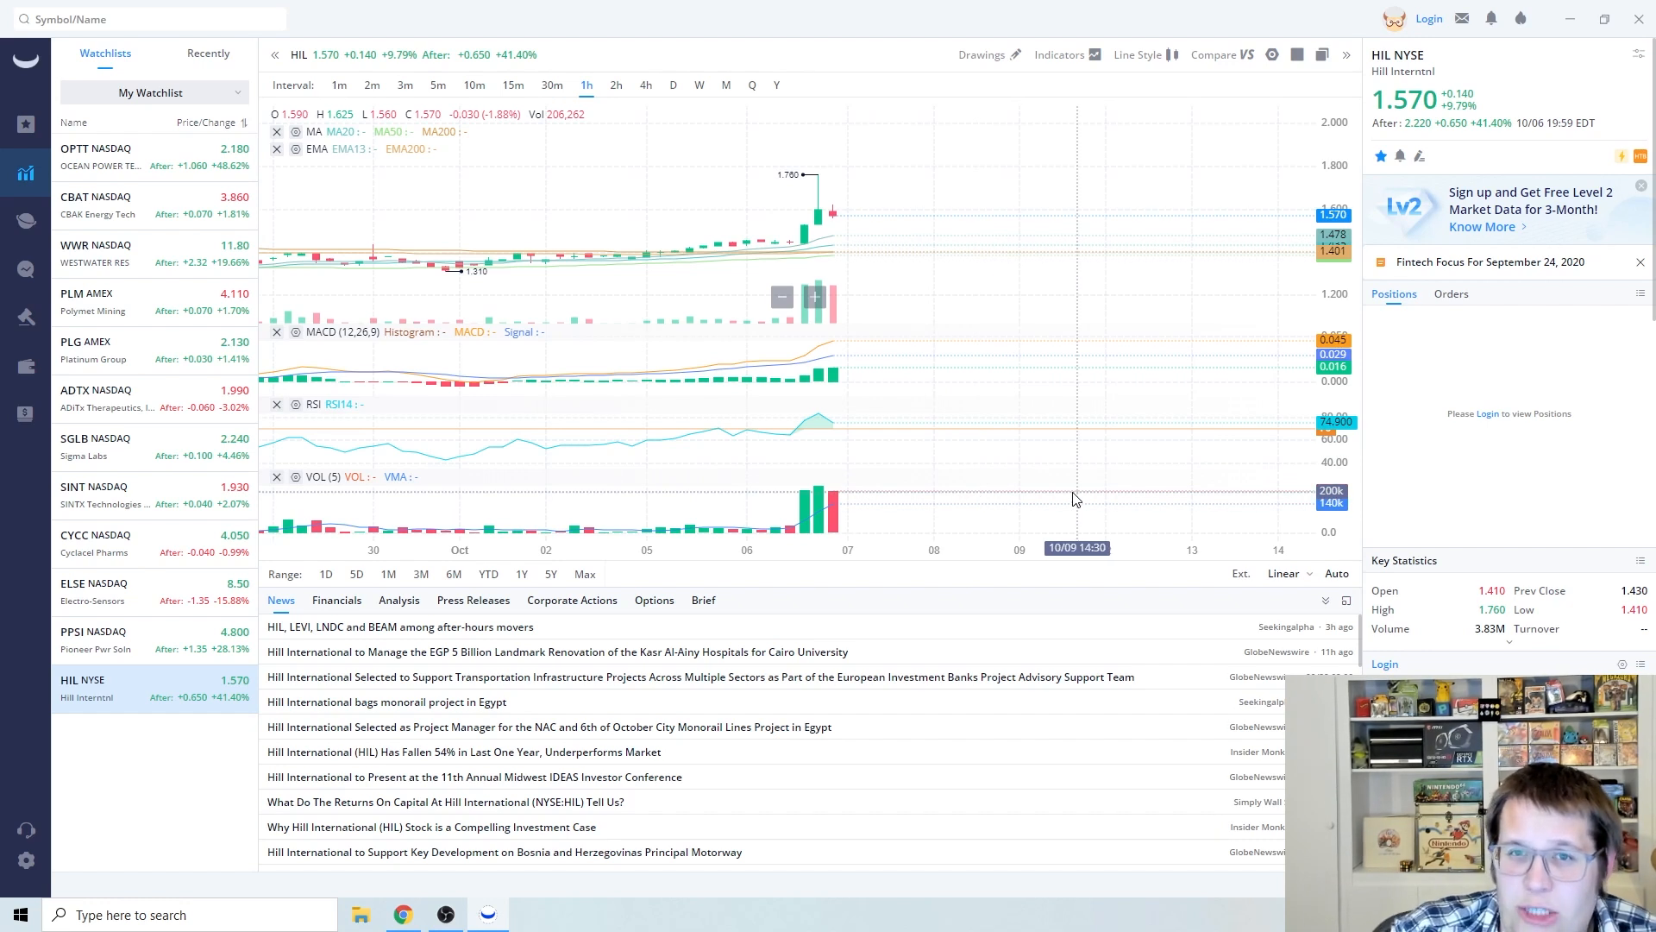
pyautogui.moveTo(910, 466)
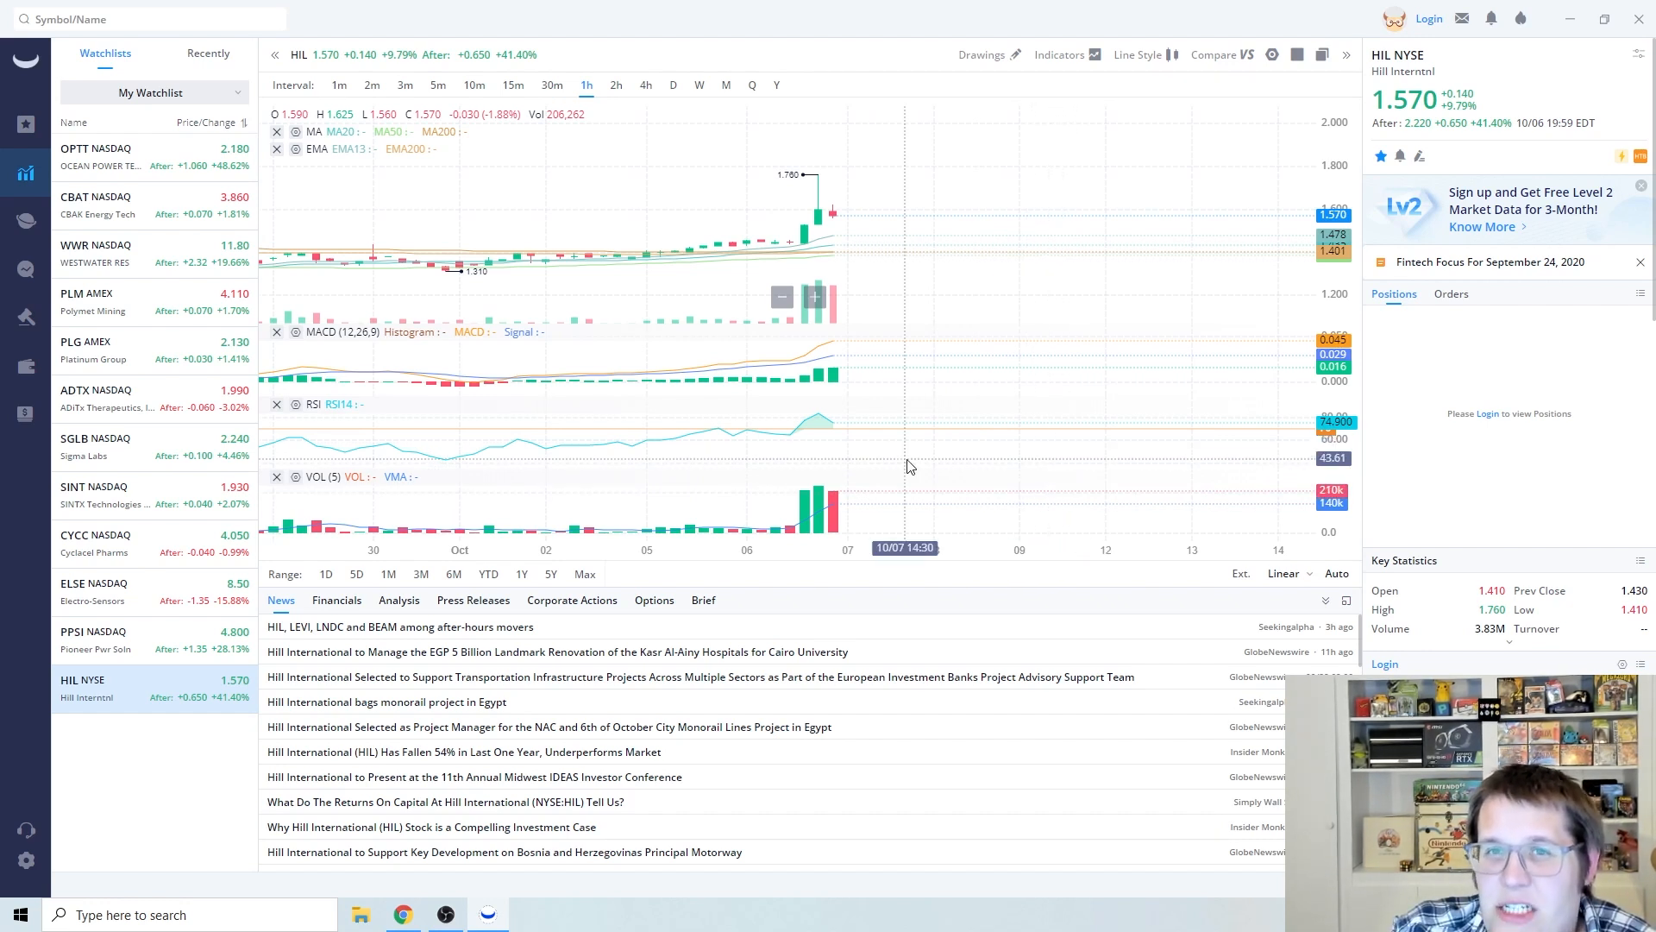
pyautogui.moveTo(105, 862)
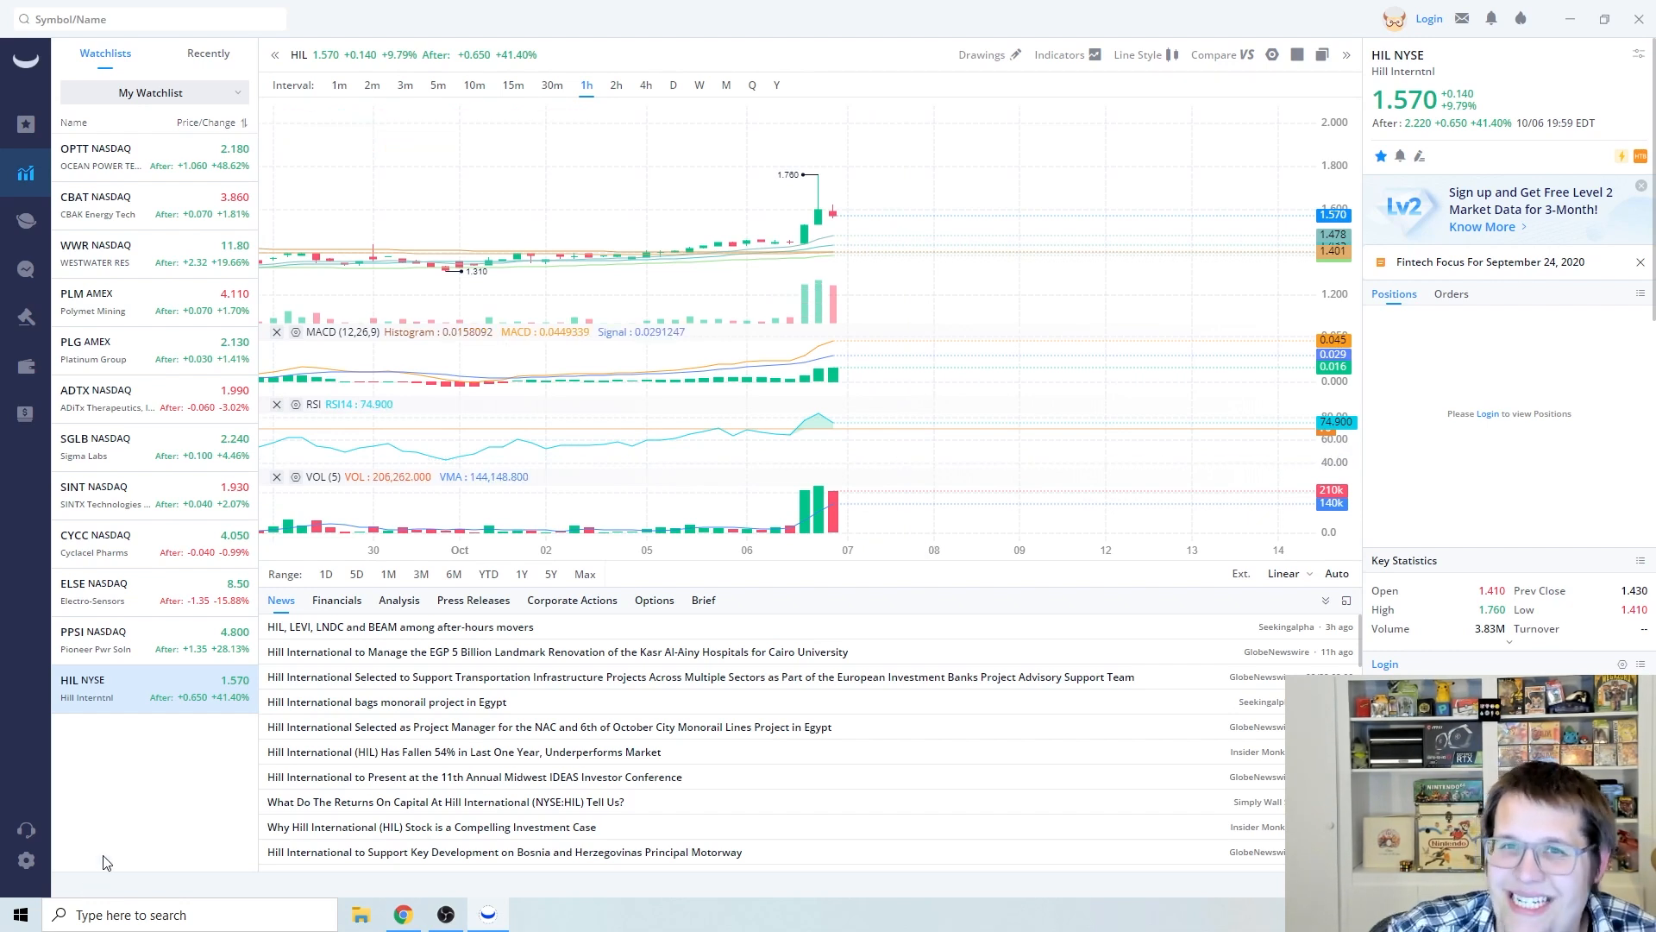
pyautogui.moveTo(176, 802)
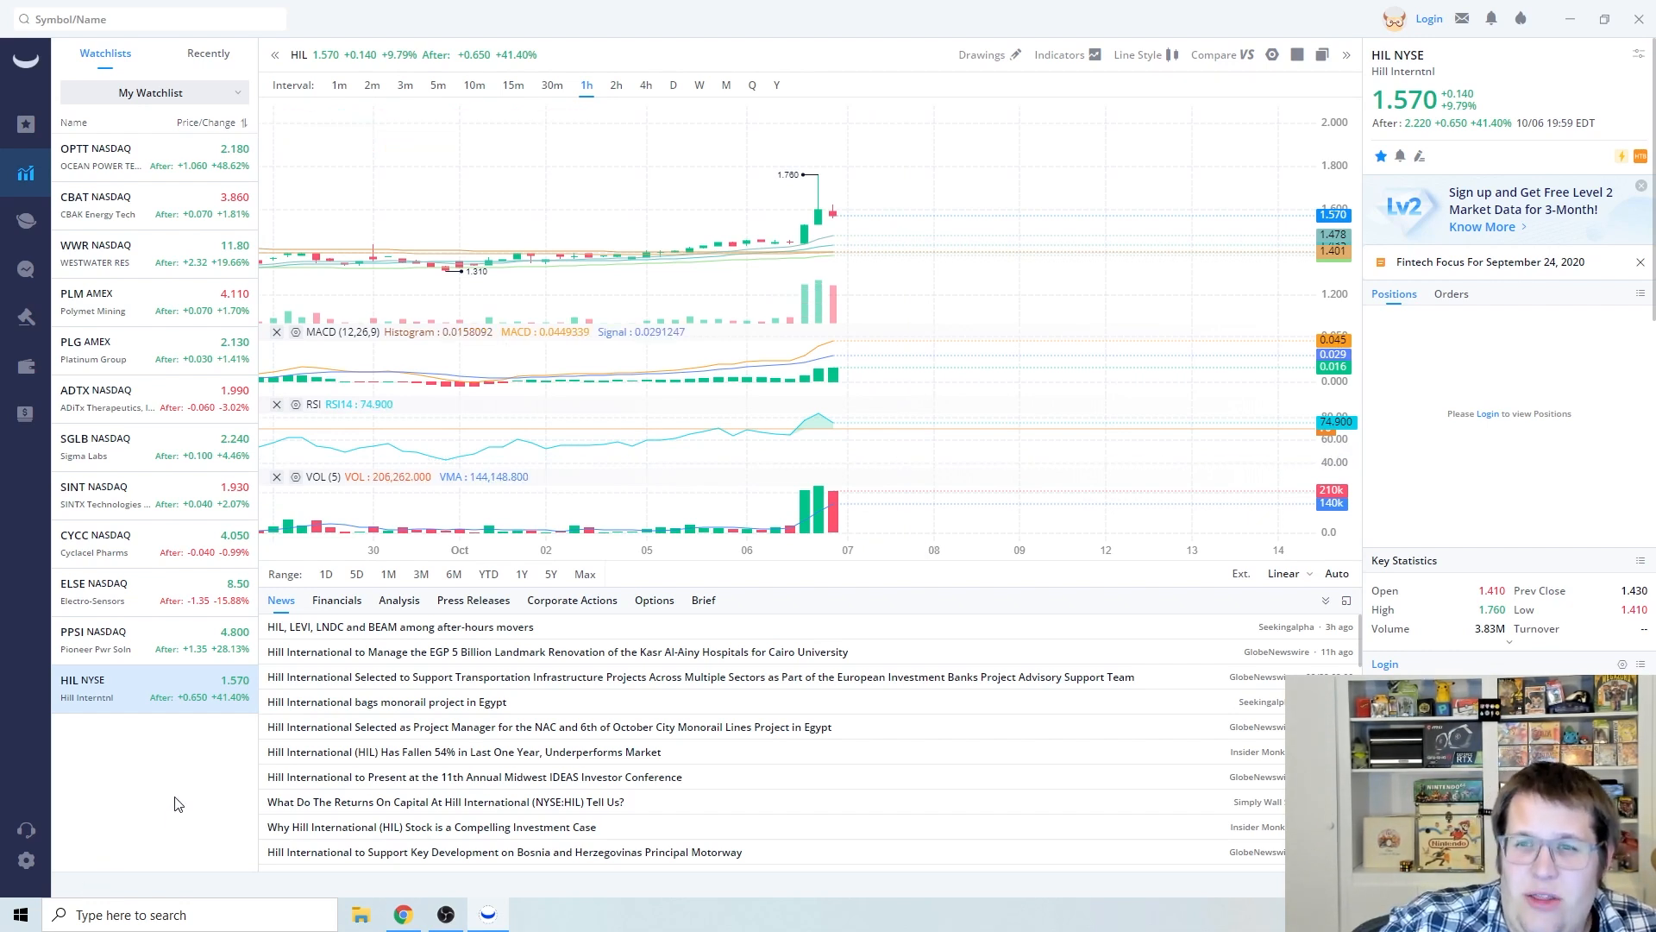
pyautogui.moveTo(69, 761)
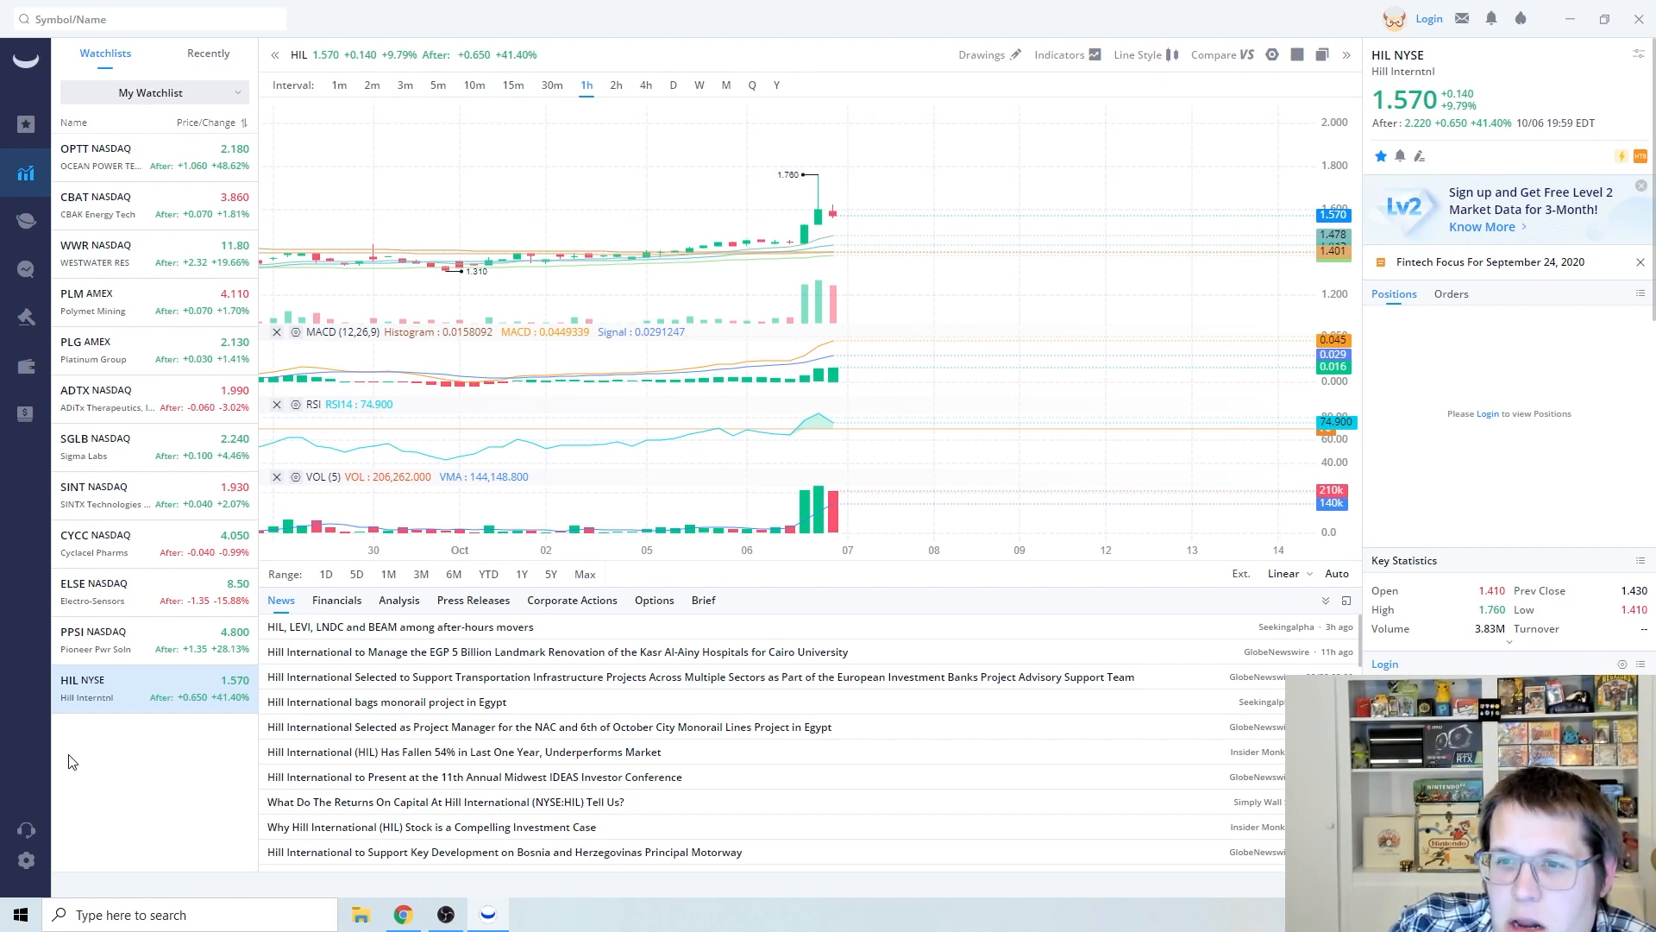
pyautogui.moveTo(83, 763)
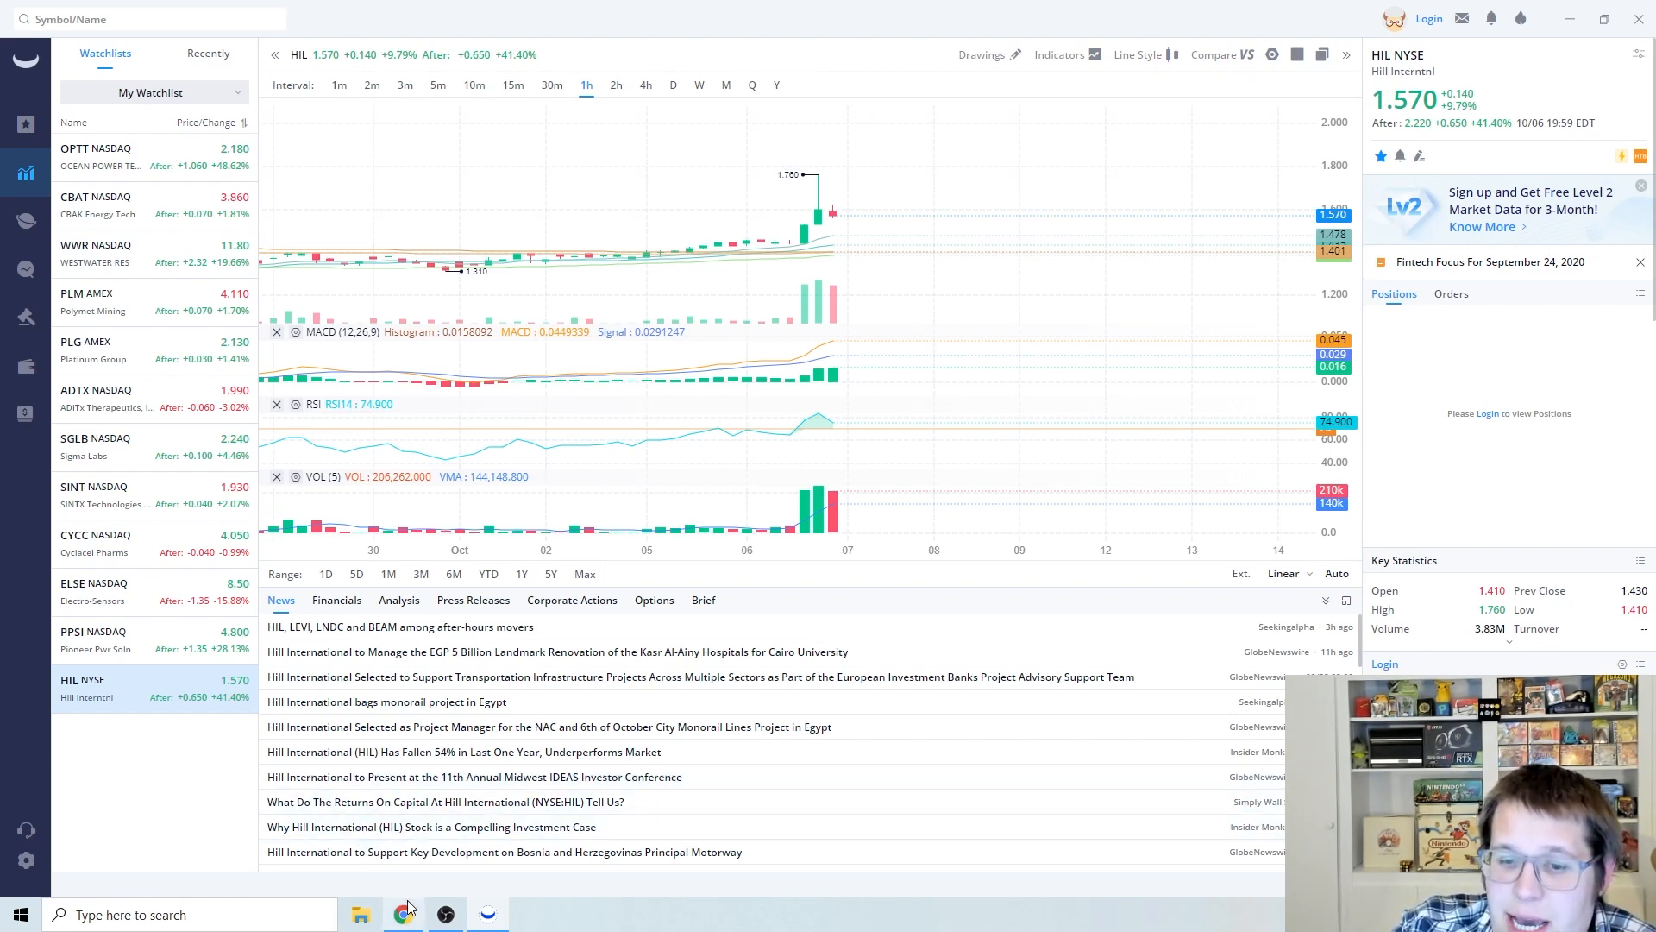
pyautogui.click(400, 915)
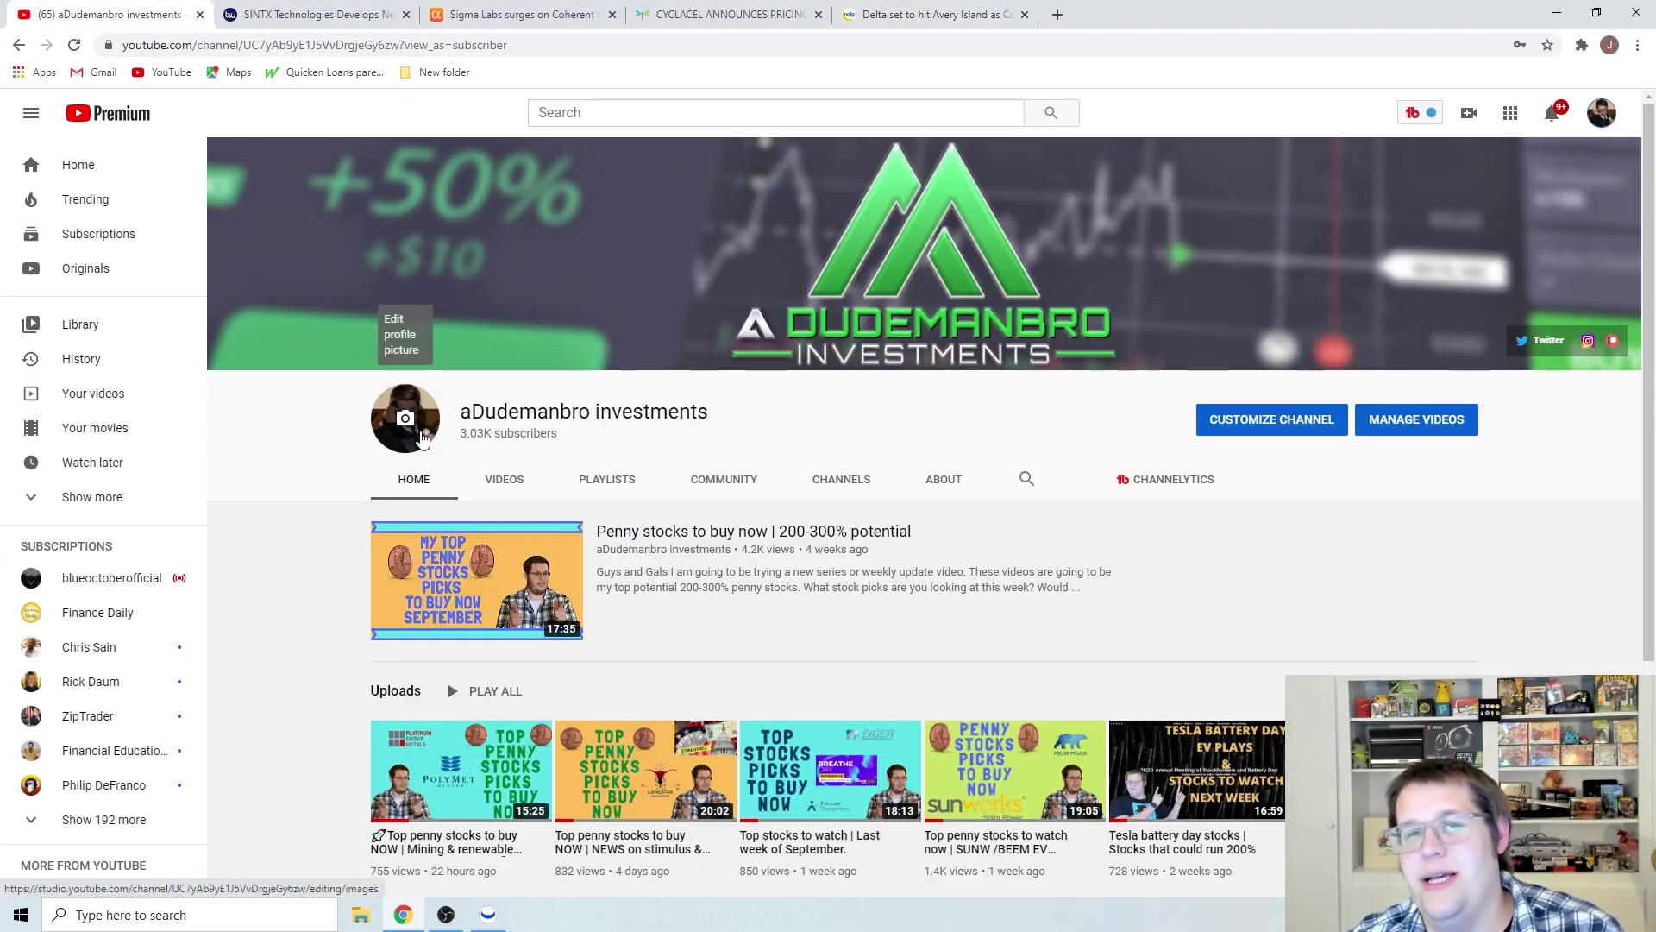